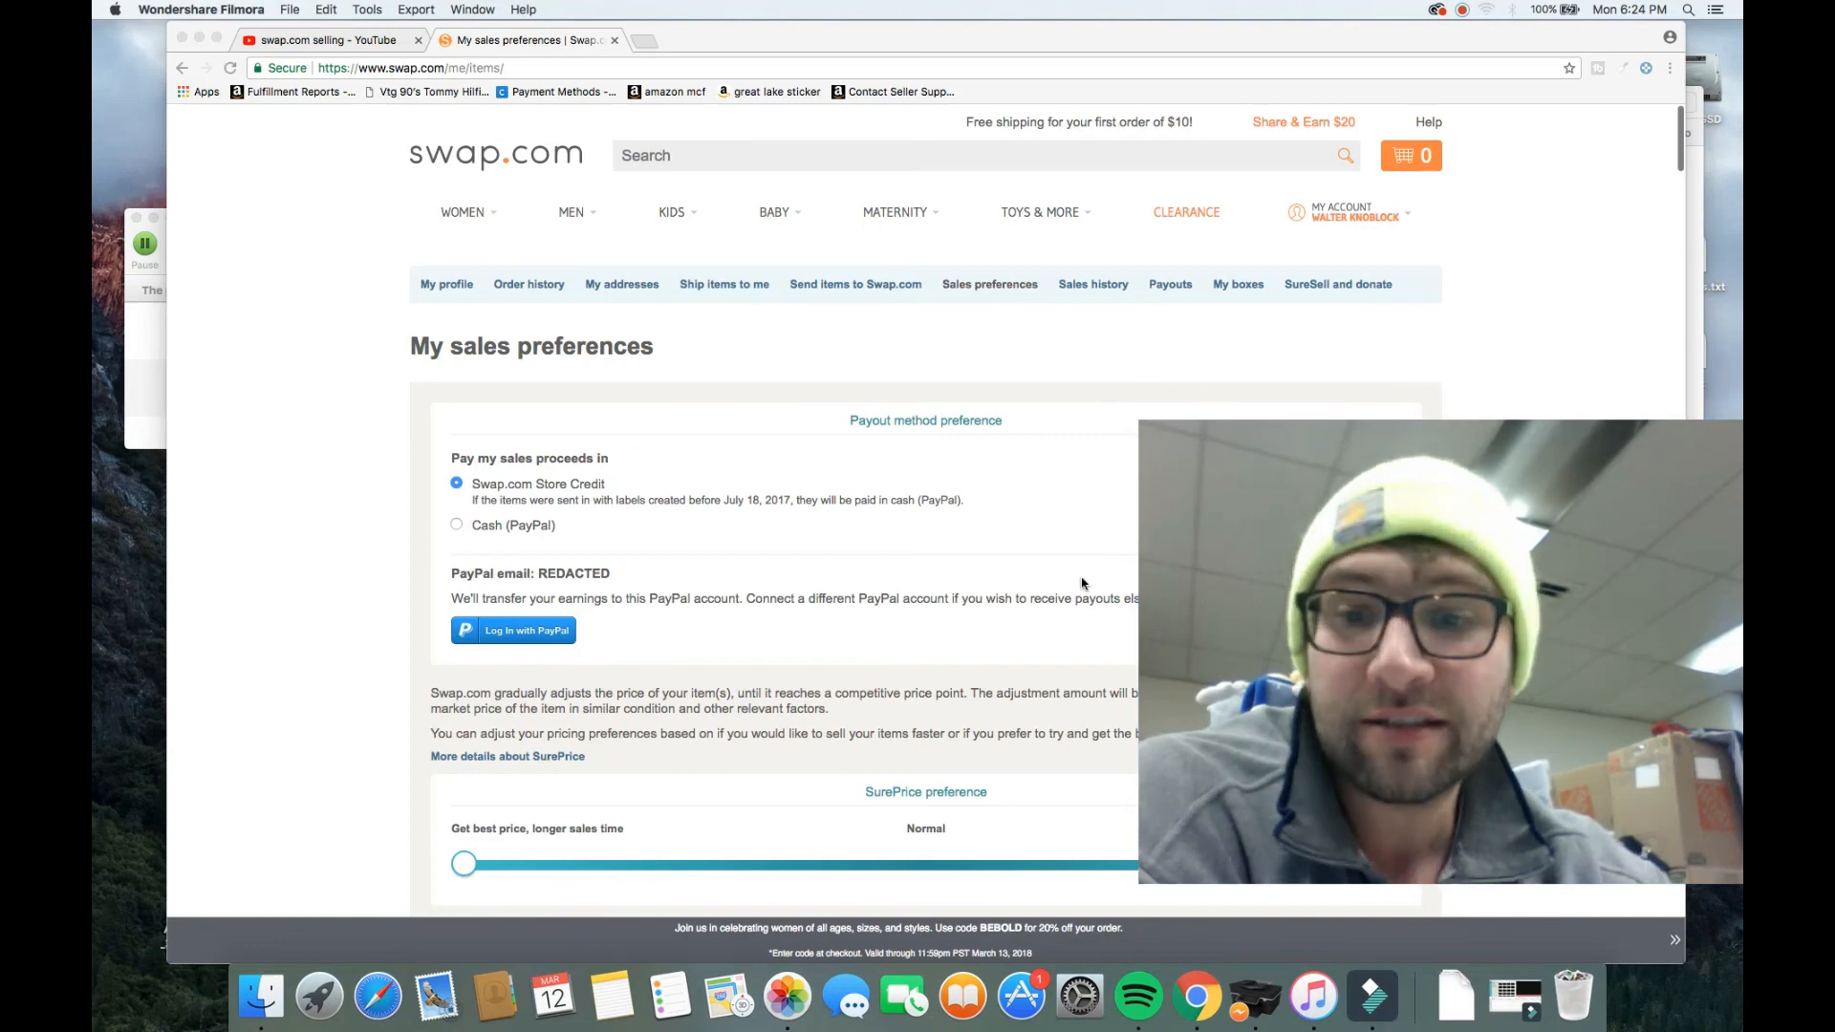
Step: Scroll up and down through the current listings page
scroll(down, 3)
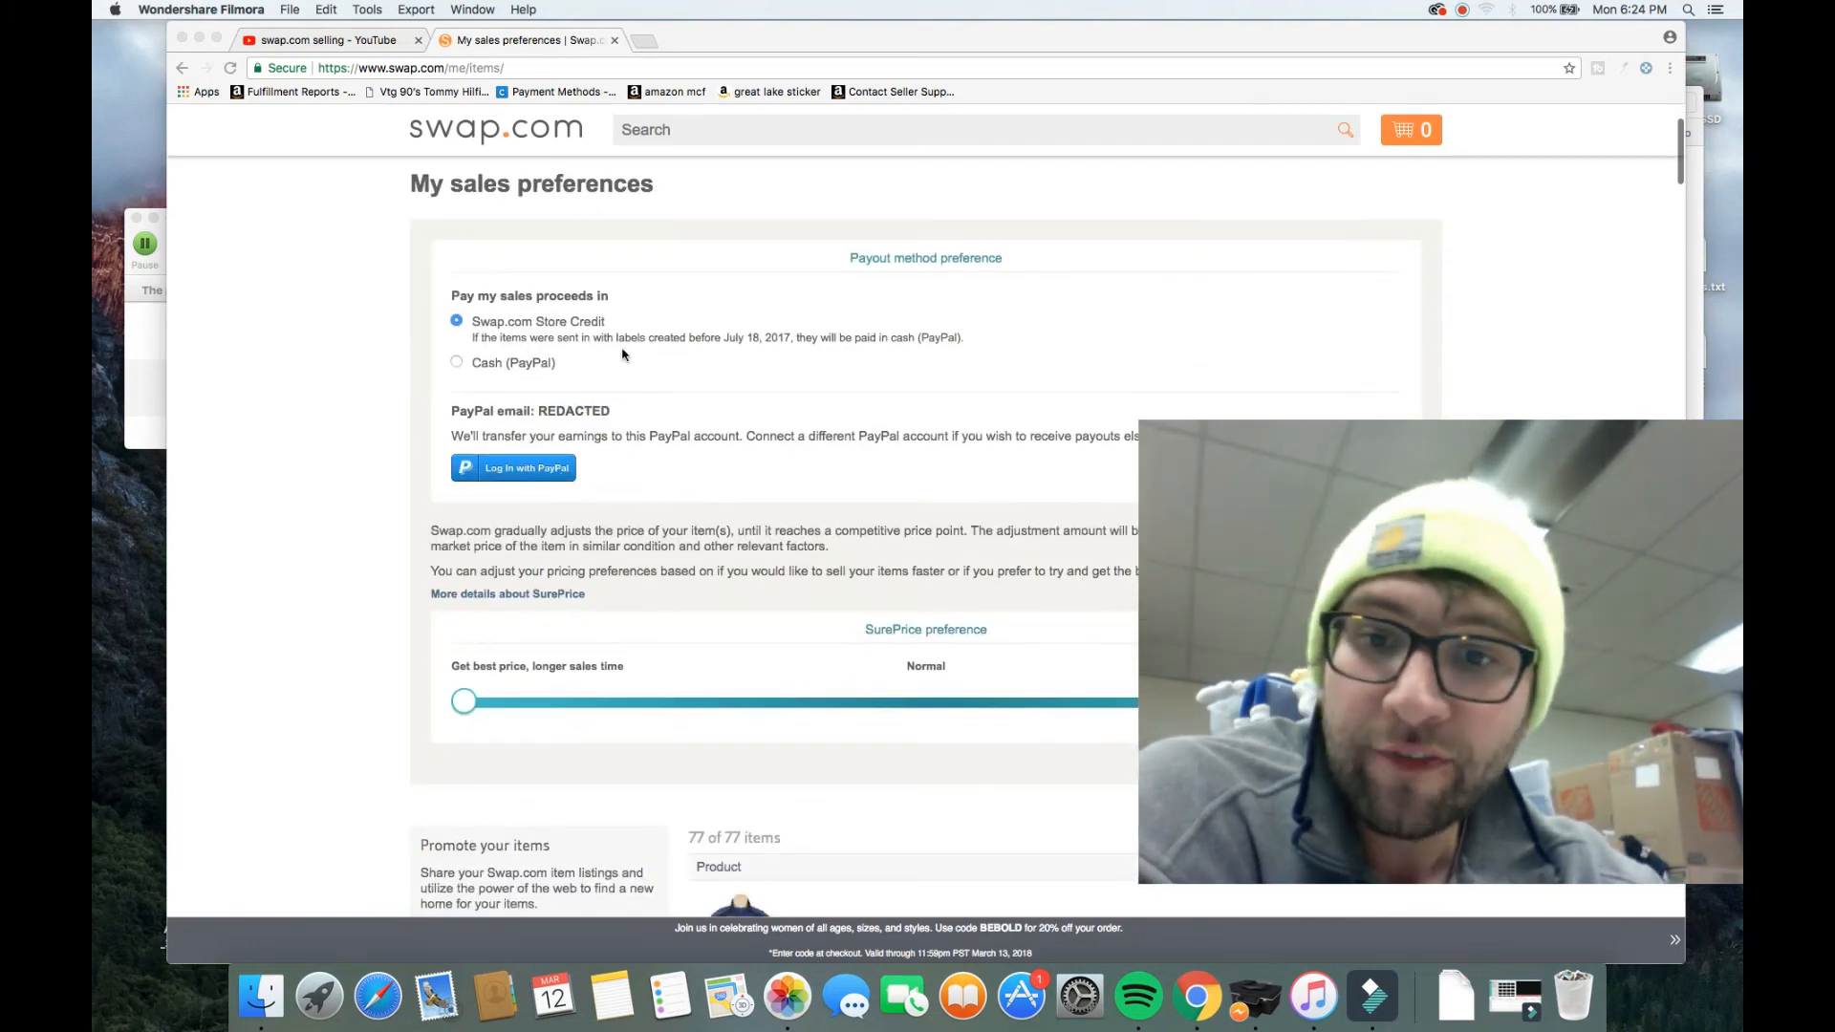
mouse_move(688, 424)
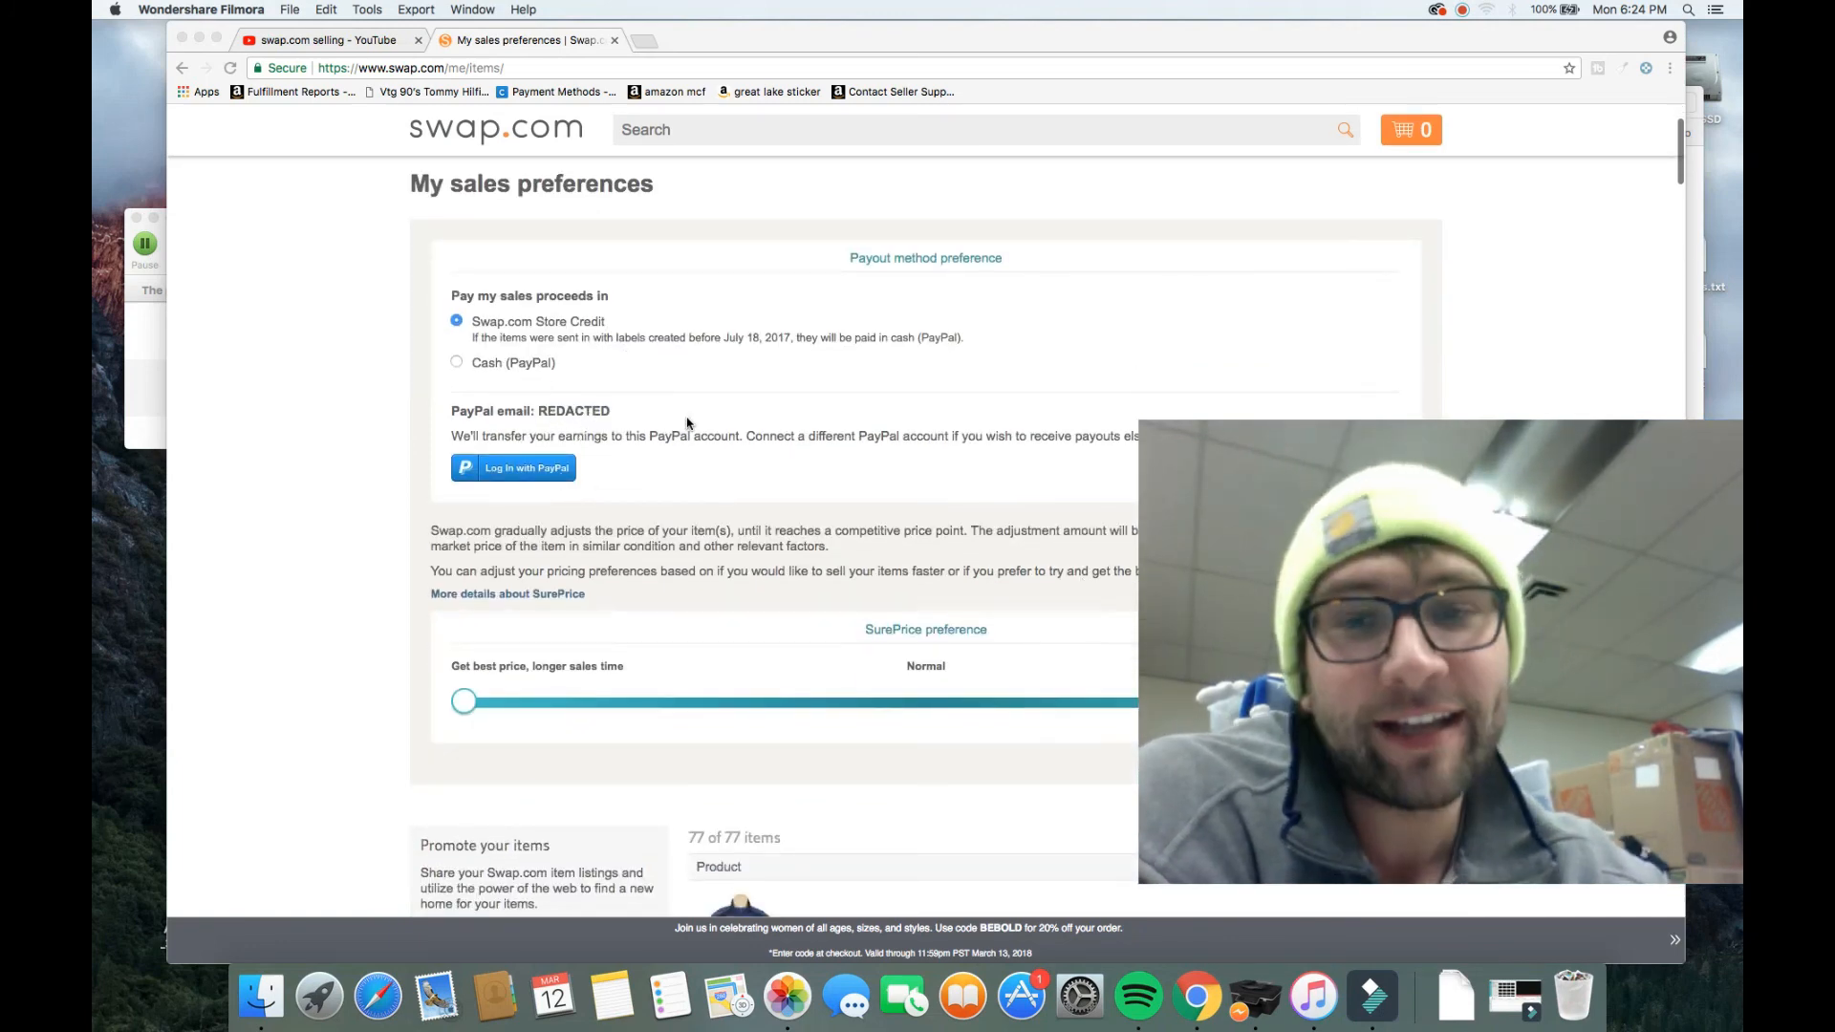
scroll(down, 3)
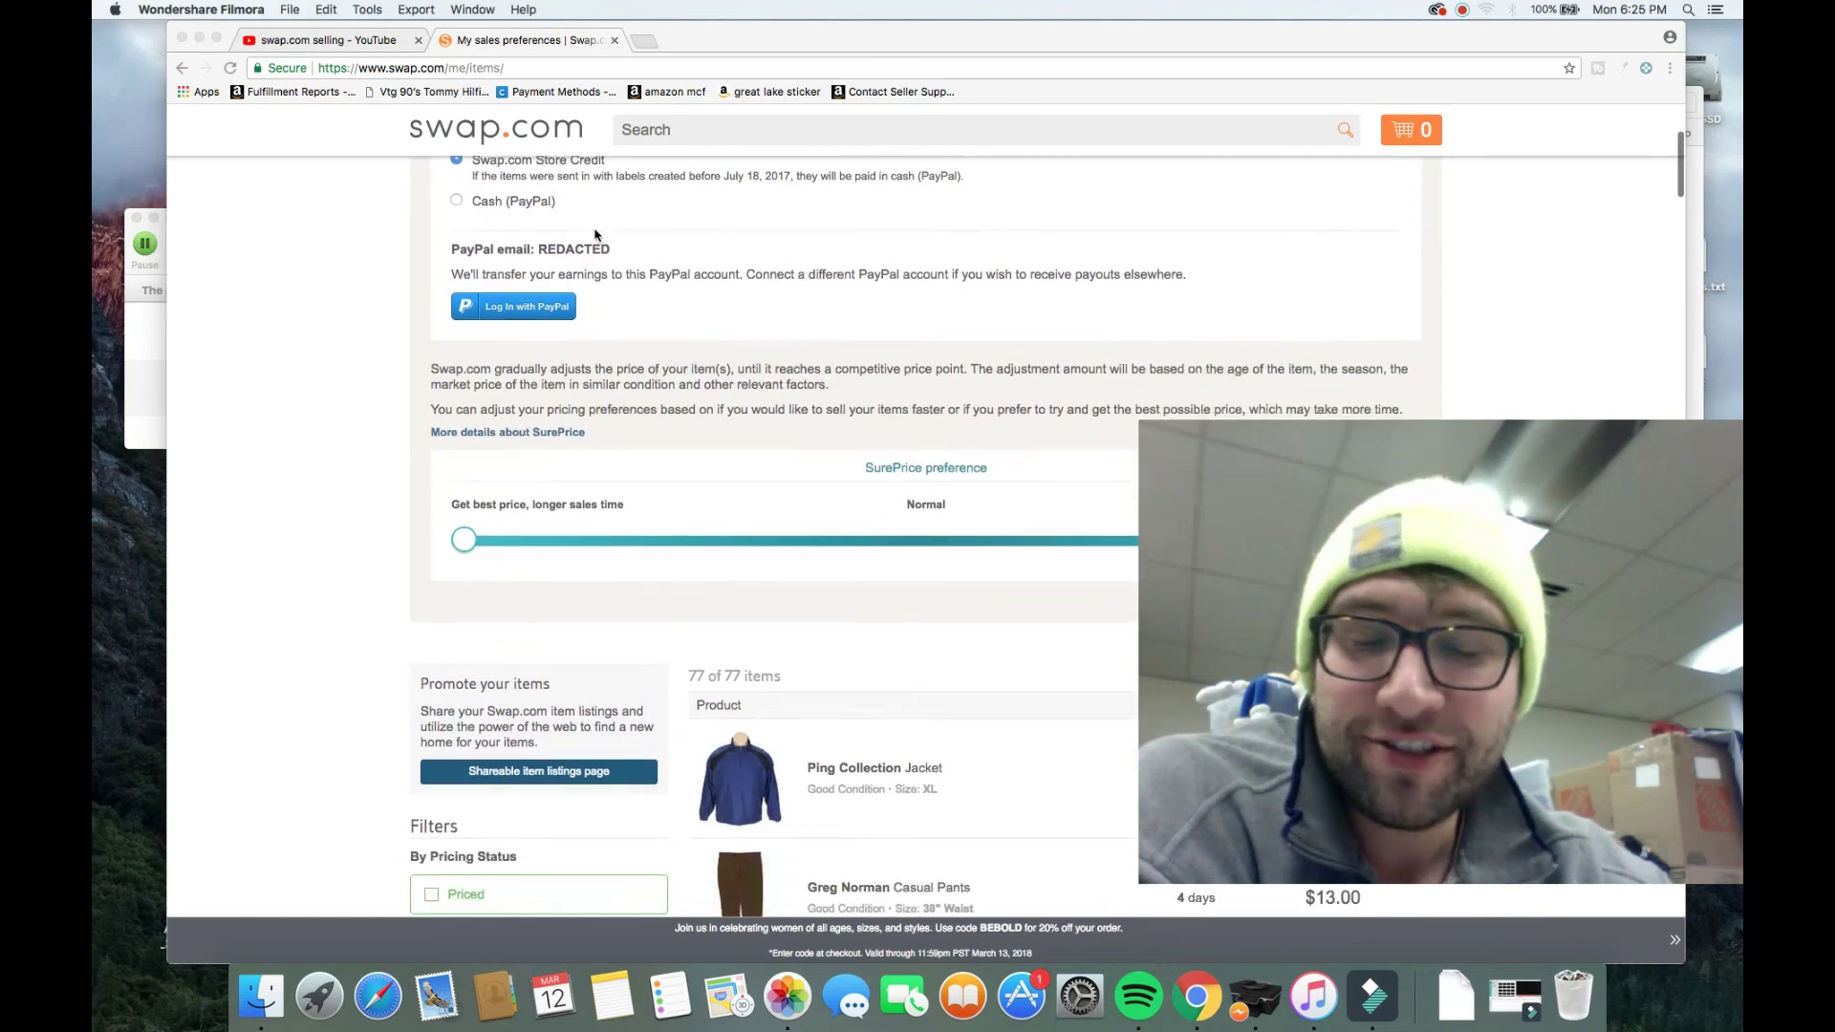
mouse_move(722, 336)
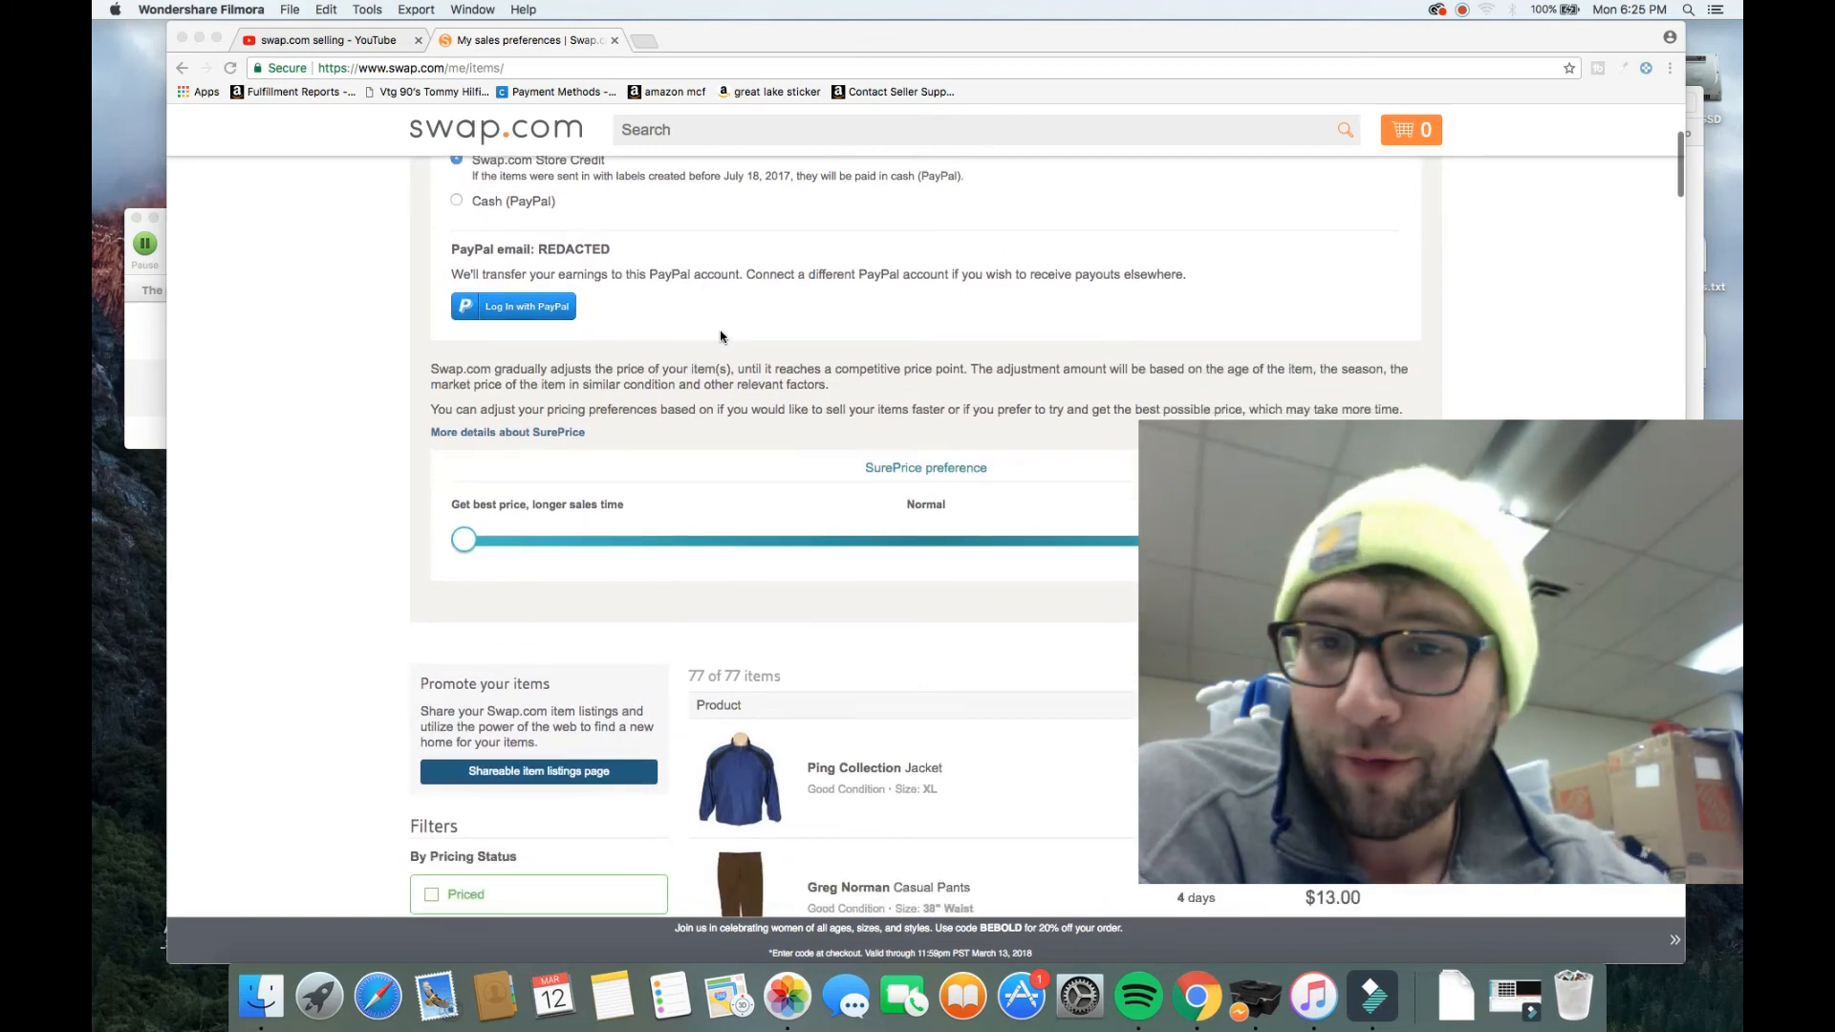
scroll(down, 3)
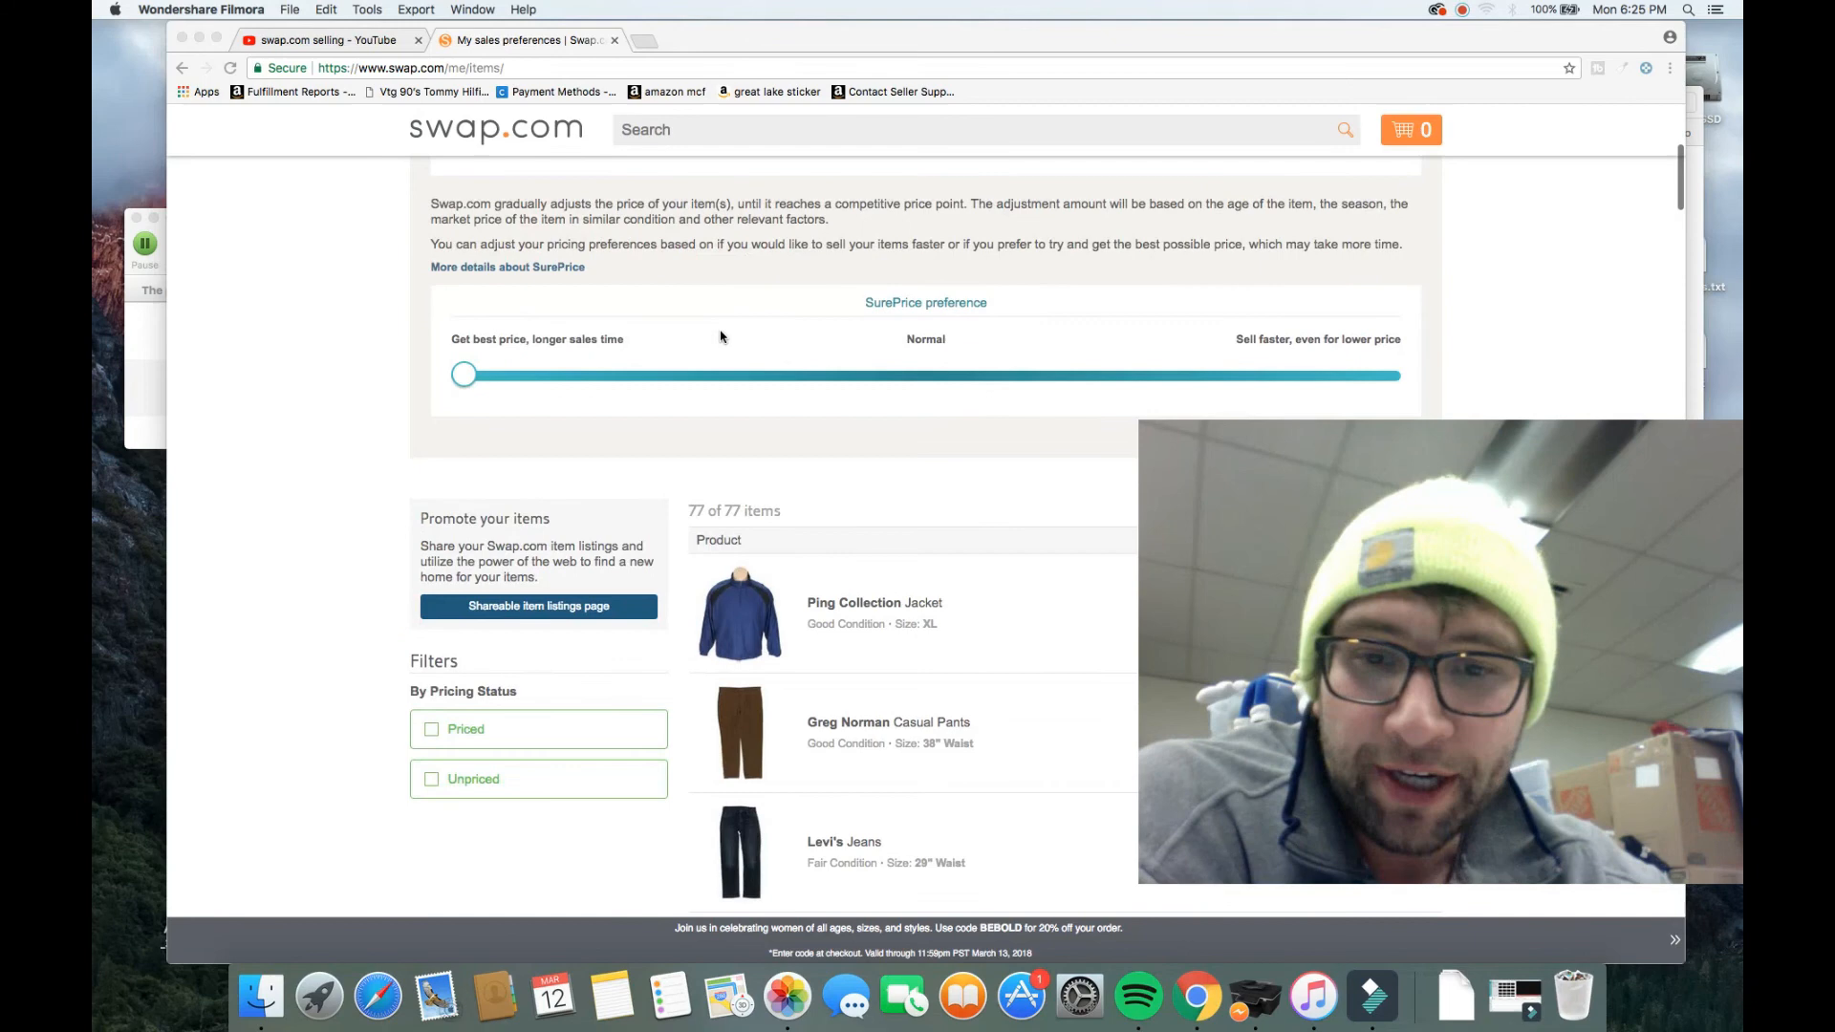
scroll(down, 3)
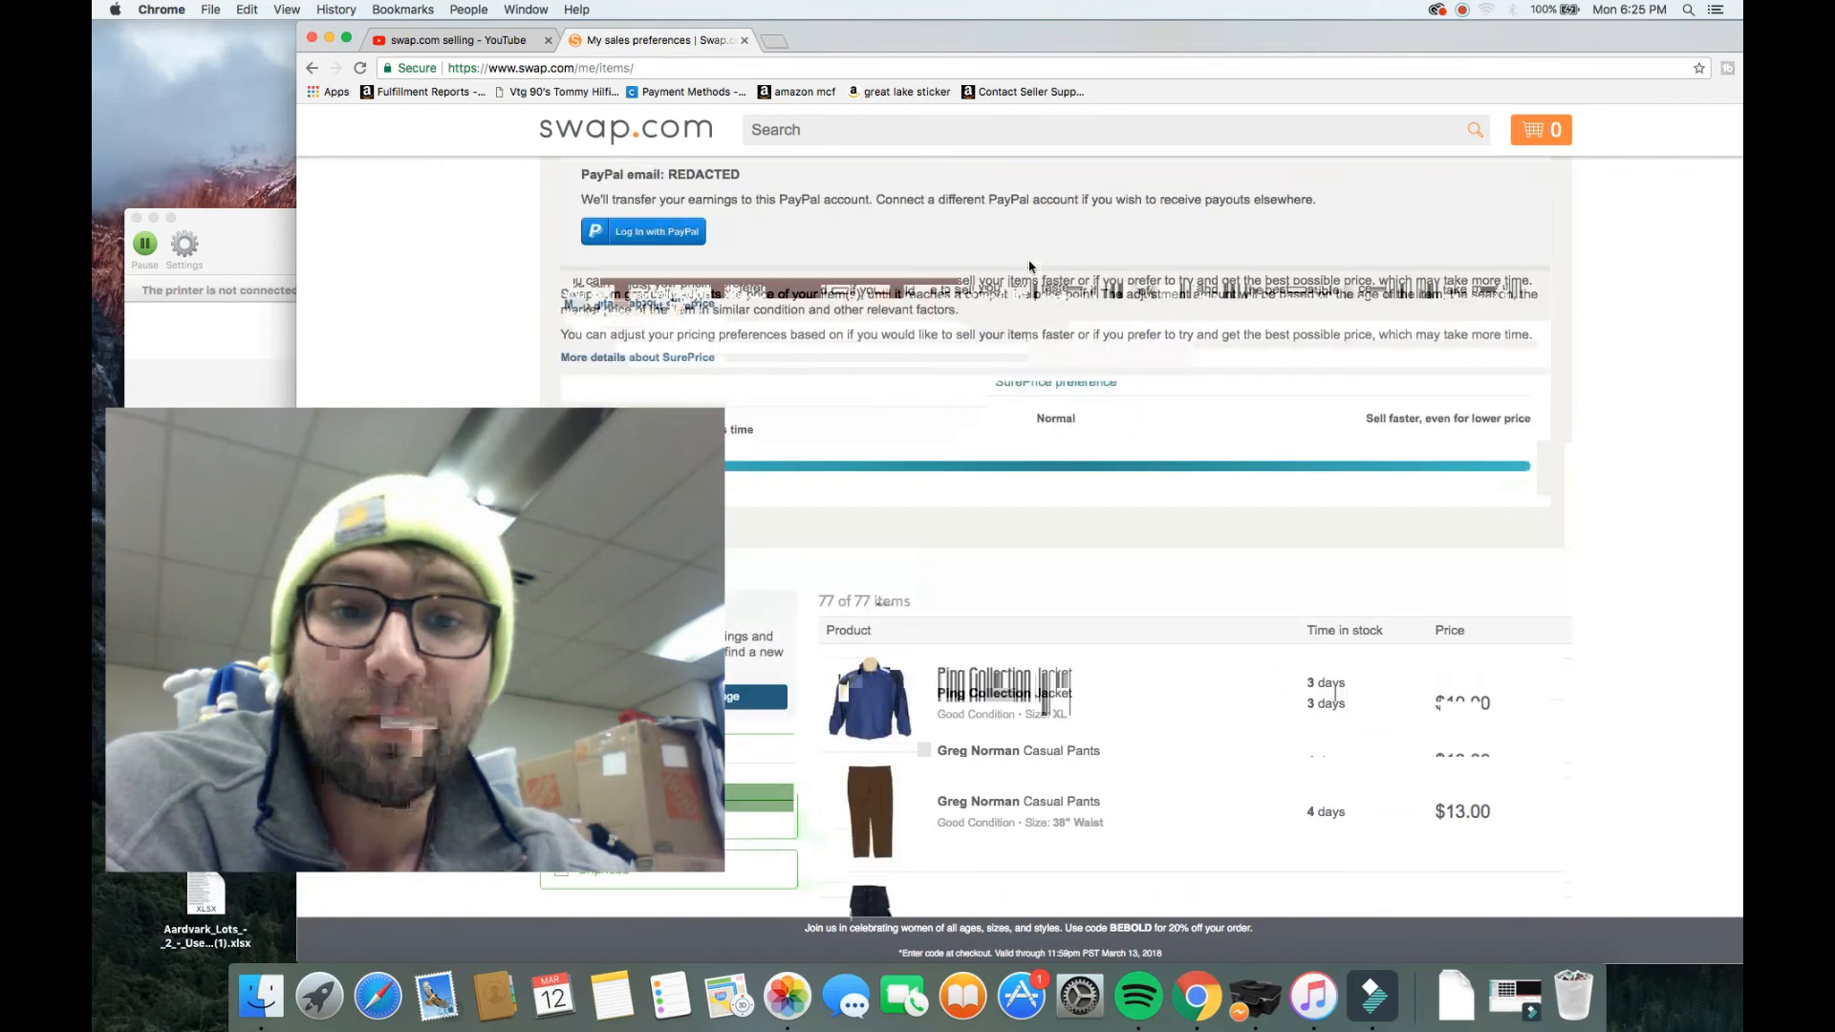
scroll(down, 3)
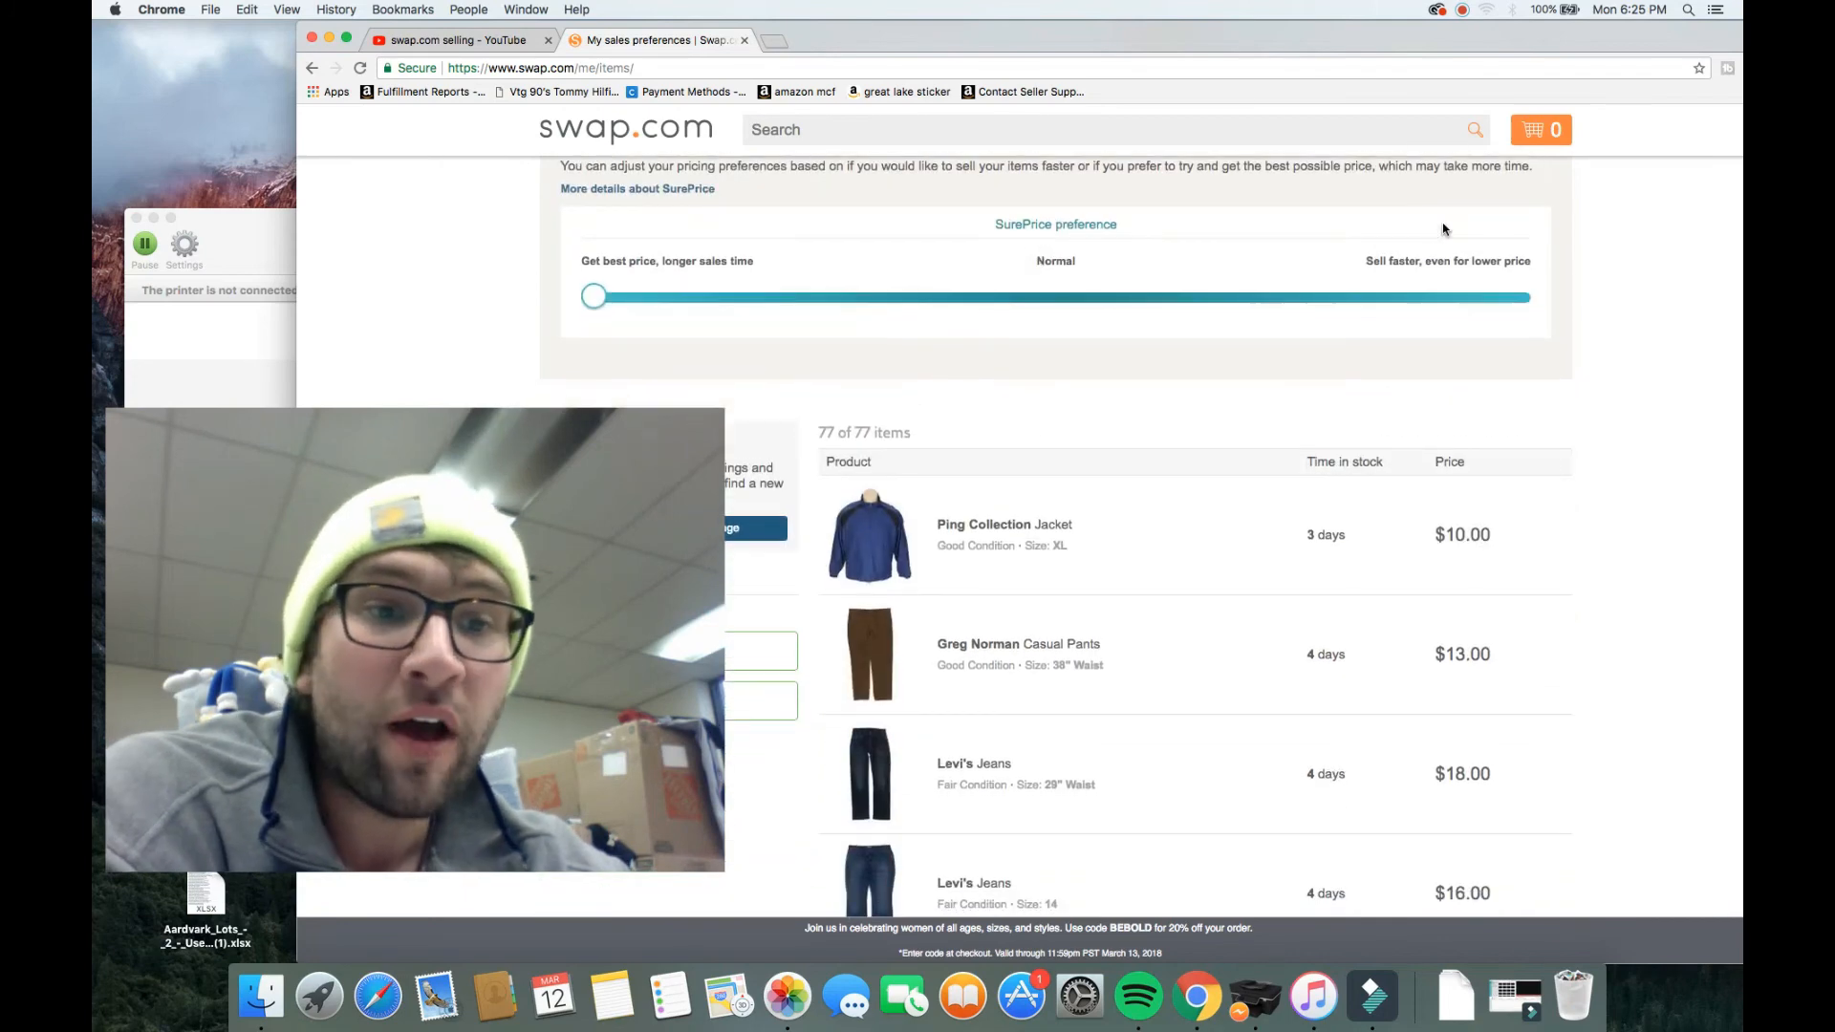
mouse_move(1554, 325)
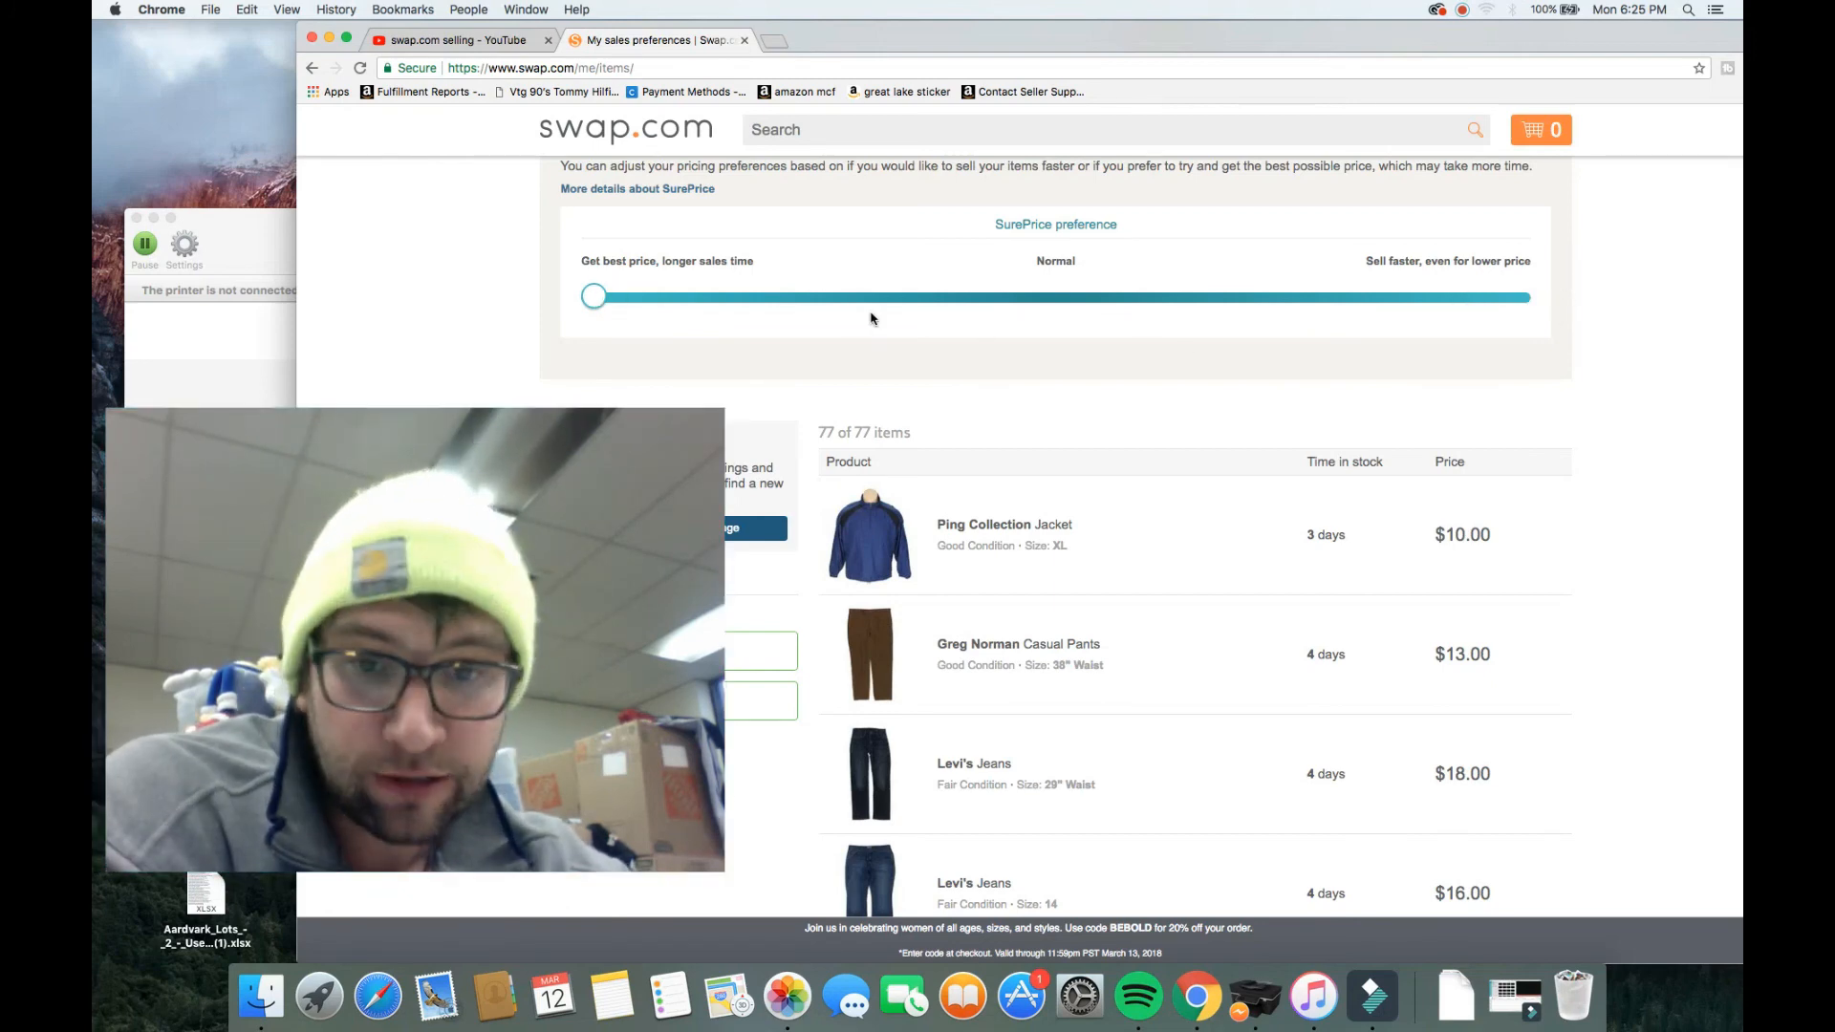
scroll(down, 3)
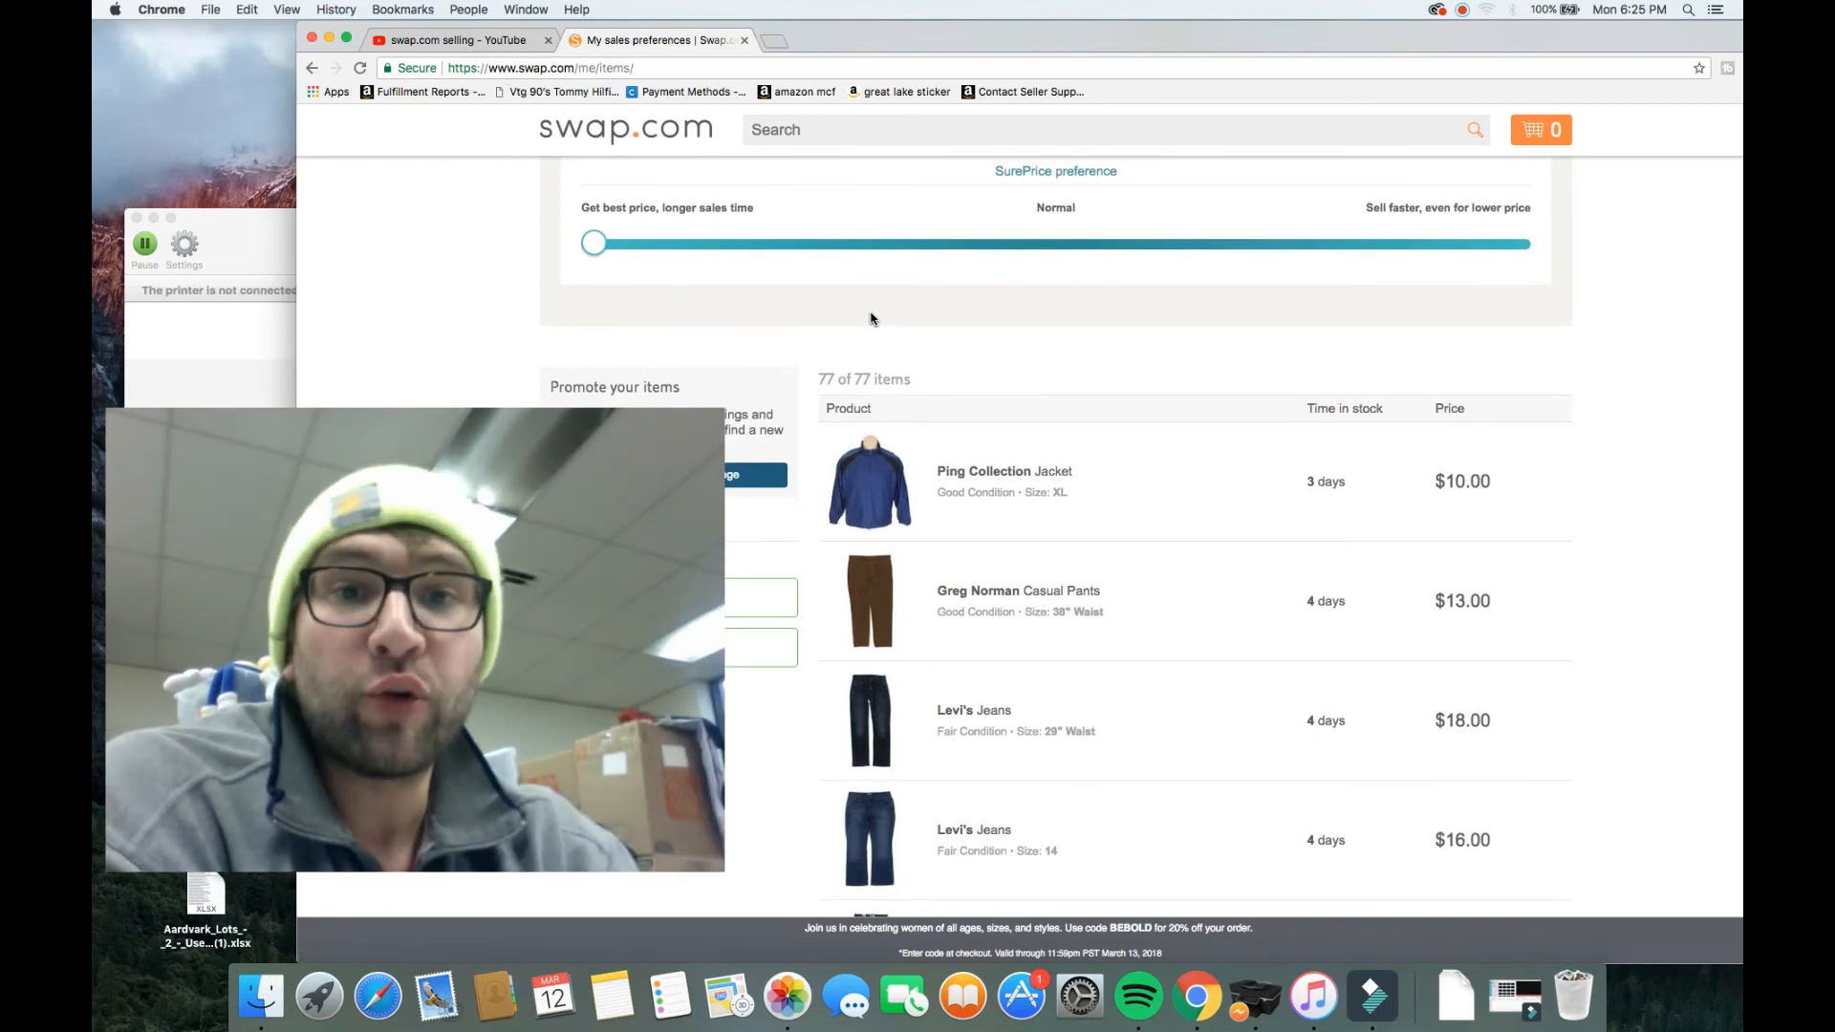
mouse_move(1078, 346)
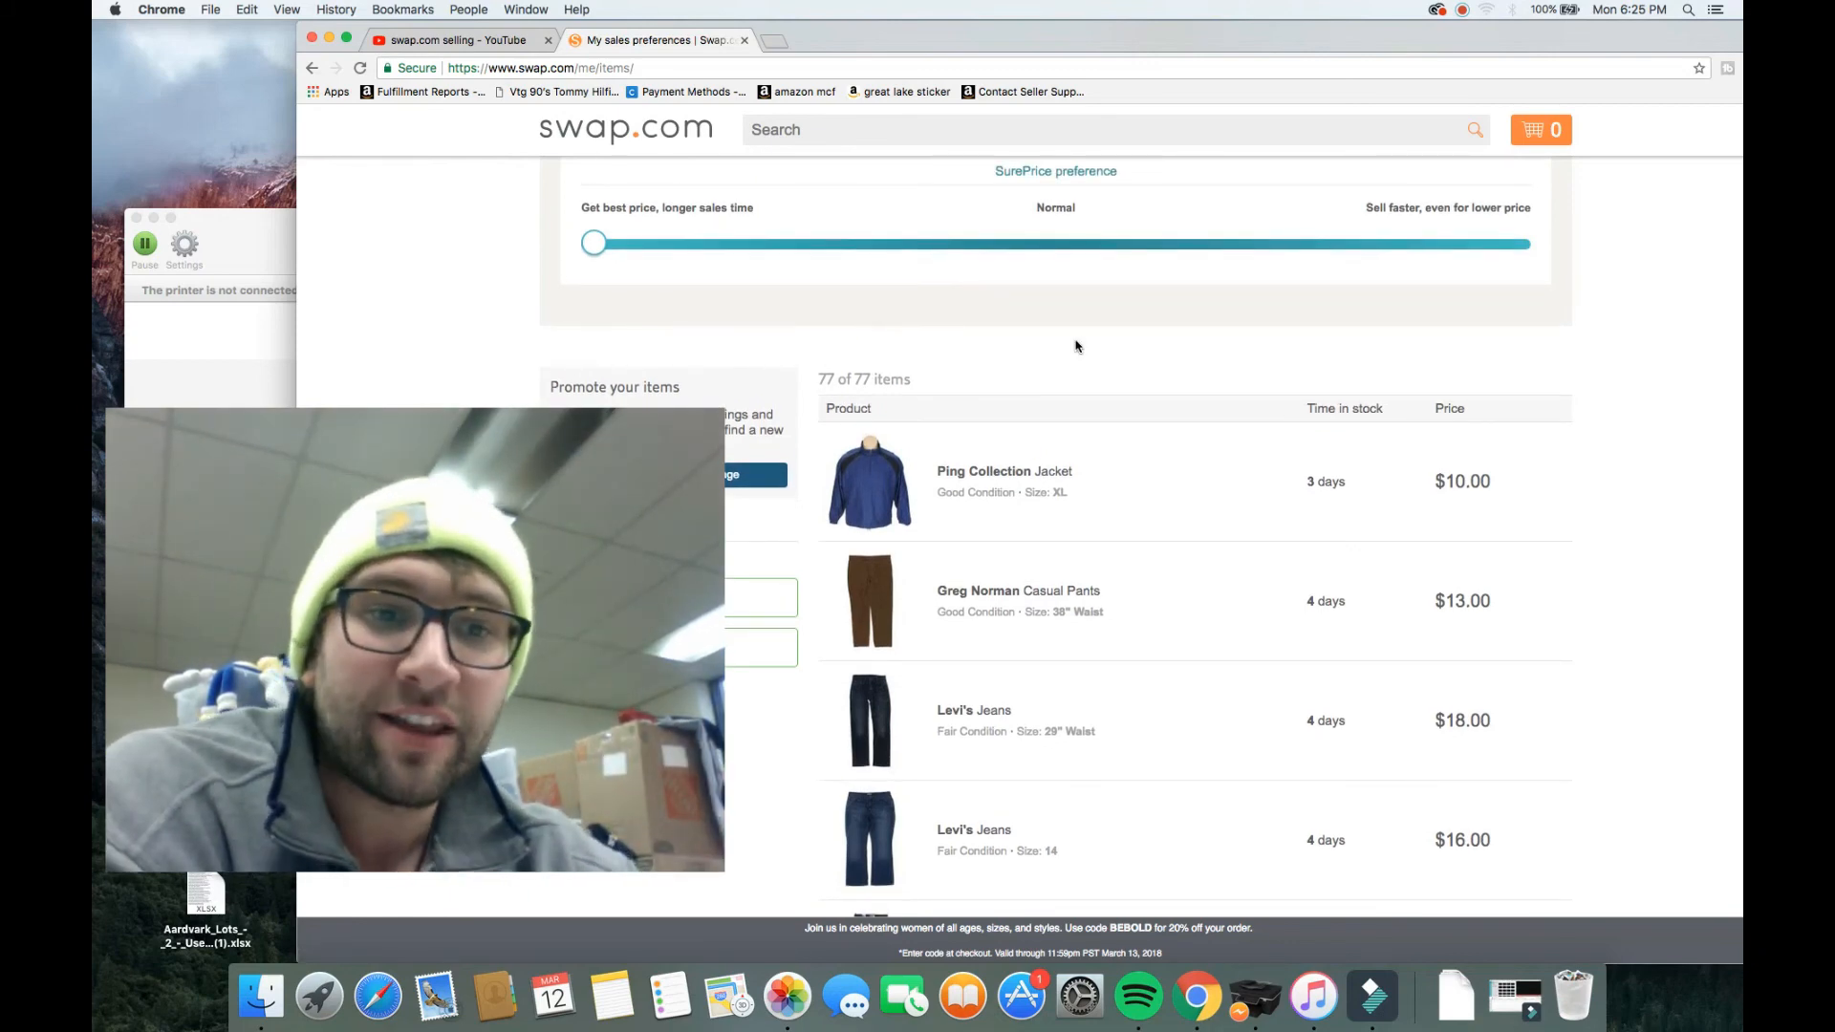
mouse_move(1298, 485)
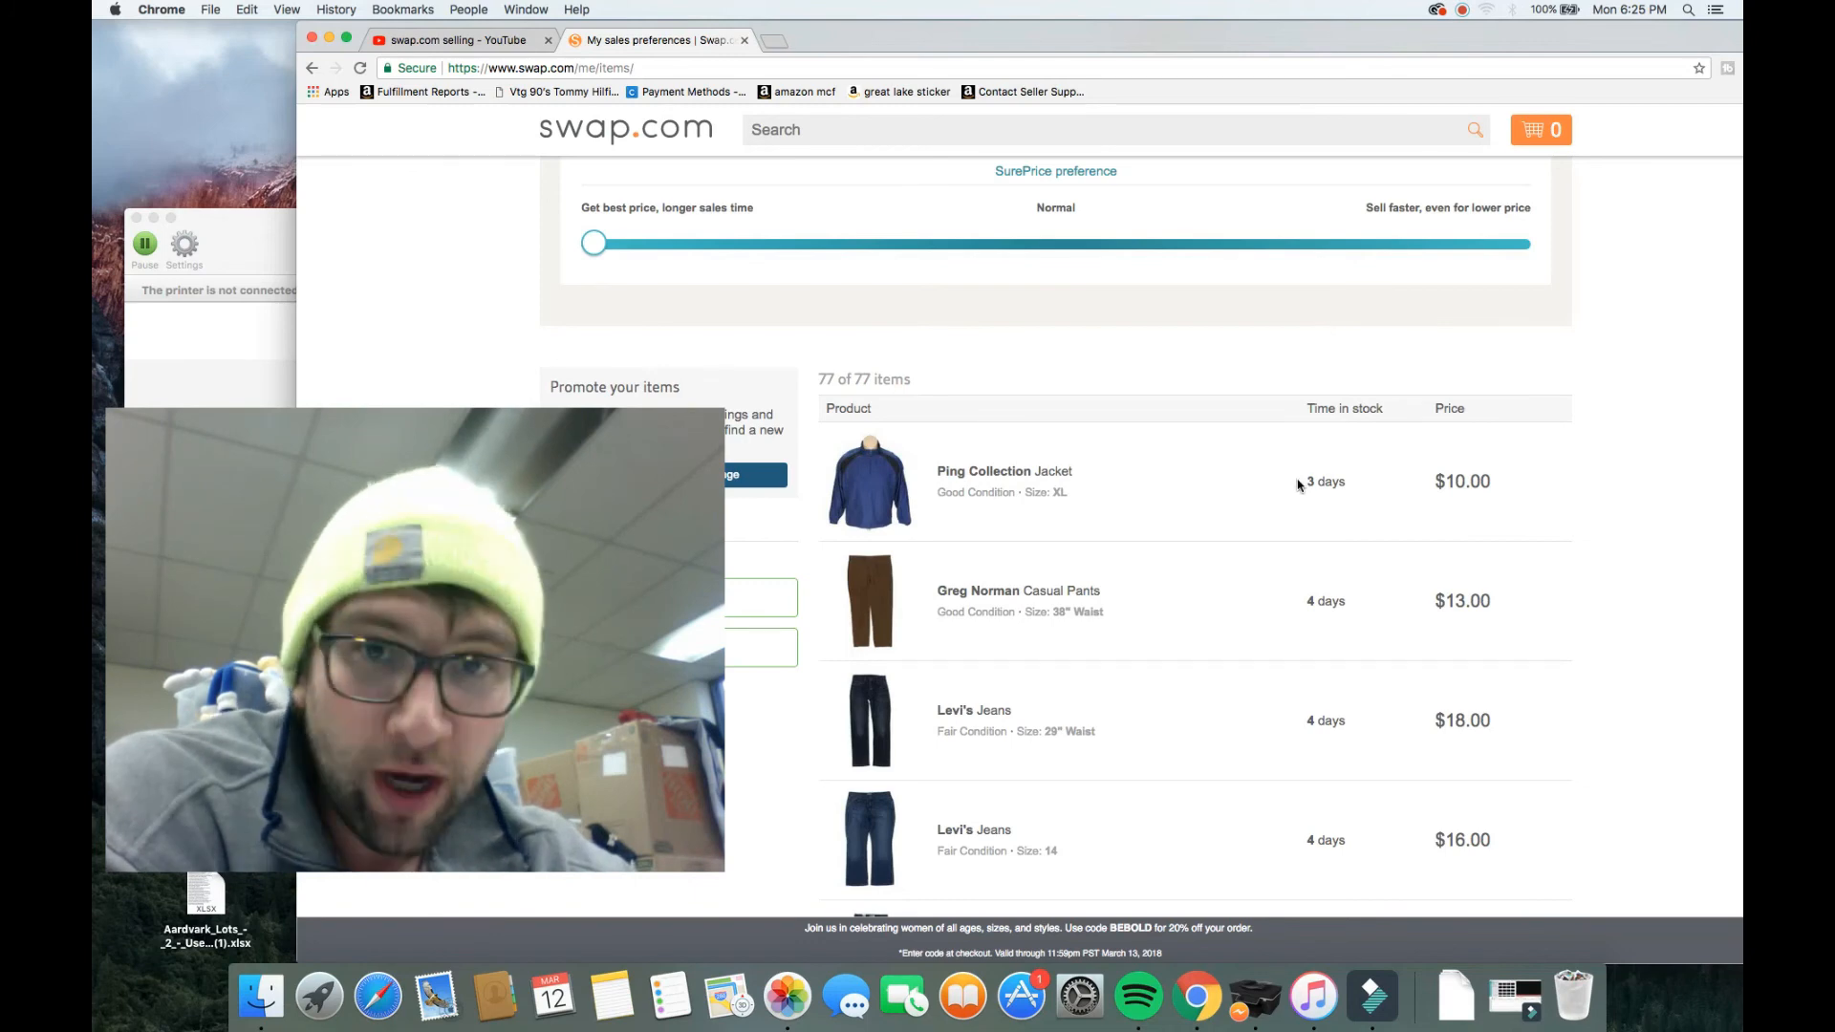
mouse_move(1319, 538)
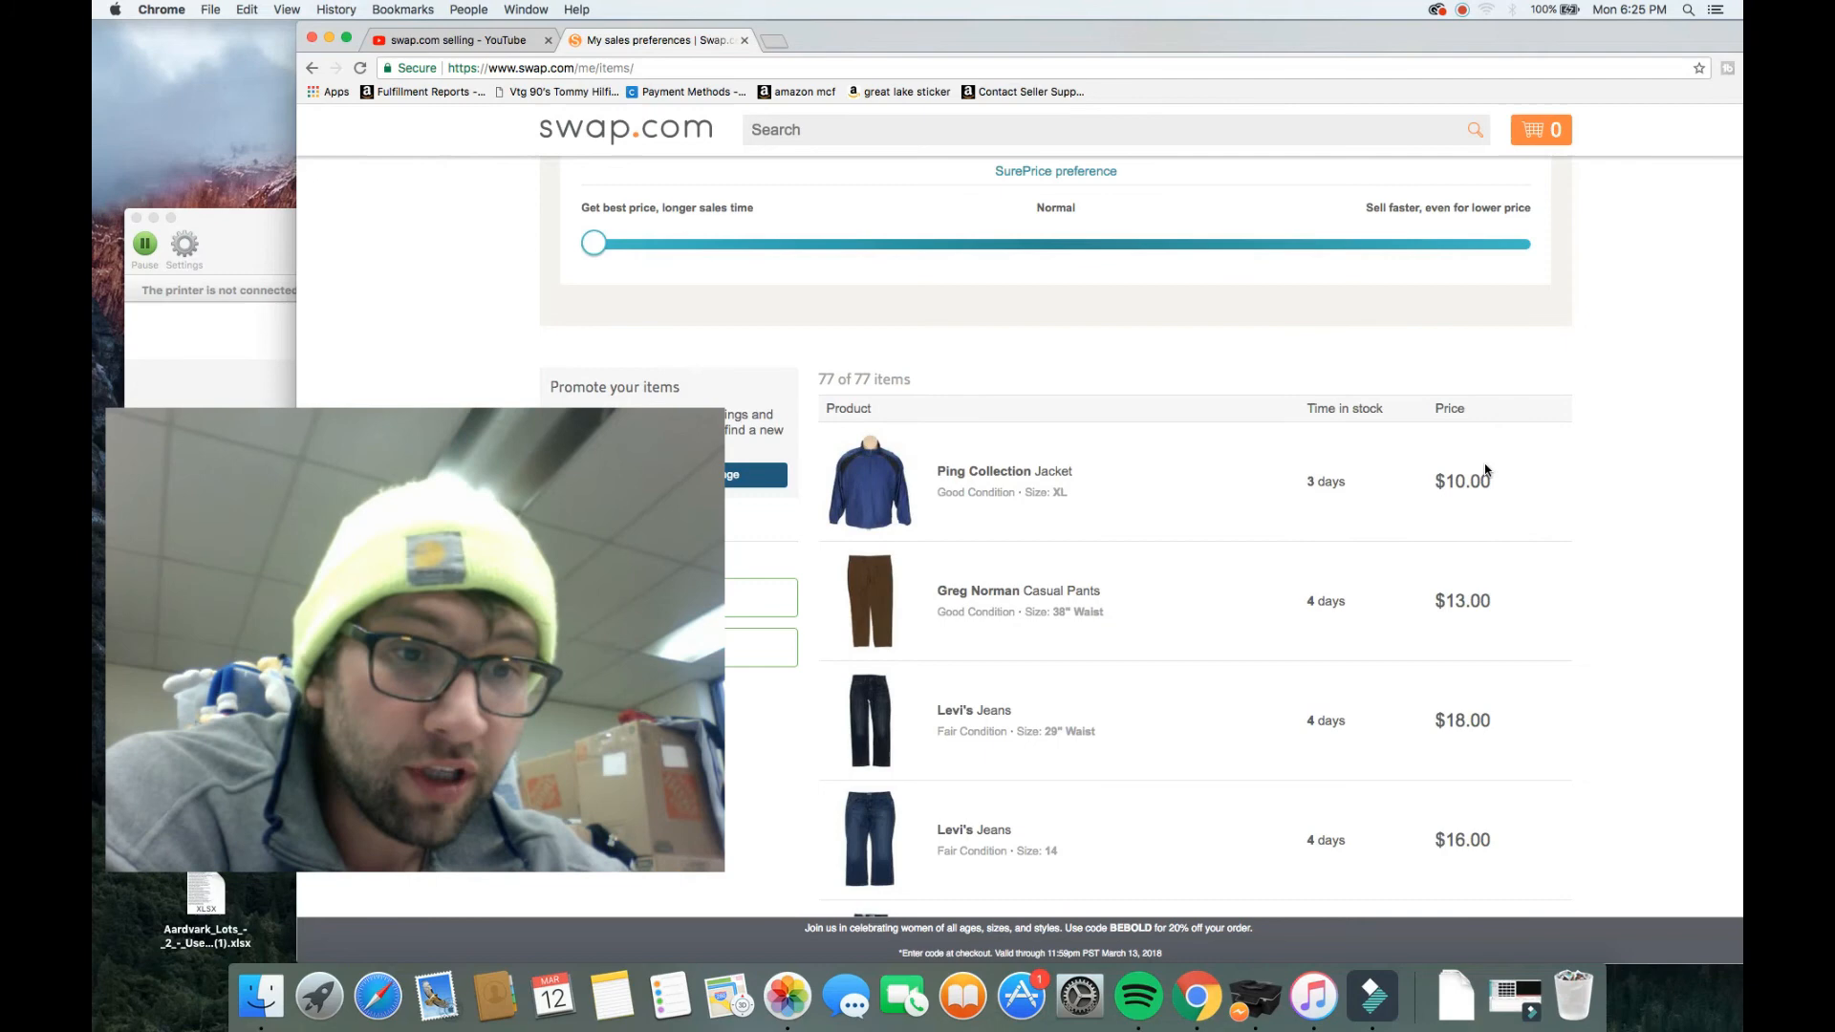
mouse_move(1350, 493)
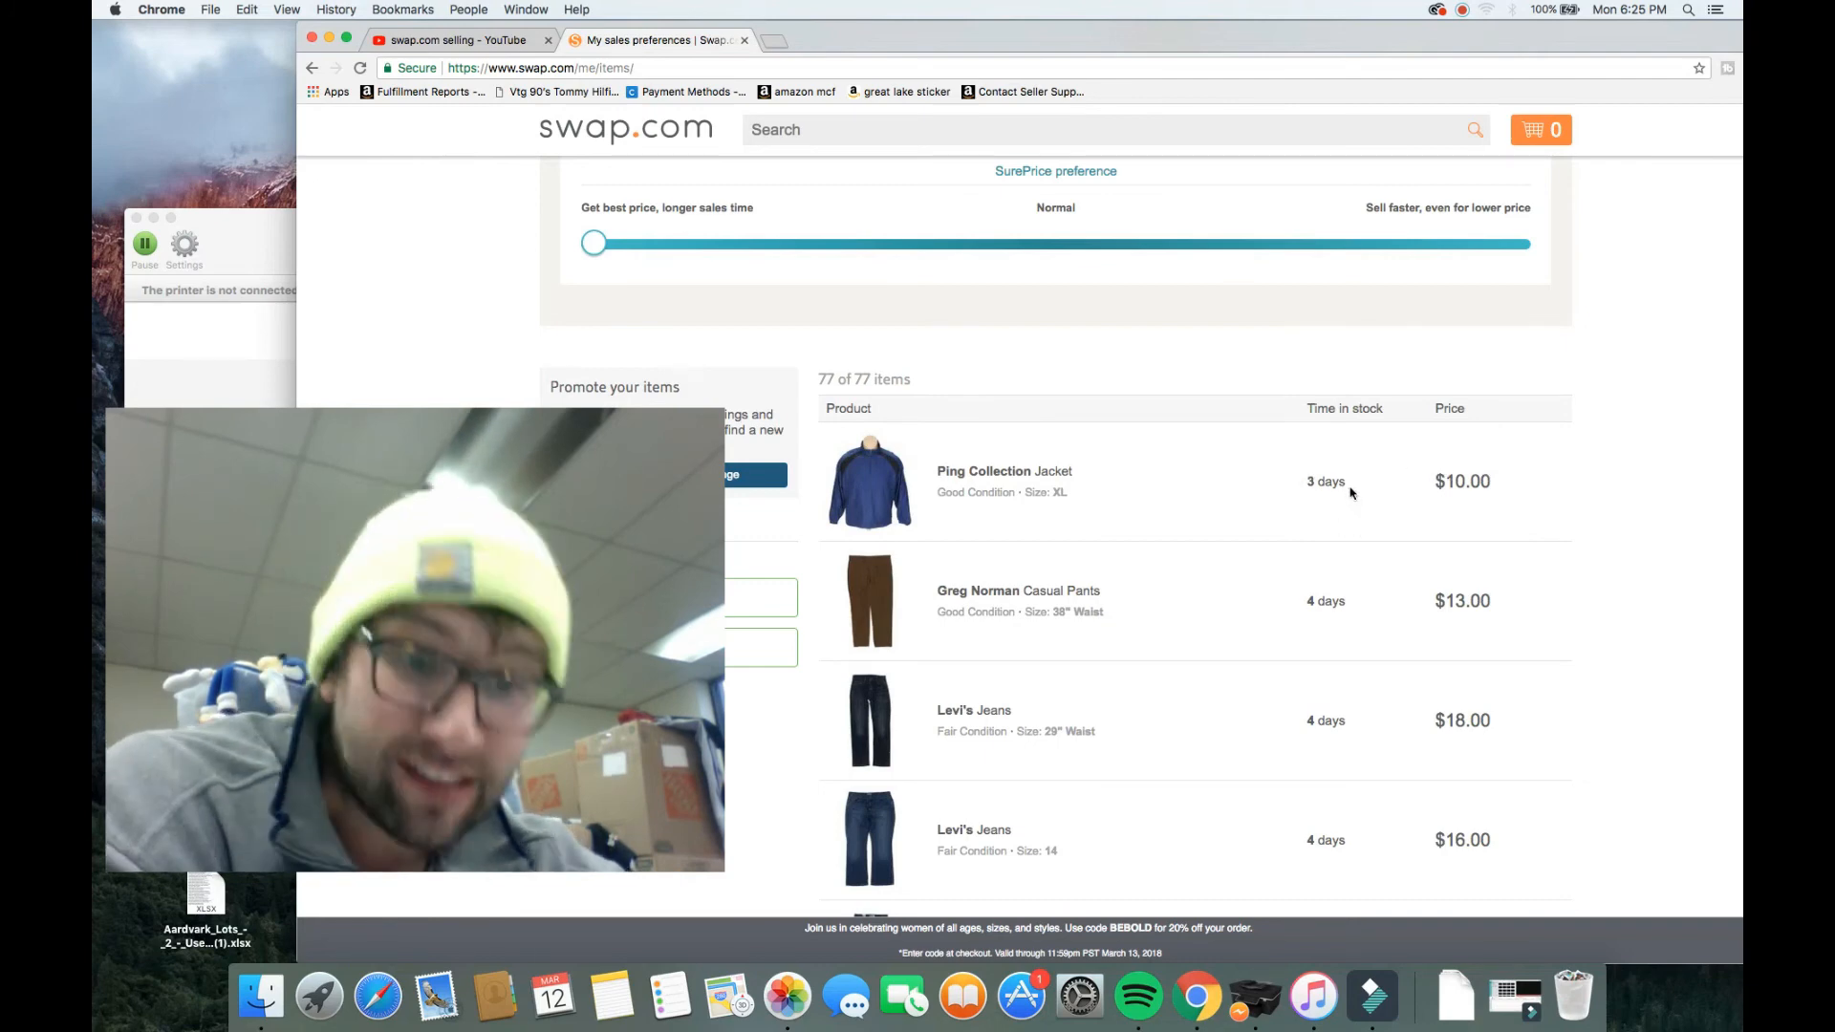
mouse_move(1449, 552)
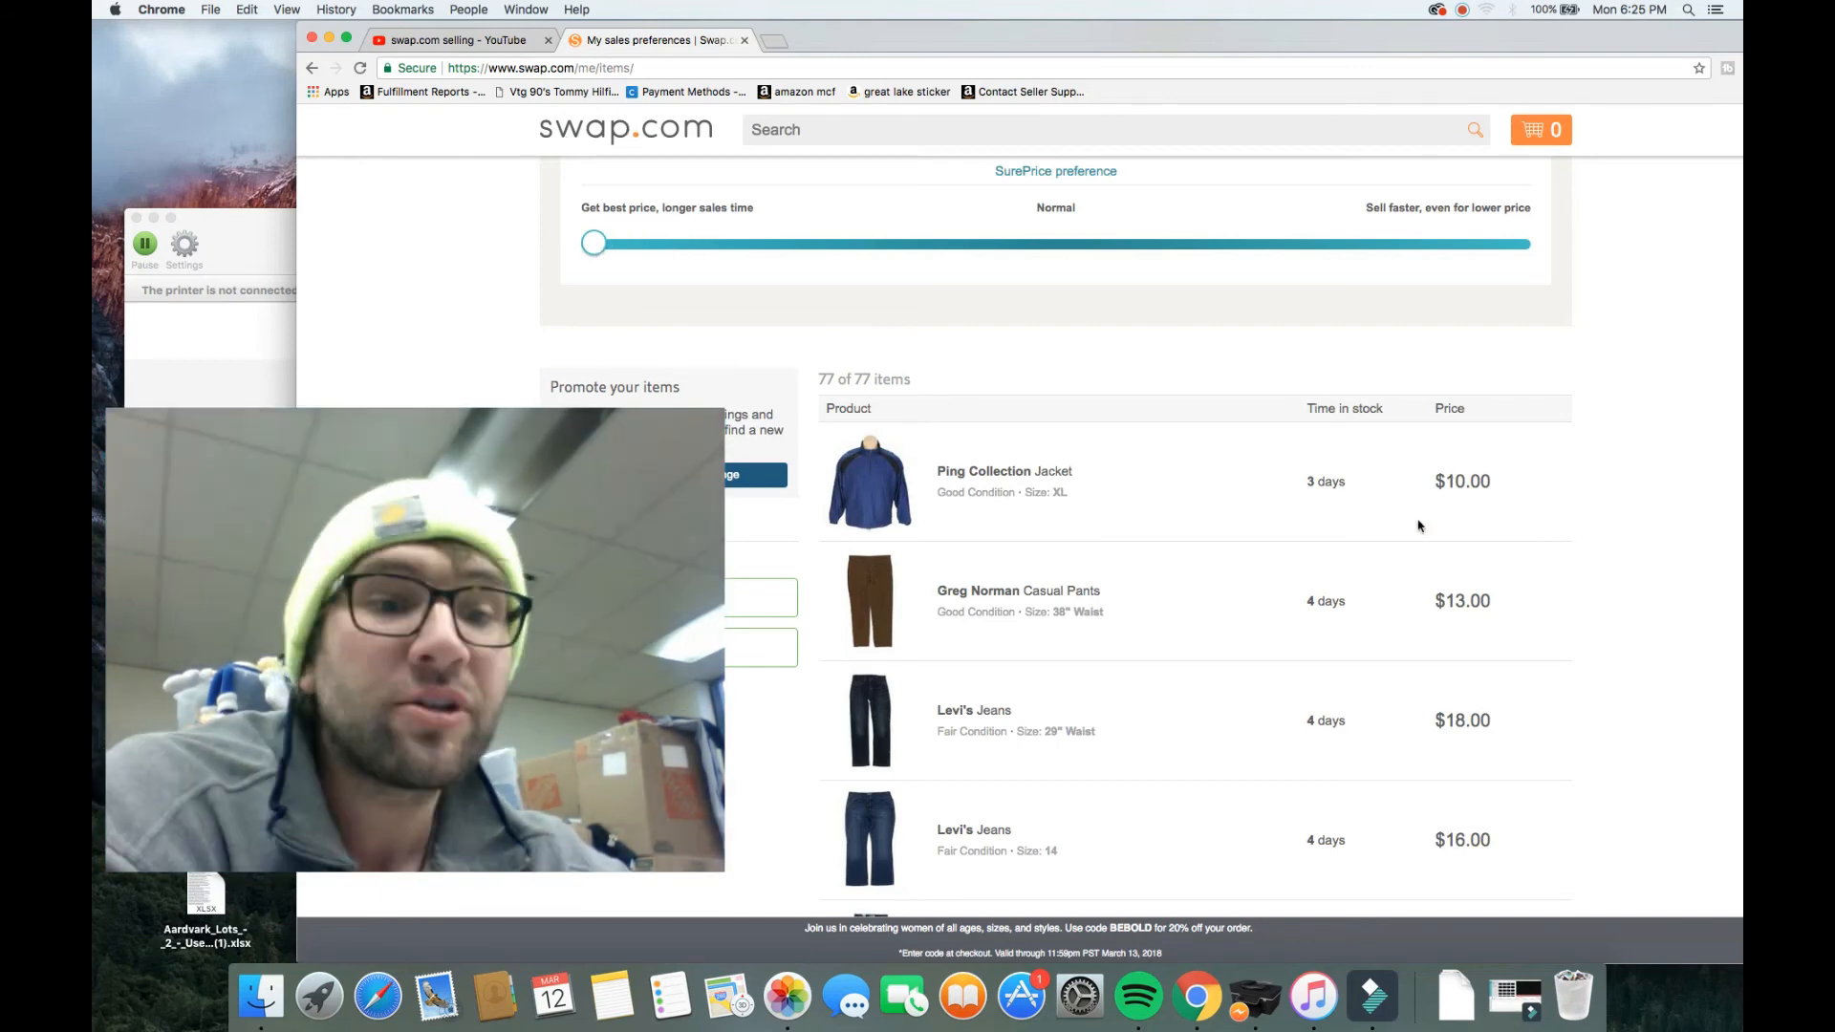
mouse_move(1352, 525)
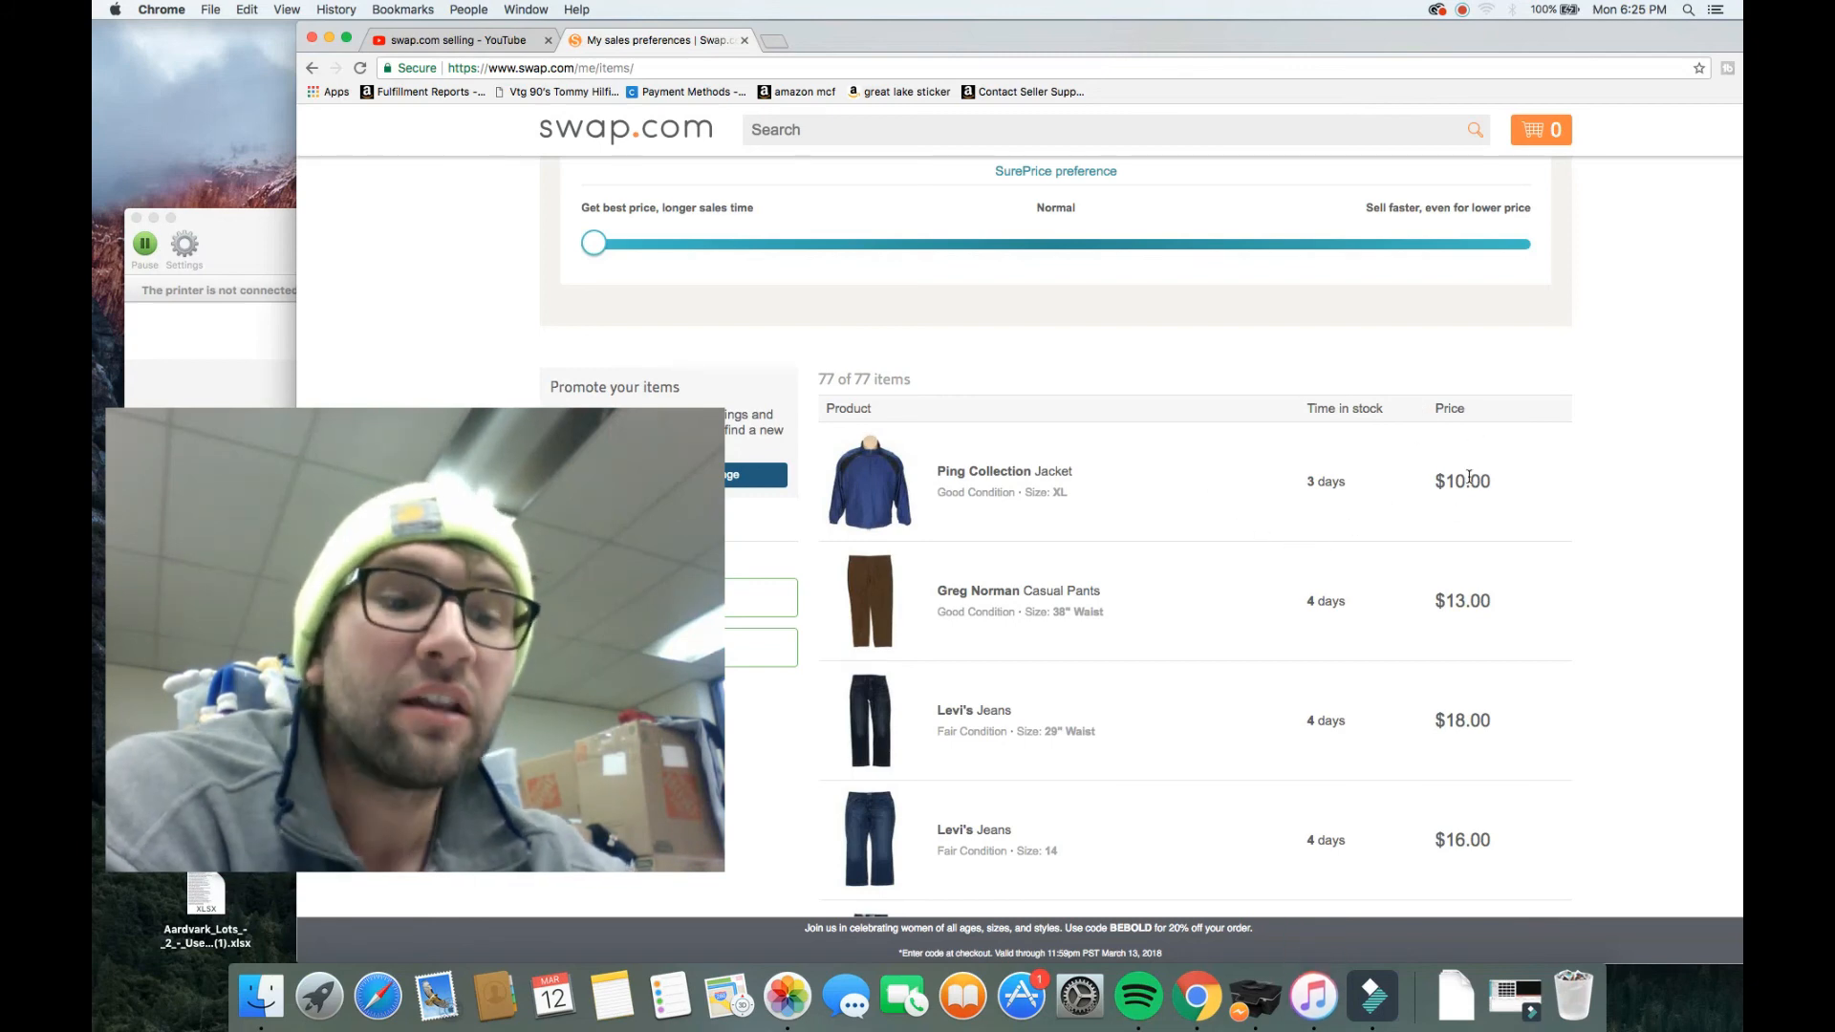
scroll(down, 3)
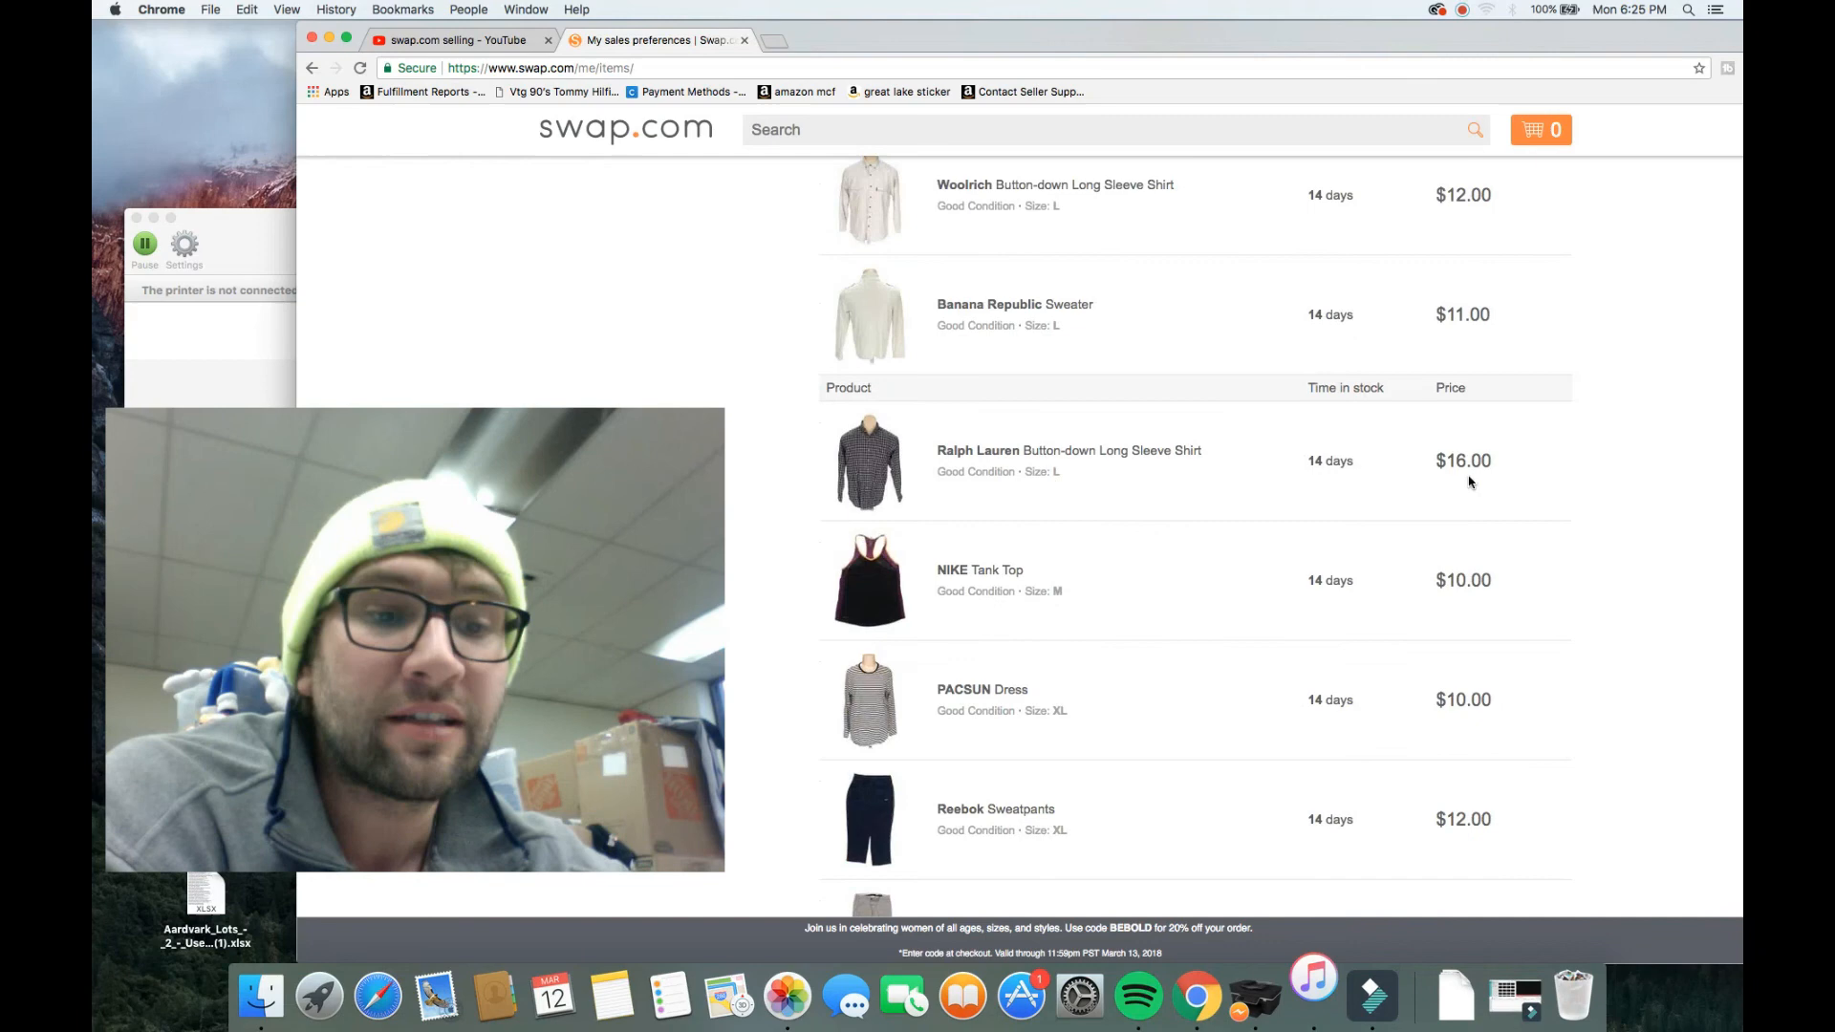
scroll(down, 3)
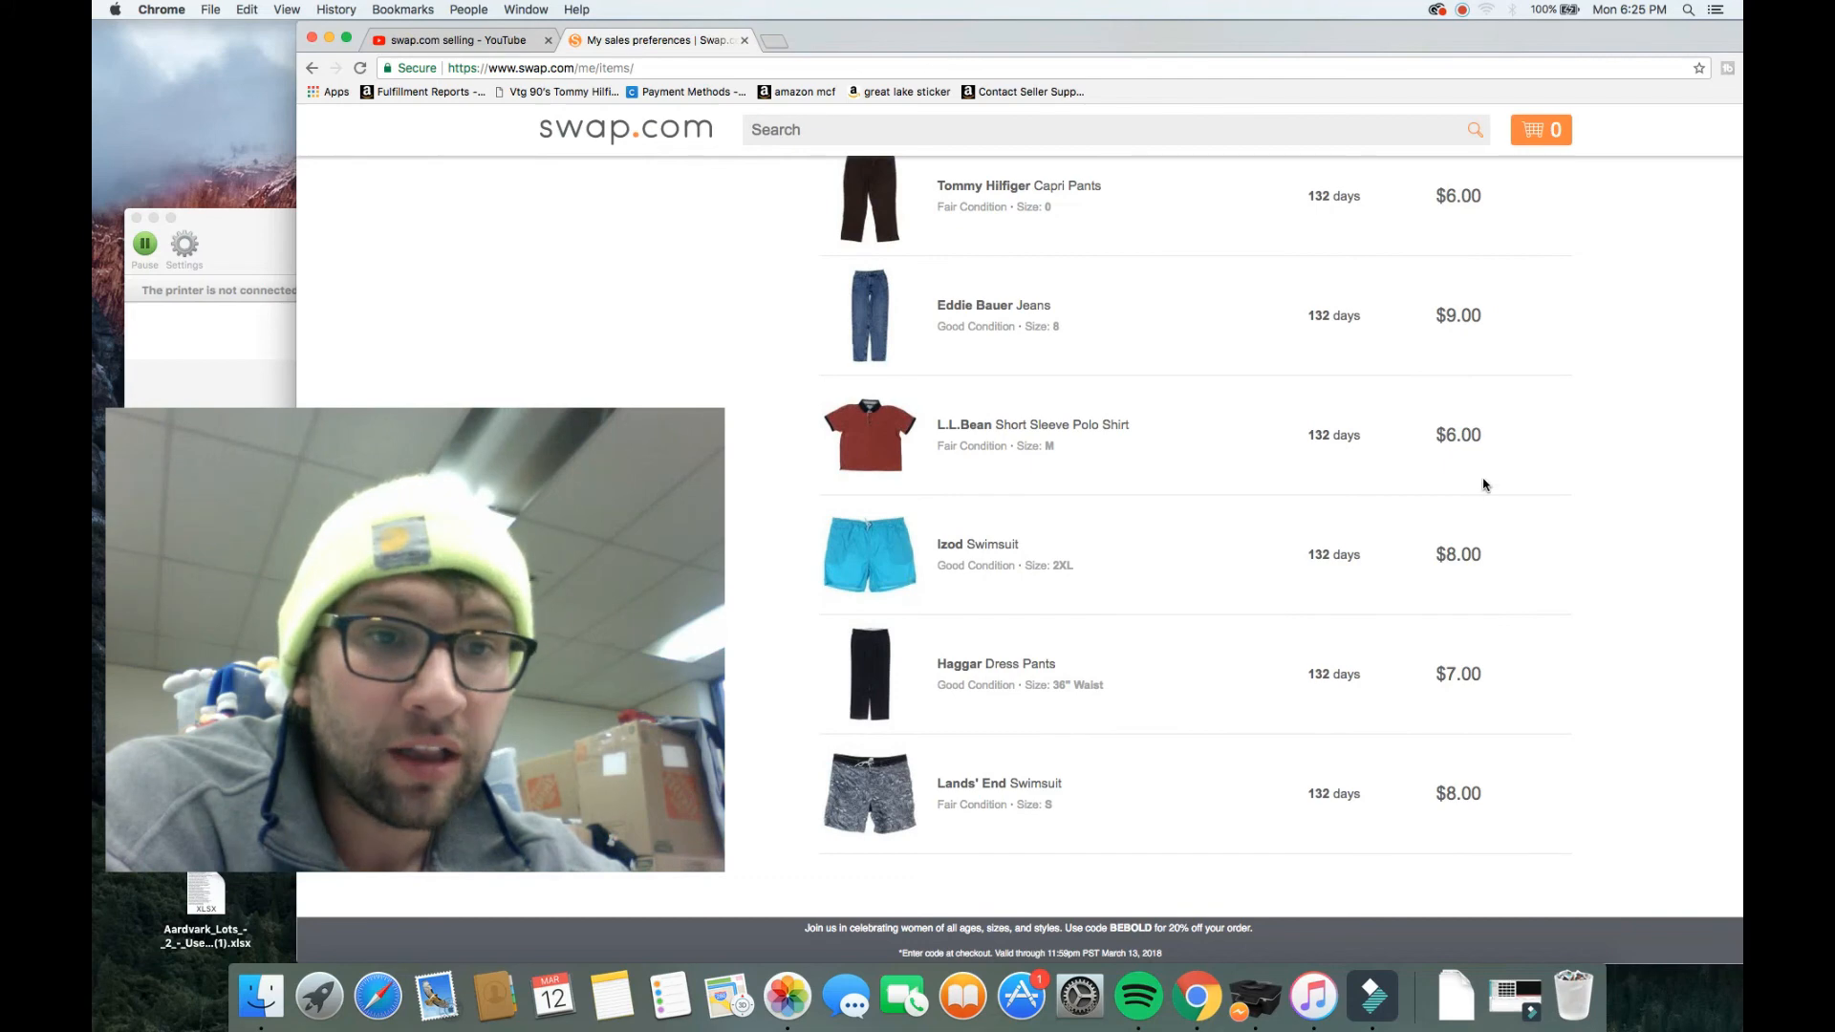
scroll(up, 3)
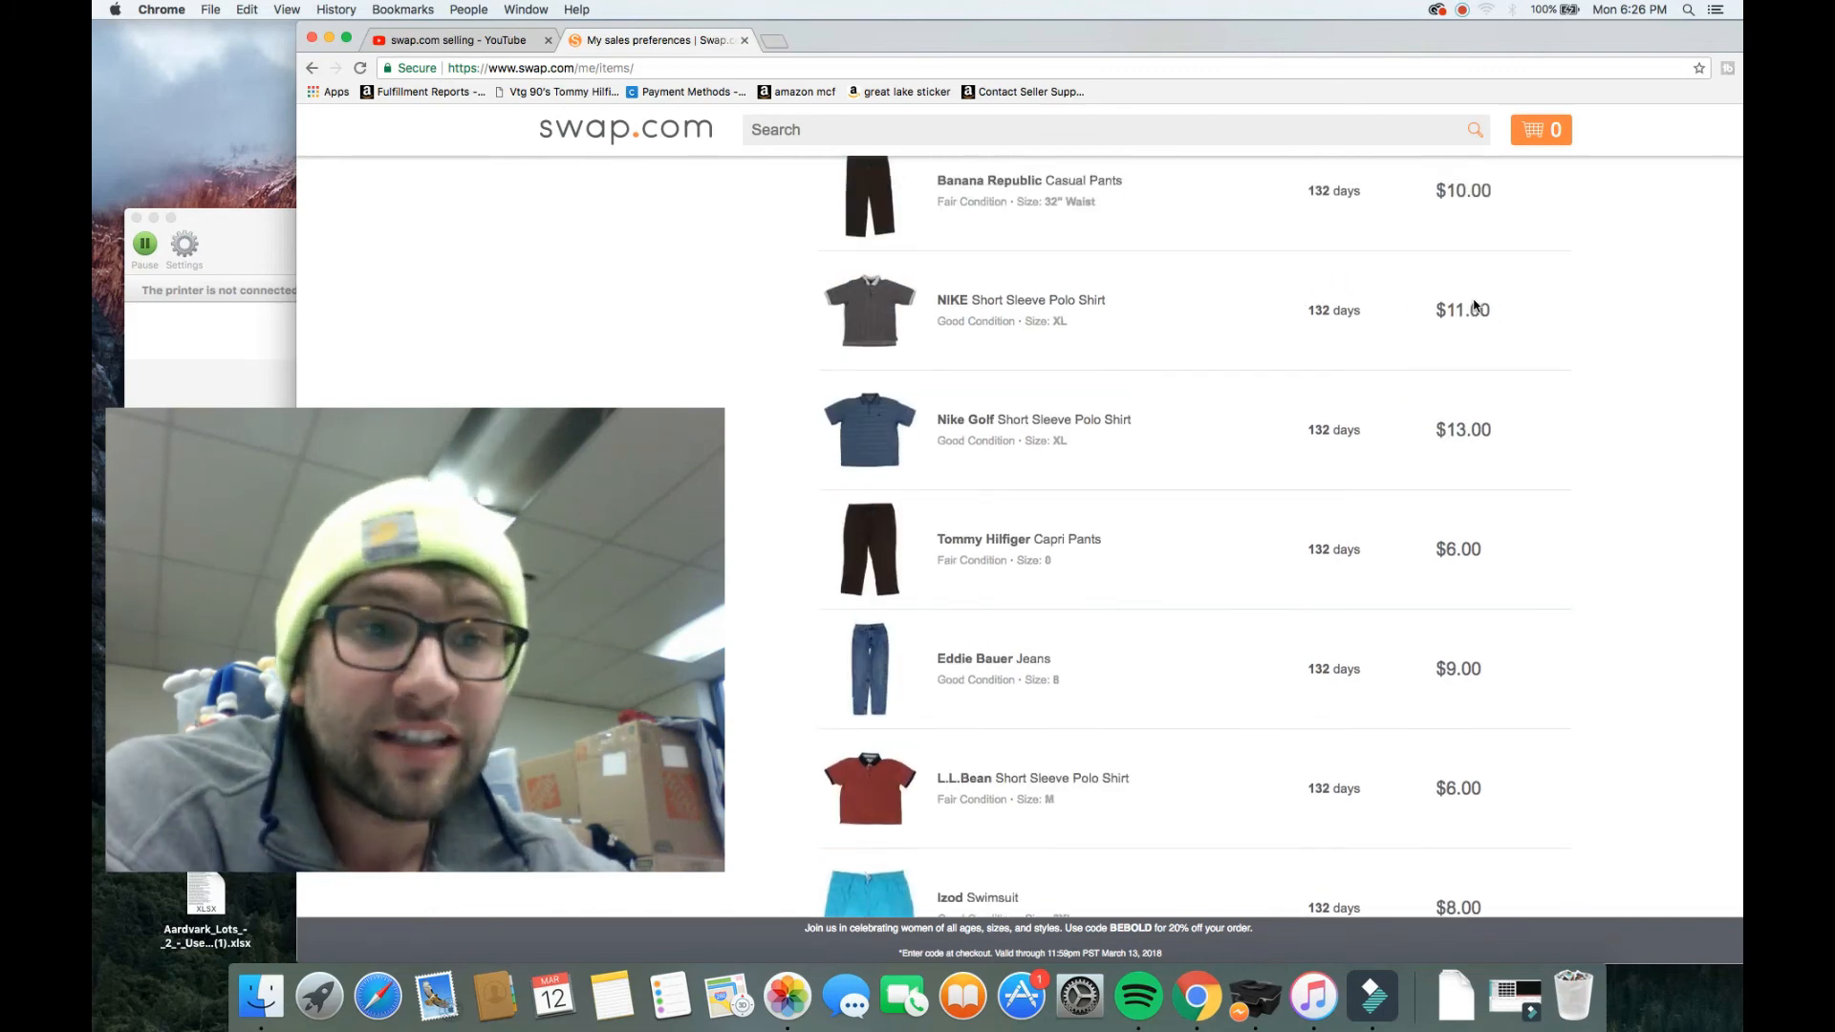
scroll(up, 3)
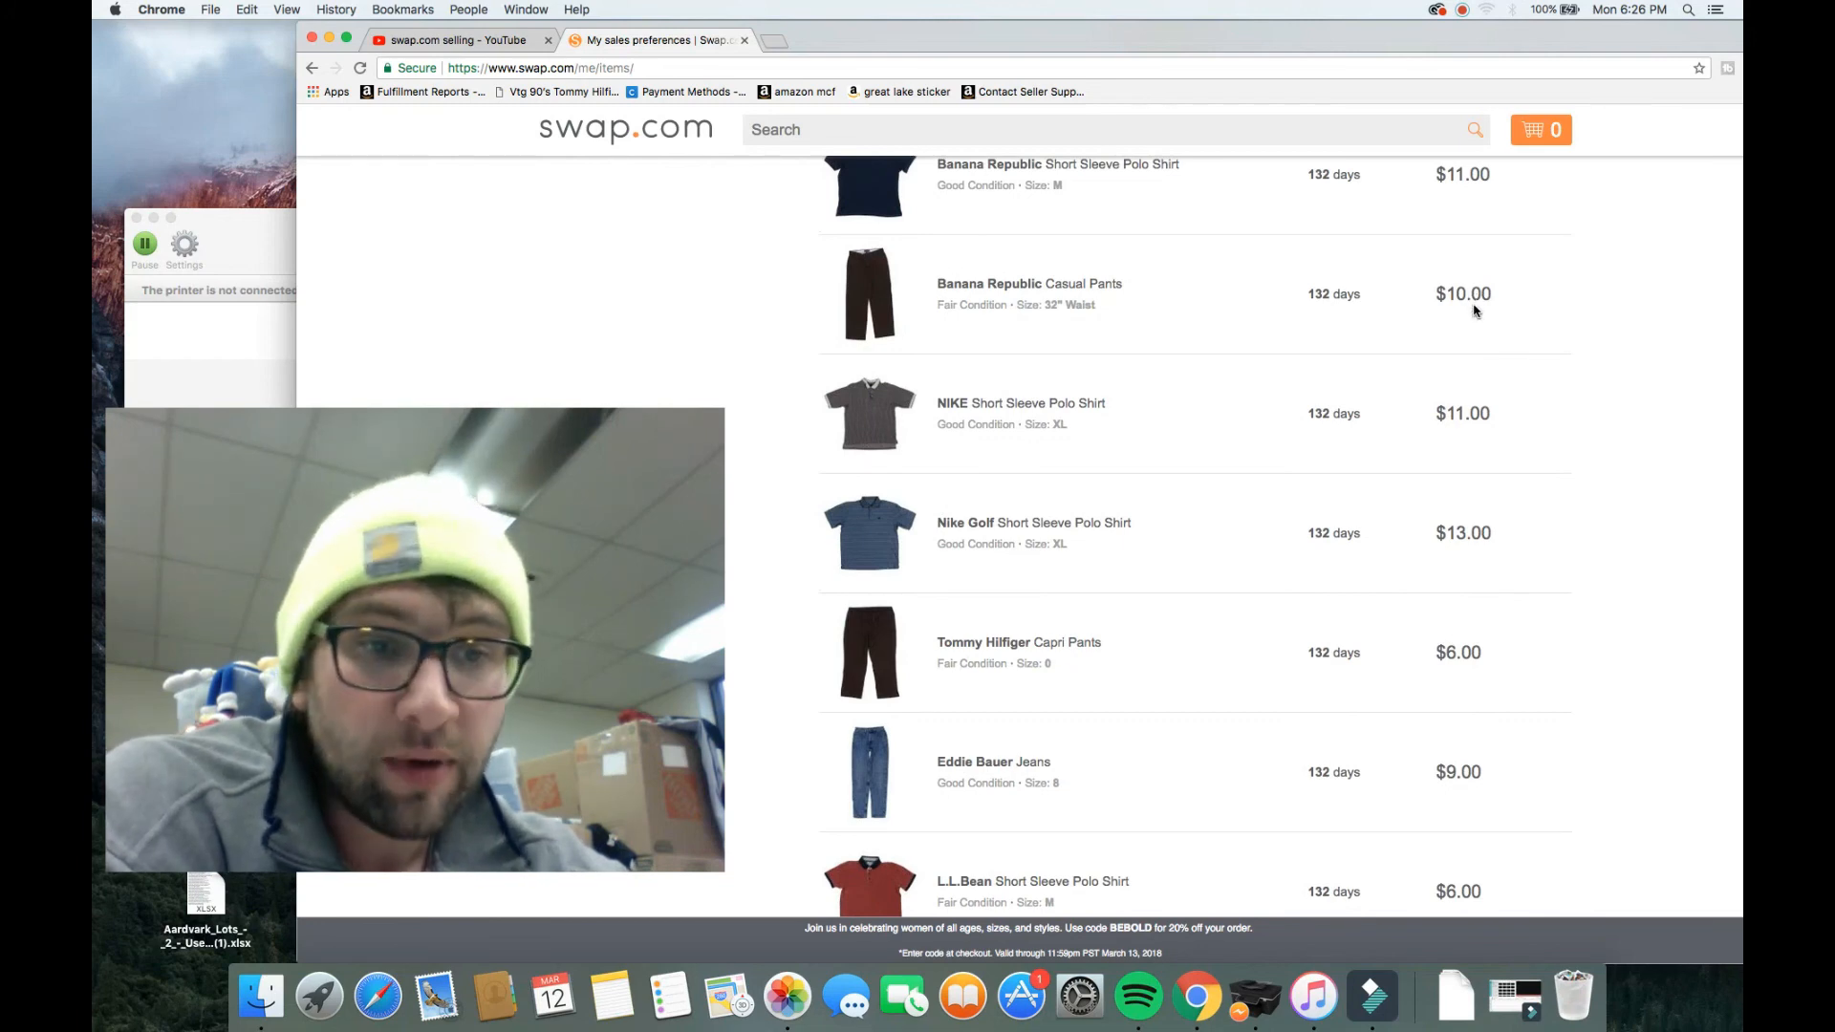
scroll(down, 3)
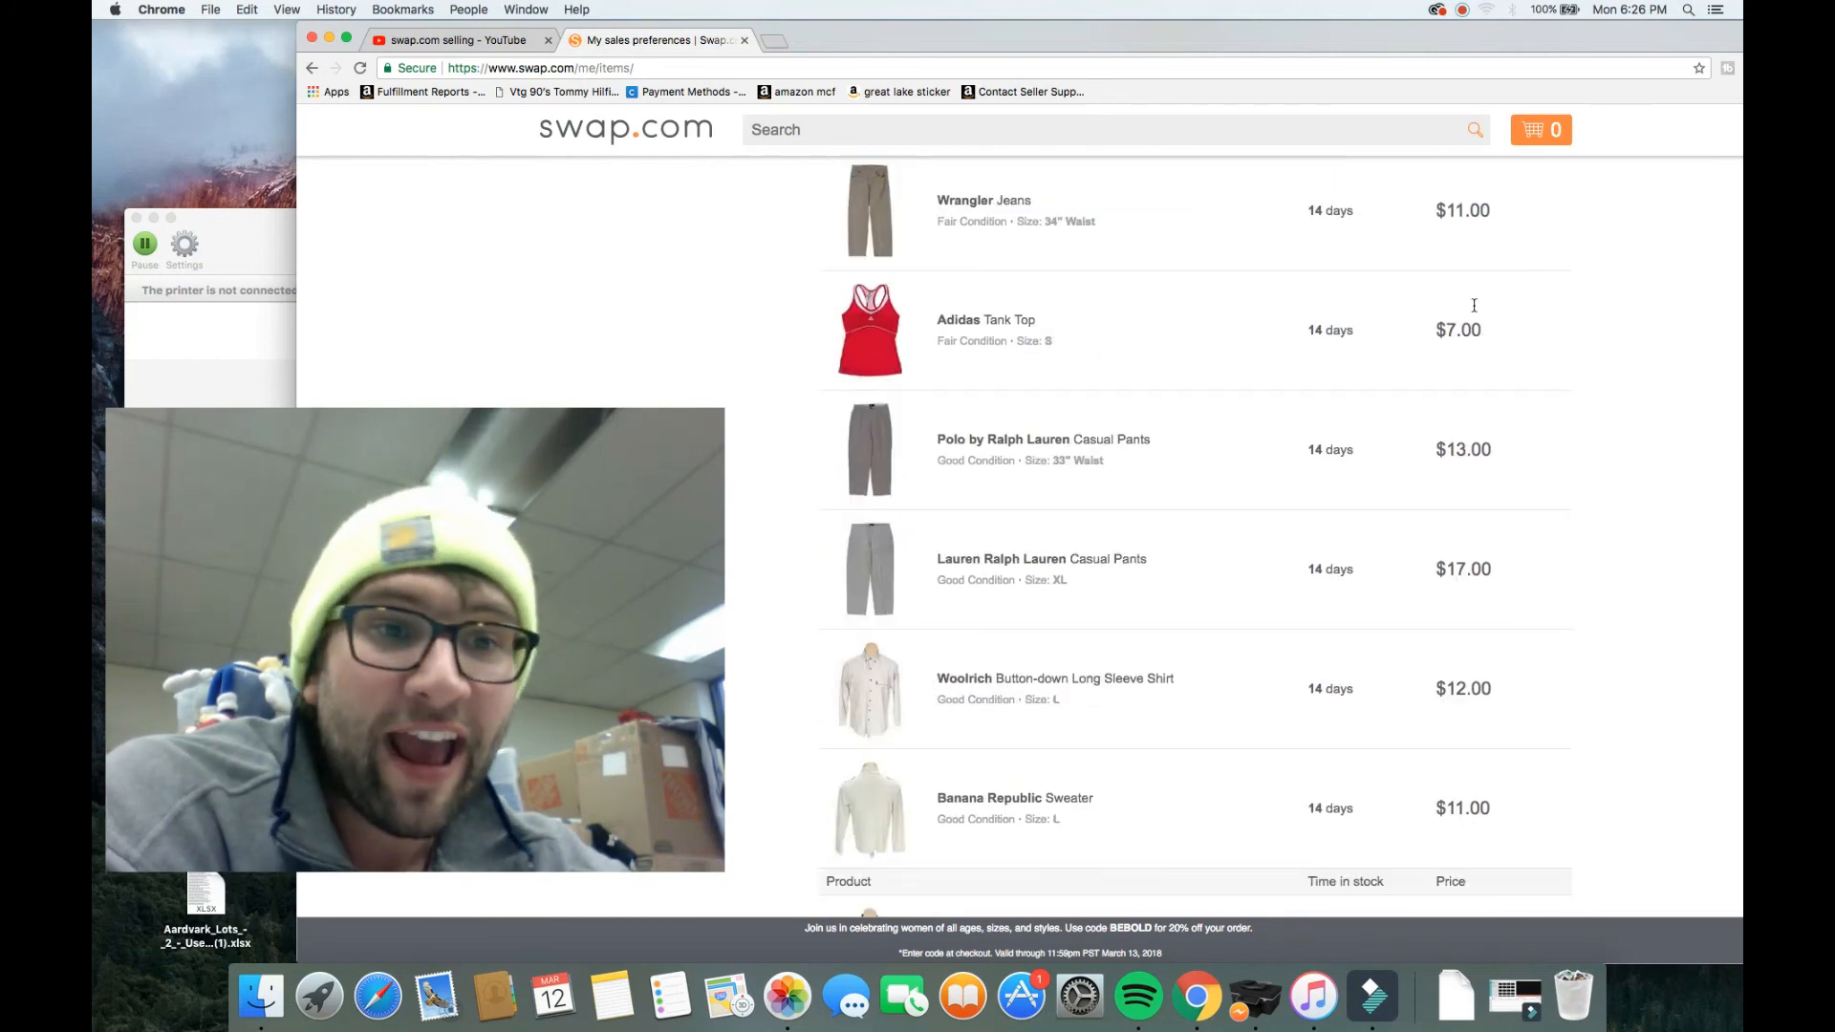
scroll(up, 3)
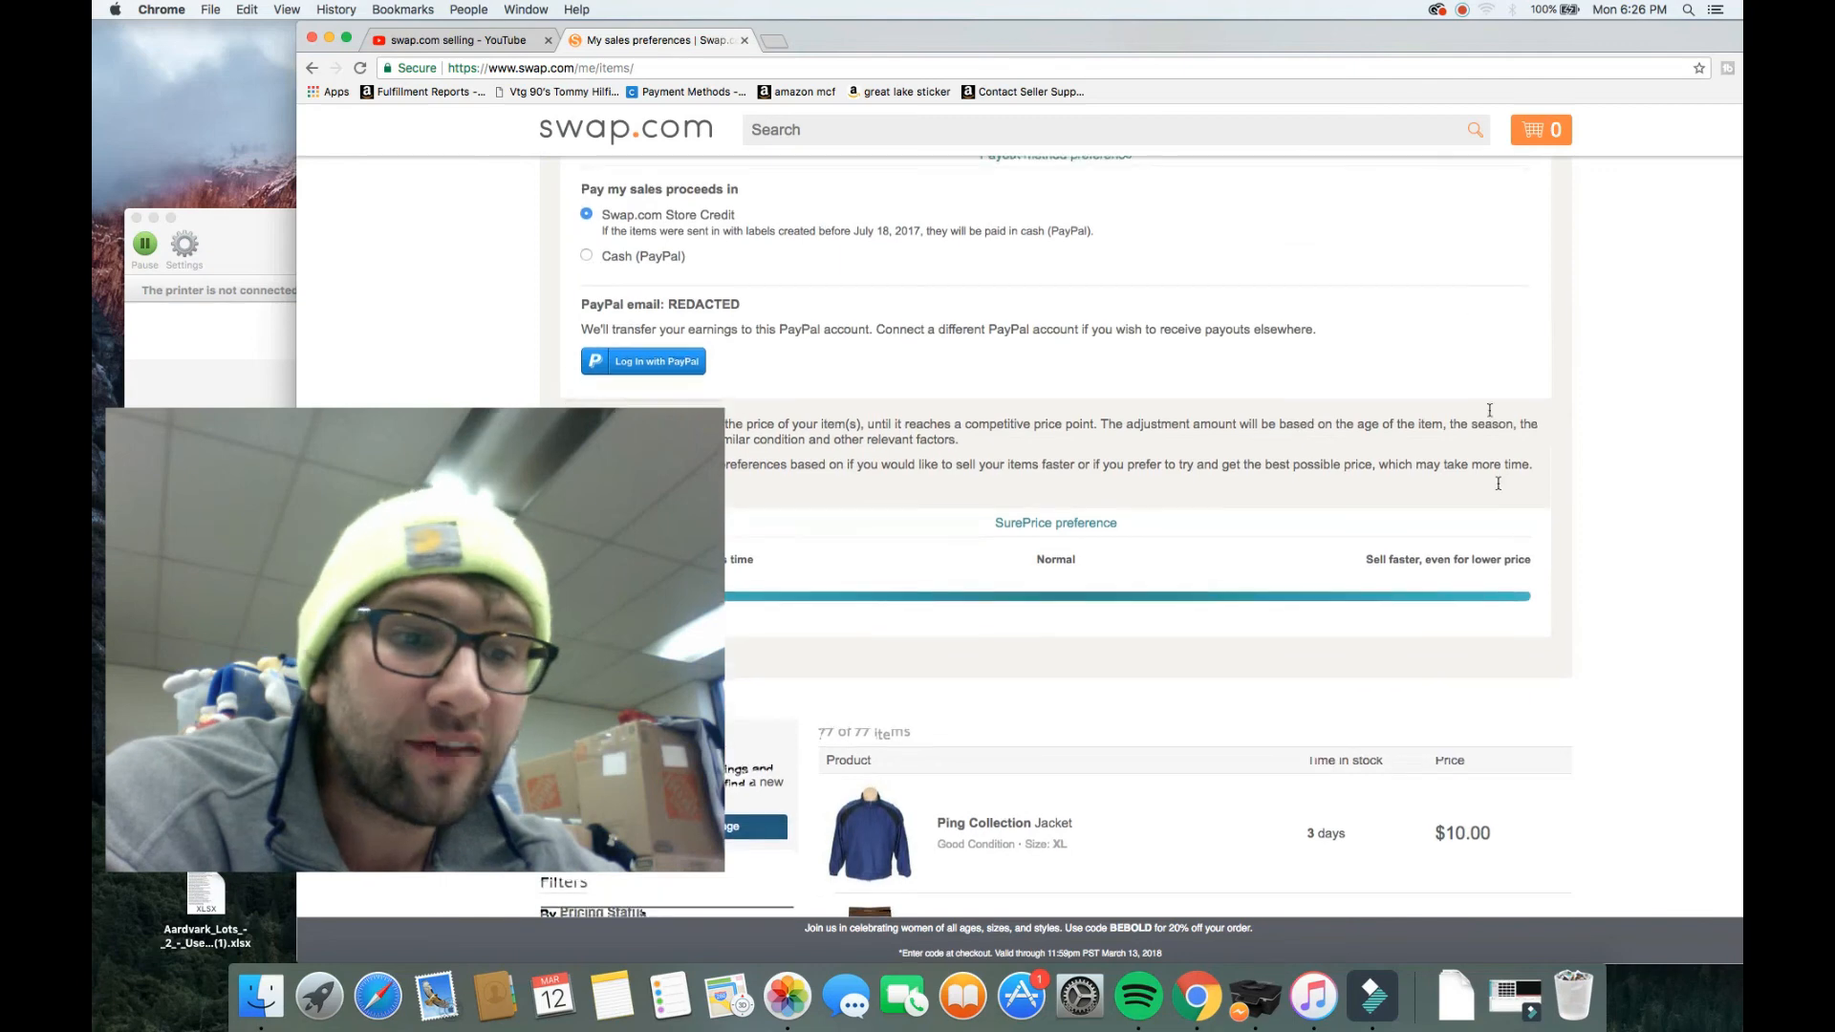
scroll(down, 3)
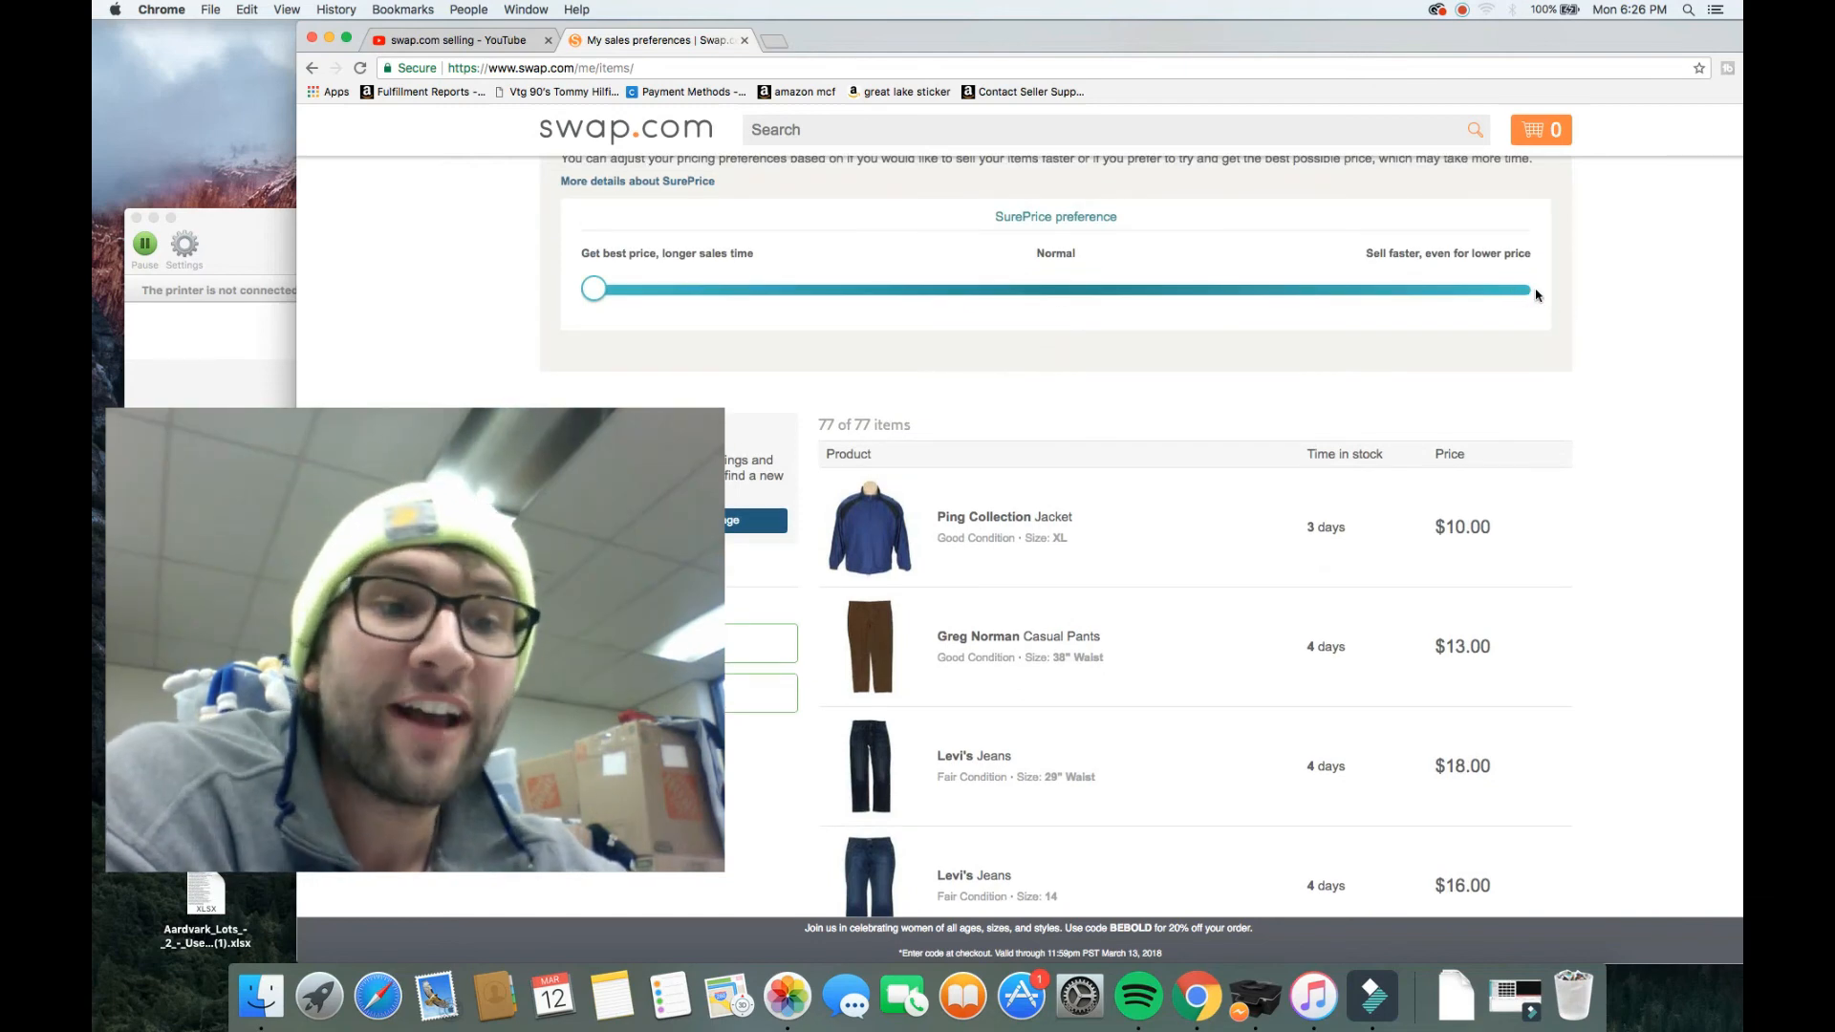
scroll(down, 3)
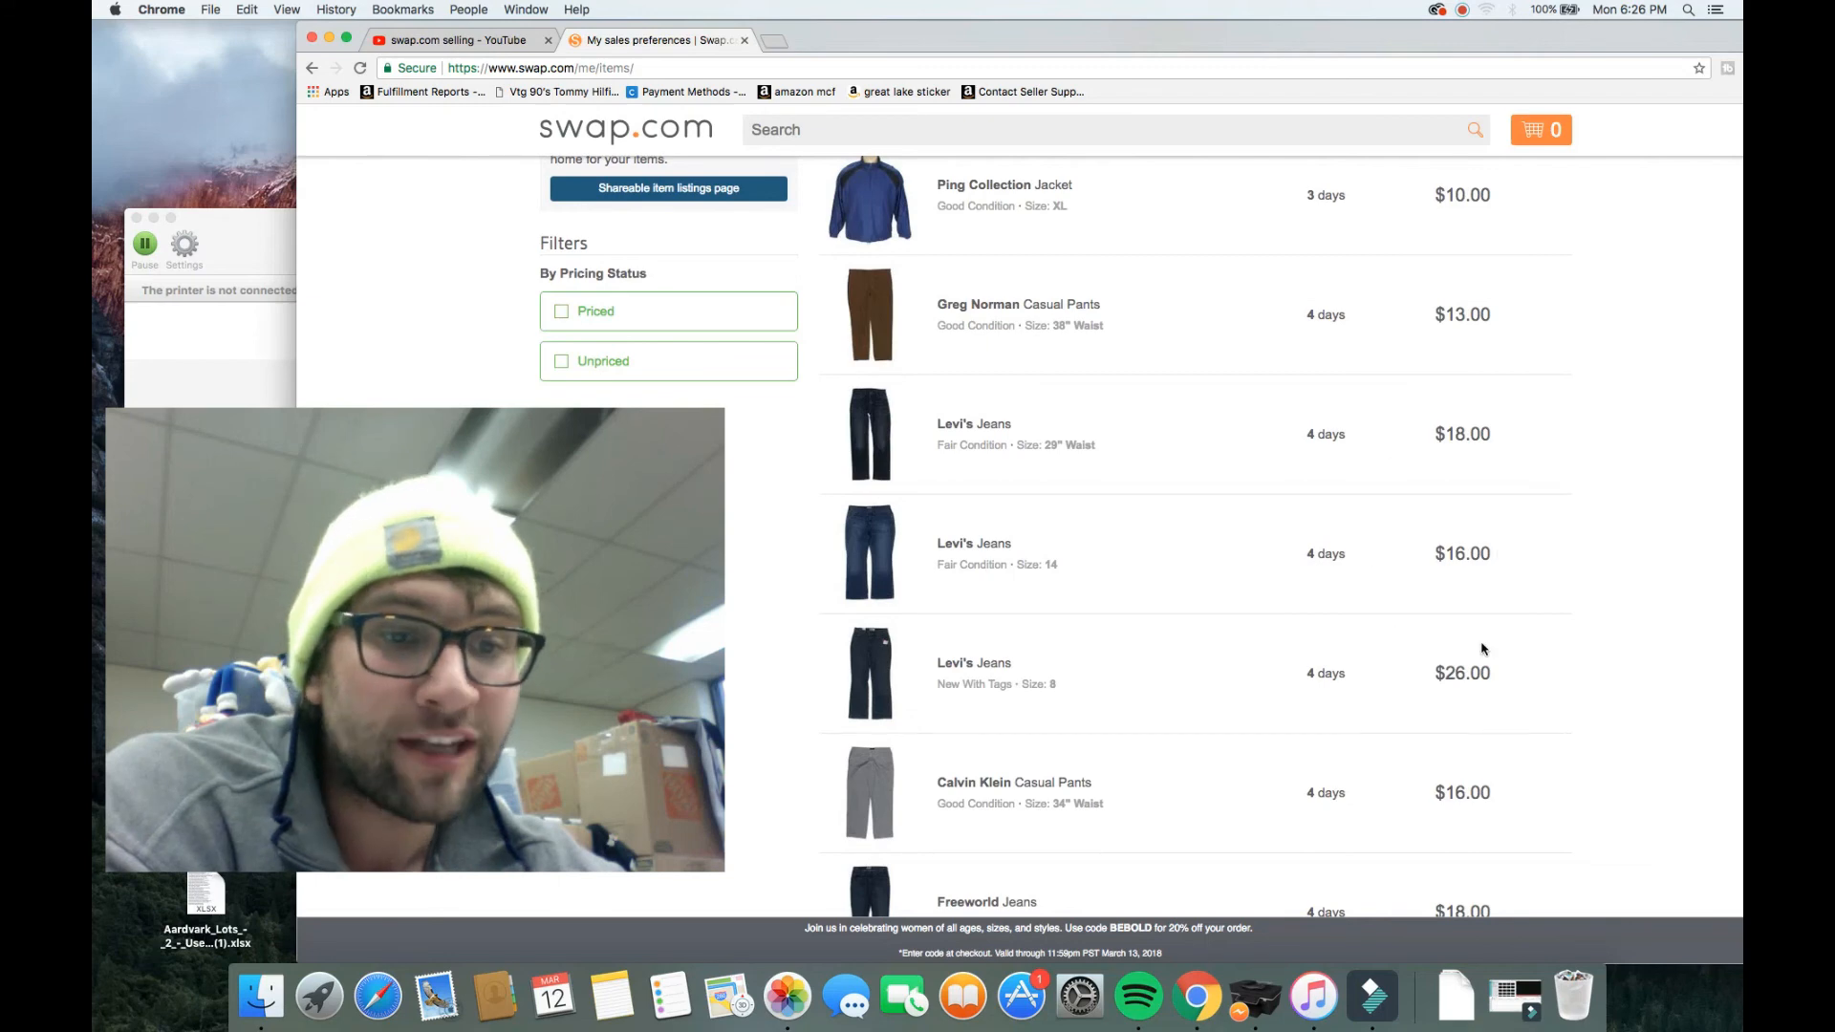
mouse_move(1041, 441)
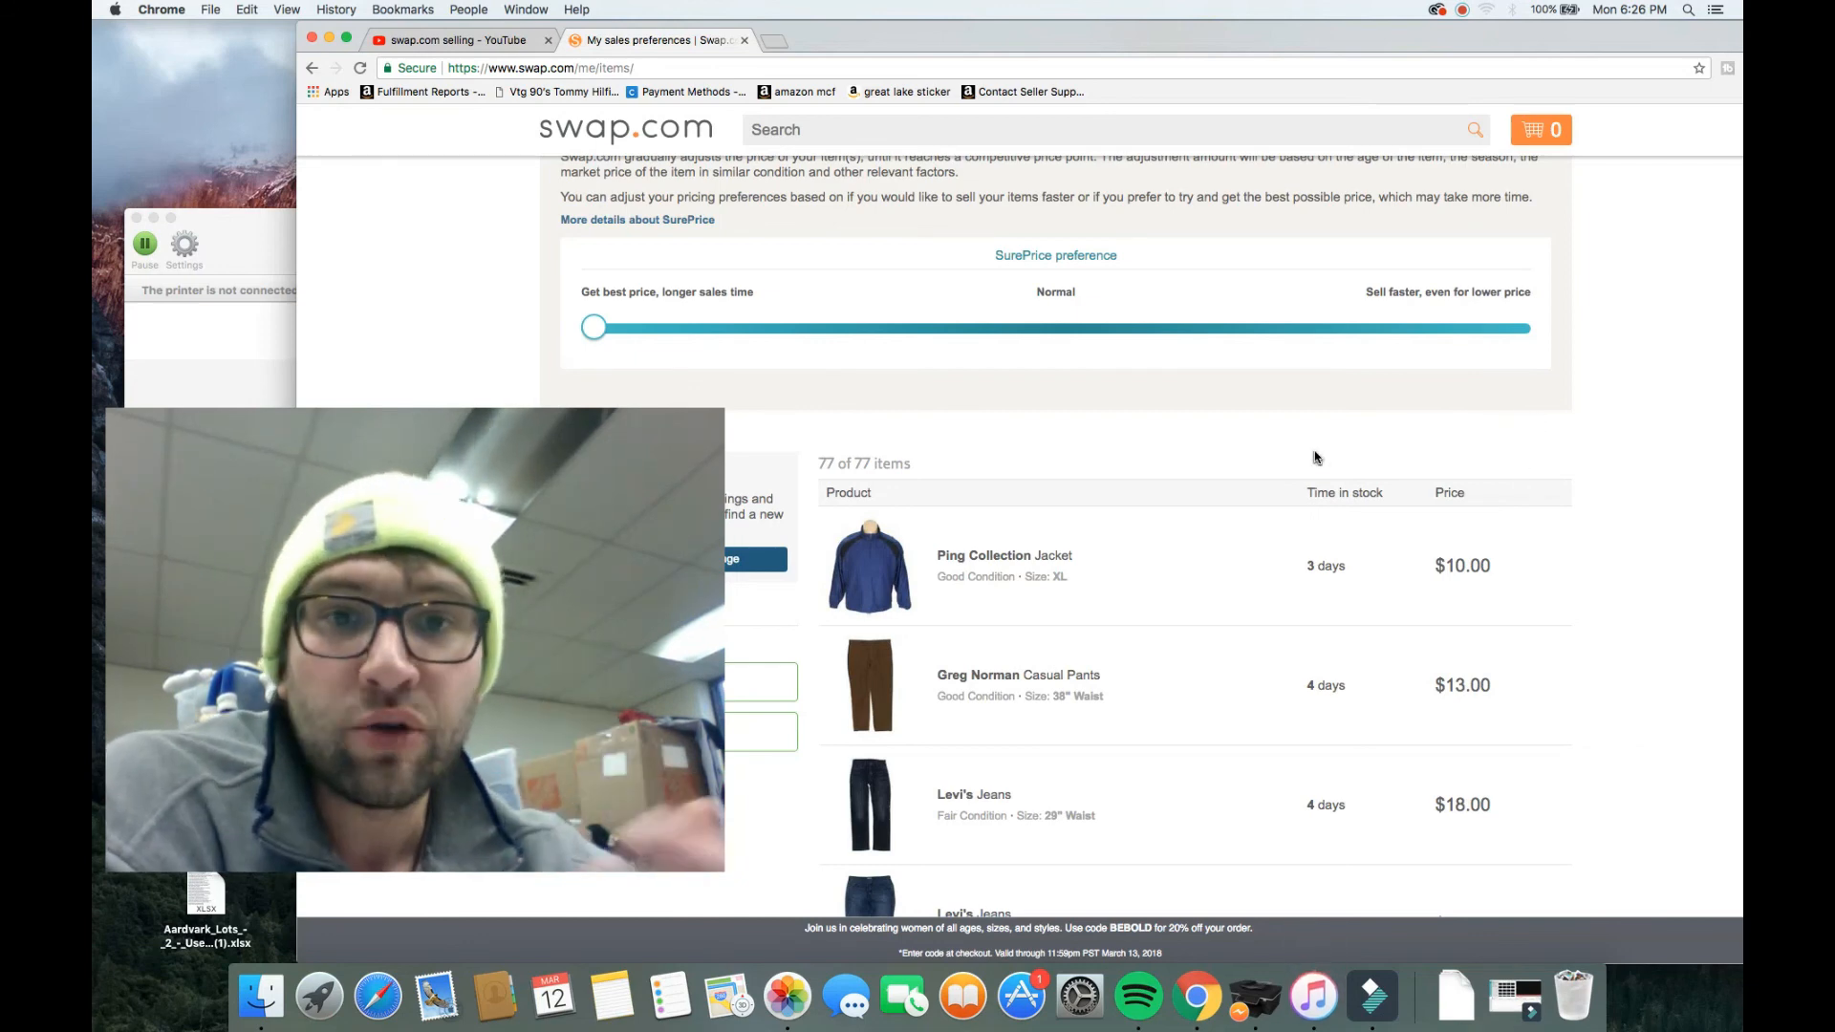
scroll(down, 3)
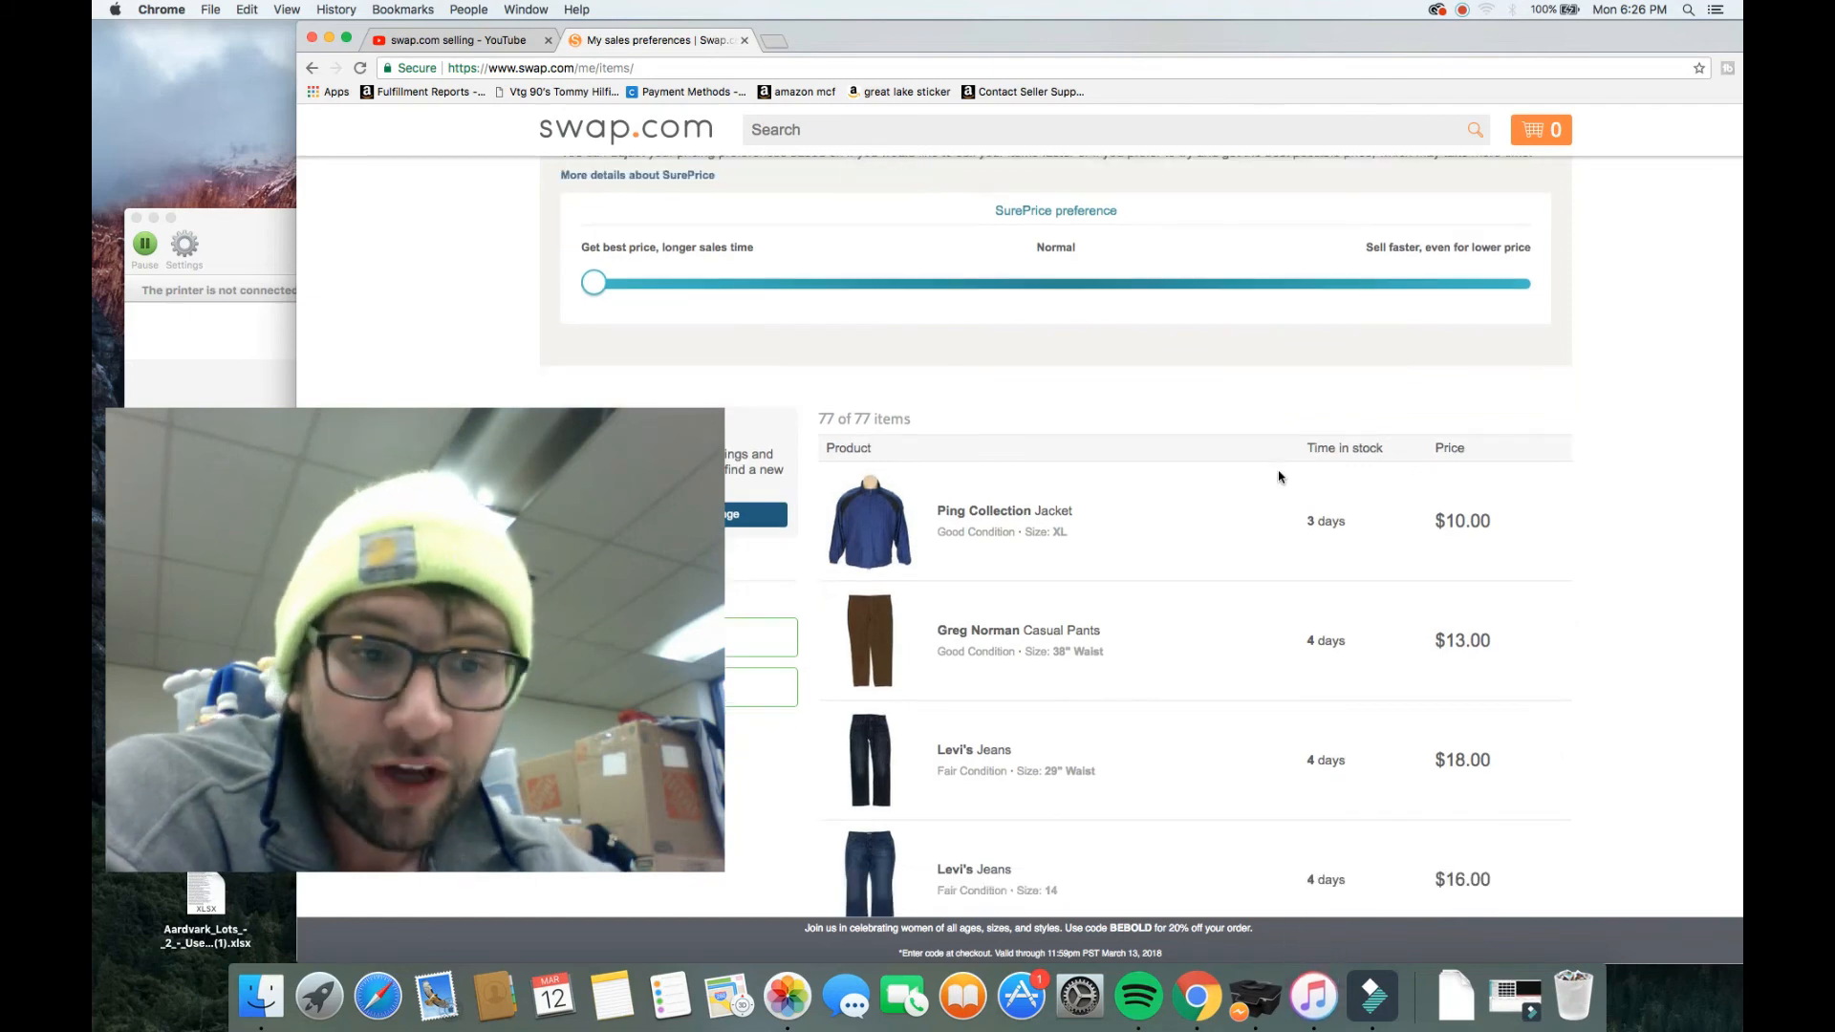
scroll(down, 3)
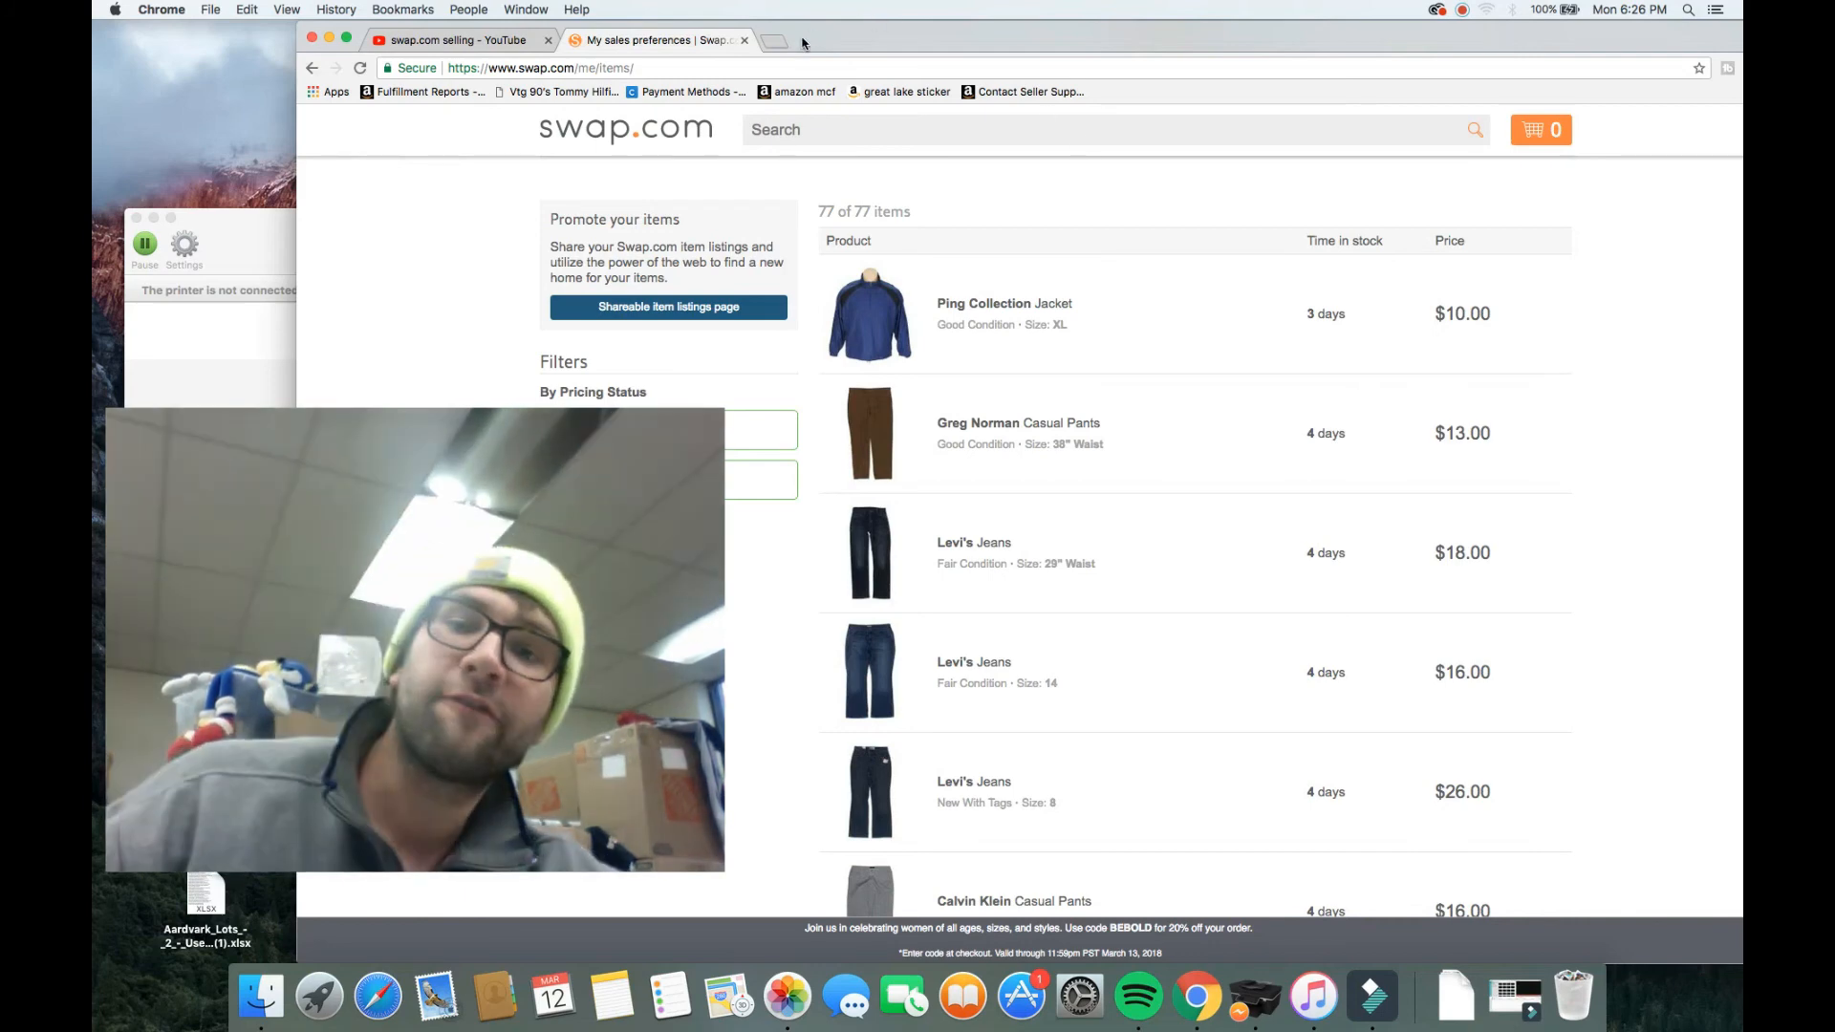
Step: Search eBay in a new tab for 'ping collection' golf jacket and browse the 71 results
click(788, 42)
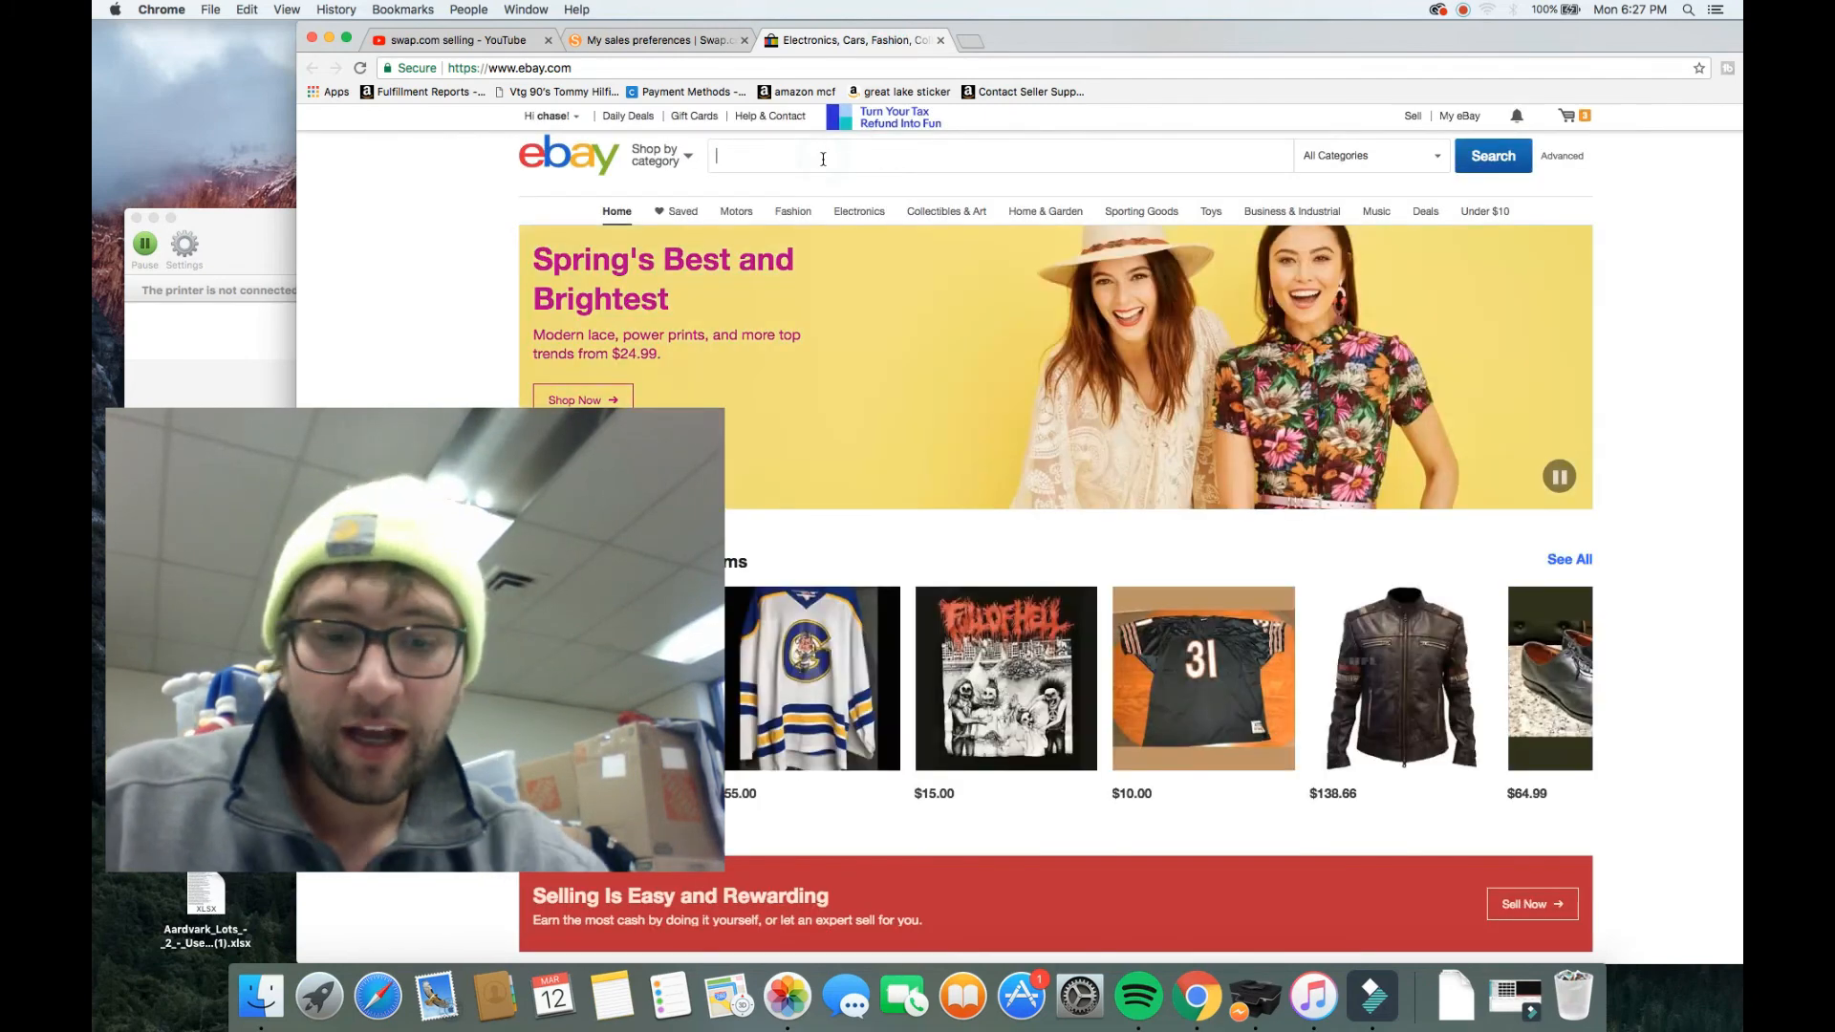
text(ping collection golf jacket)
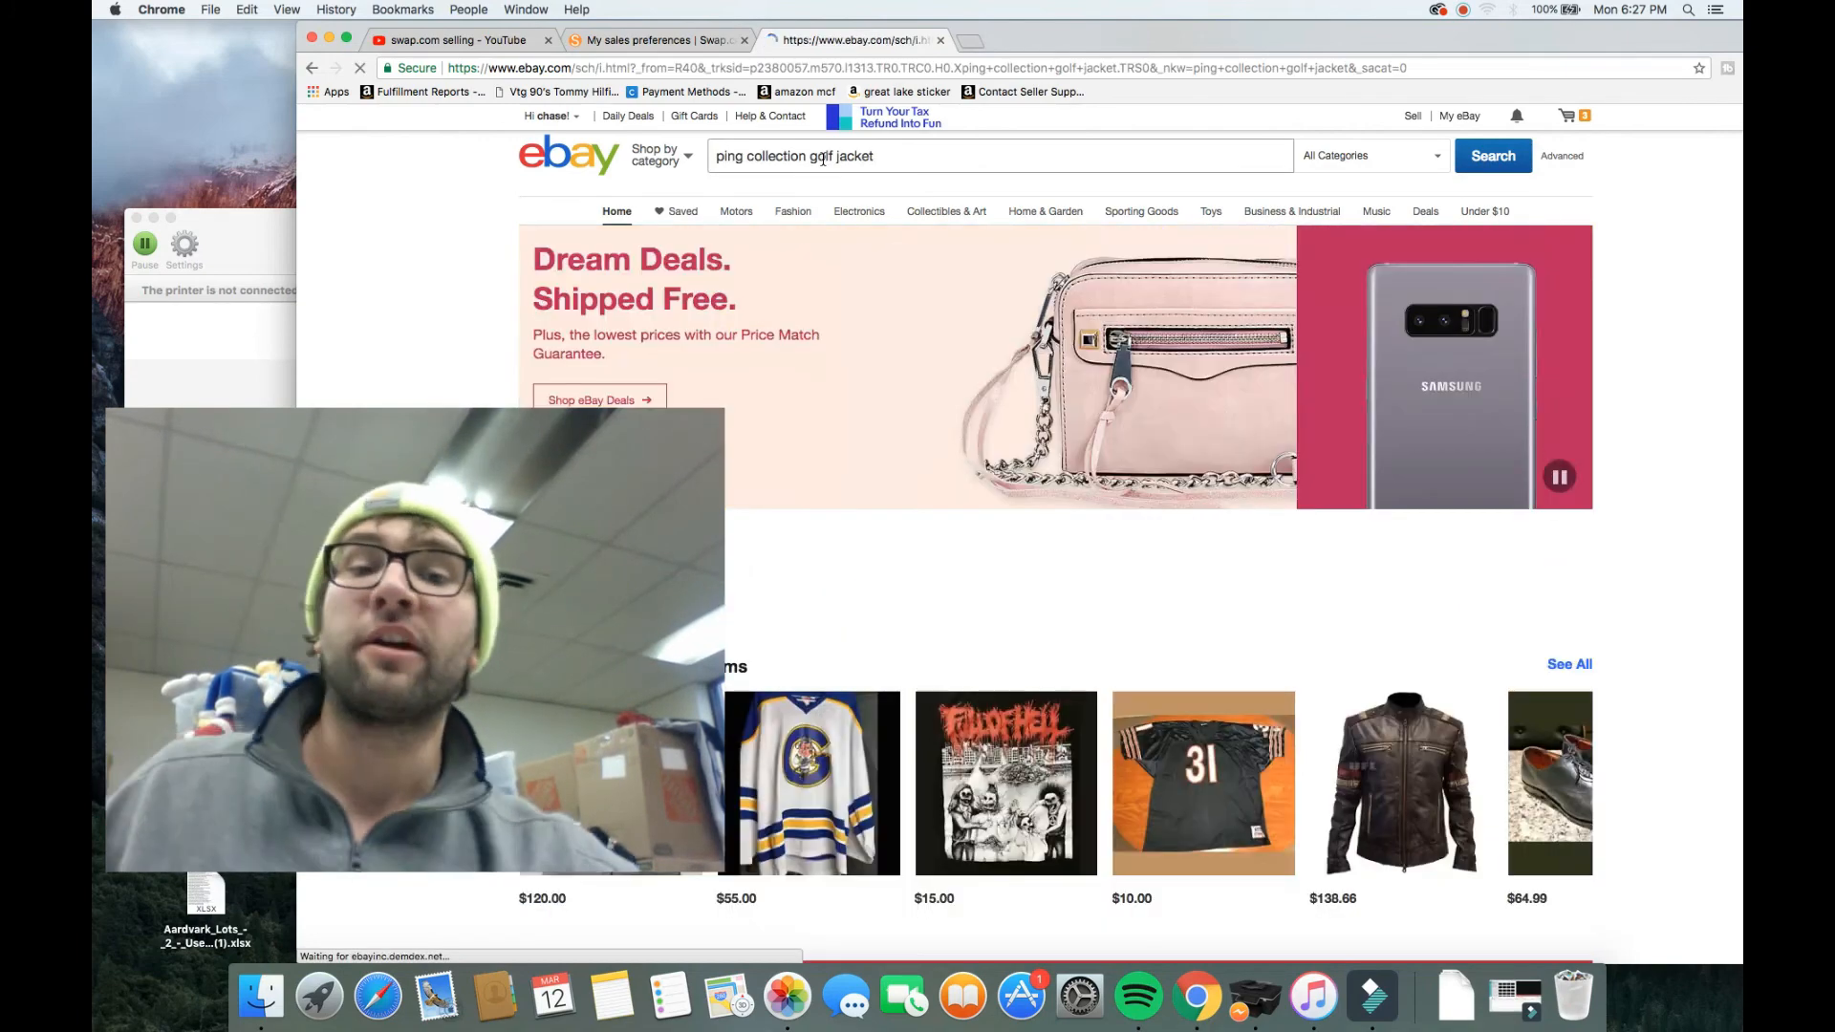
click(1493, 154)
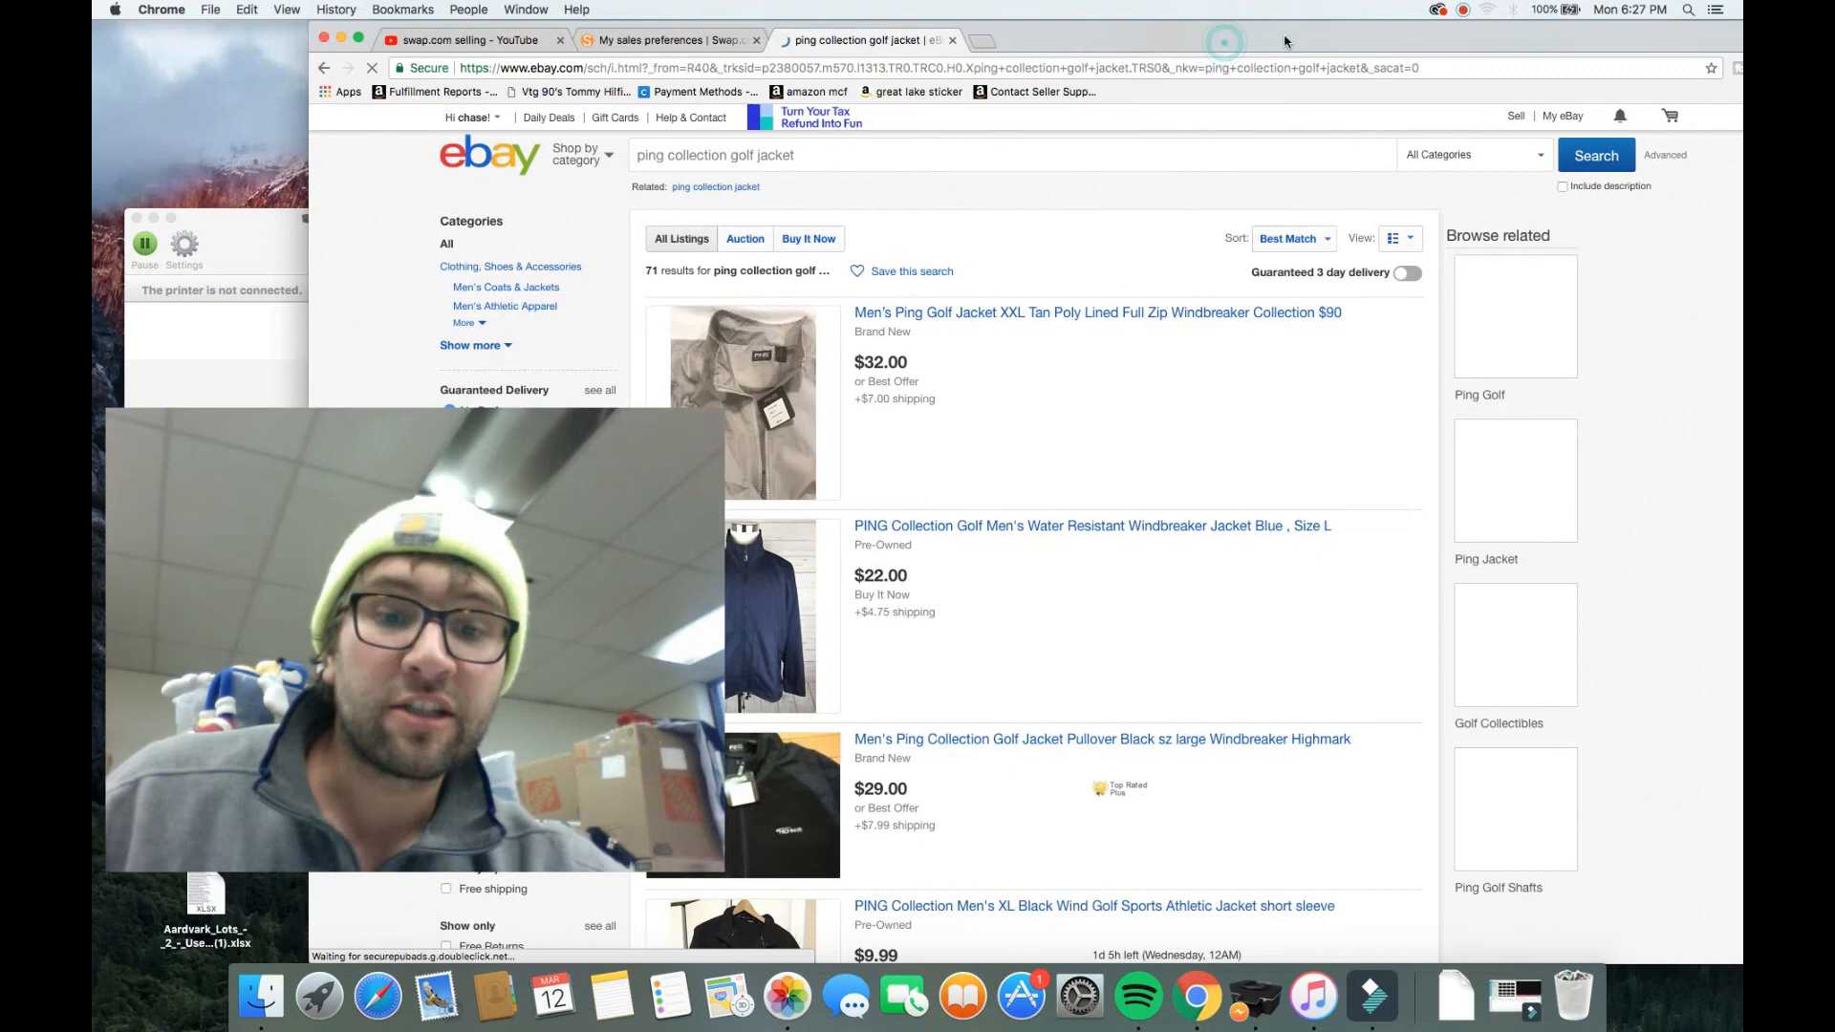
scroll(down, 3)
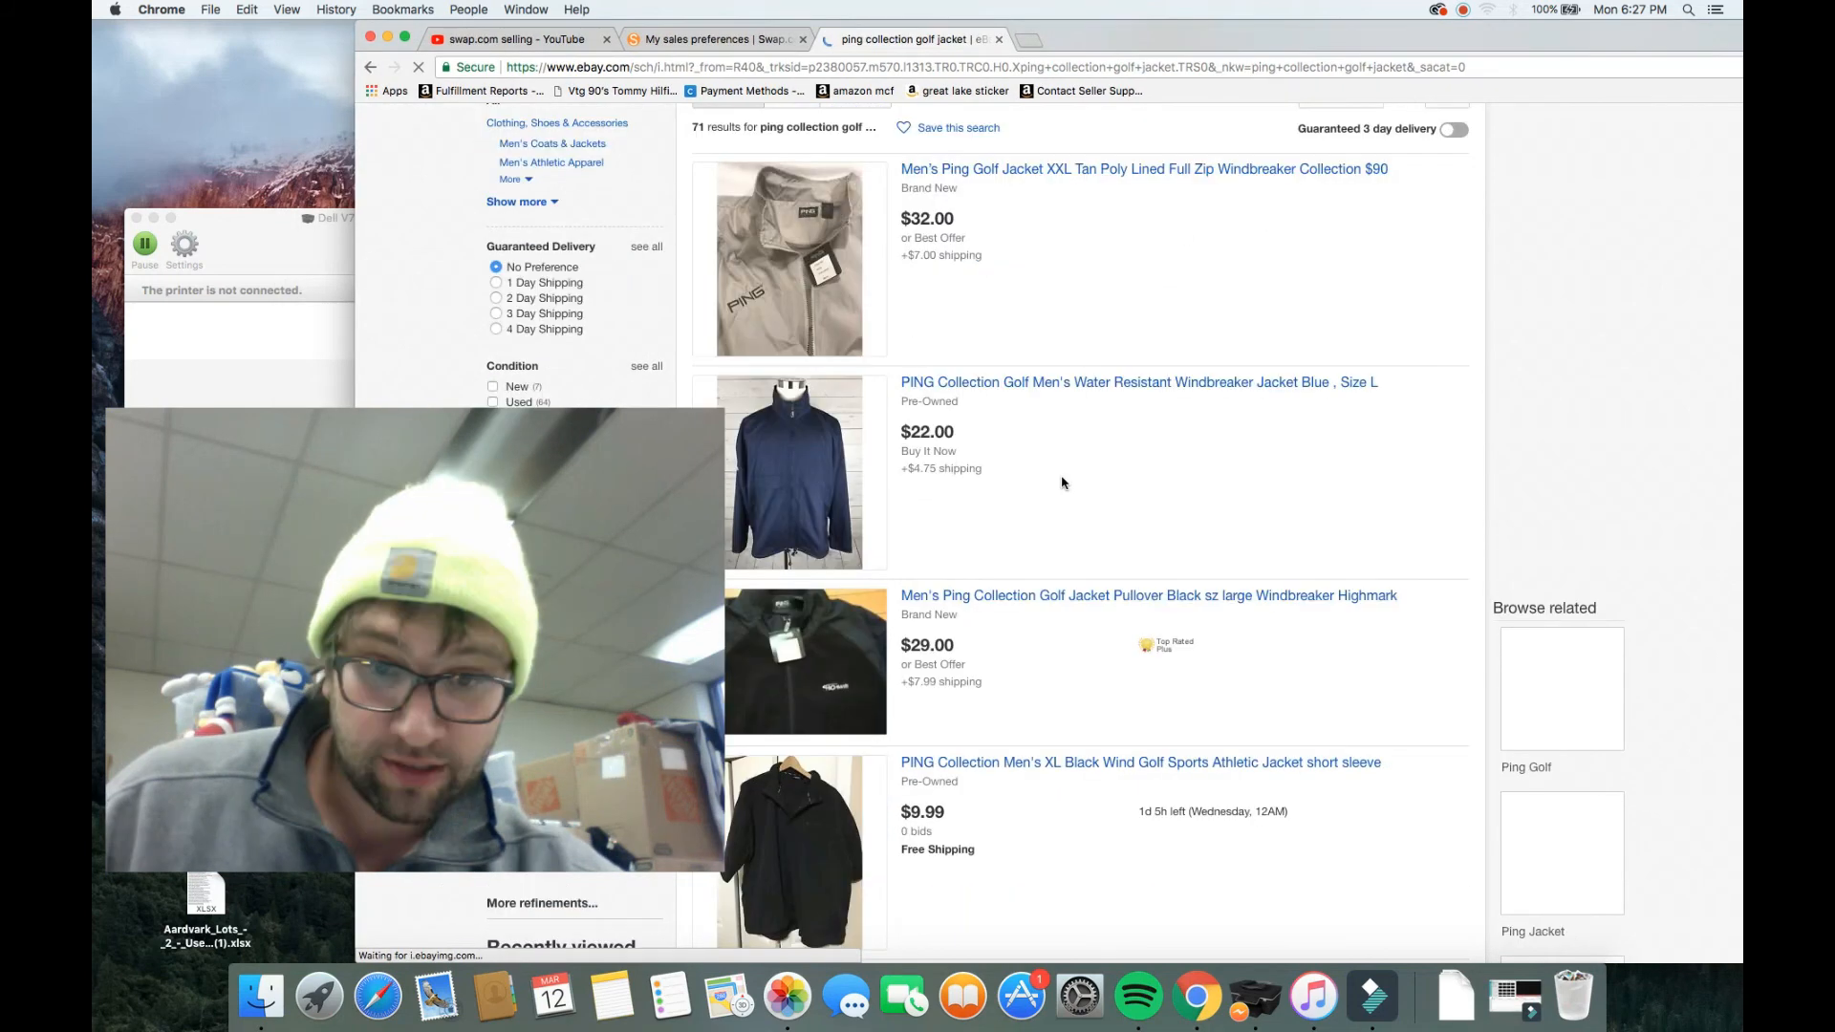
scroll(down, 3)
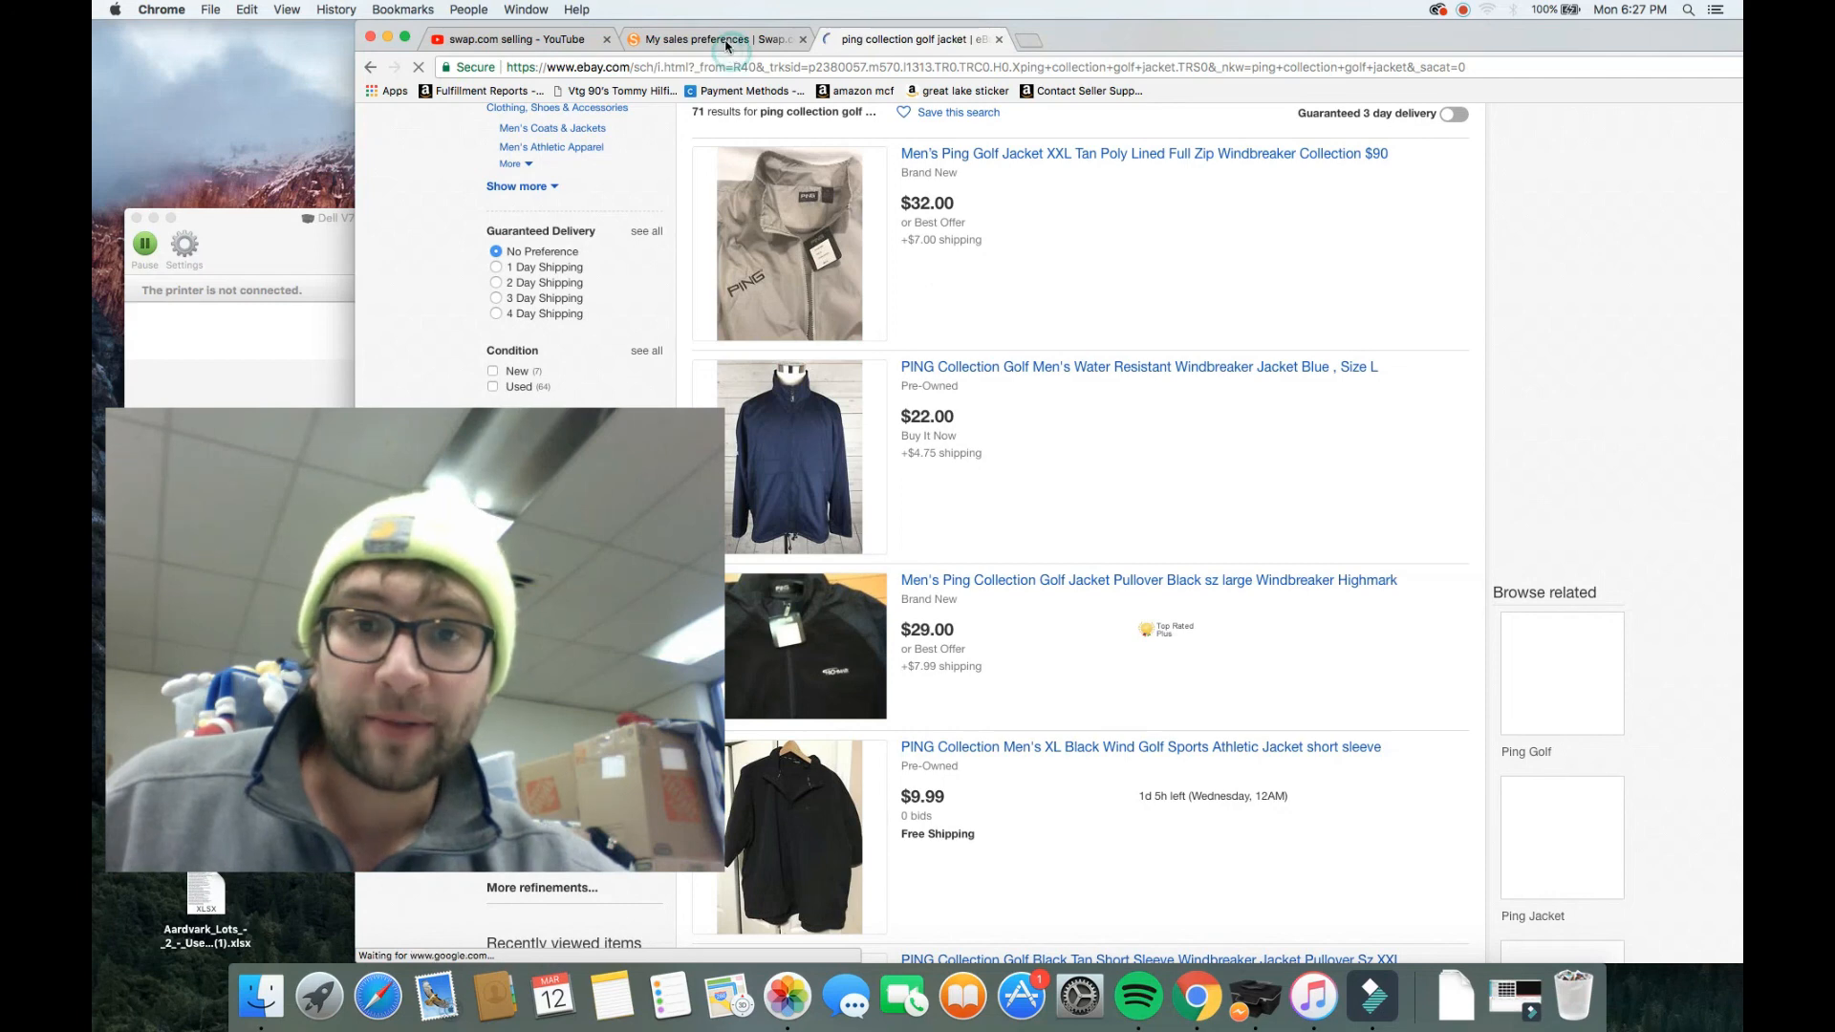
click(711, 38)
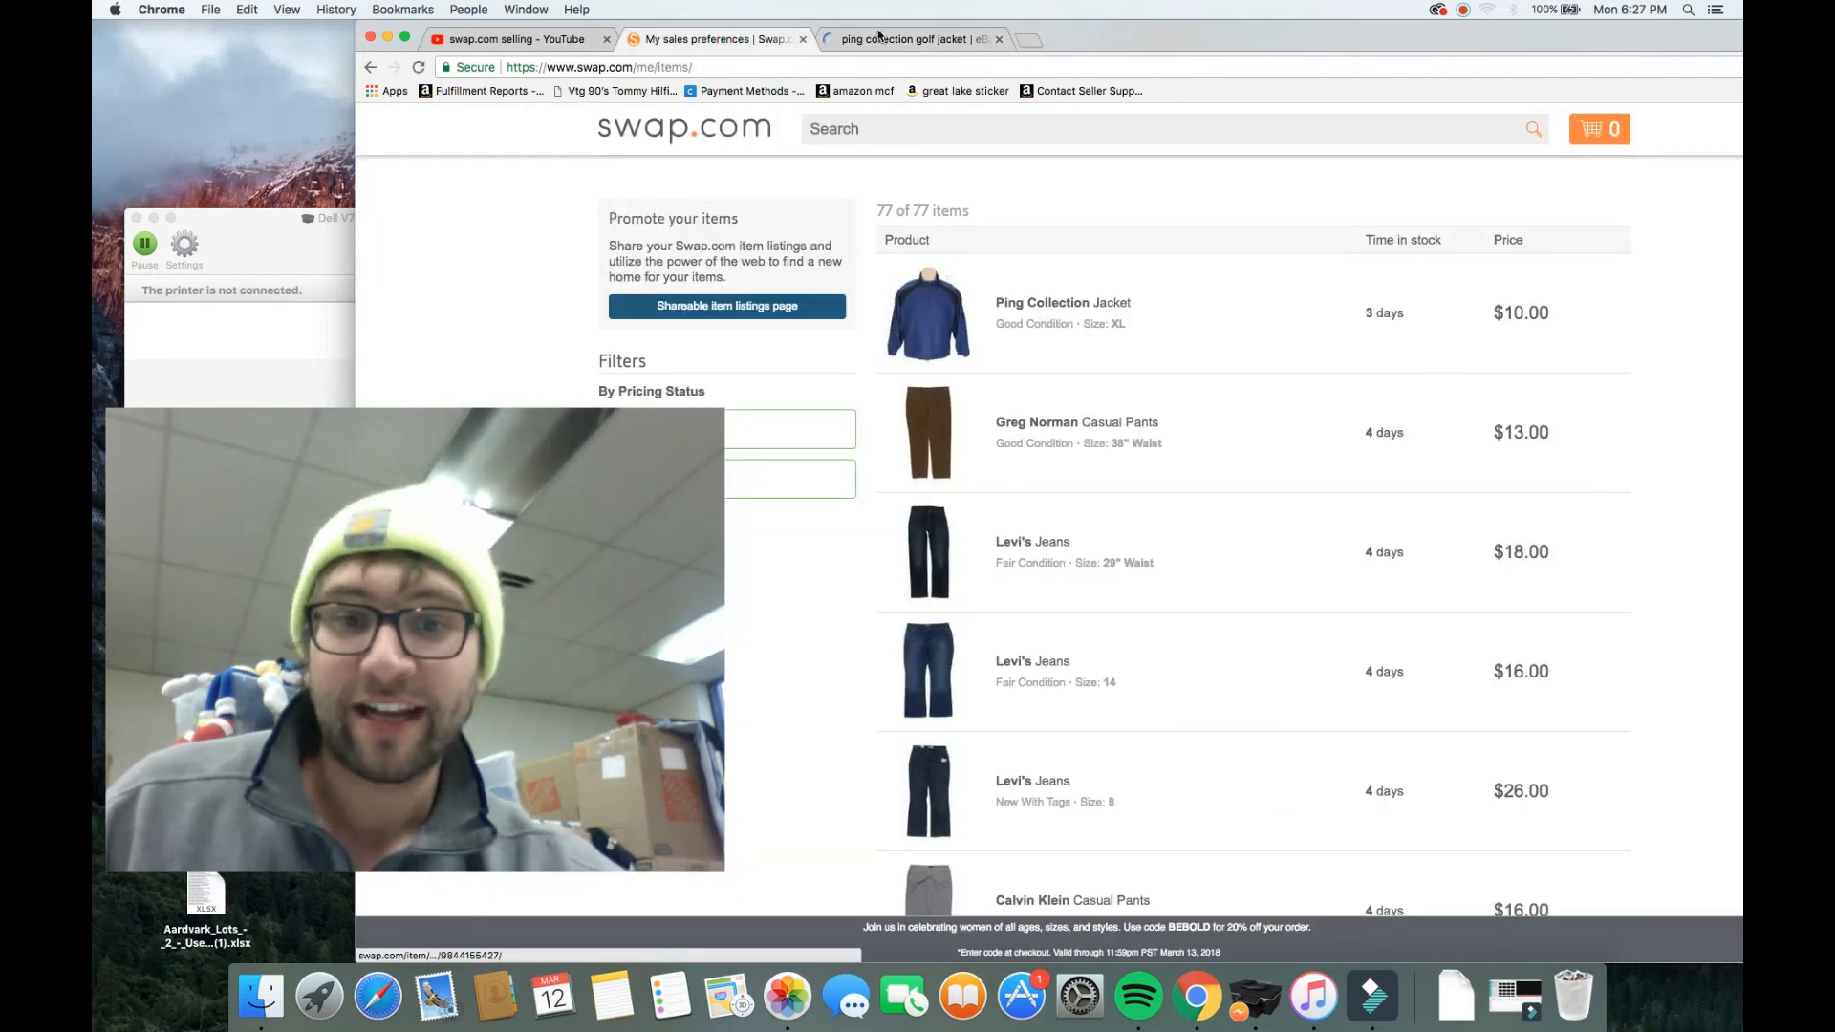
click(903, 40)
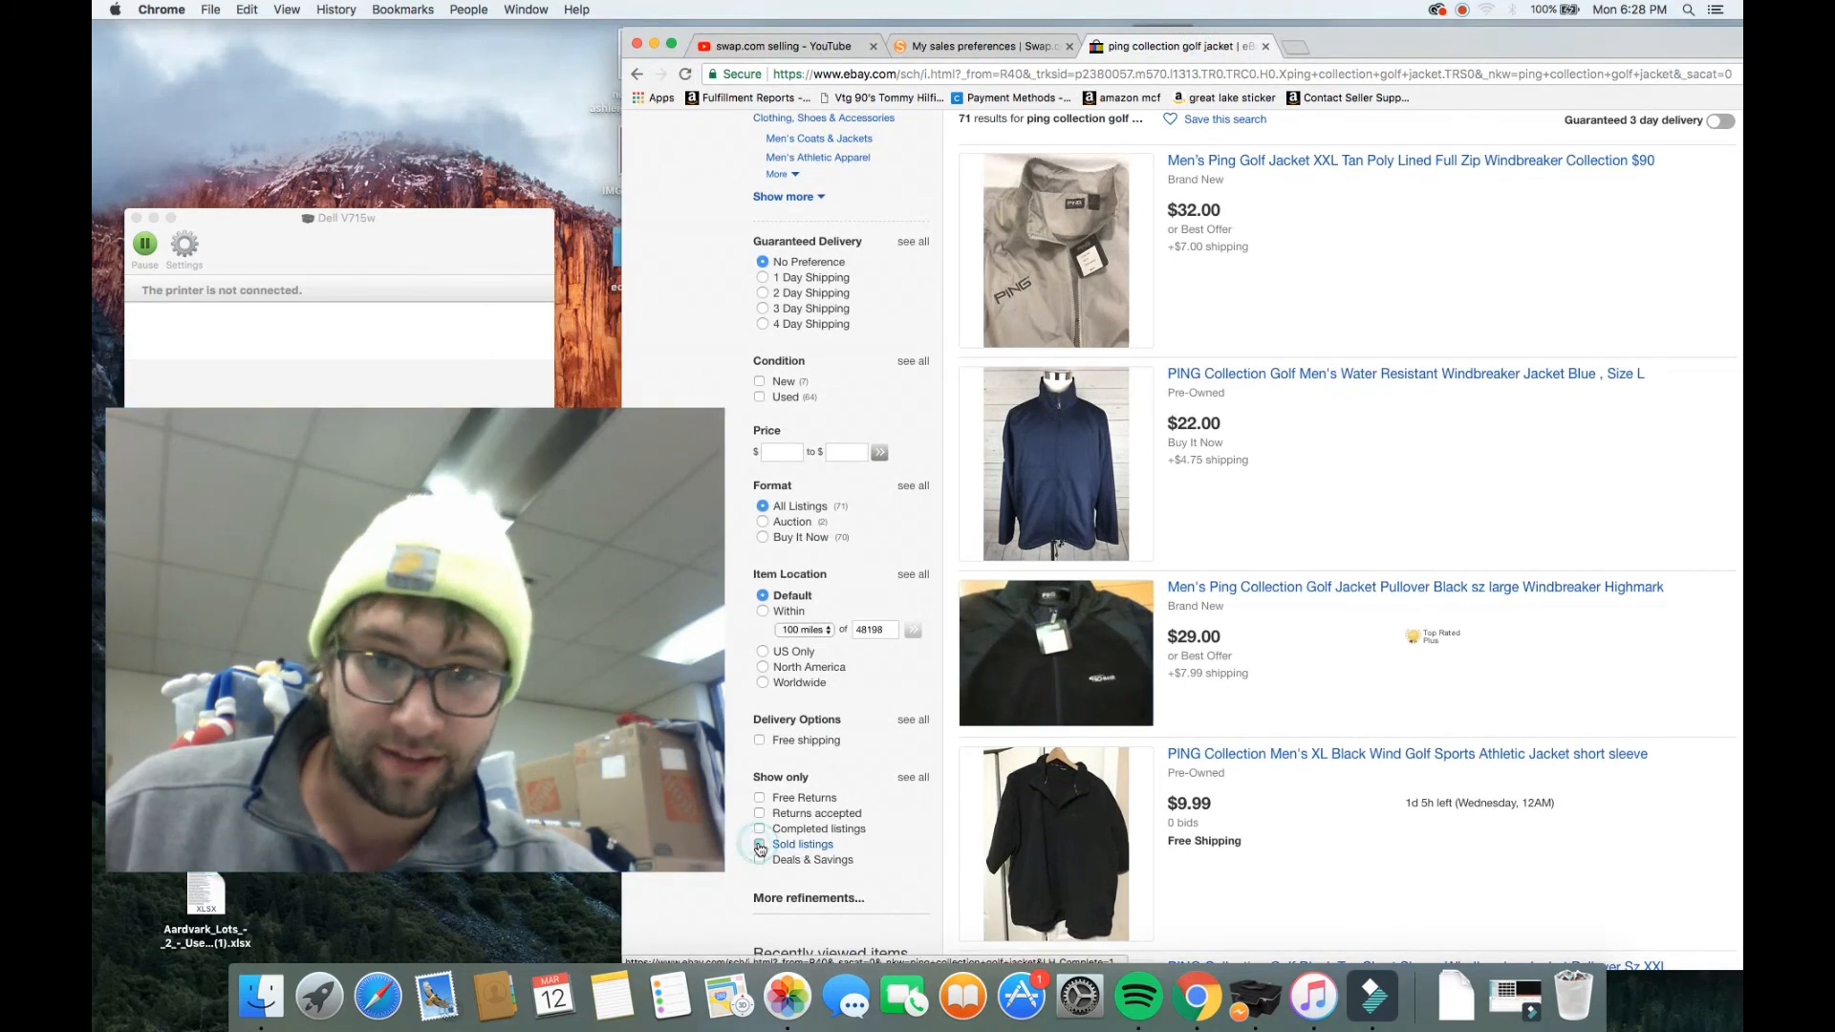
Step: Filter the jacket search to sold, used listings, leaving 36 results
click(760, 844)
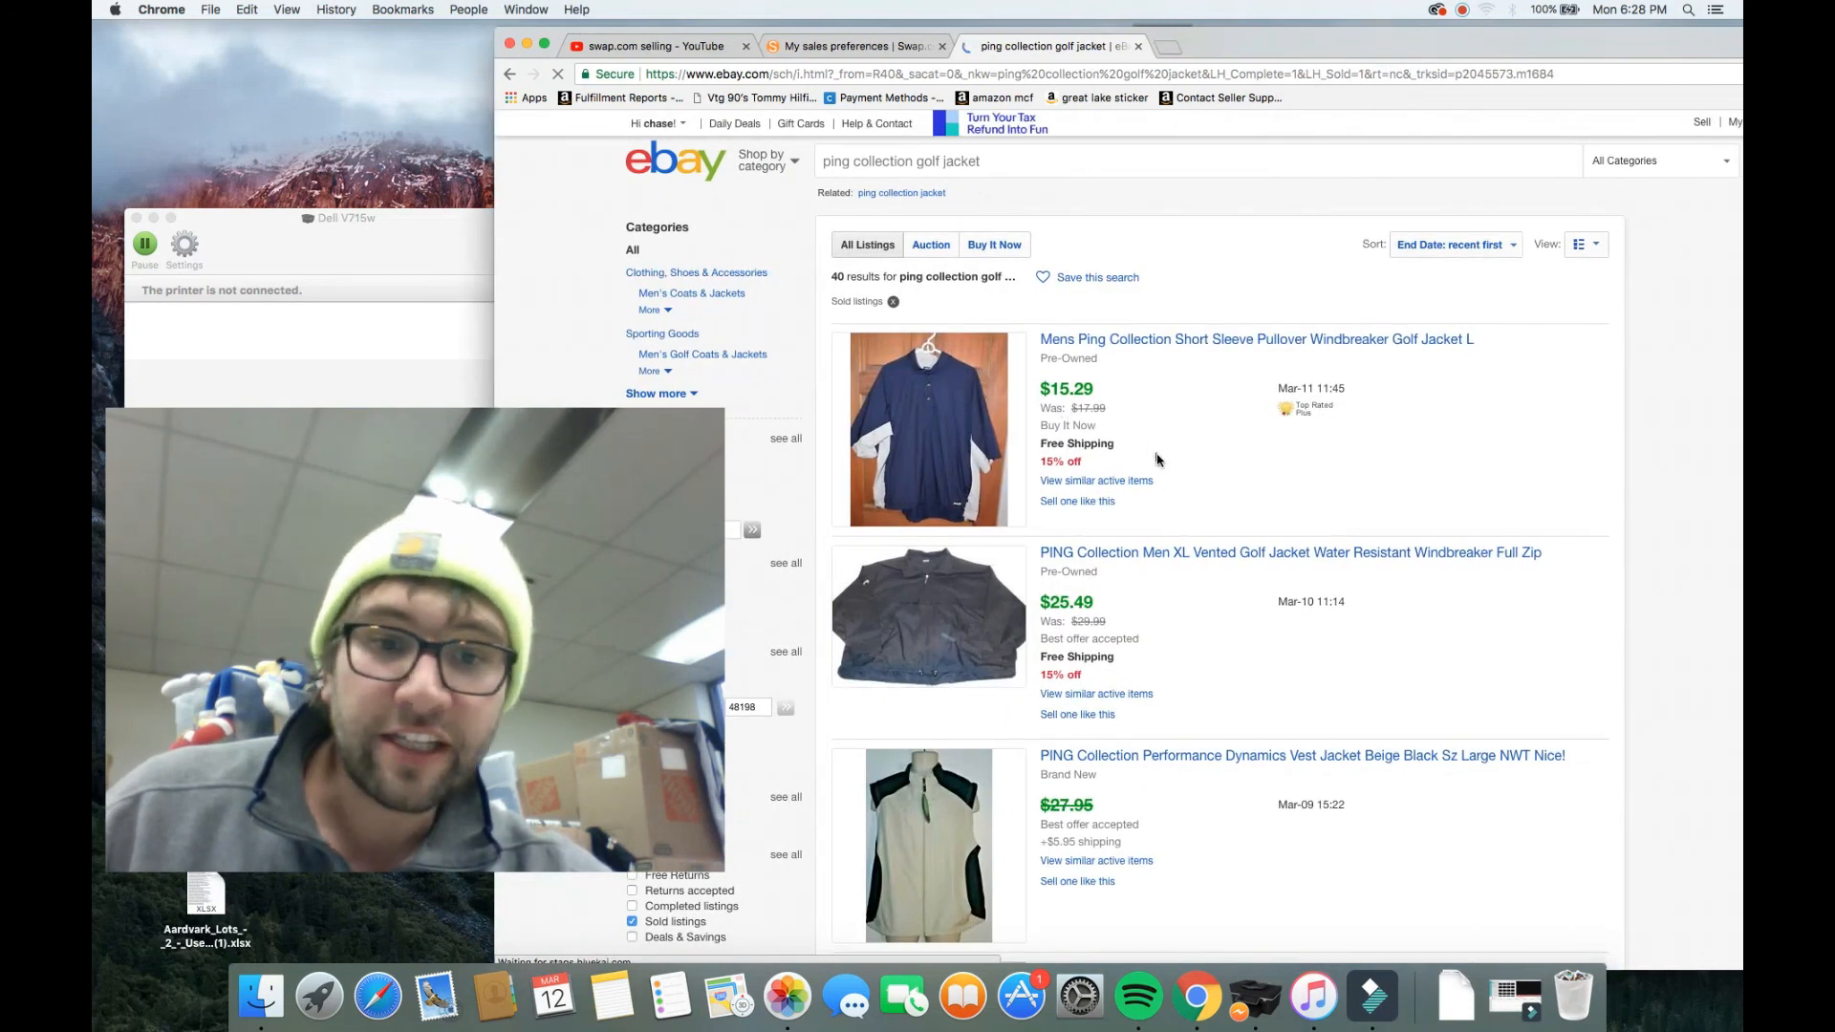
scroll(down, 3)
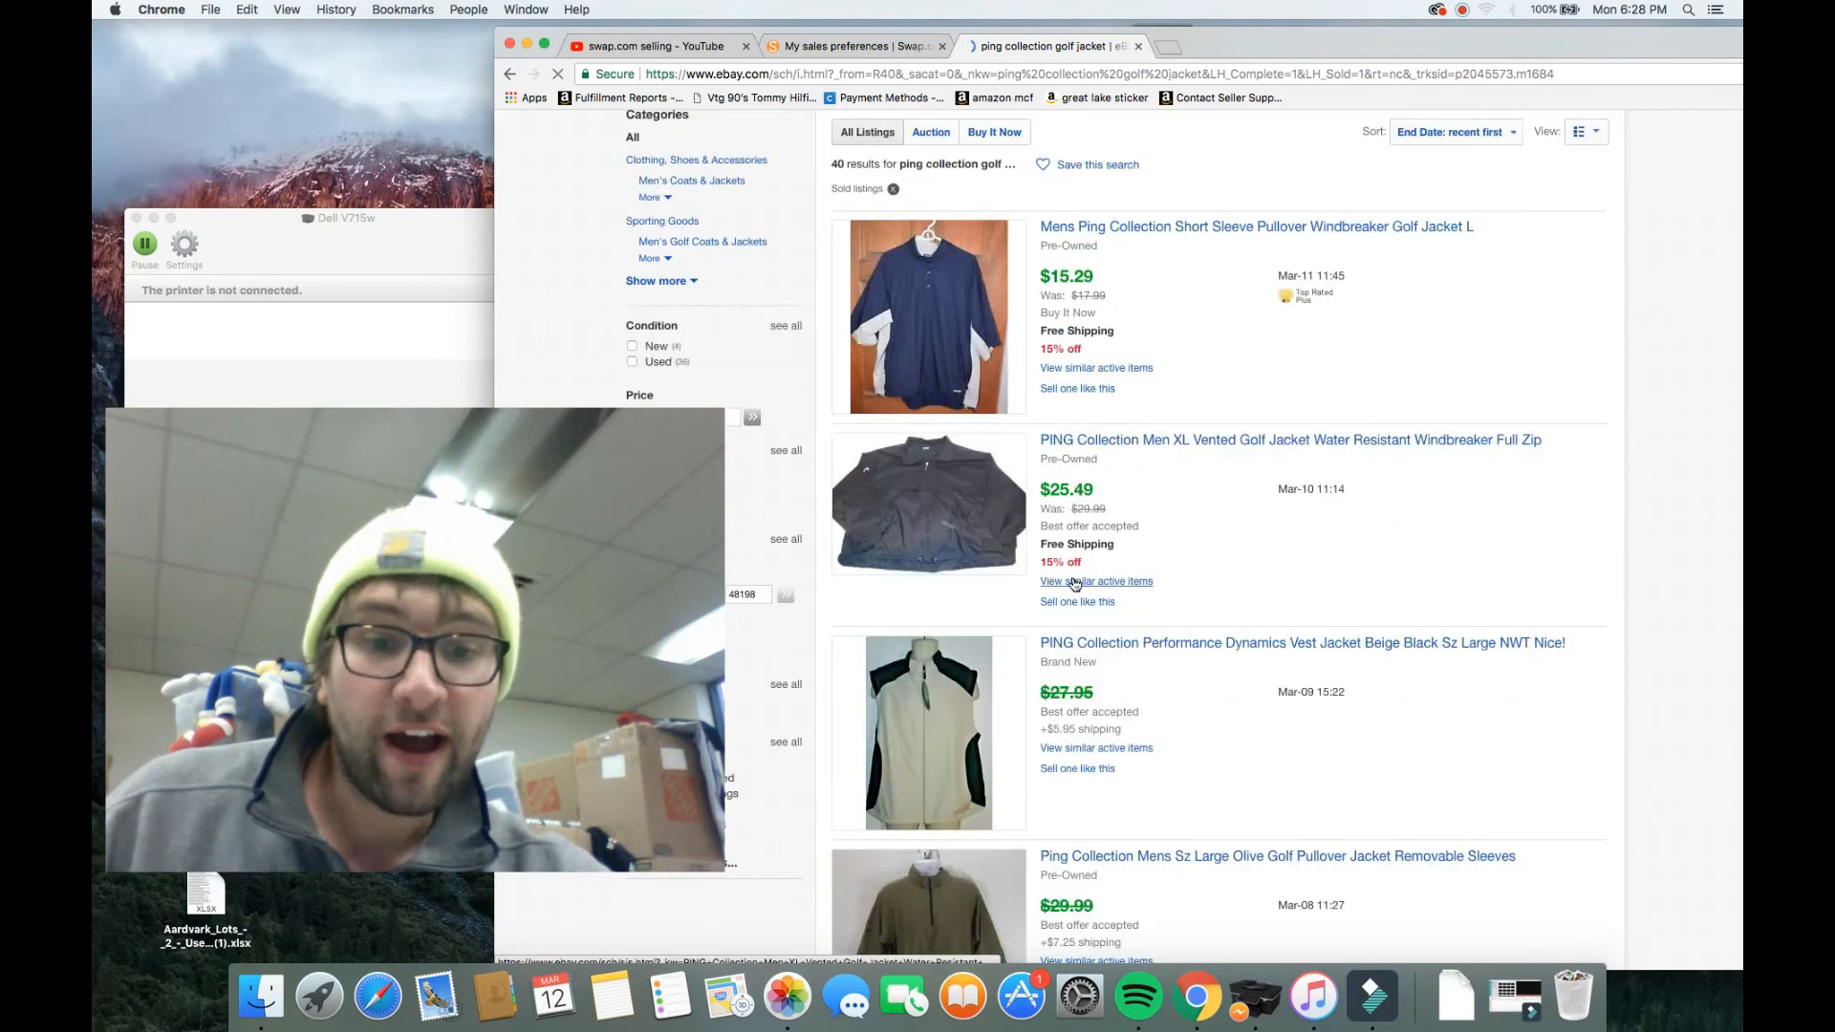
scroll(down, 3)
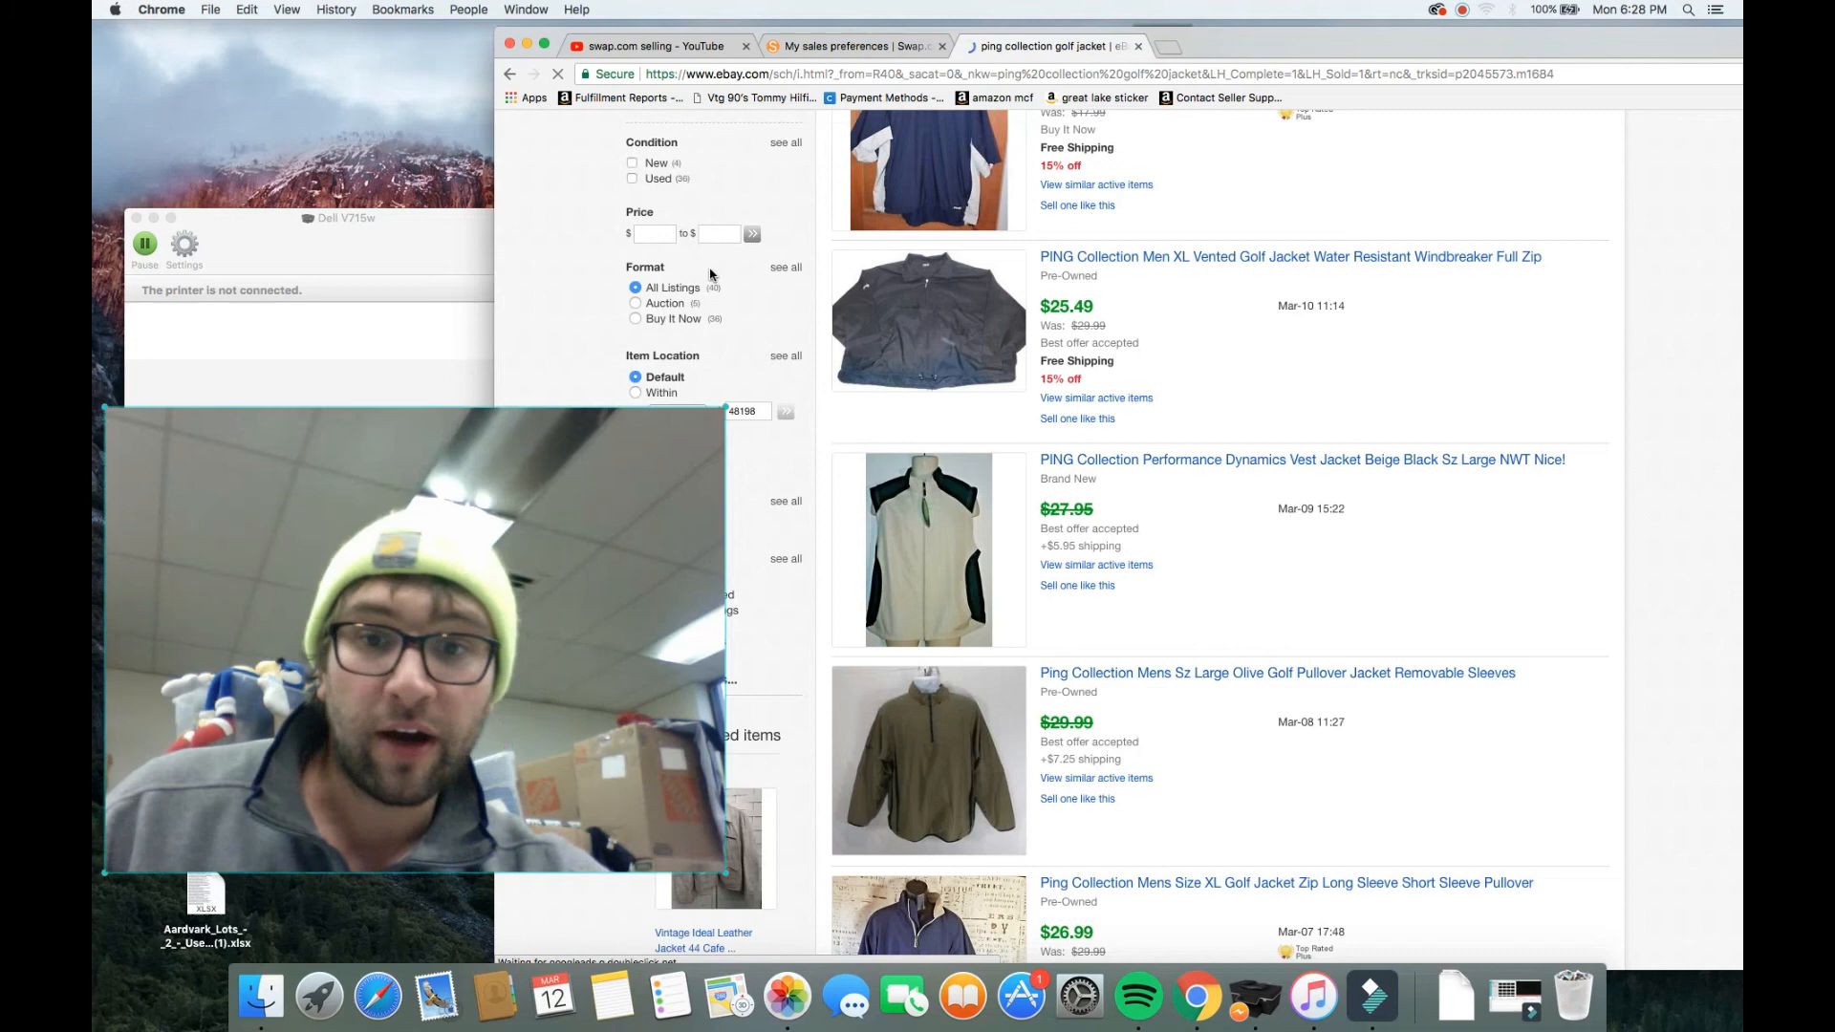
click(633, 181)
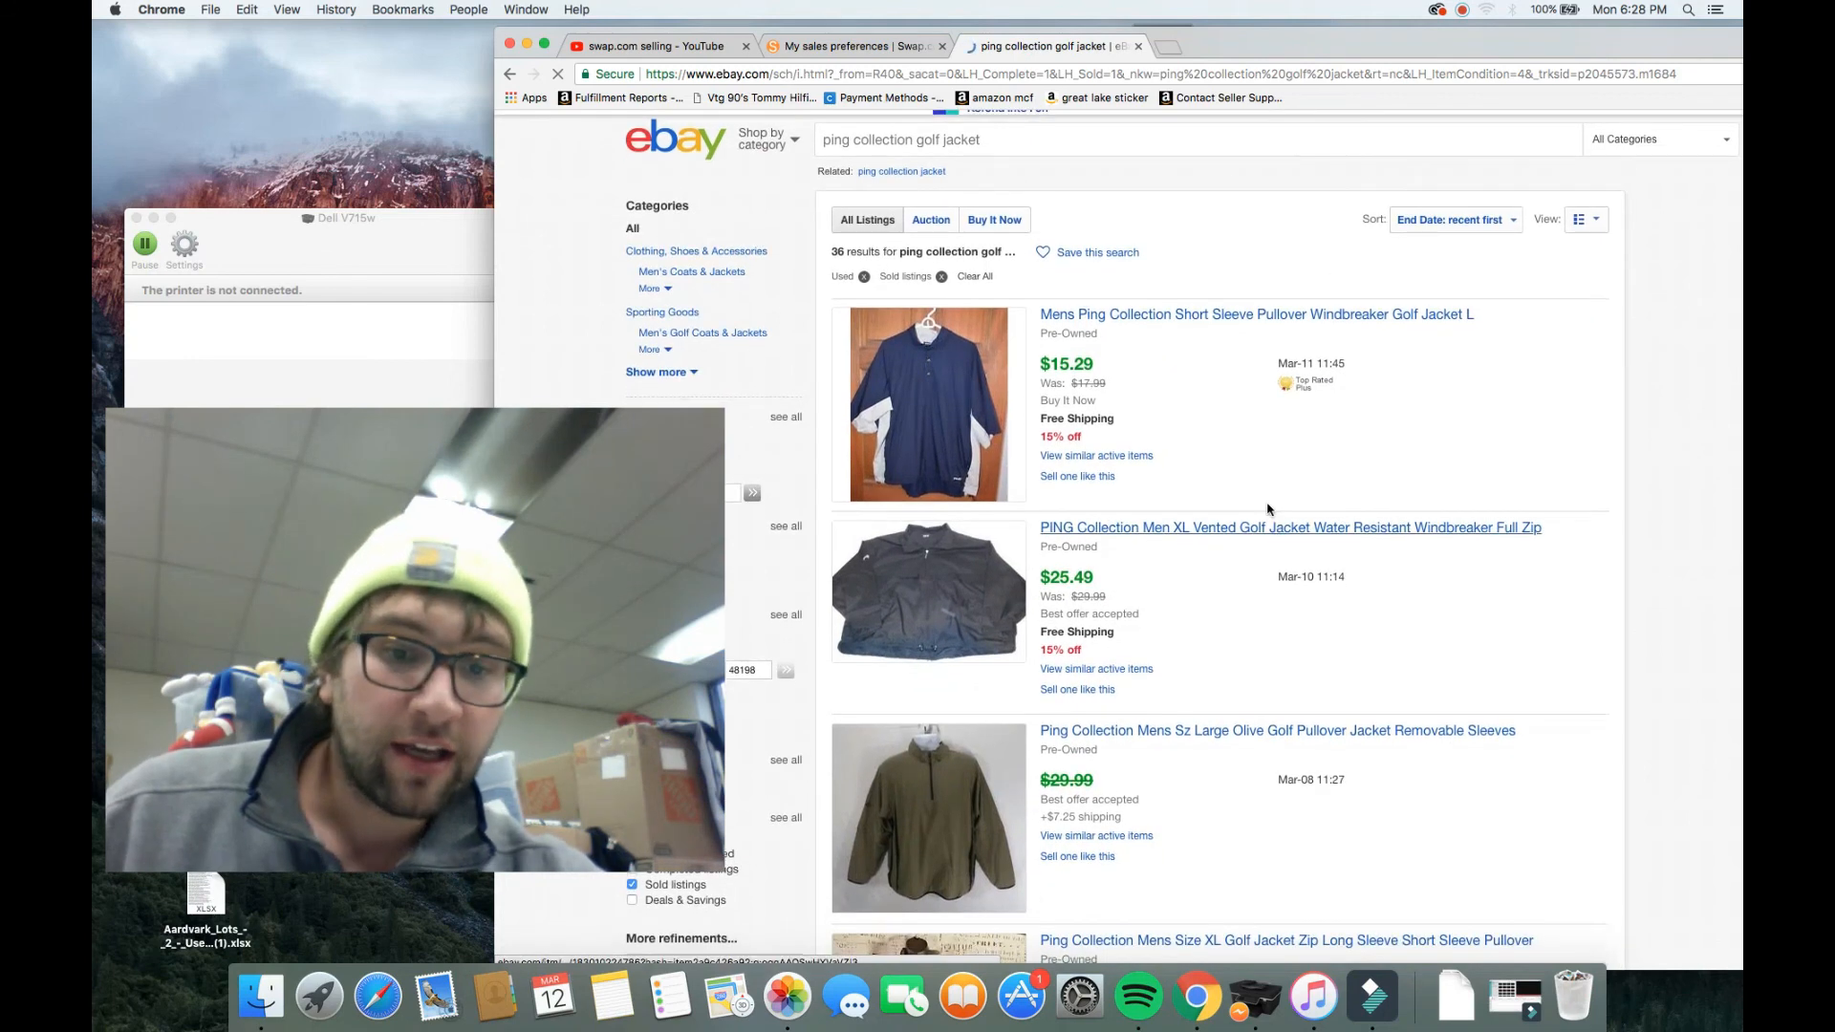
scroll(down, 3)
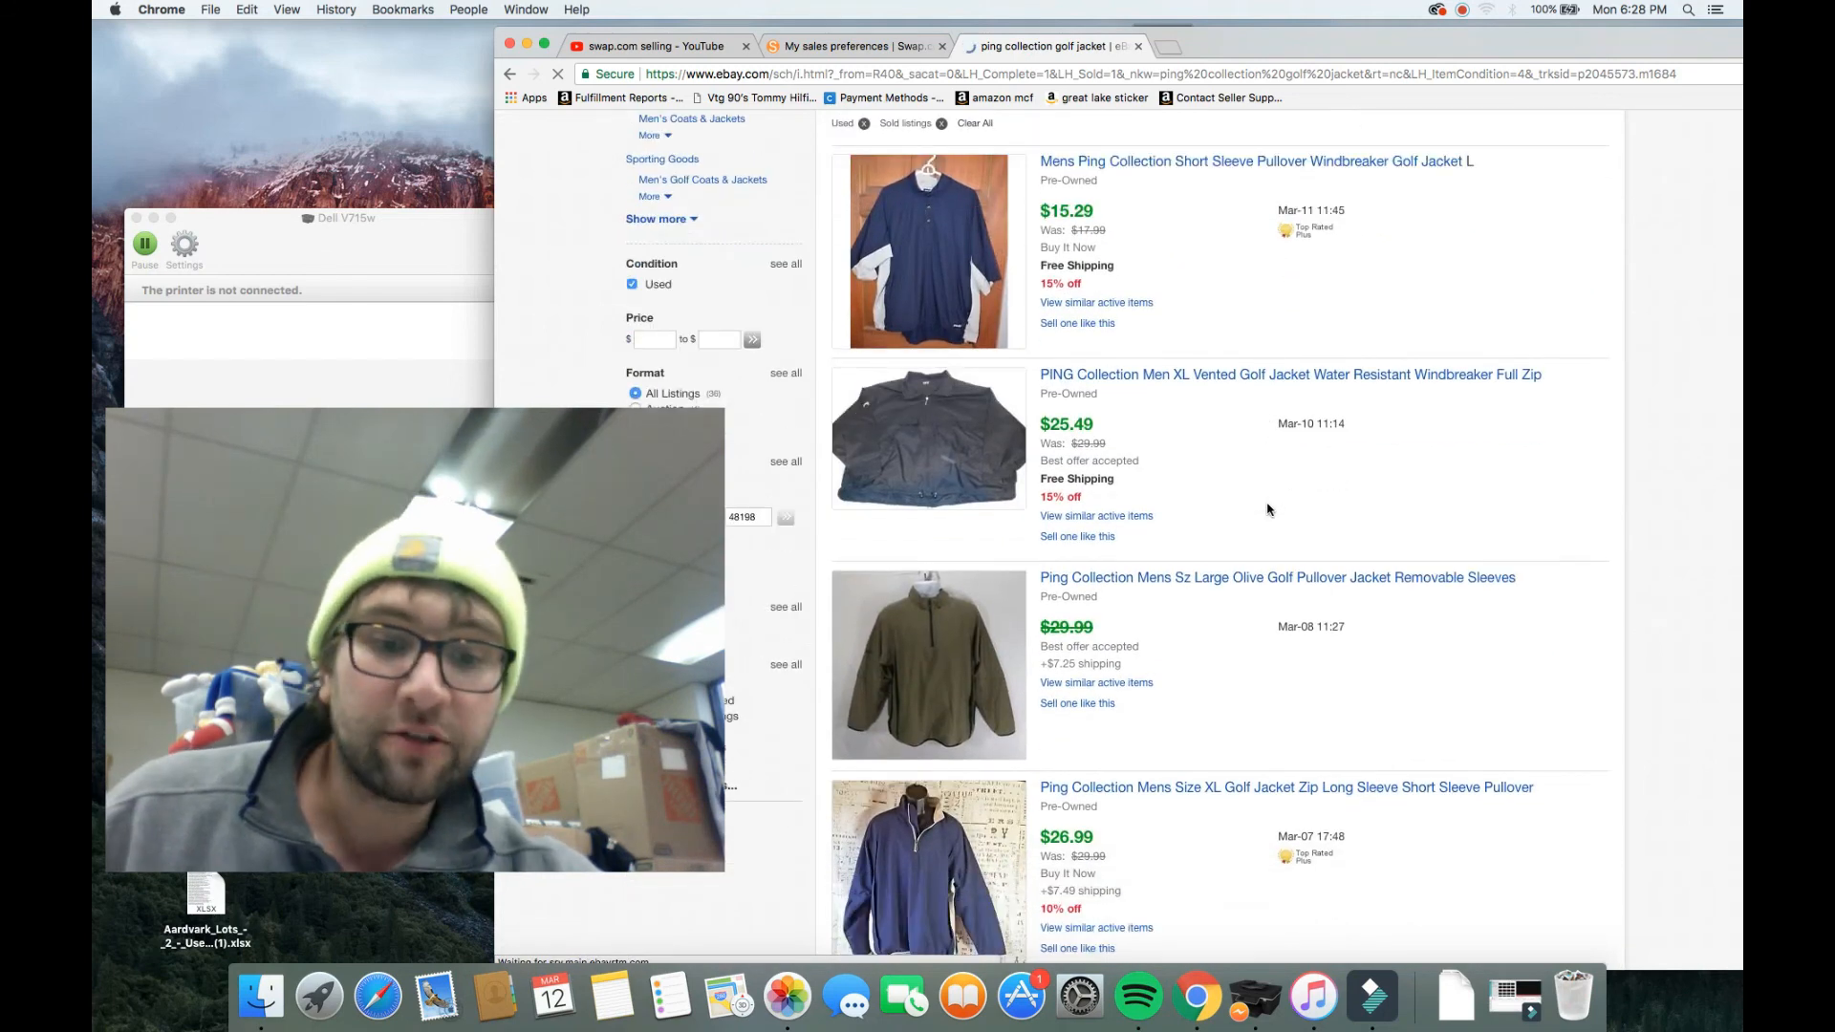
scroll(down, 3)
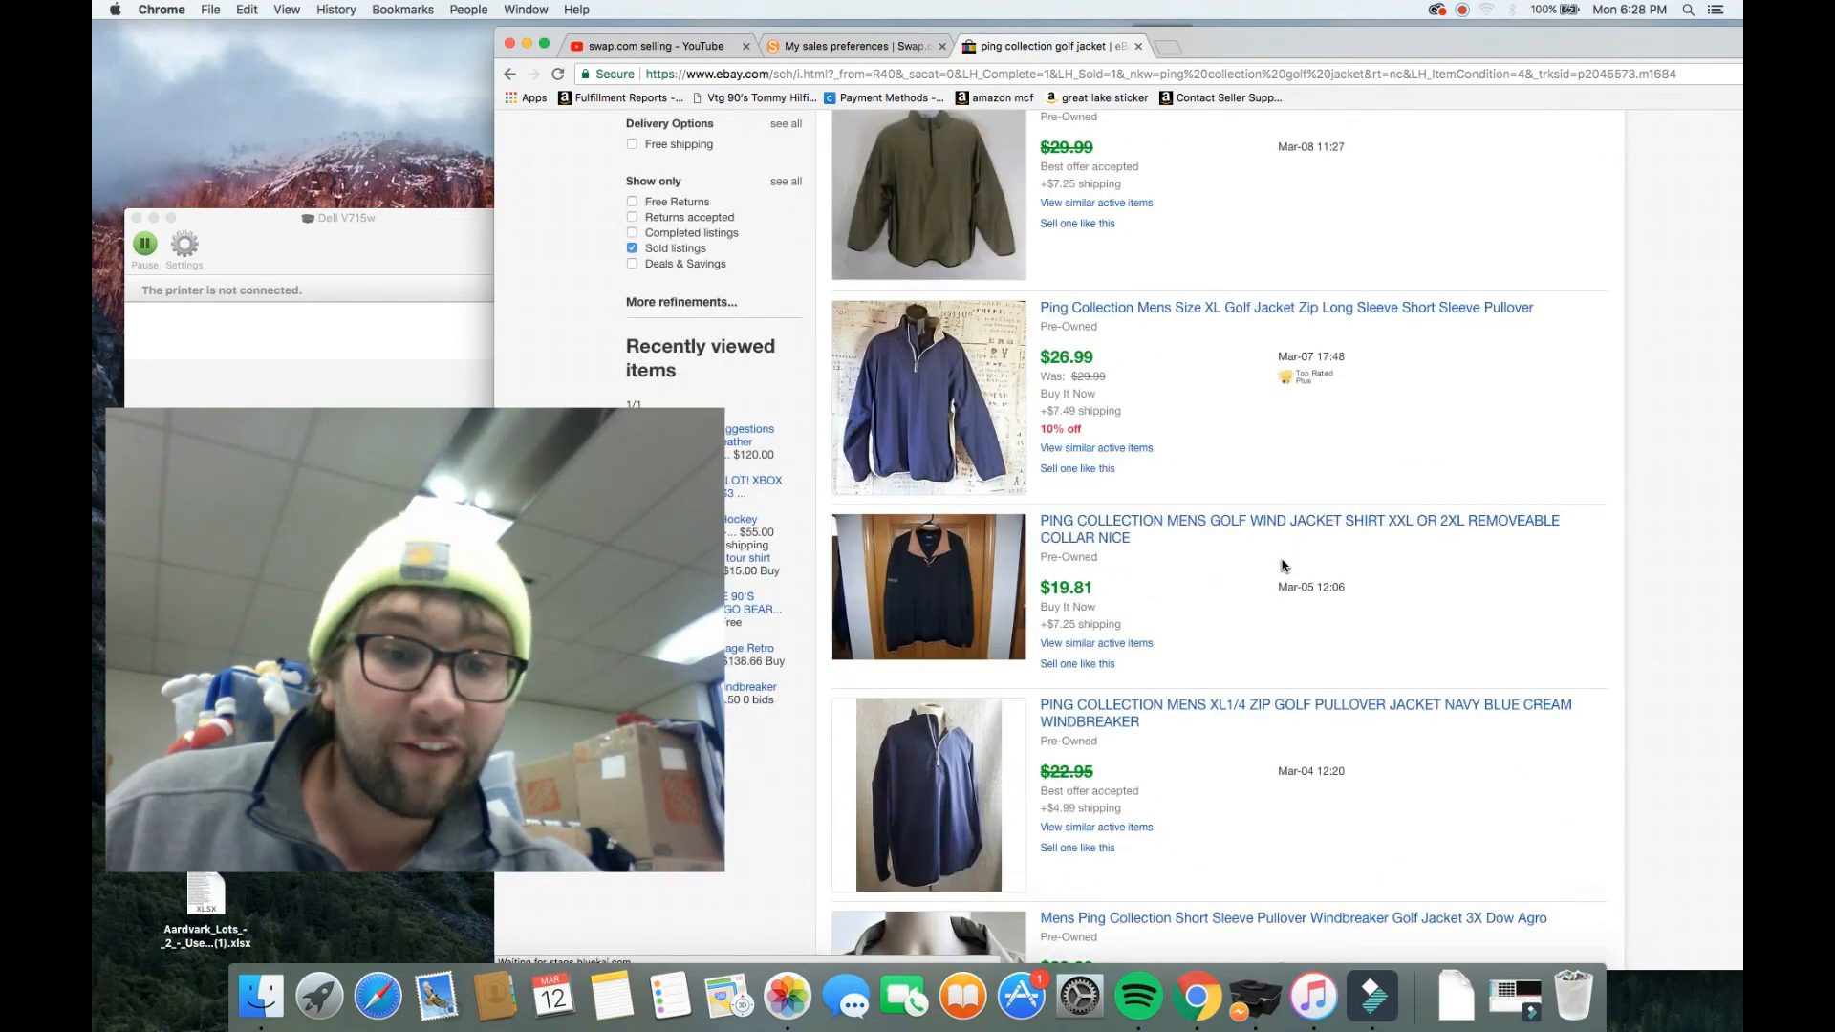
Step: Compare the sold eBay jacket prices with the jacket listed on Swap.com
click(852, 46)
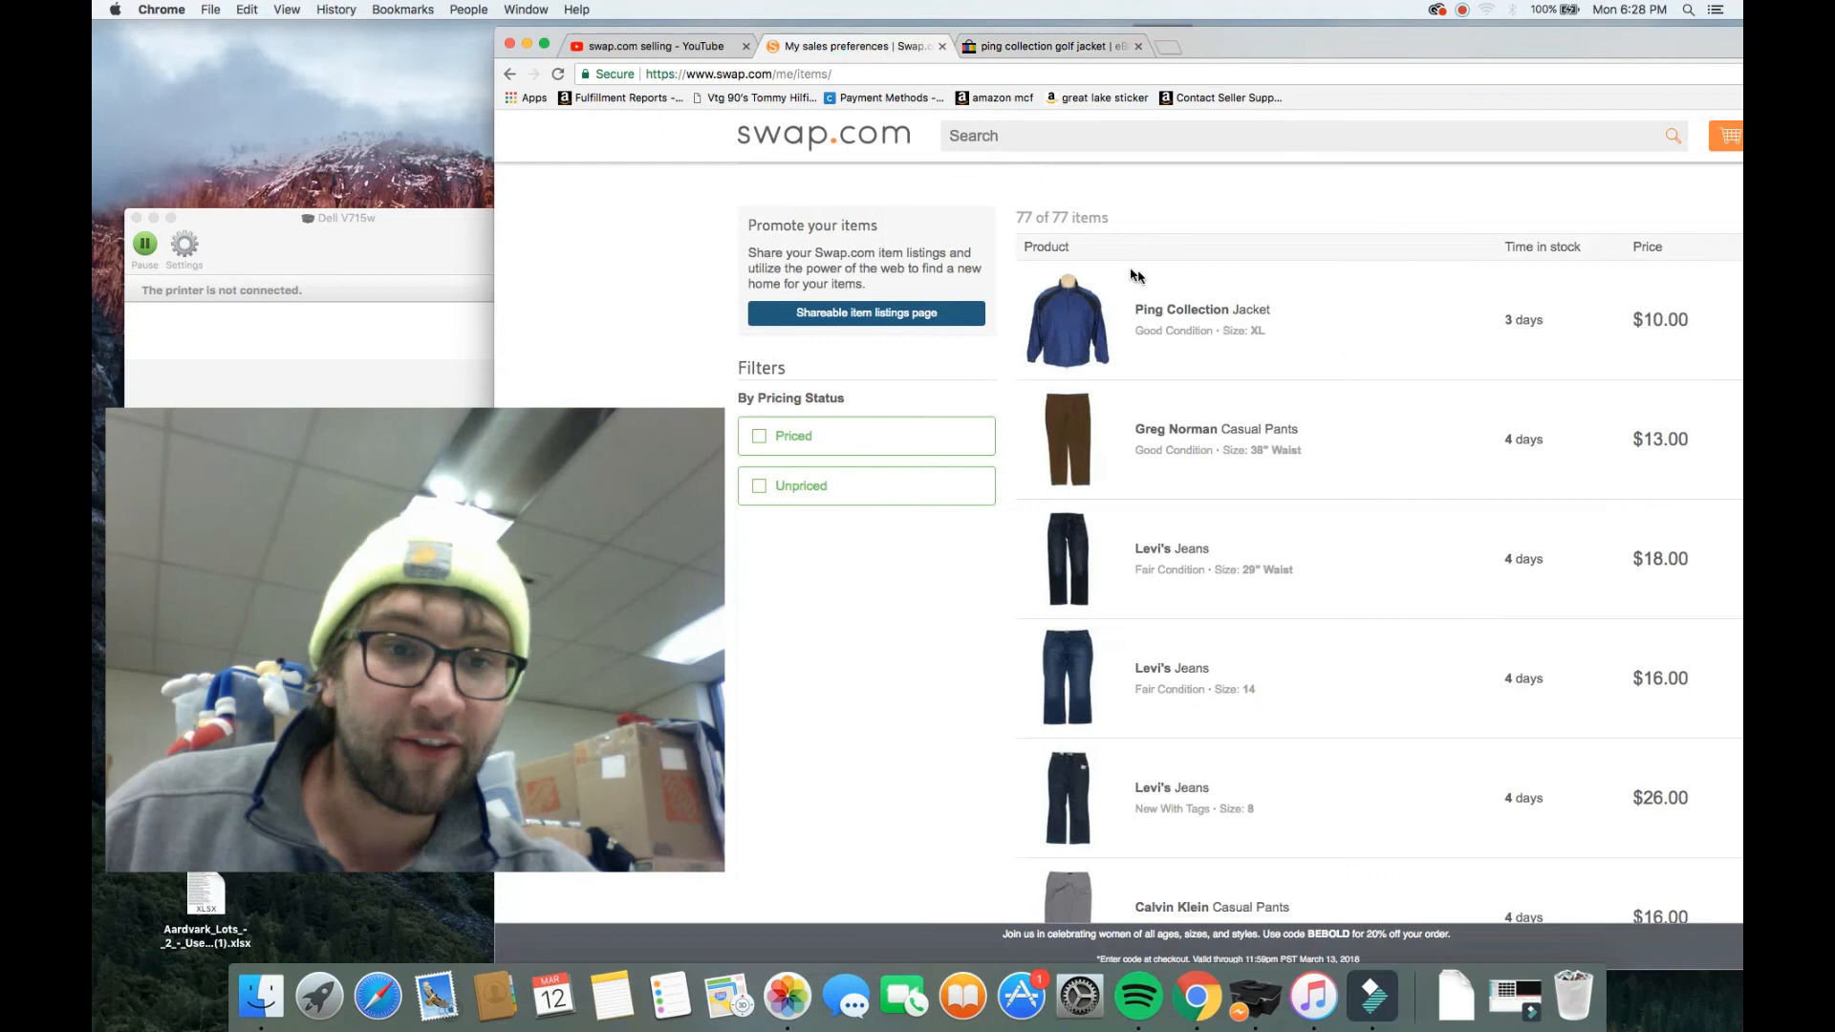
click(1052, 46)
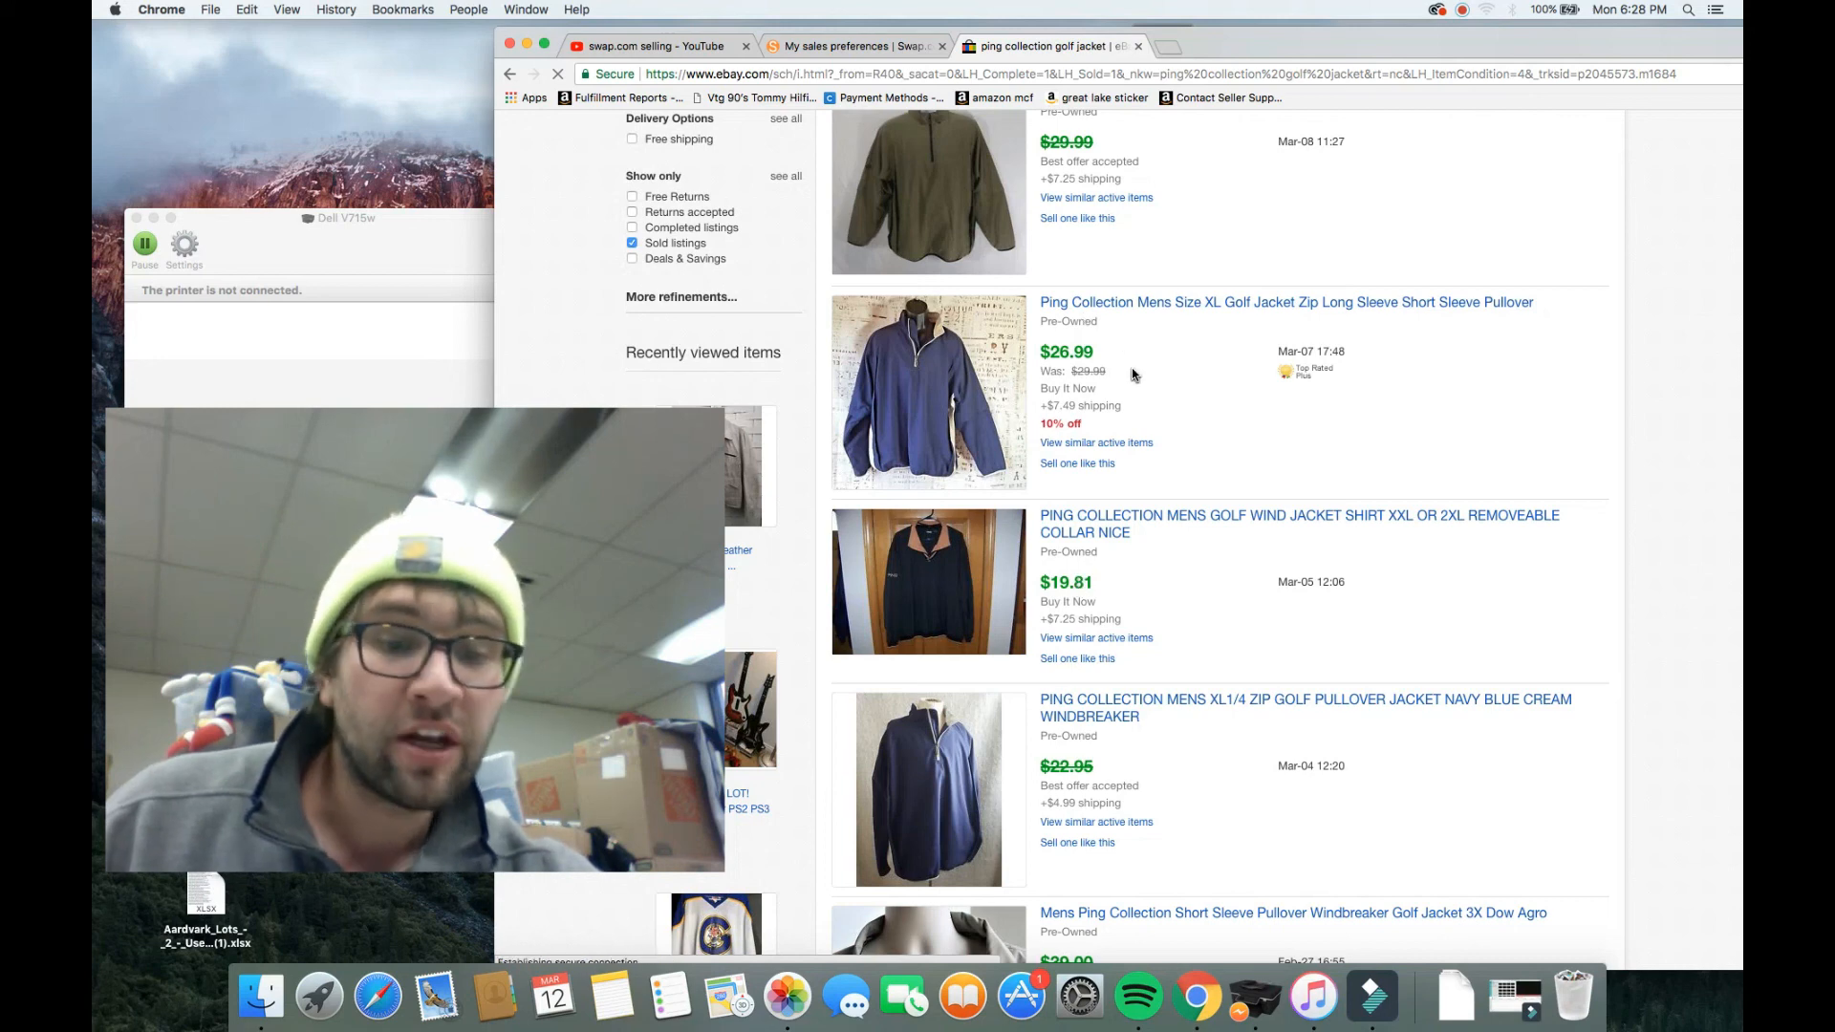
scroll(down, 3)
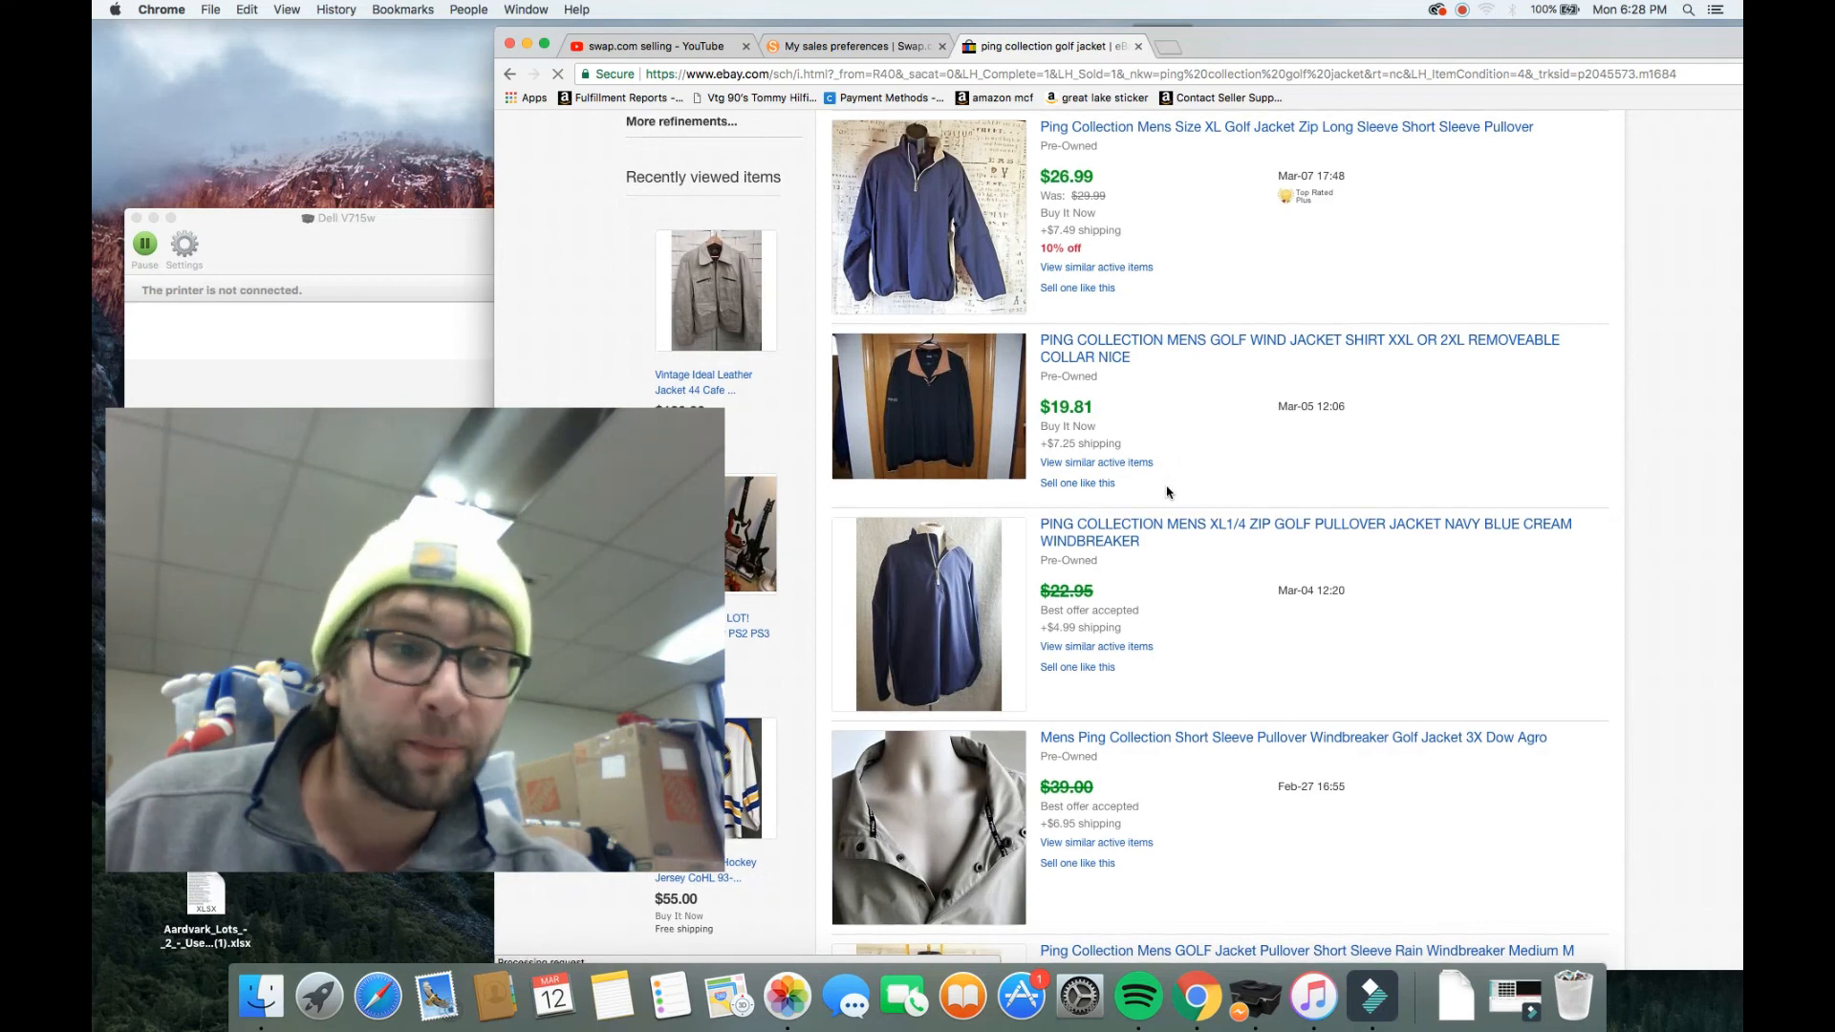
scroll(down, 3)
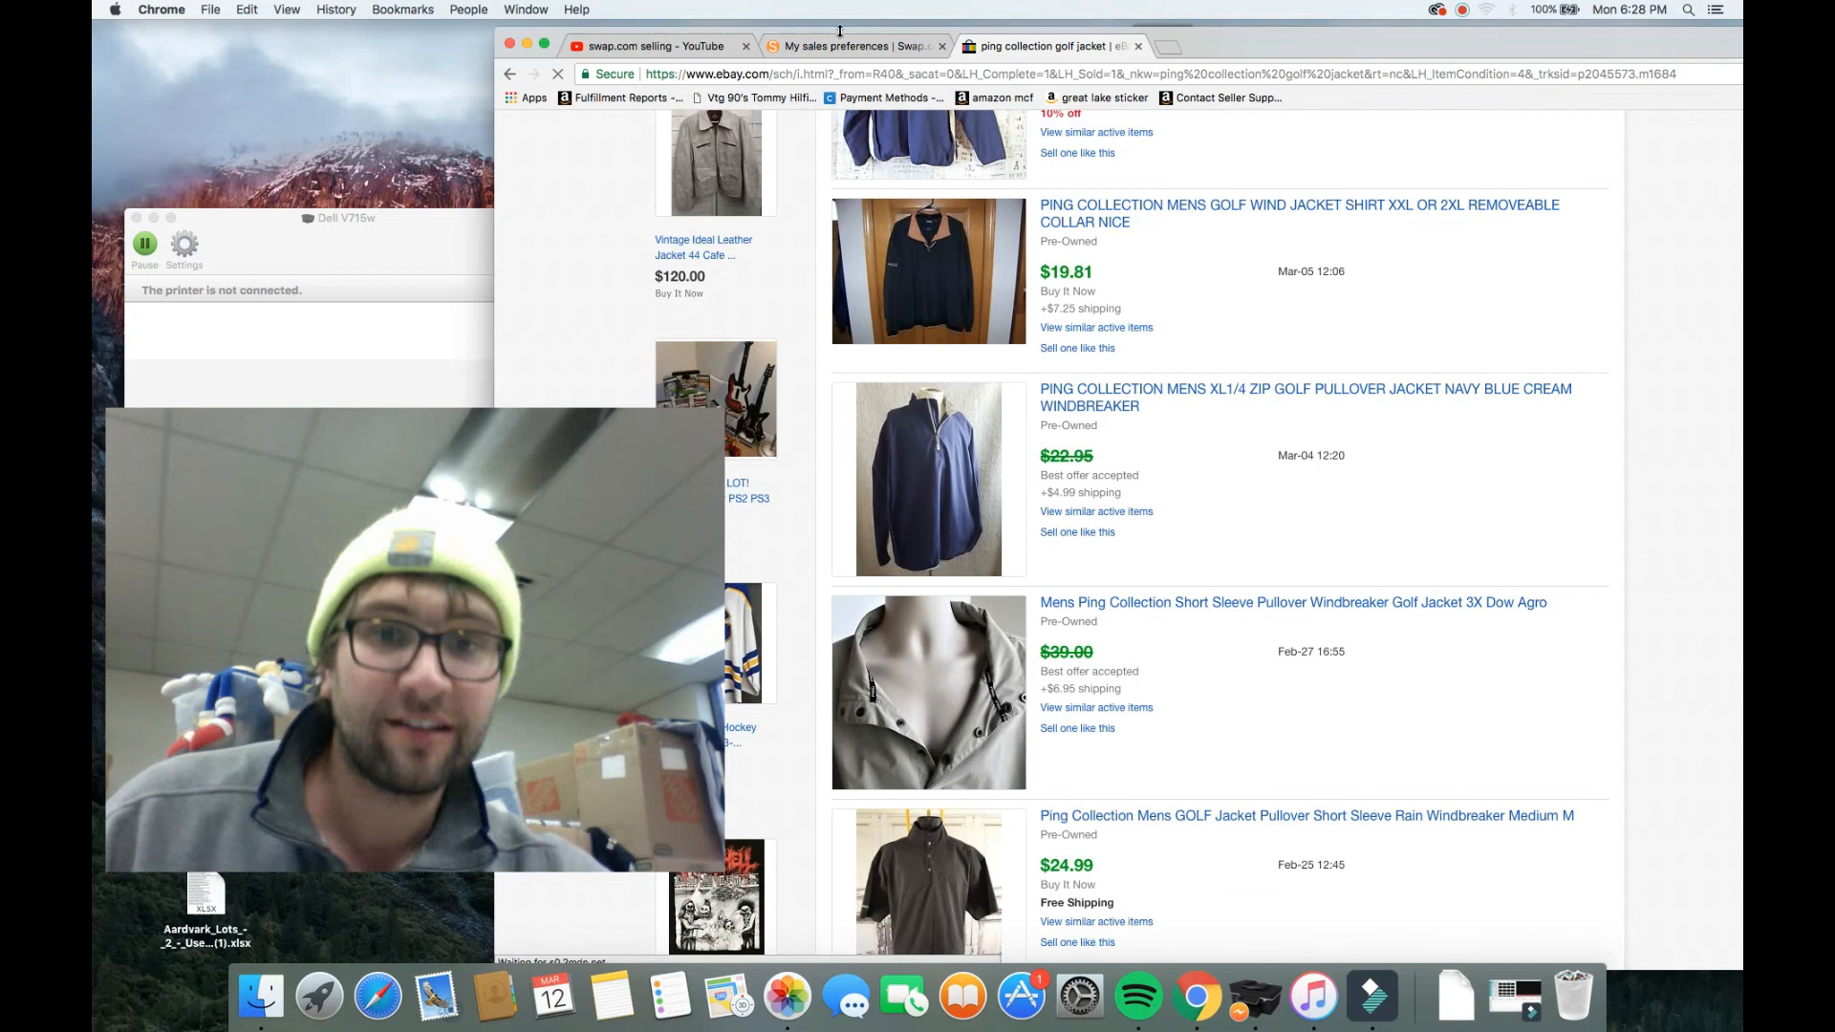
click(861, 46)
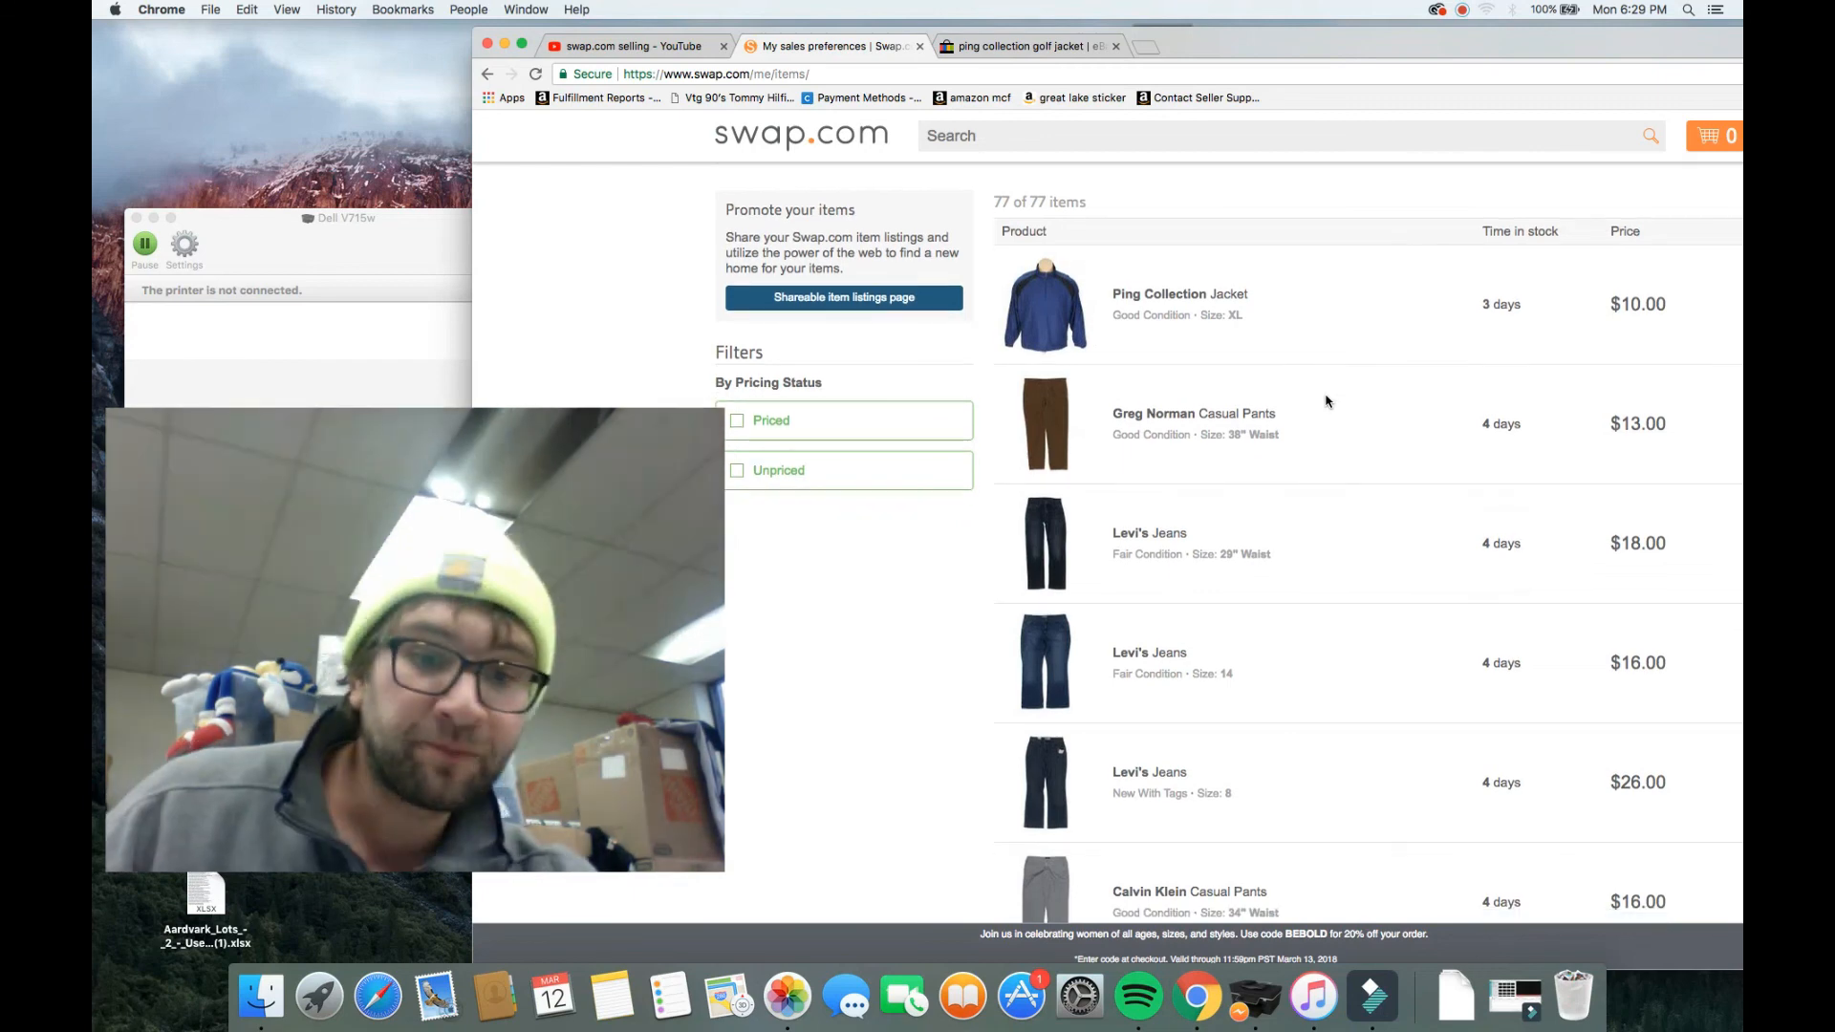
scroll(down, 3)
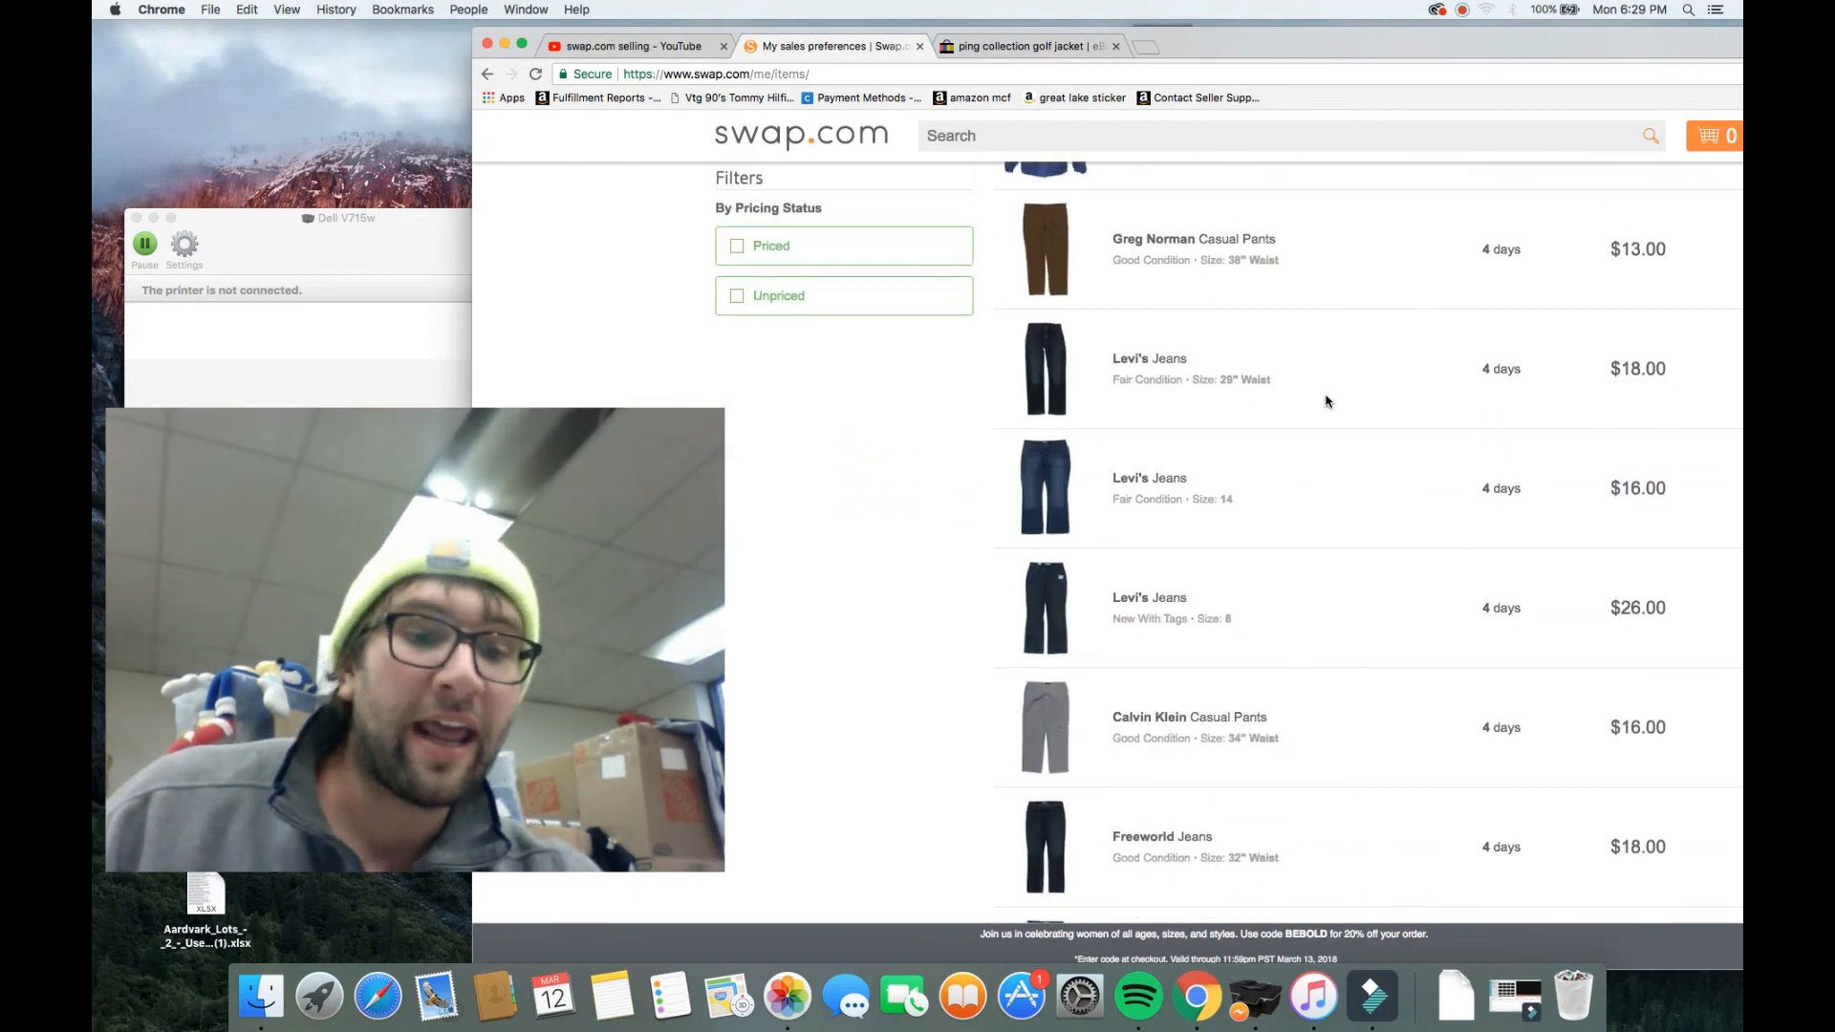
scroll(down, 3)
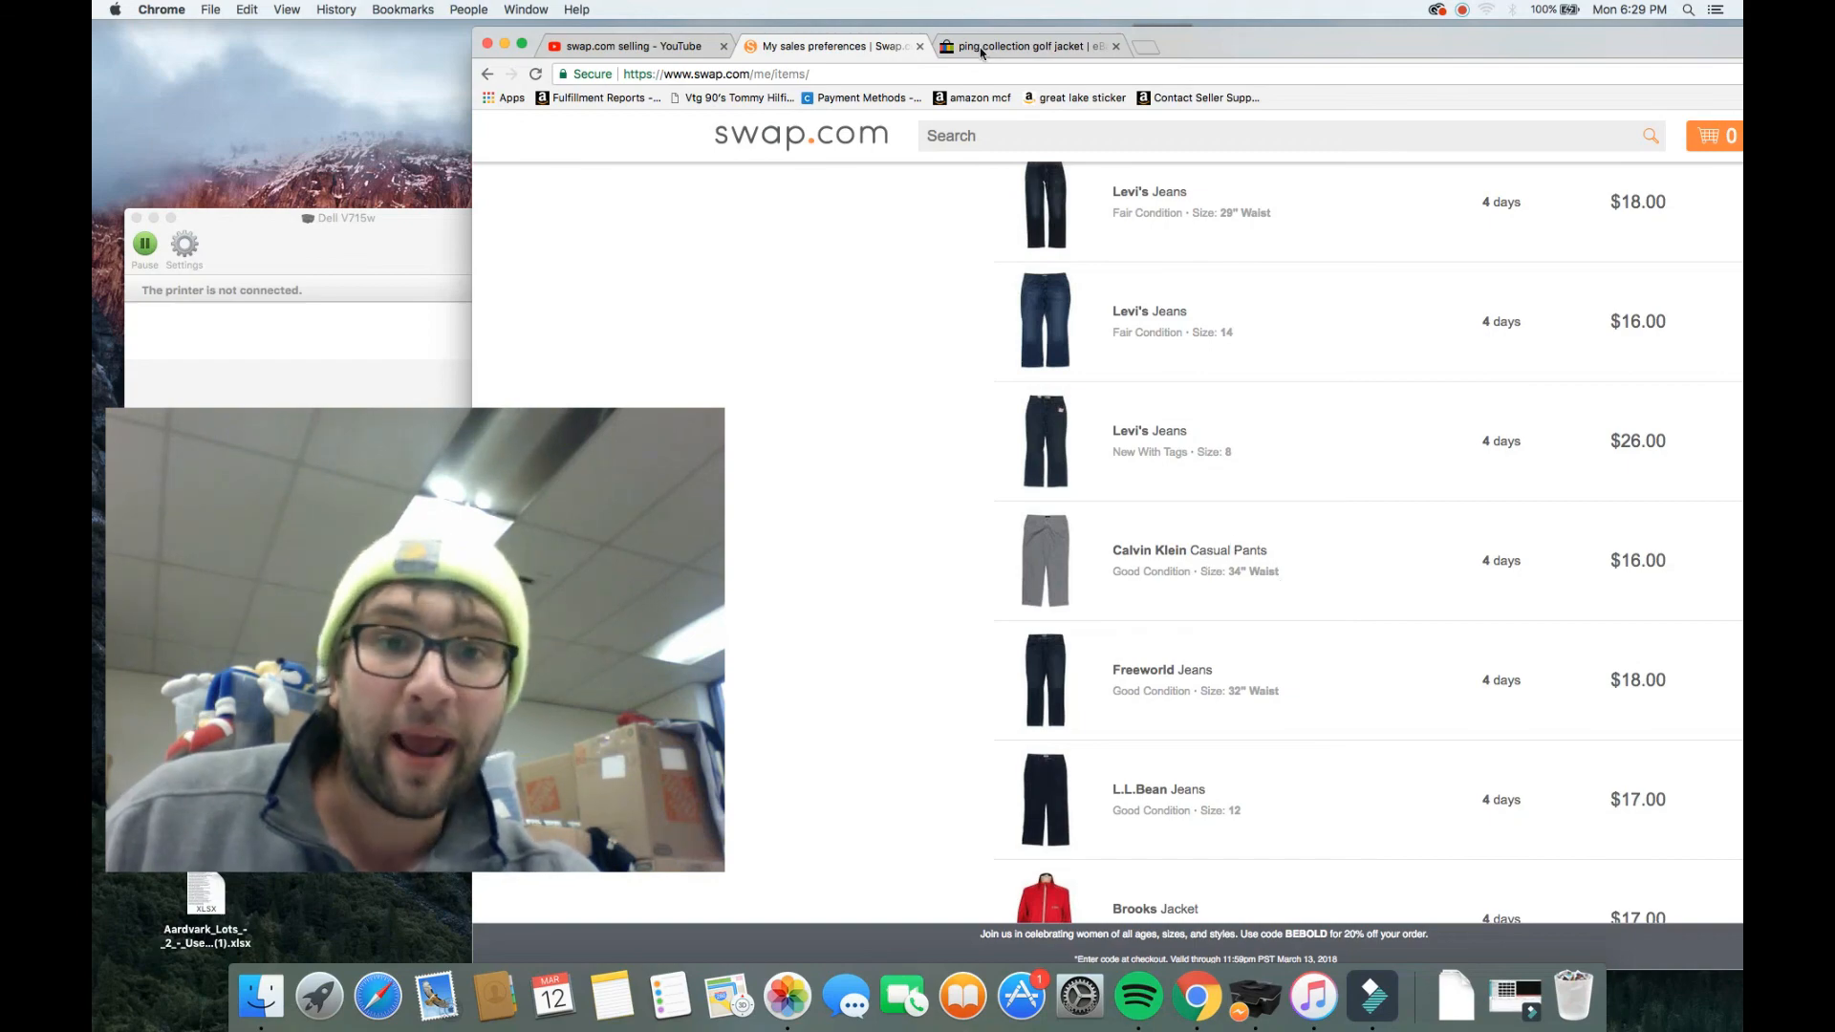
click(1024, 45)
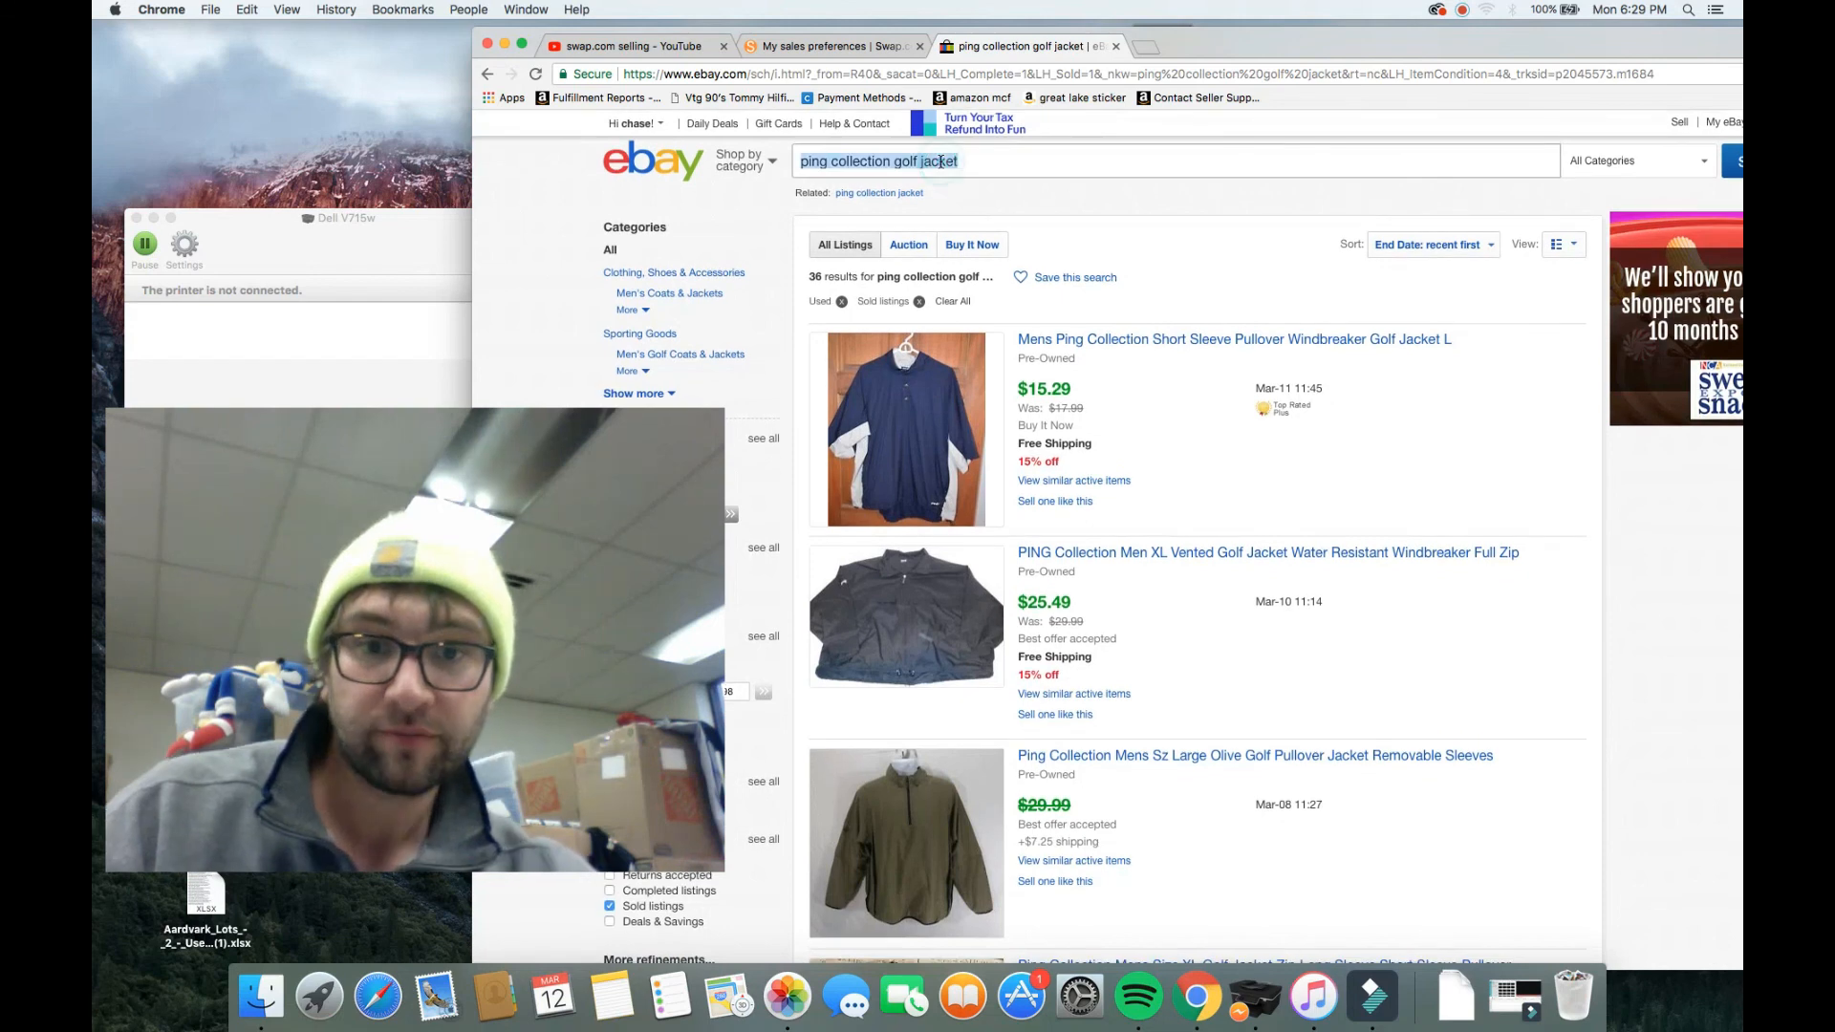
Step: Search eBay for 'calvin klein grey casual pants 34"' and browse the 78 sold results
text(calvin klein grey casual)
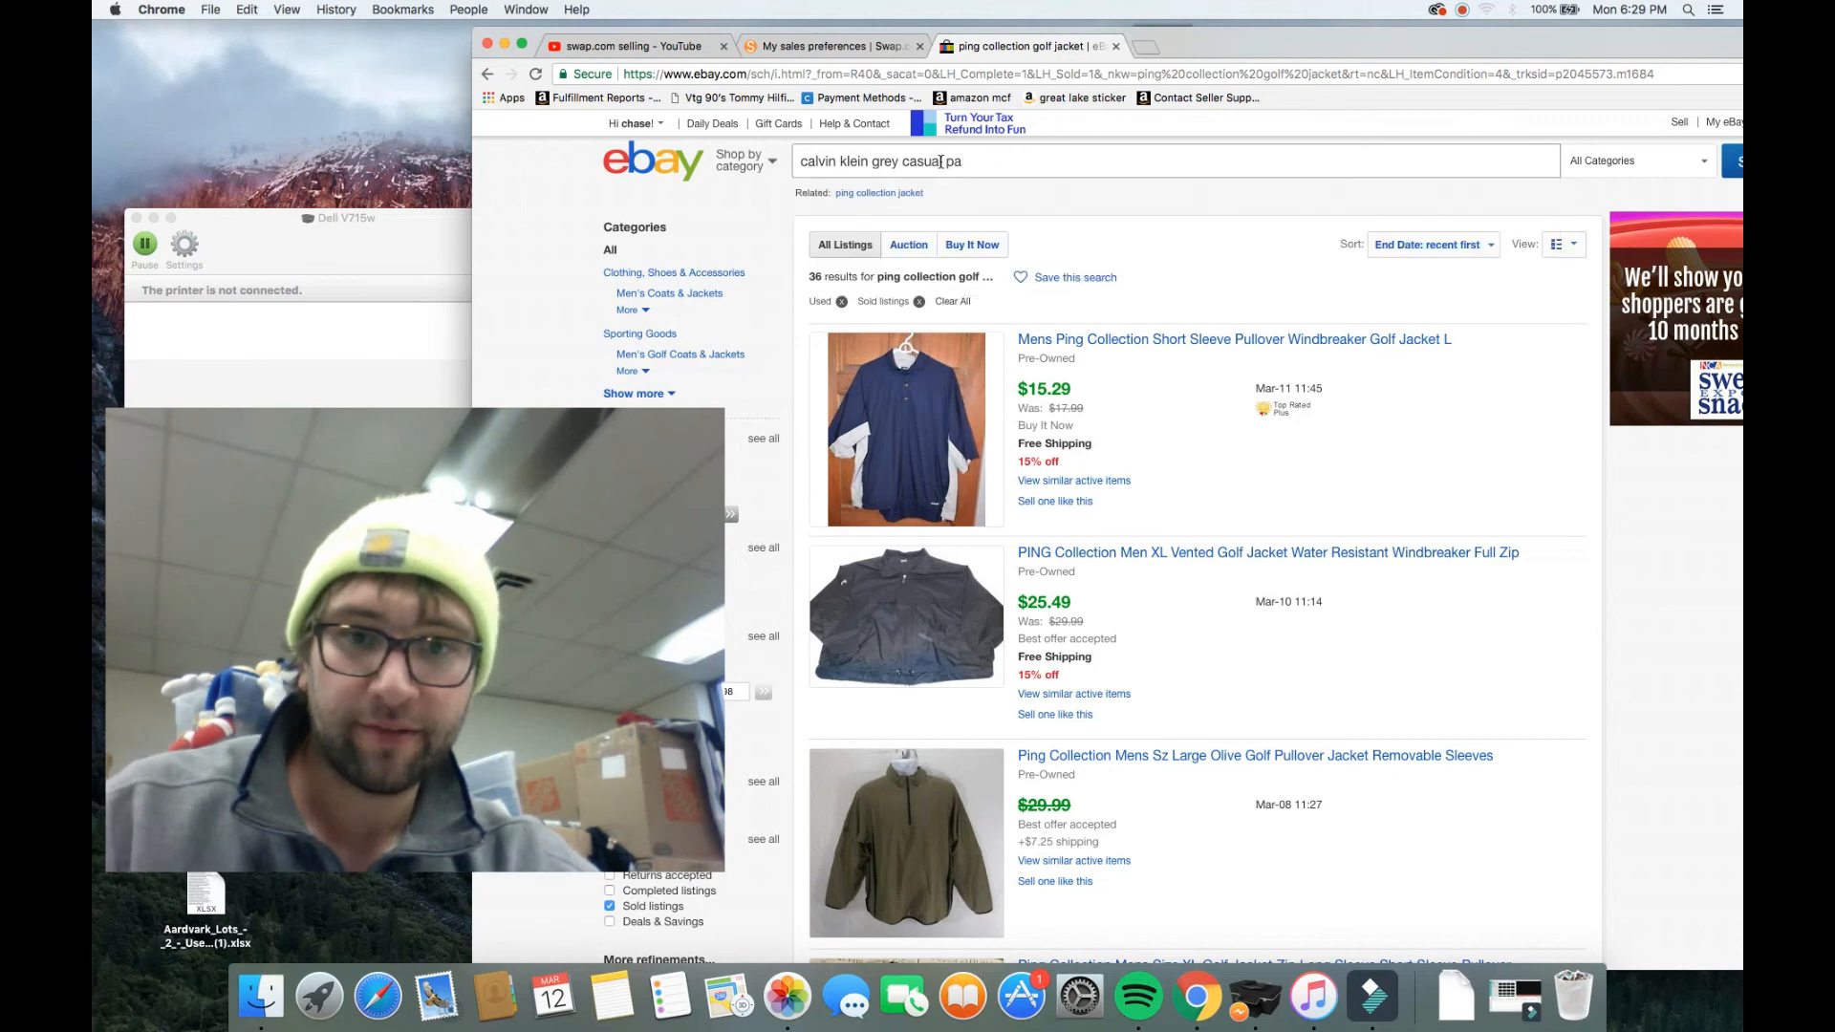
text(pants 34")
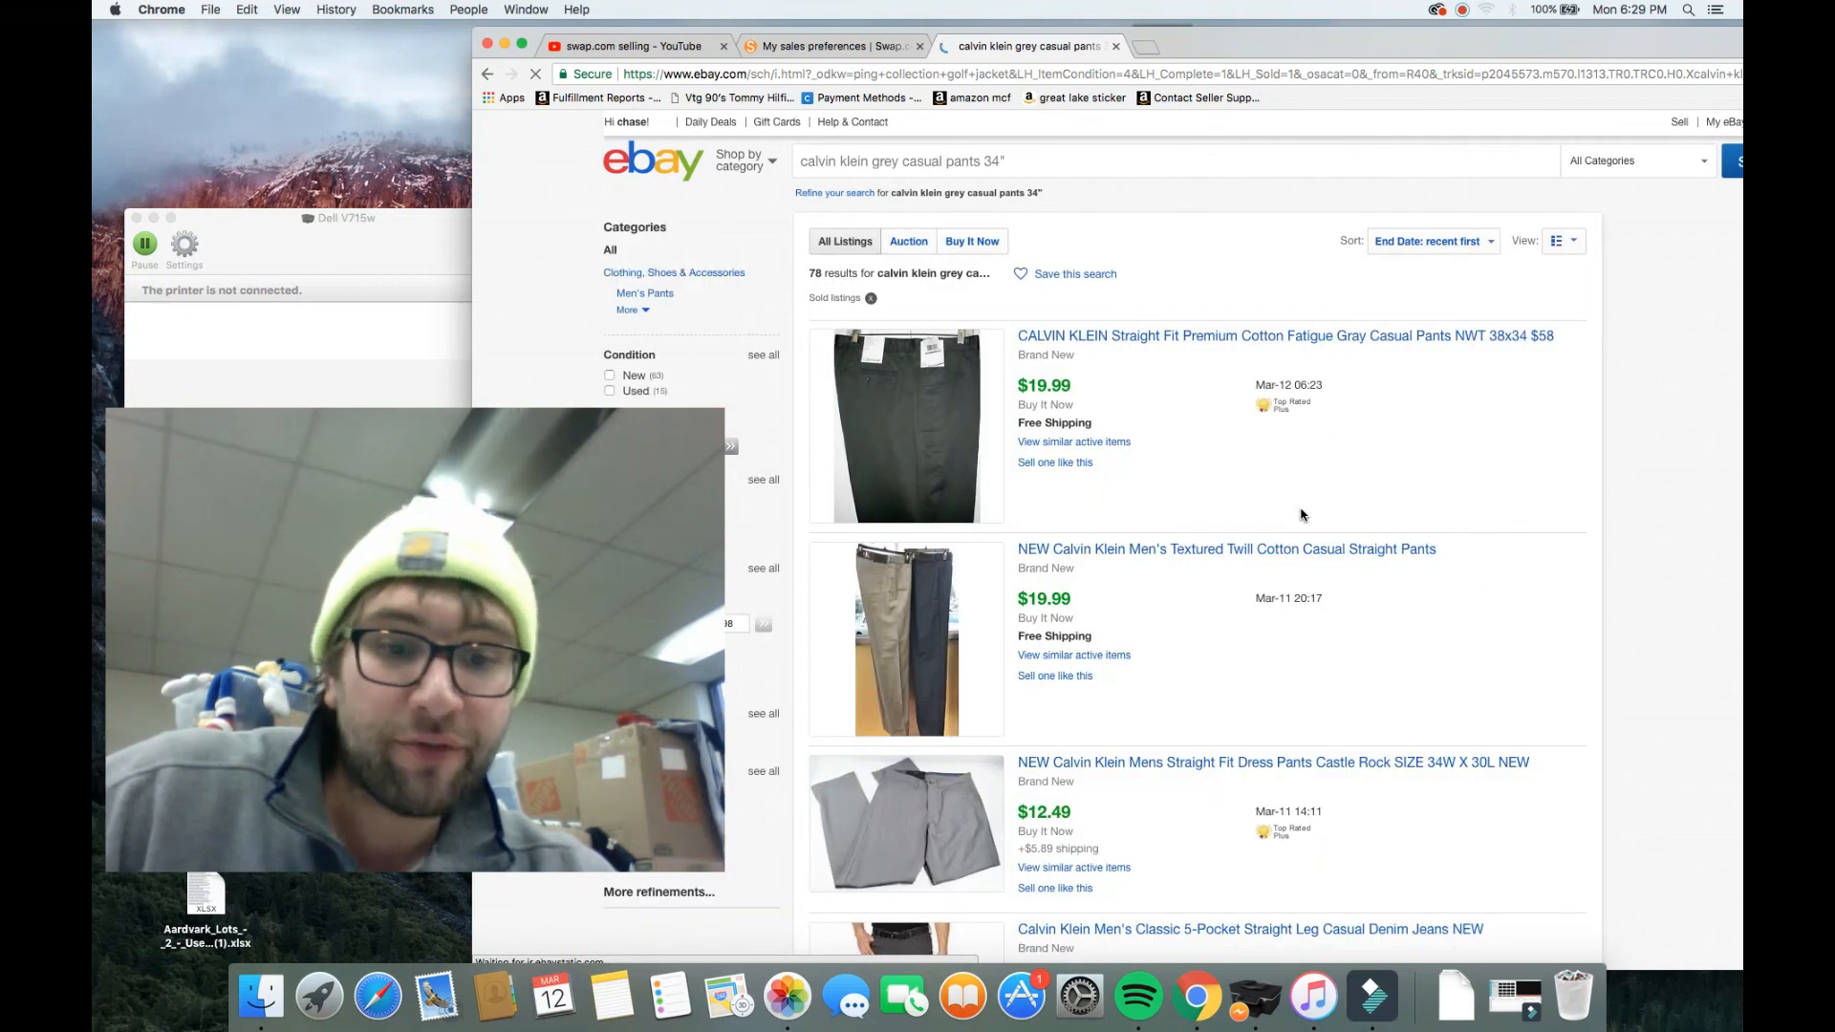
mouse_move(1147, 473)
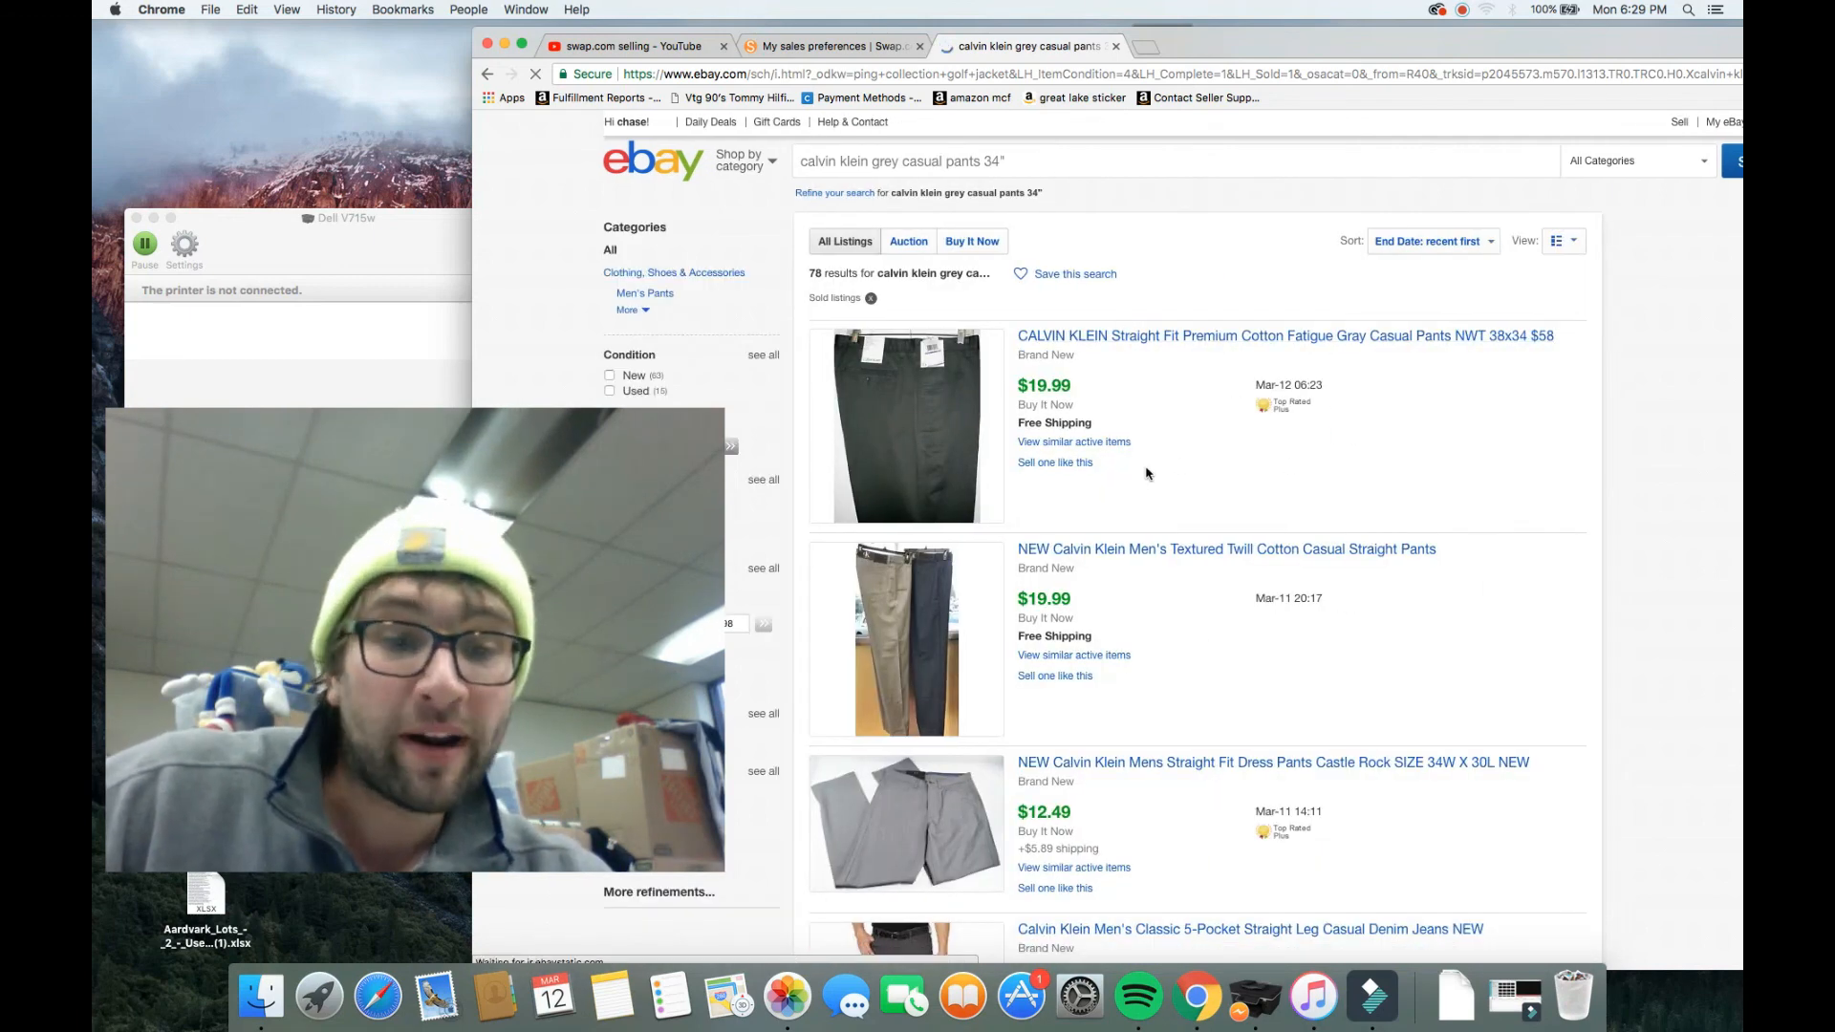
scroll(down, 3)
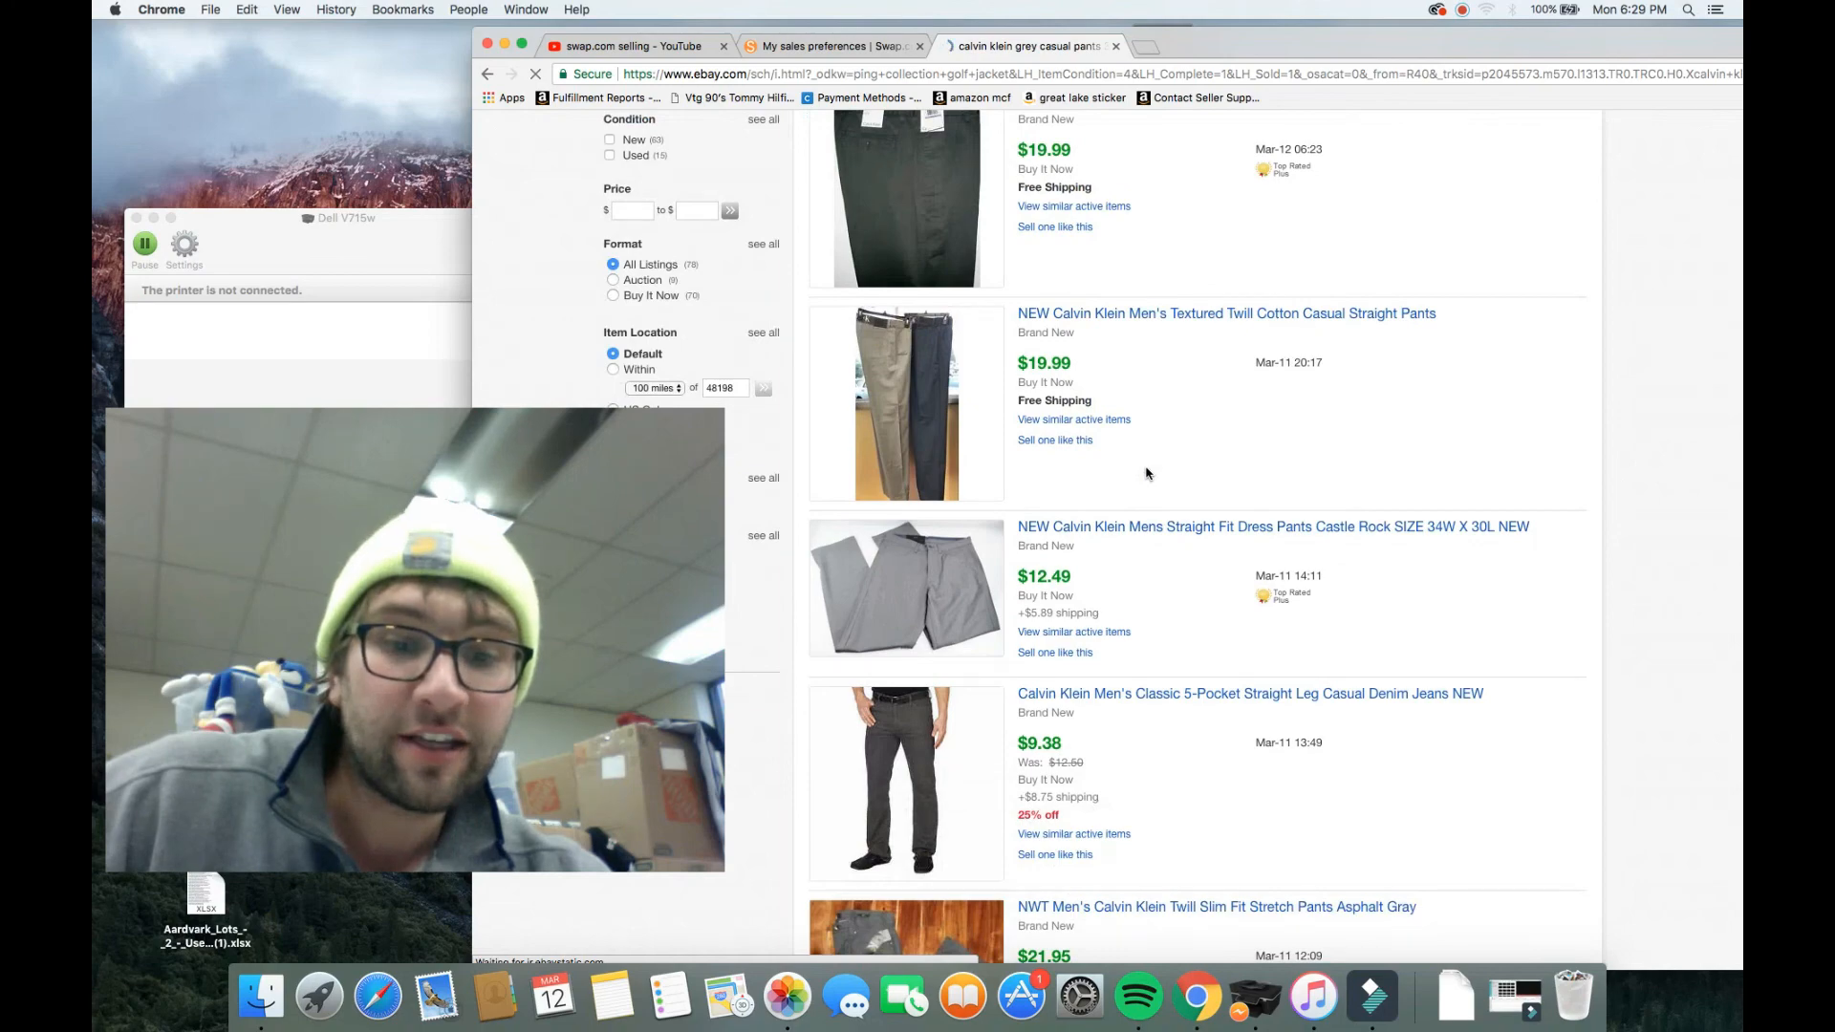
scroll(down, 3)
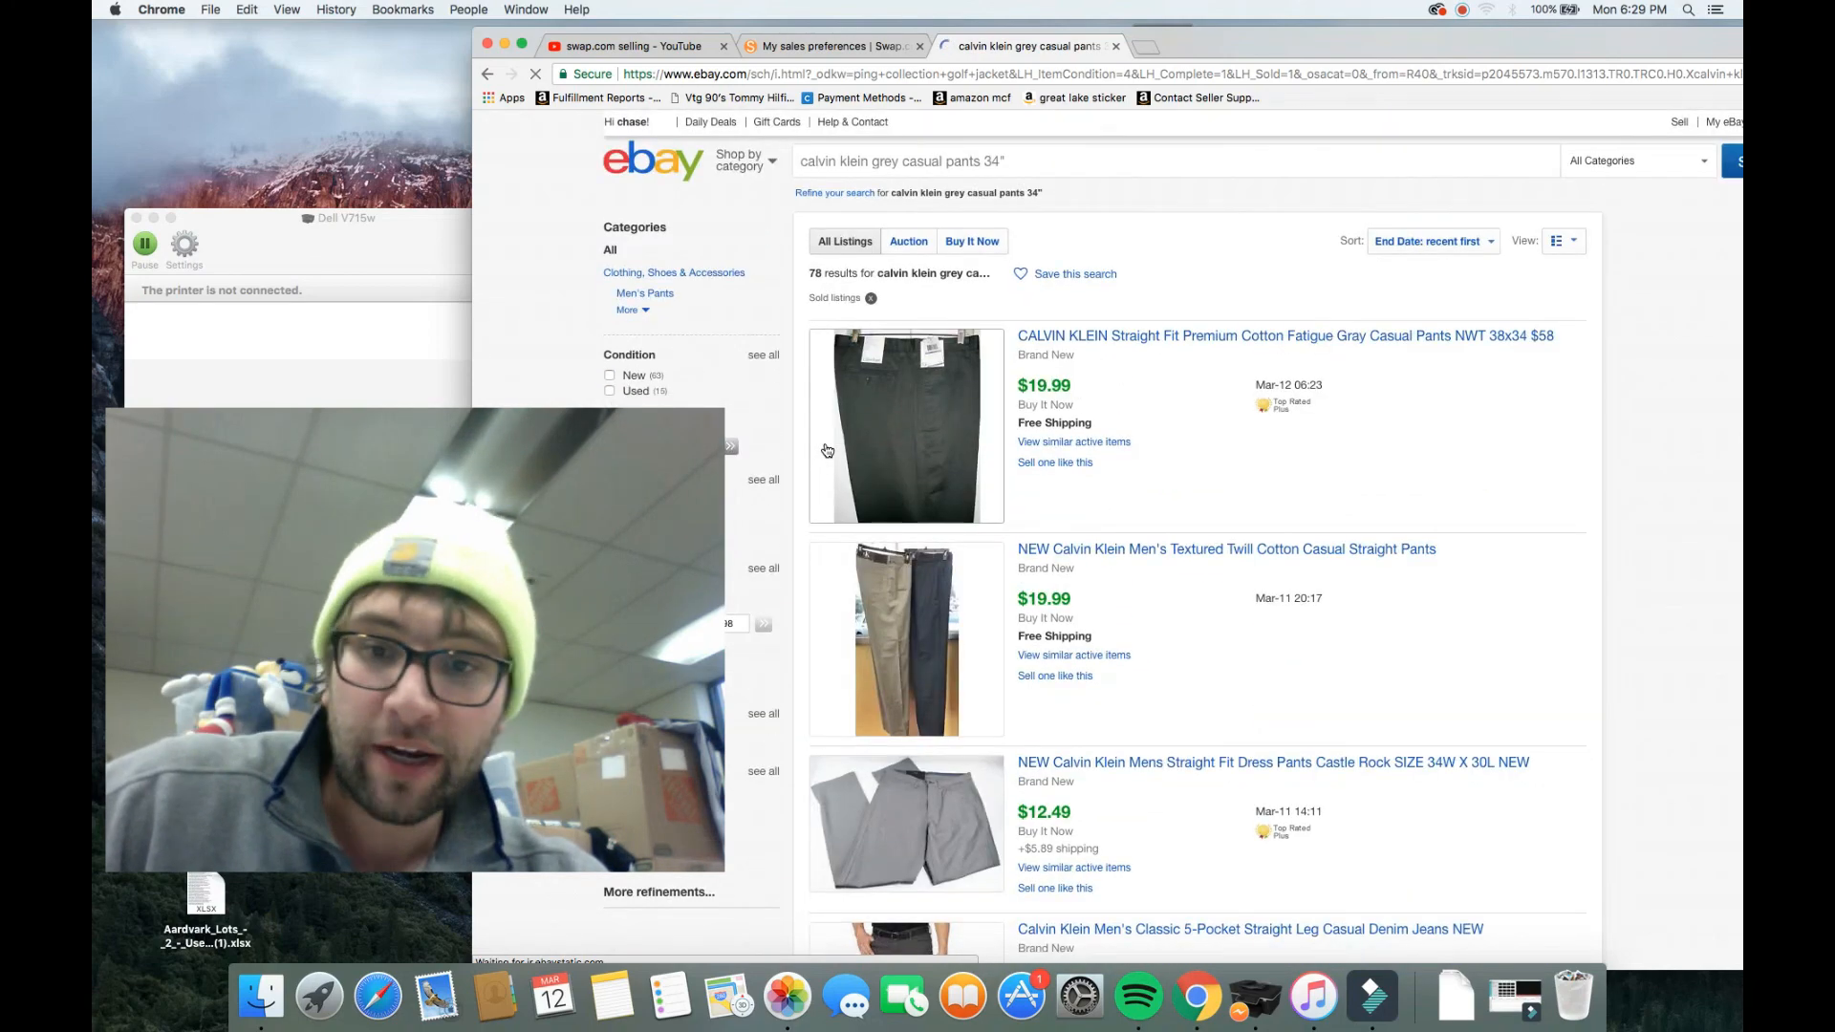
scroll(down, 3)
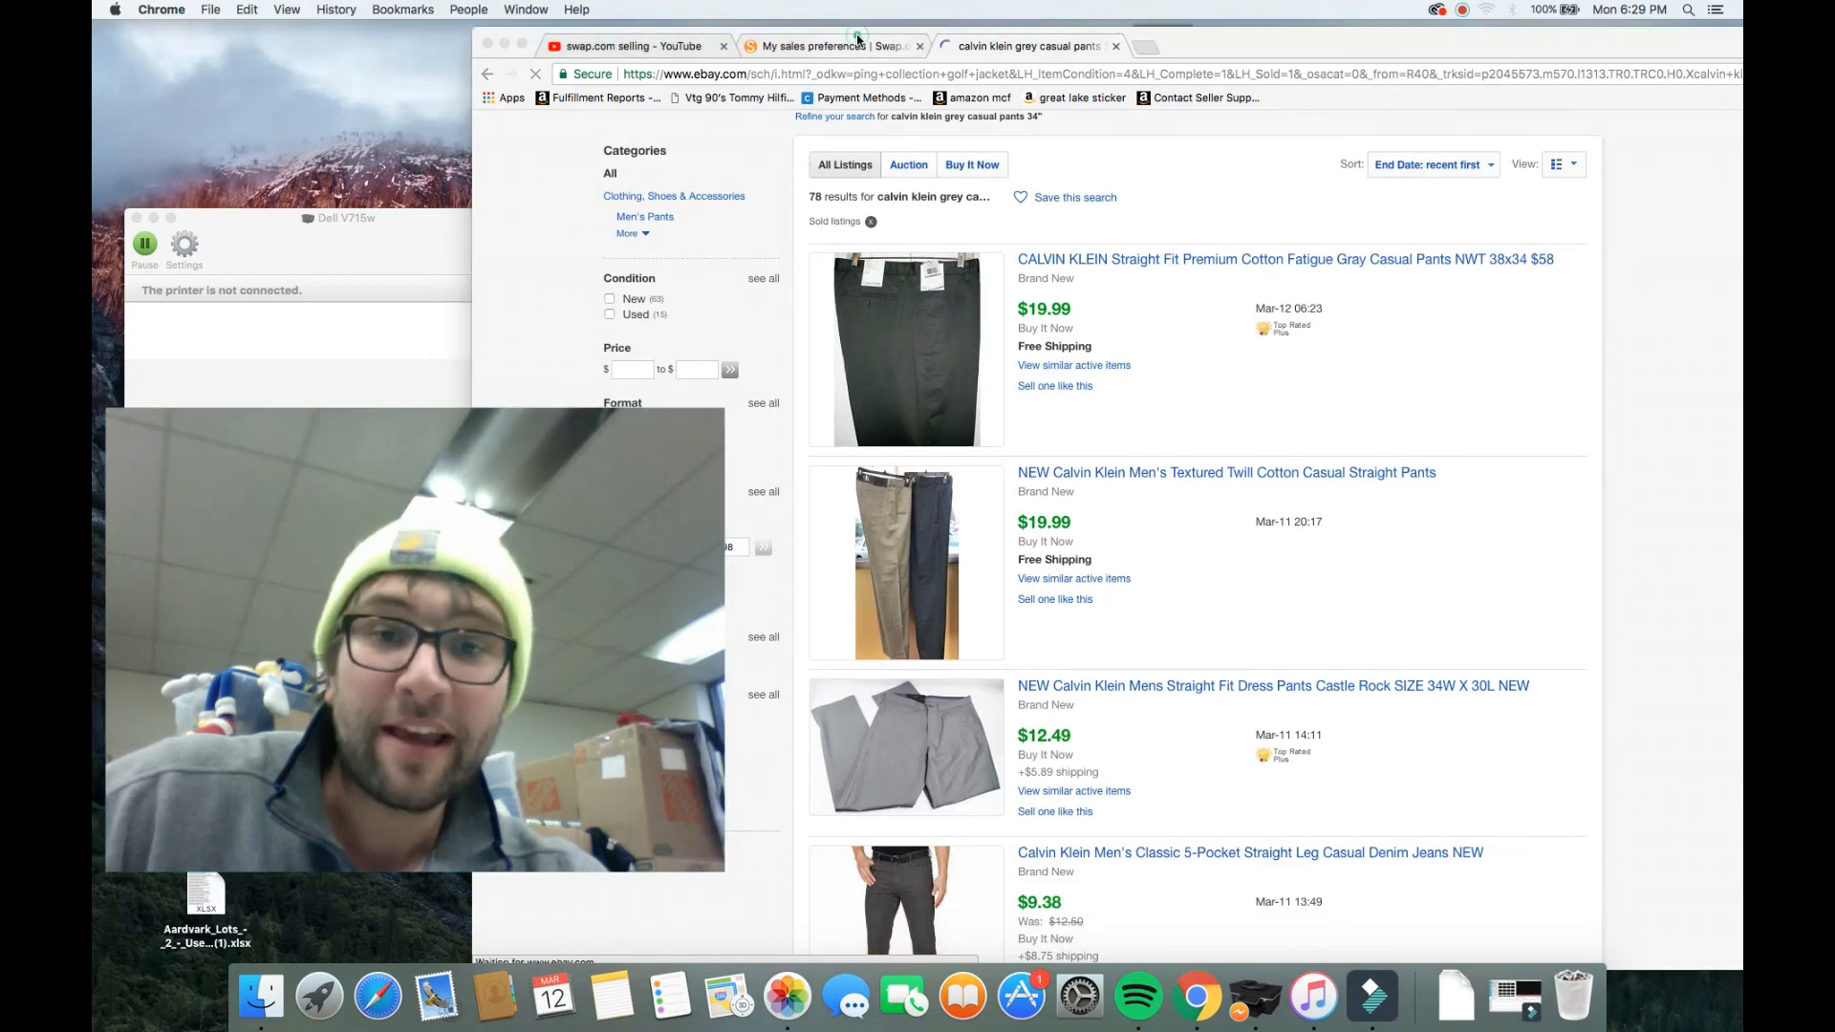
click(841, 45)
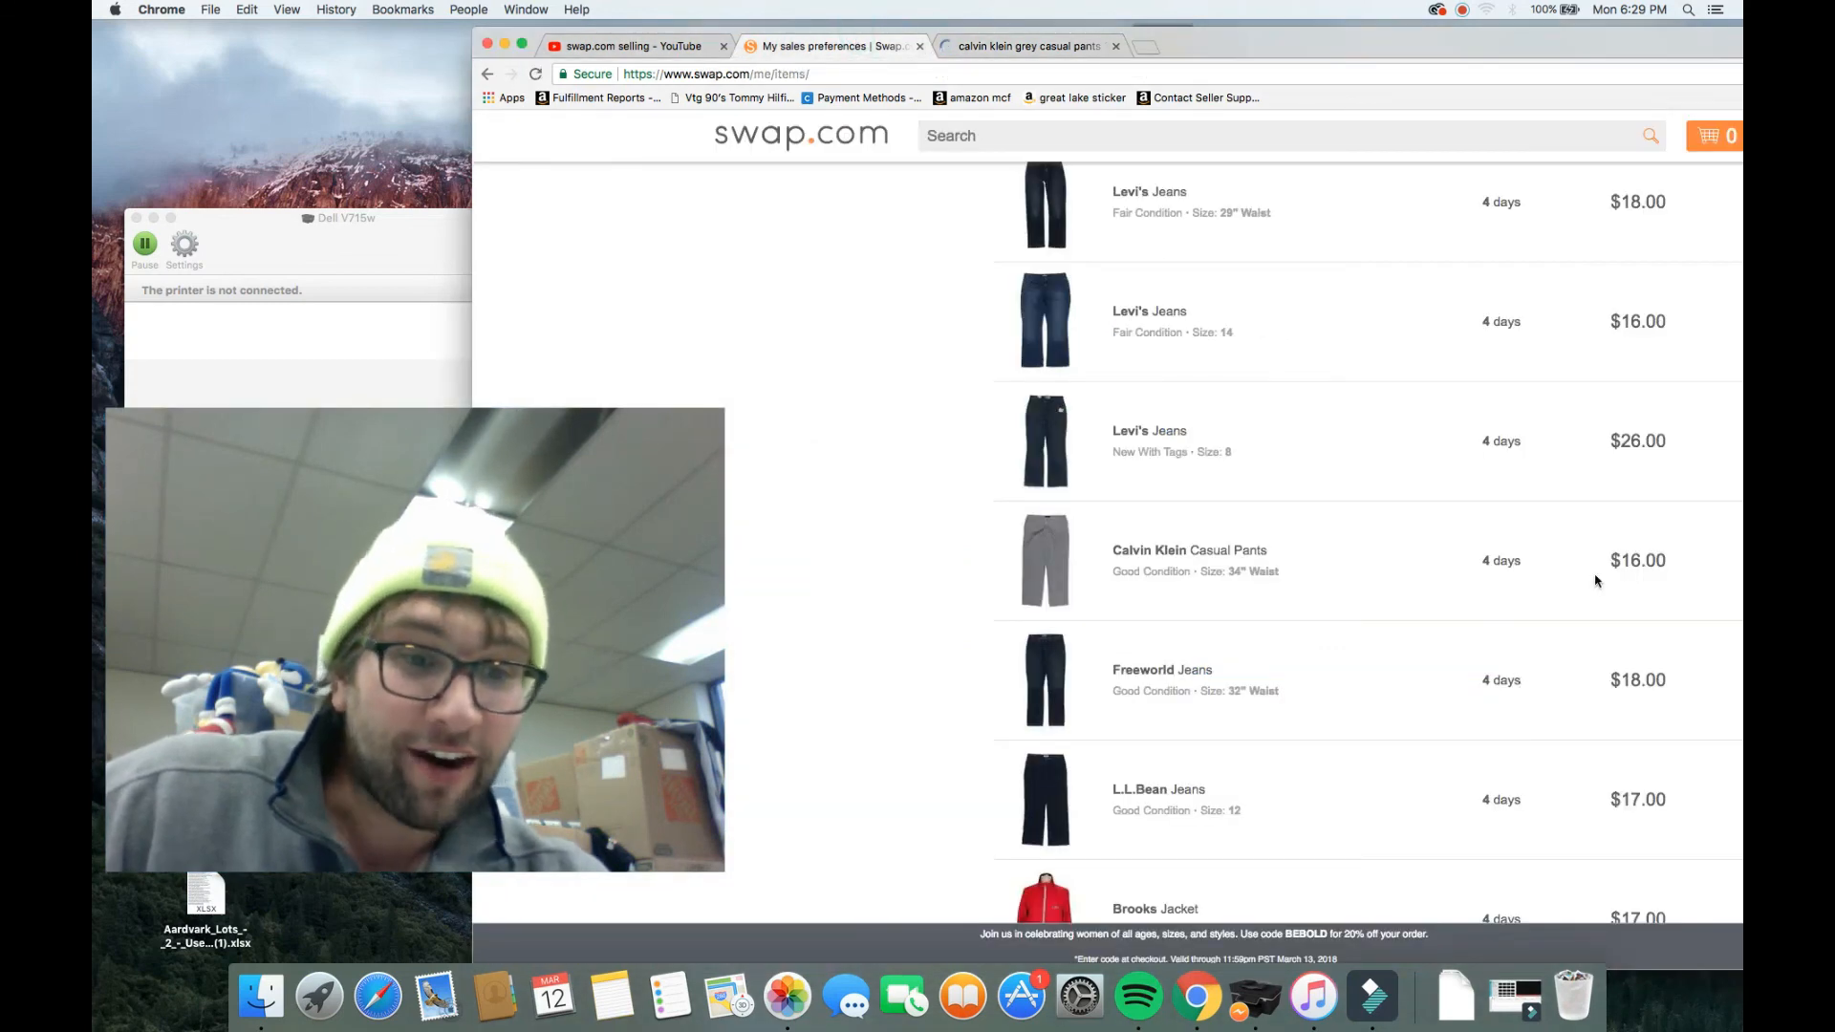
mouse_move(1598, 407)
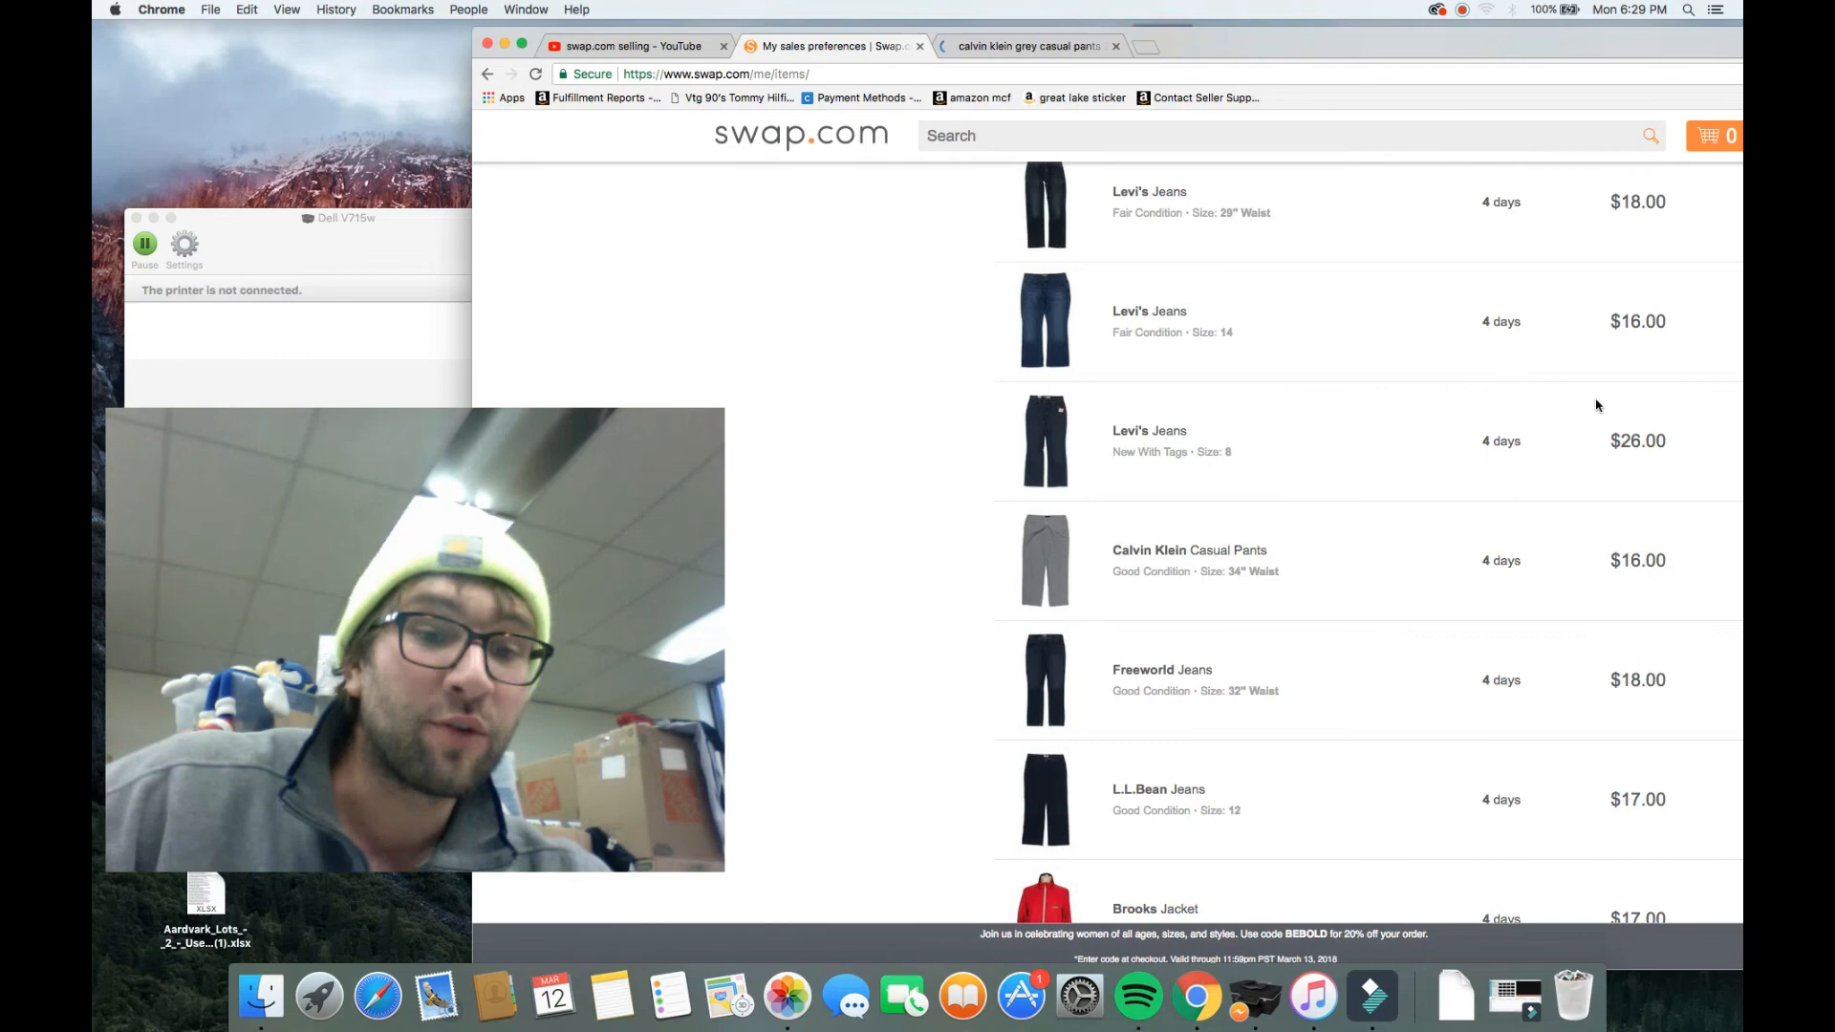
click(1034, 46)
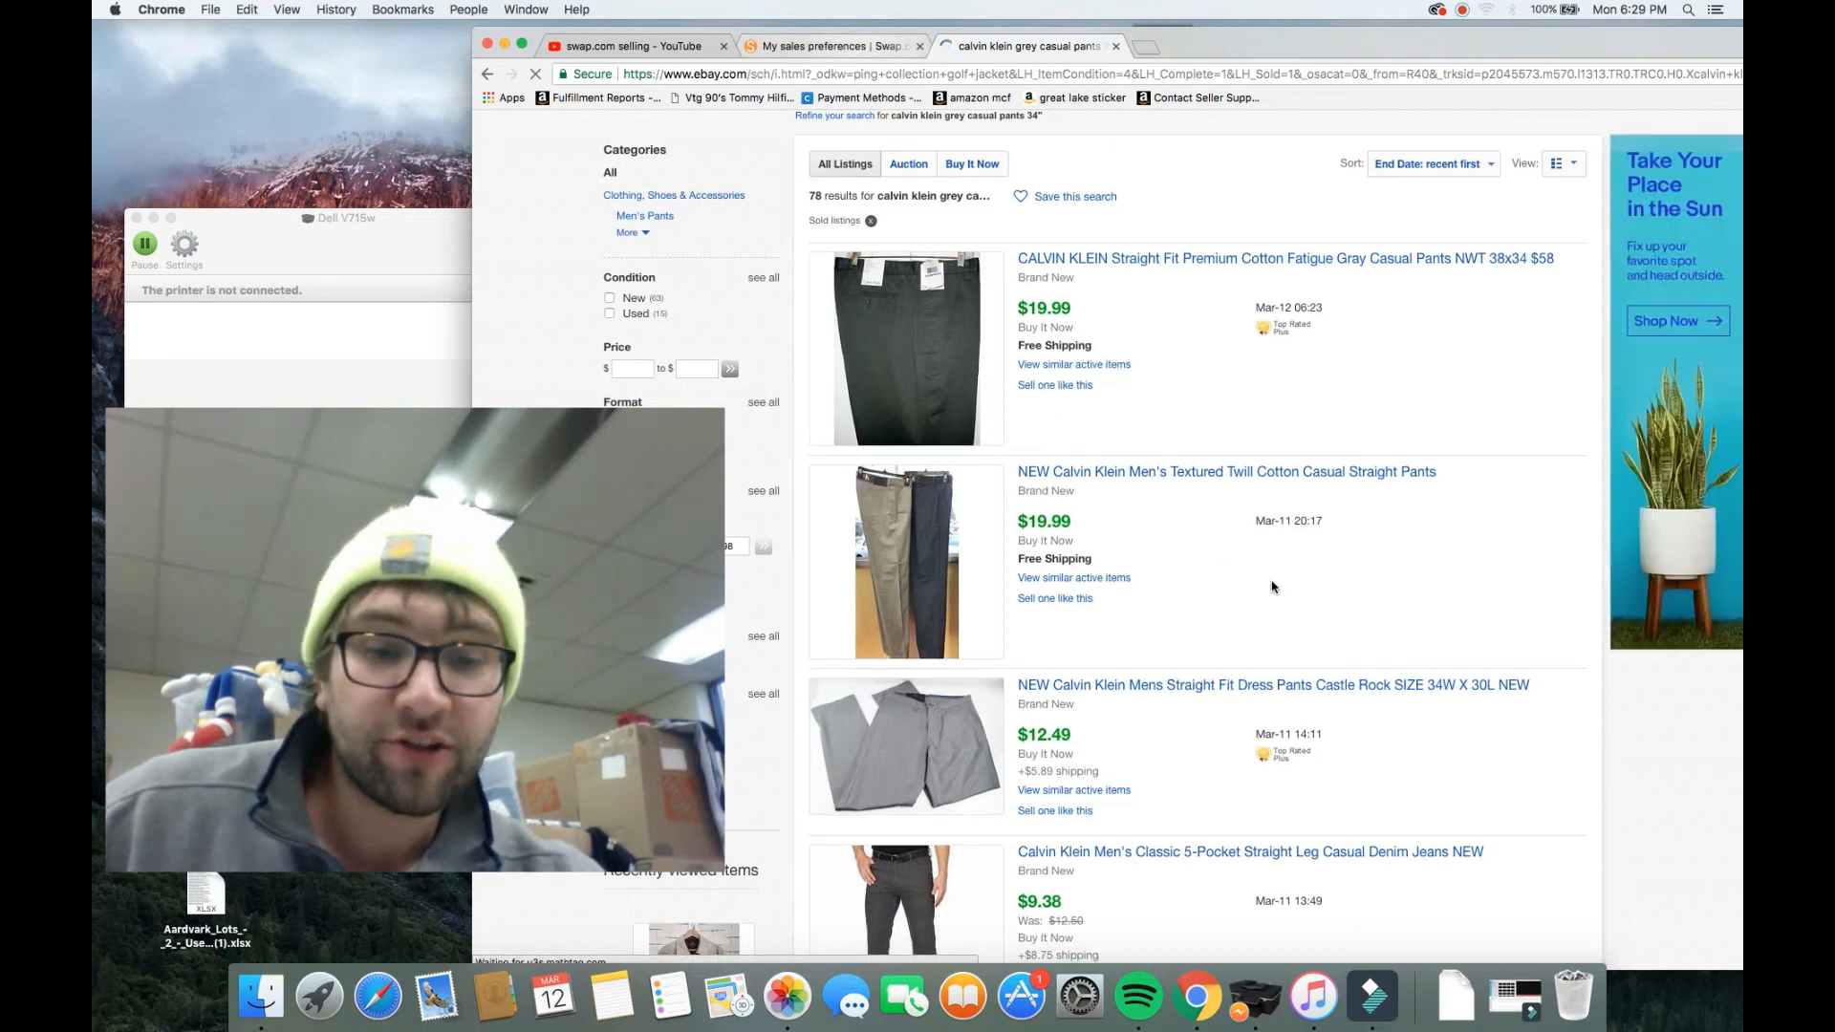
Step: Scroll through the sold Calvin Klein grey pants results on eBay
scroll(down, 3)
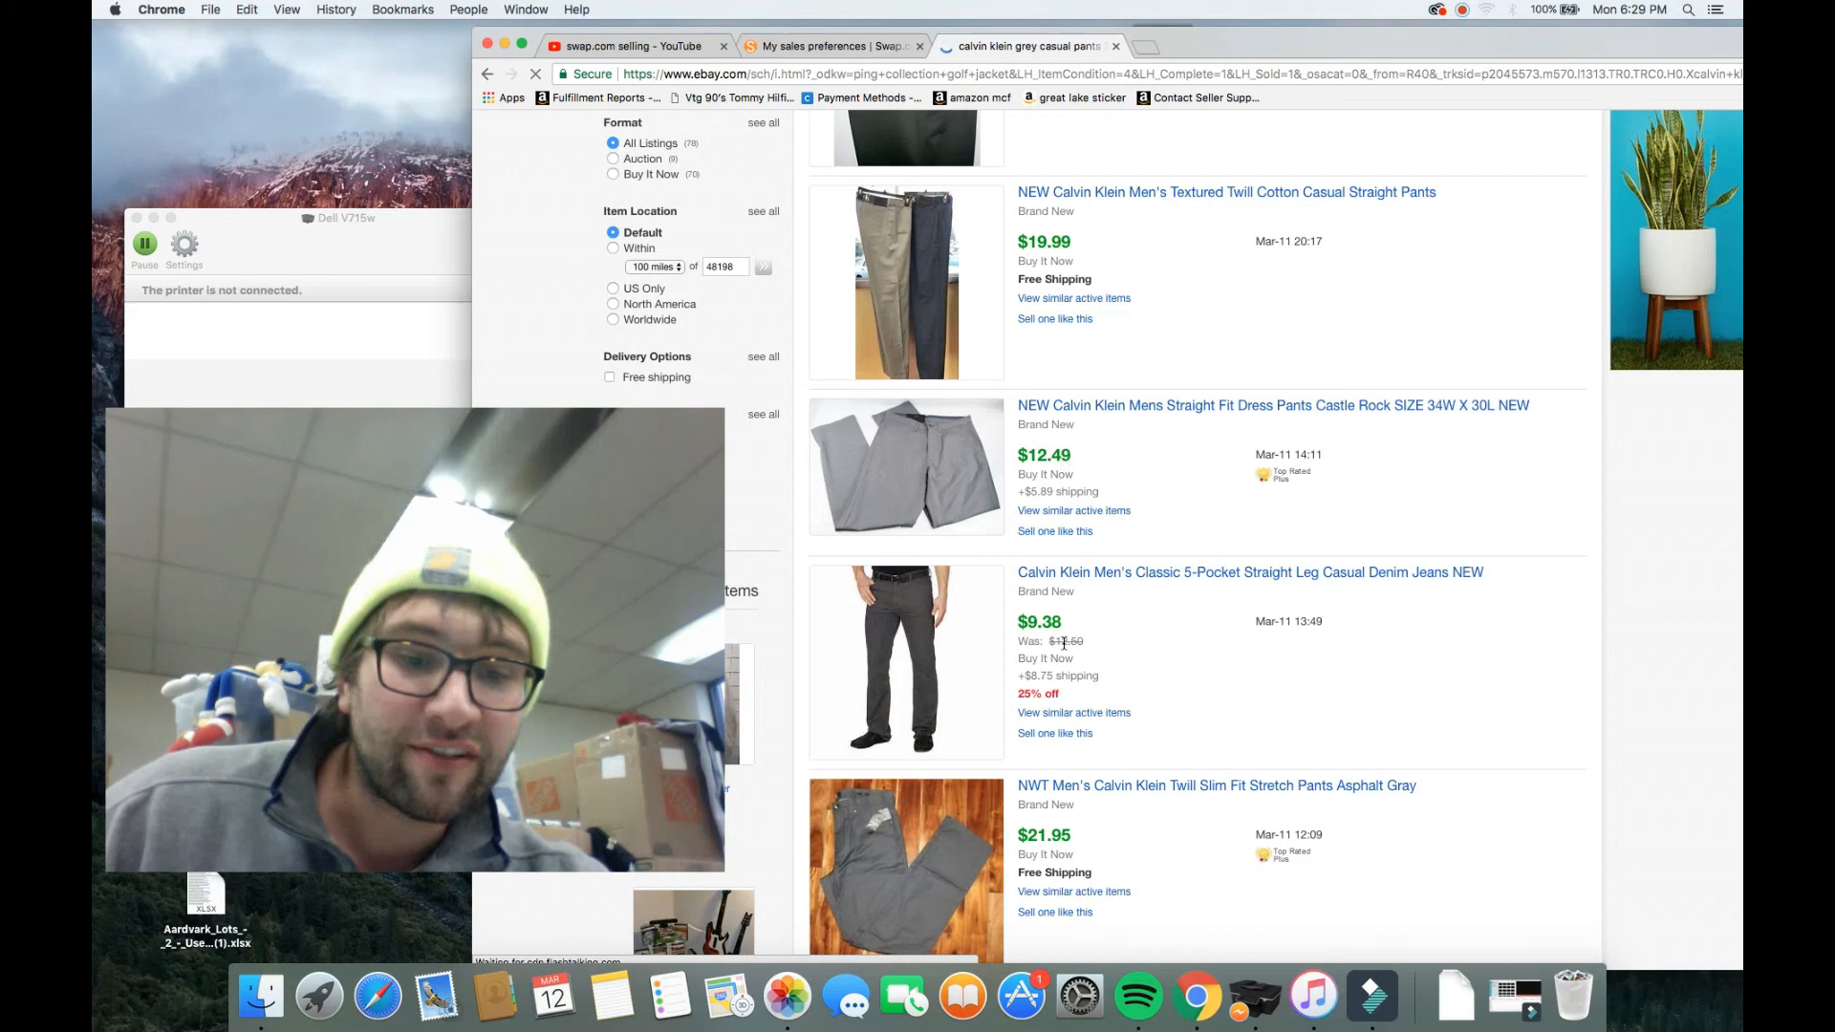
scroll(down, 3)
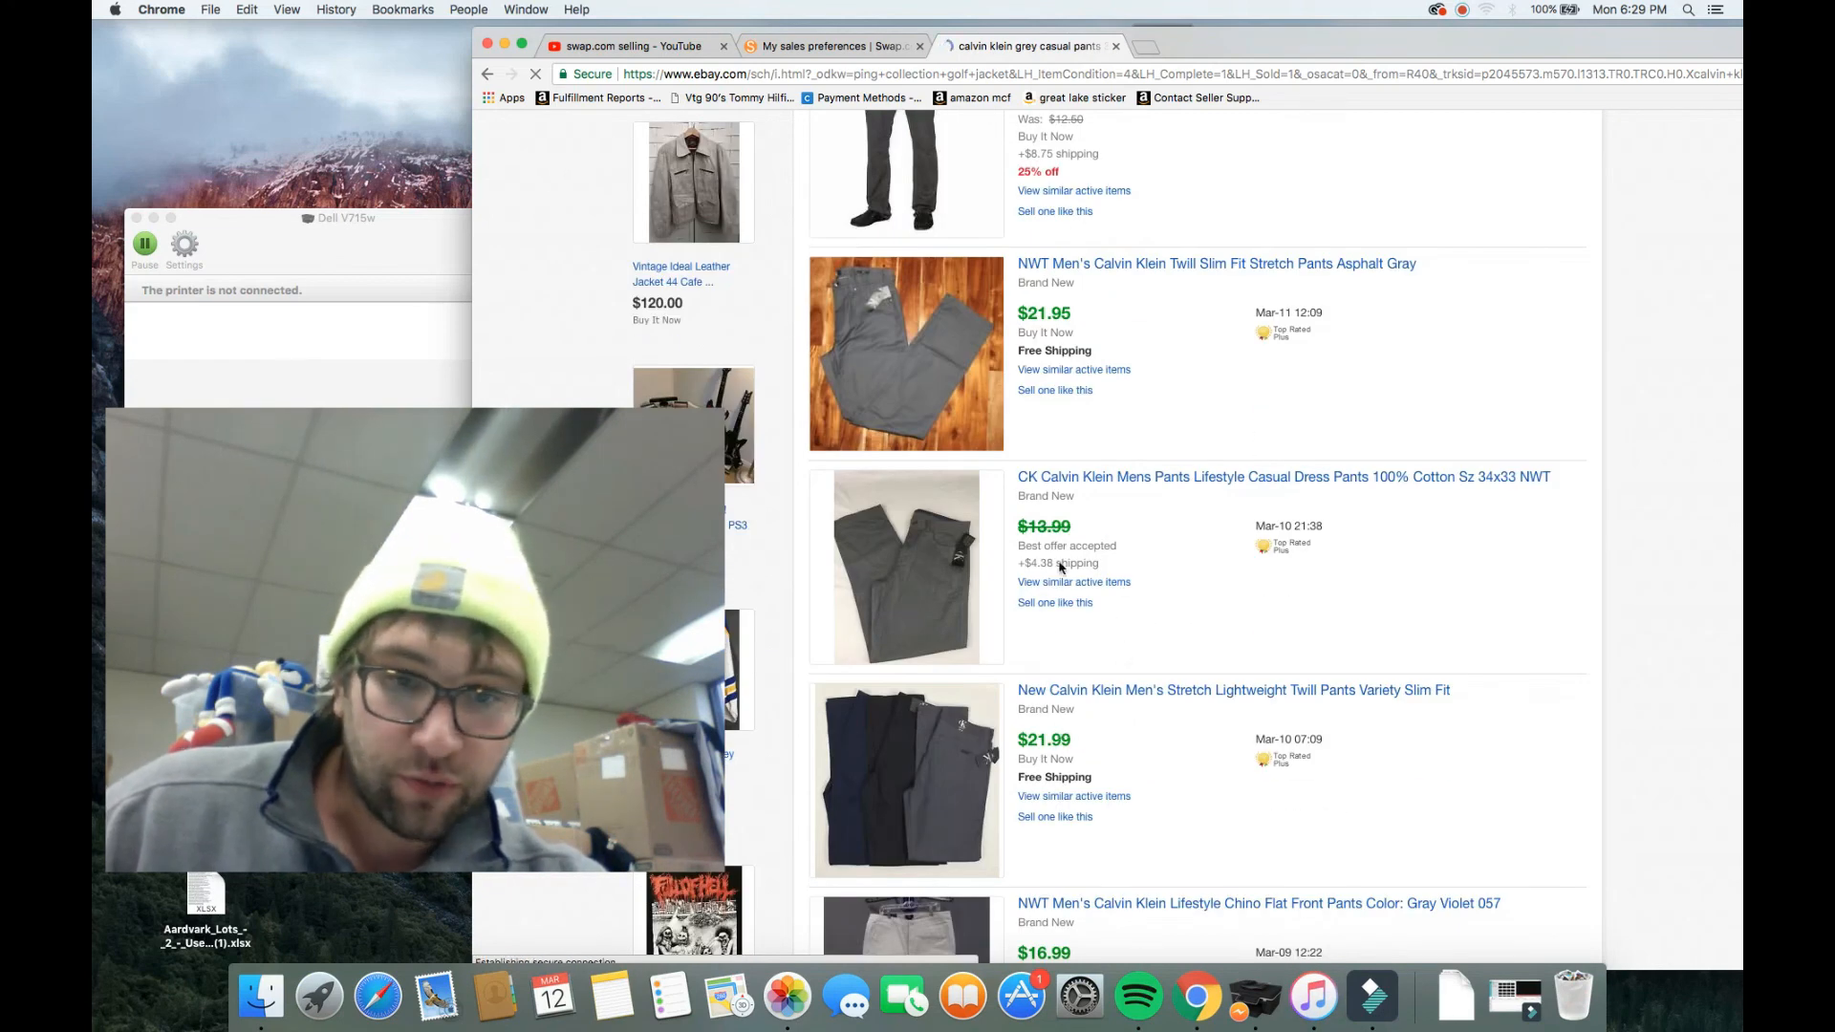
scroll(down, 3)
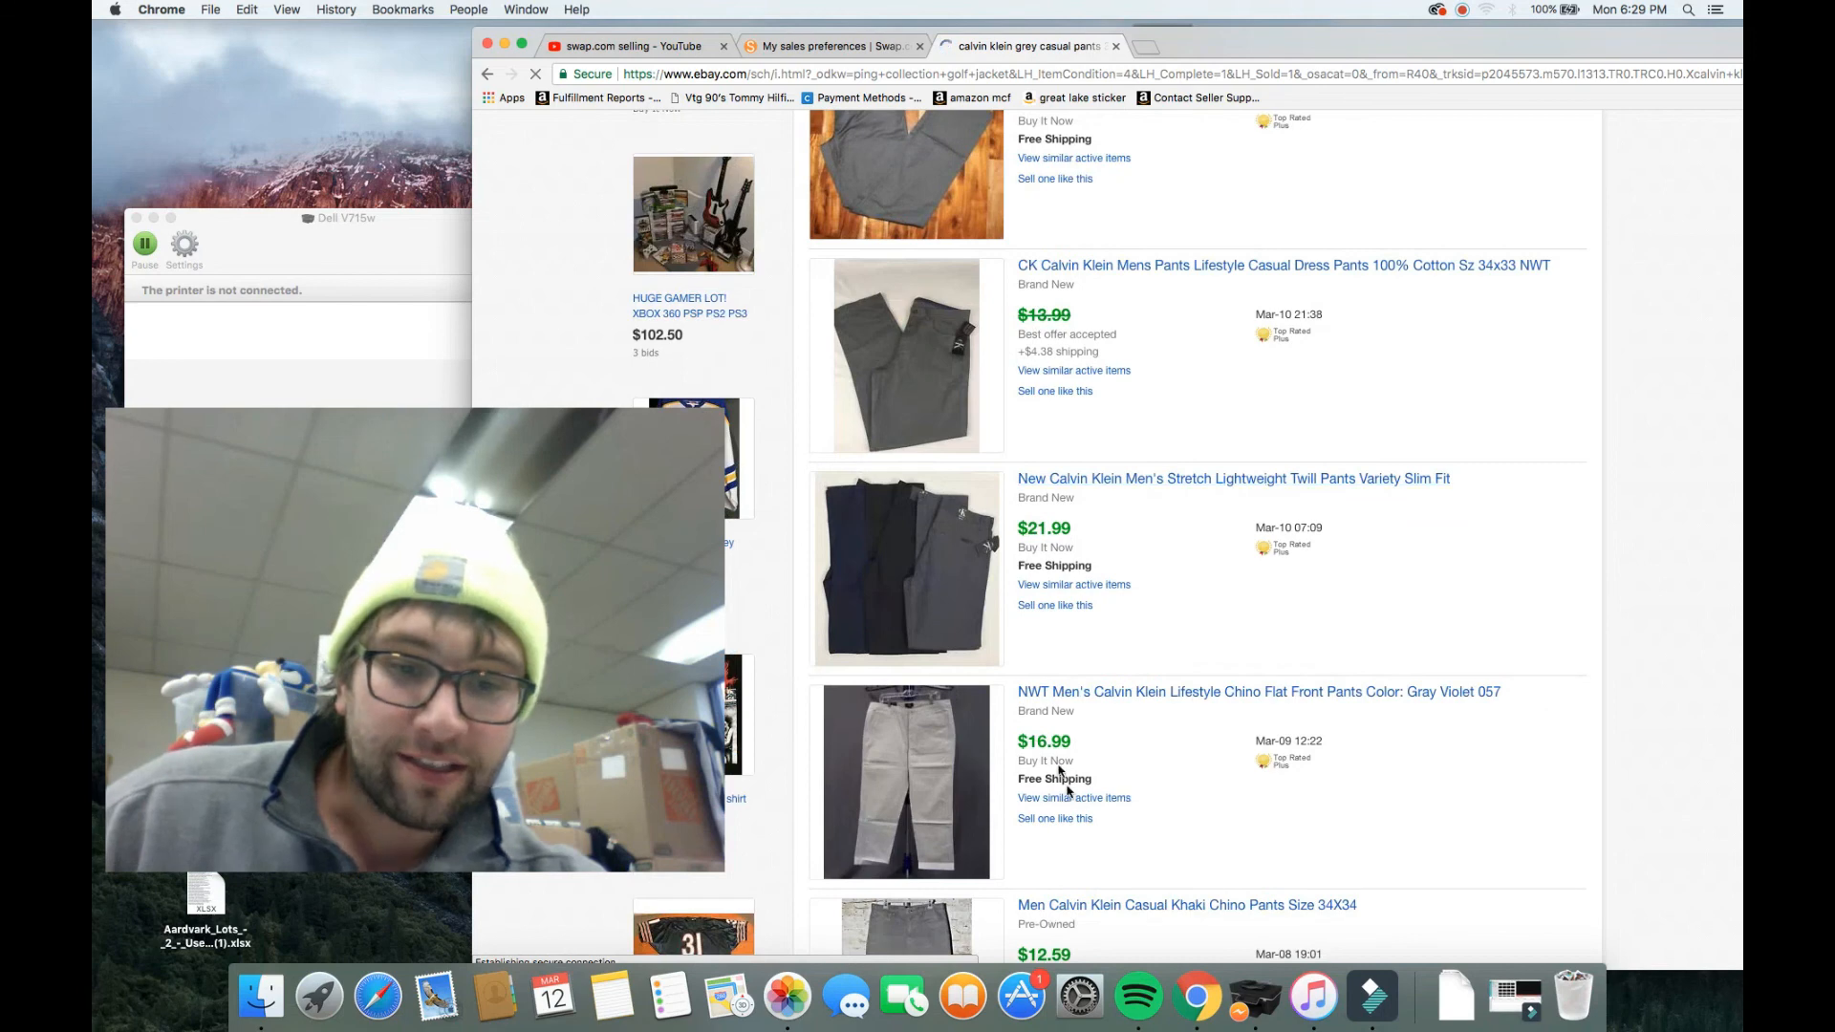
scroll(down, 3)
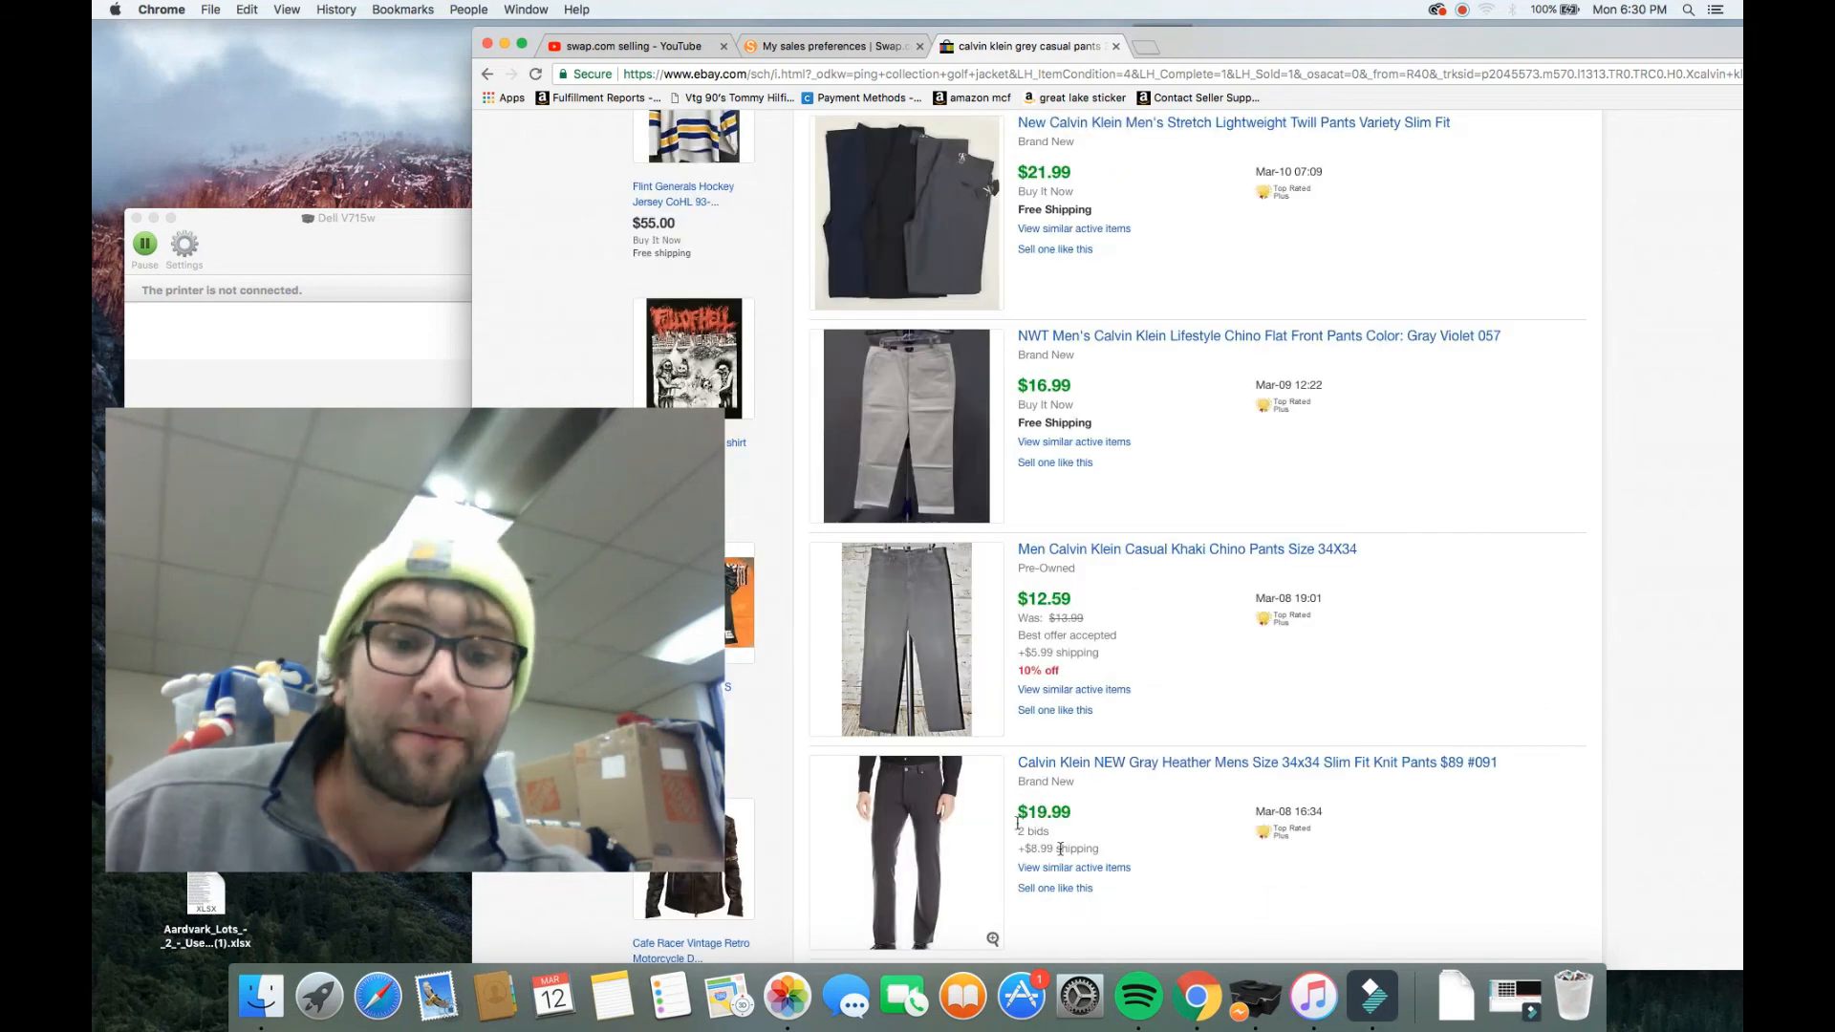
scroll(down, 3)
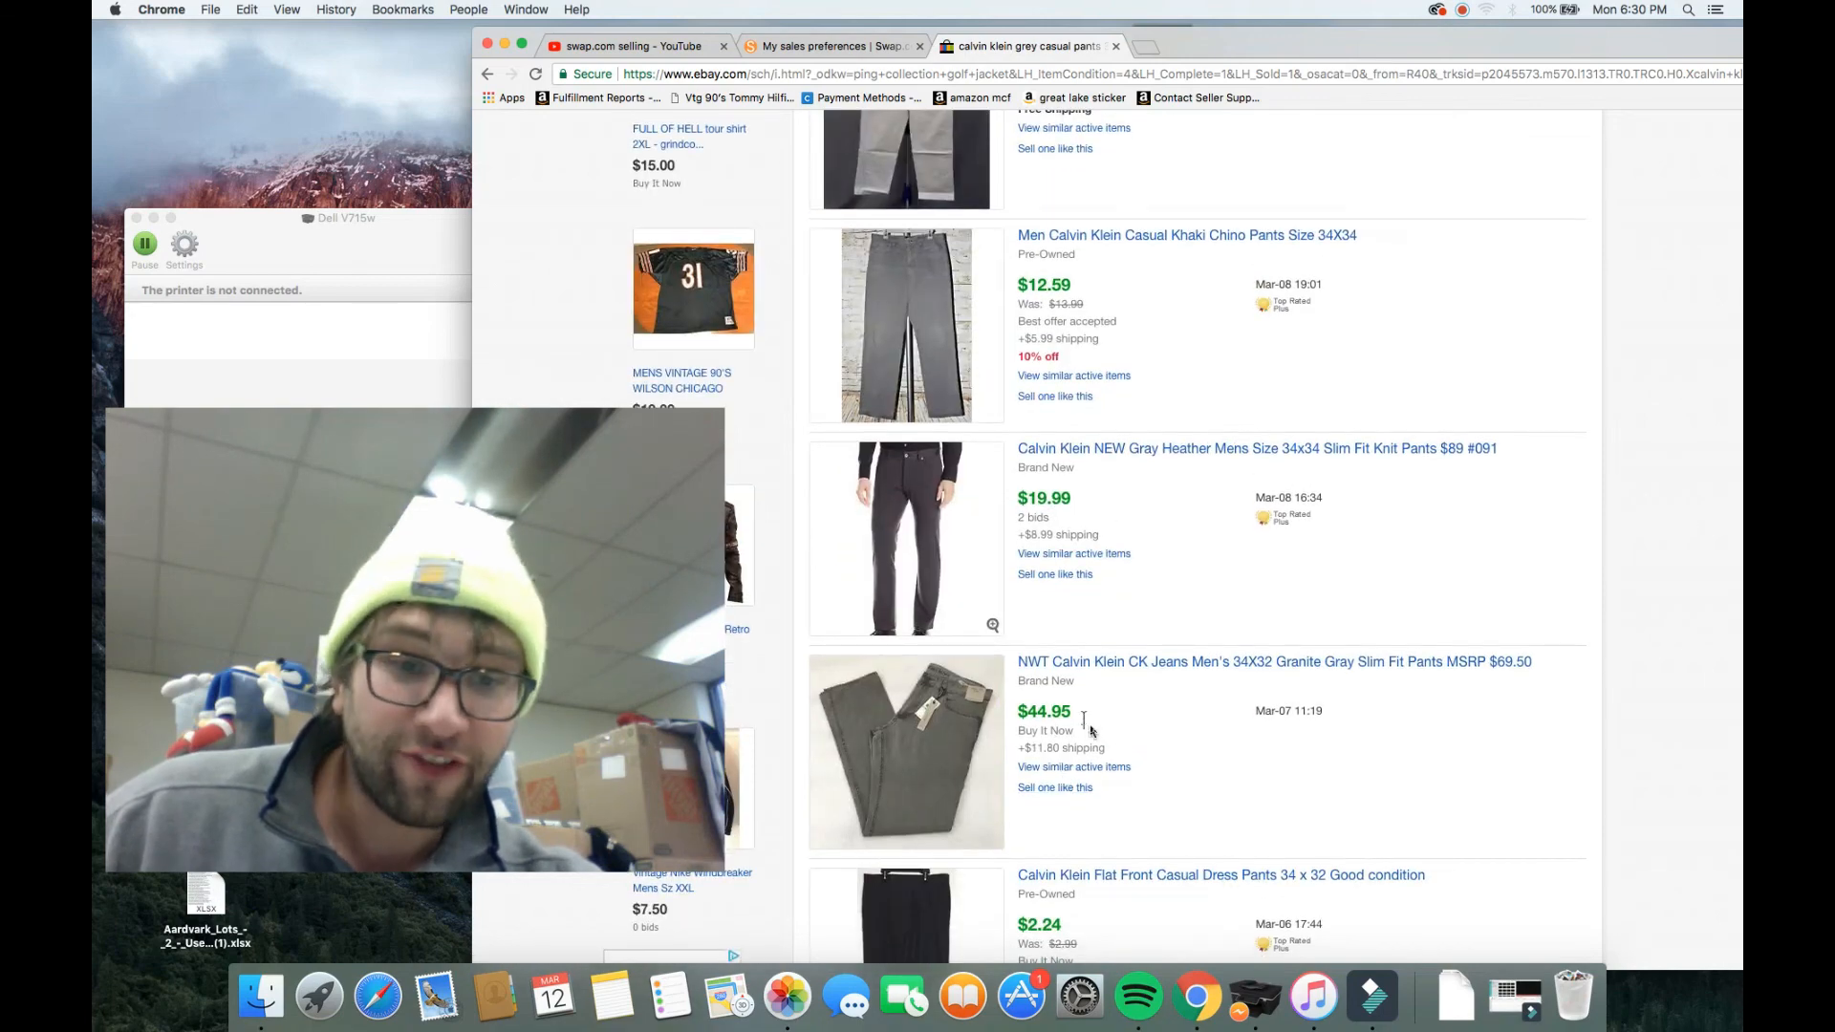
scroll(down, 3)
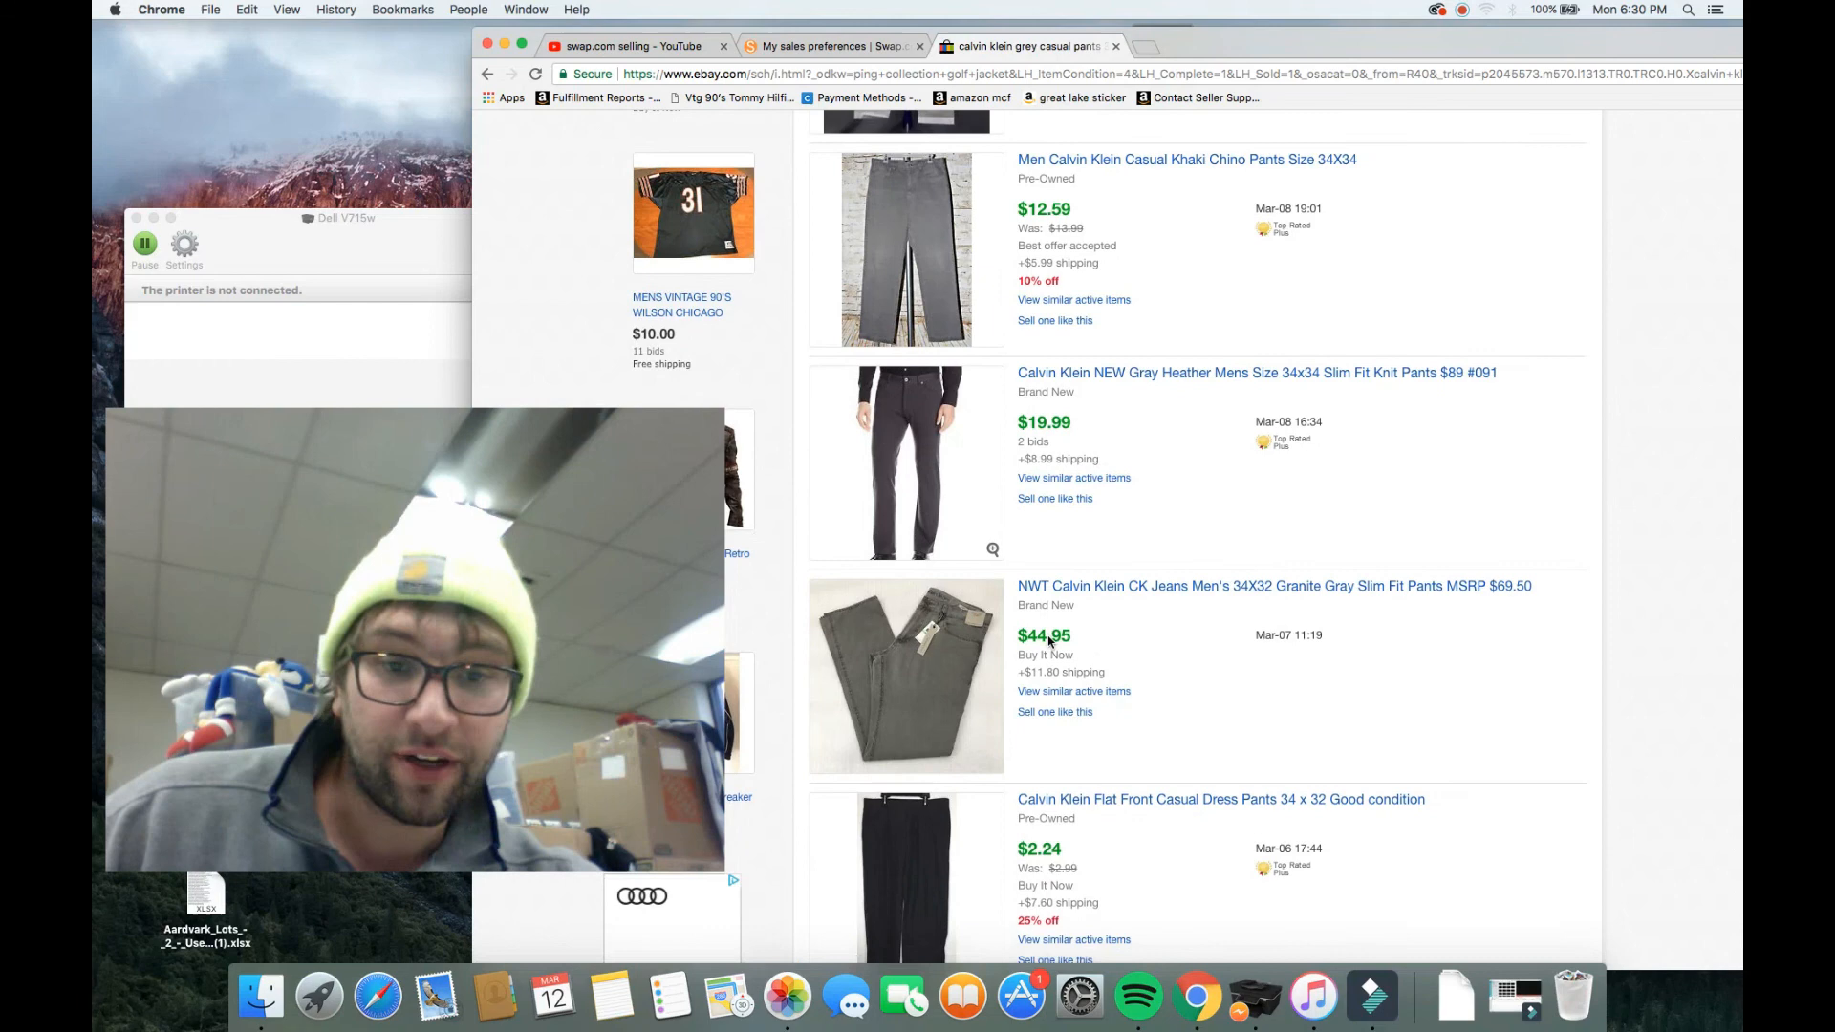
scroll(down, 3)
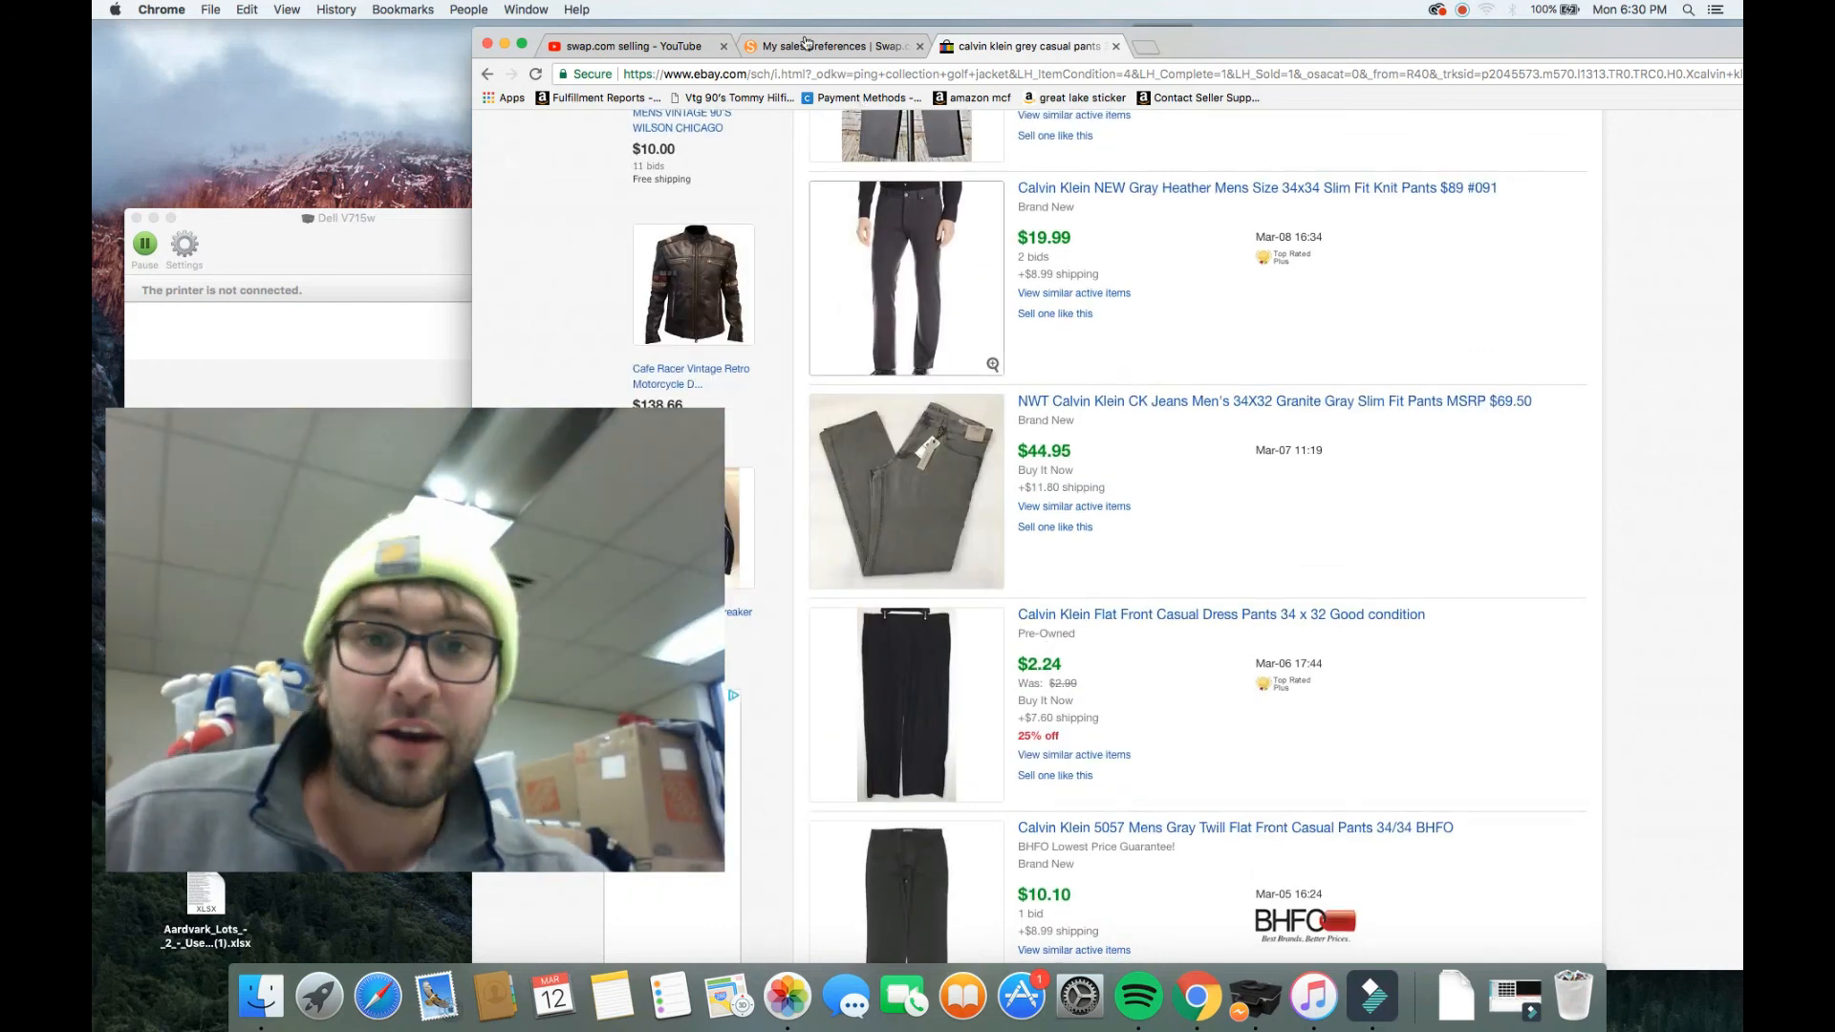
Step: Compare the $10.90 sold Calvin Klein pants with Swap.com's $16.00 listing
click(840, 46)
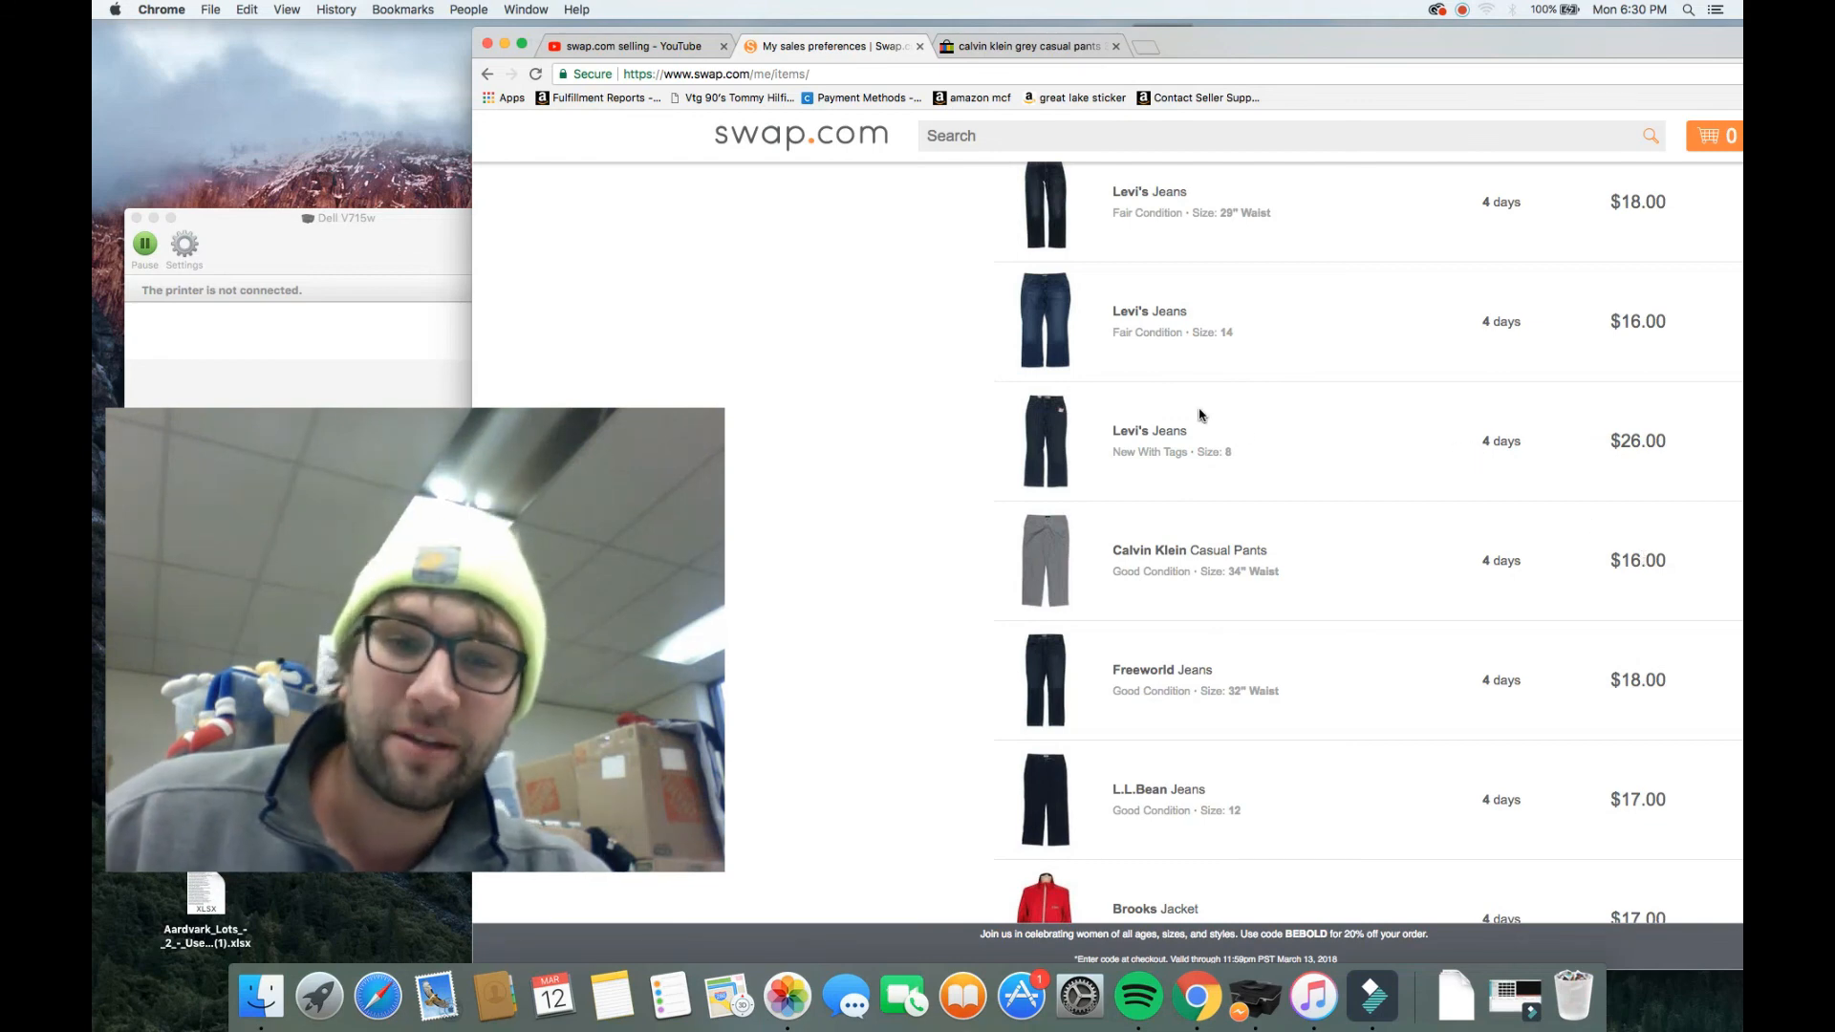
mouse_move(1309, 569)
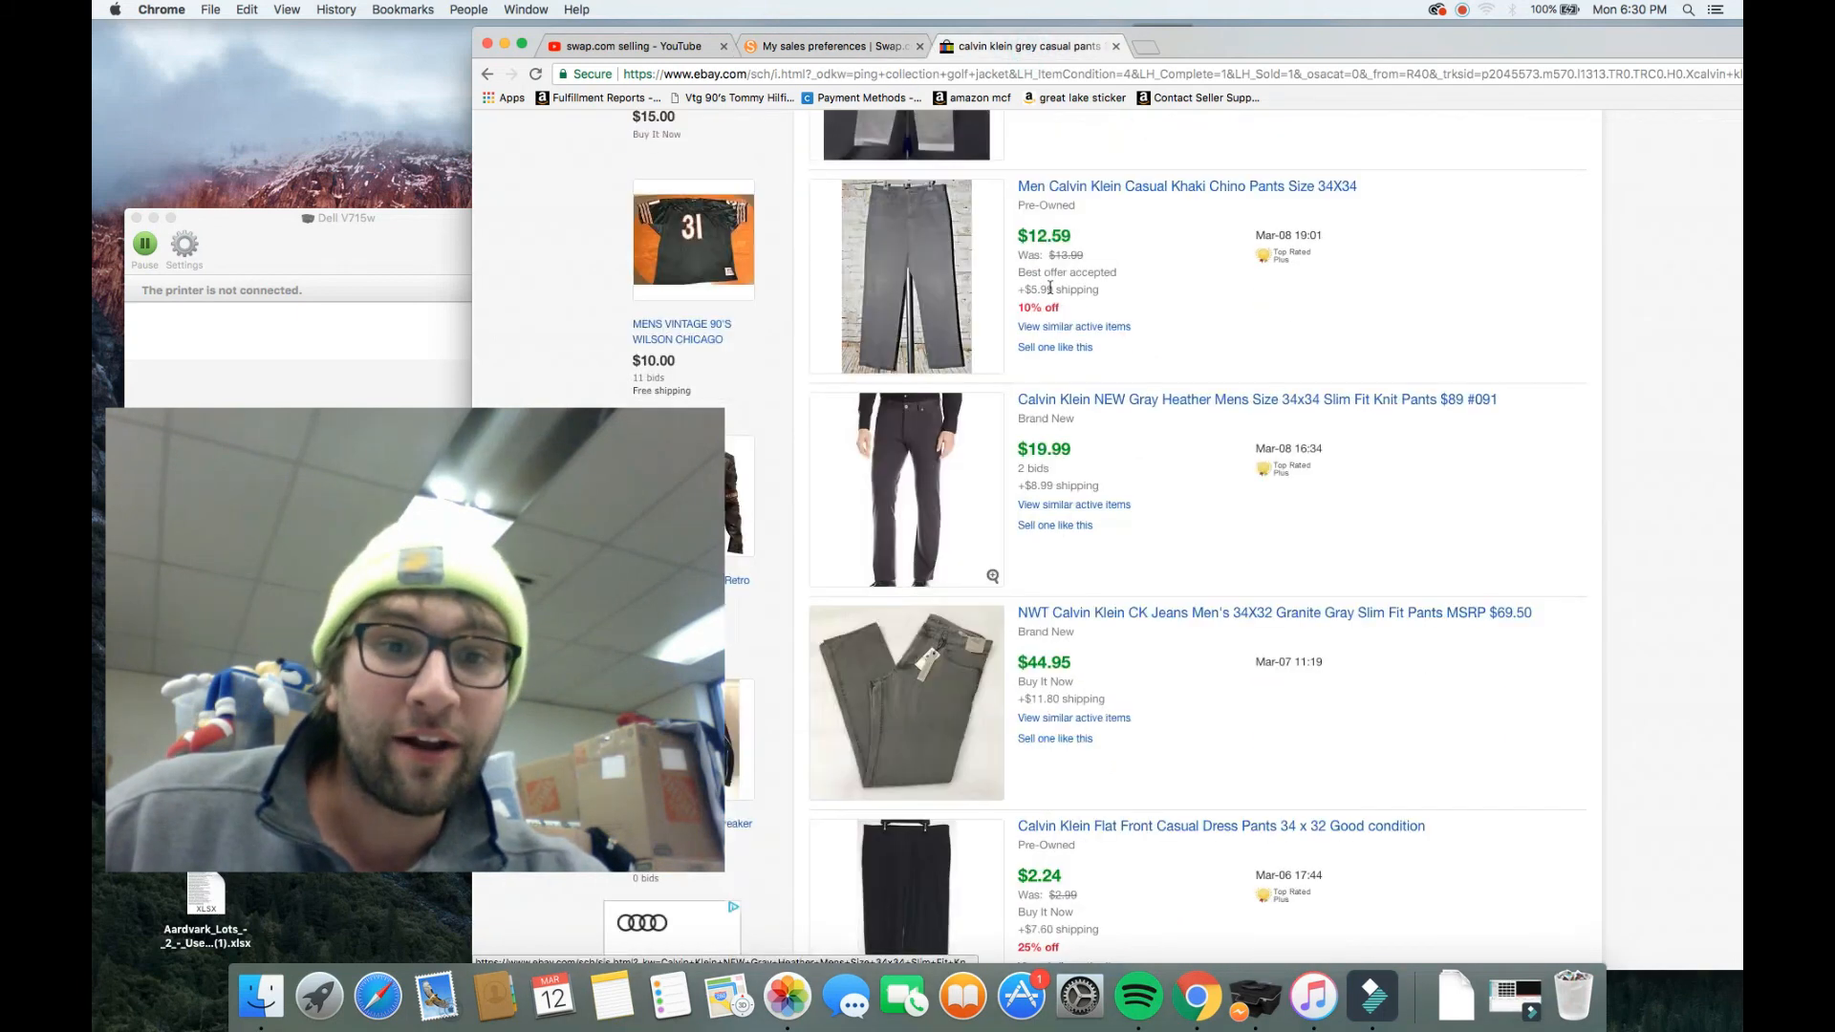
scroll(down, 3)
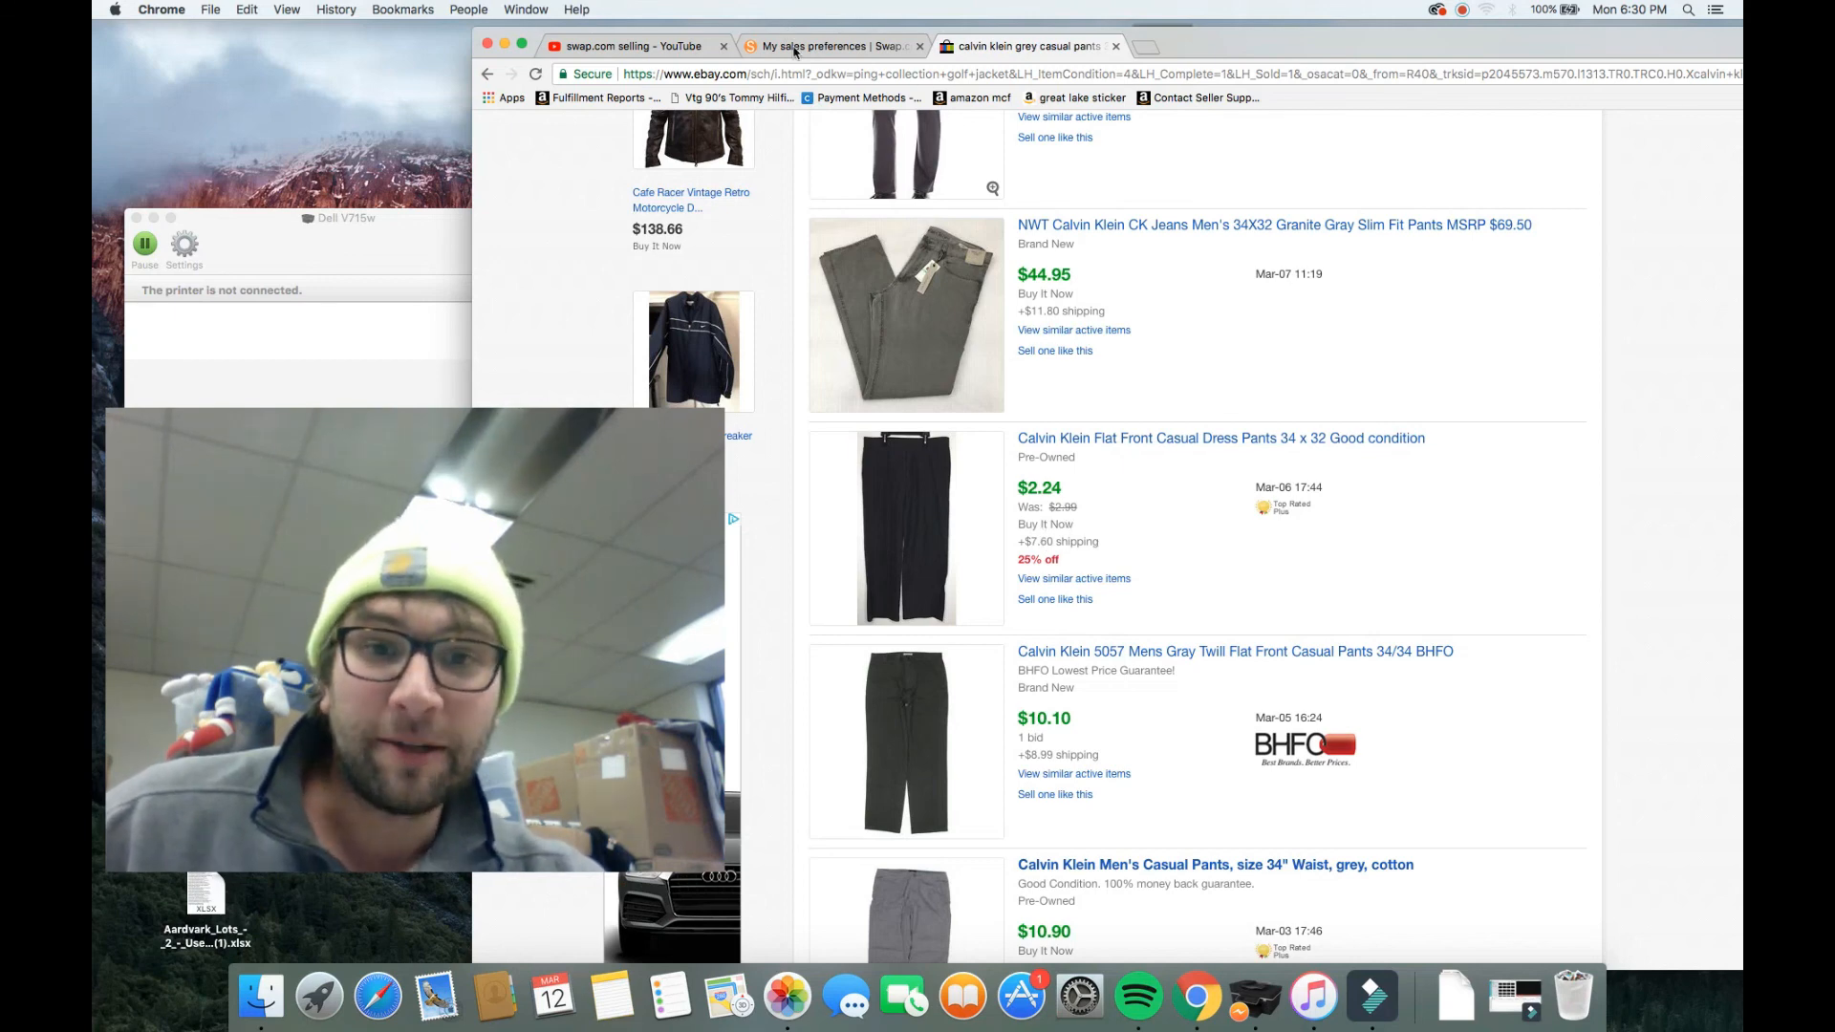
scroll(down, 3)
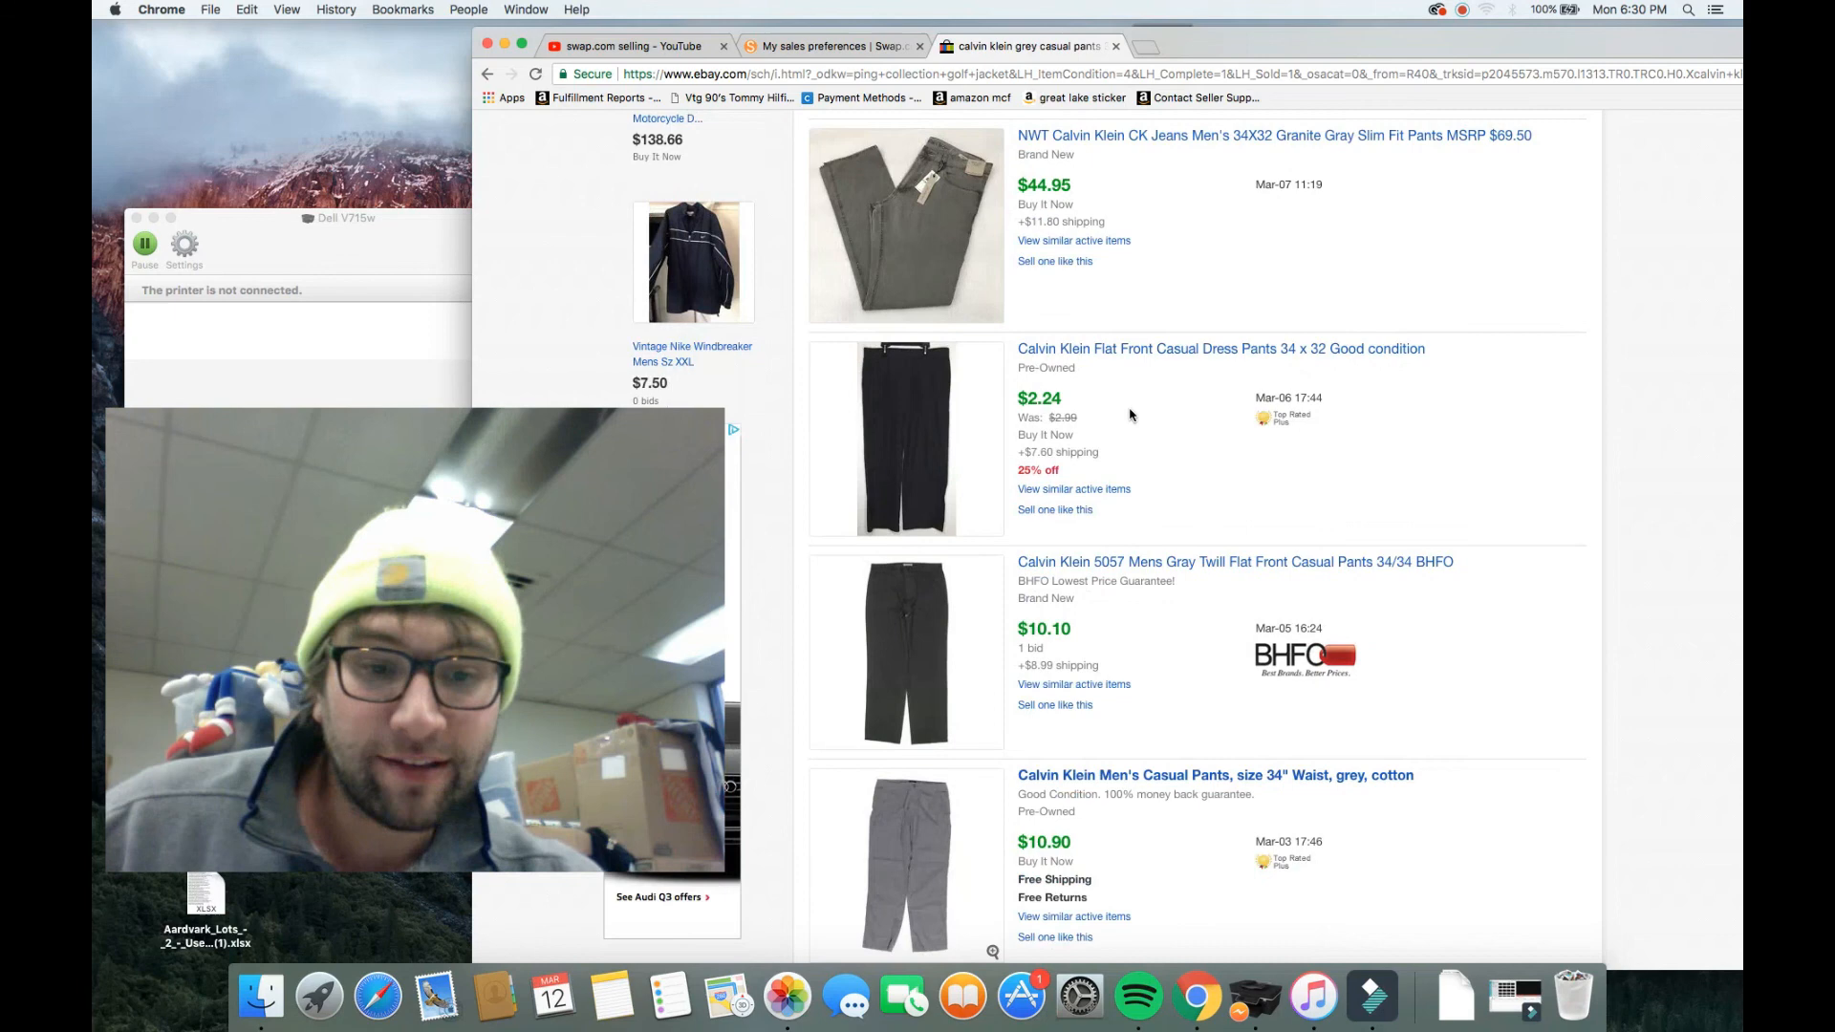
scroll(down, 3)
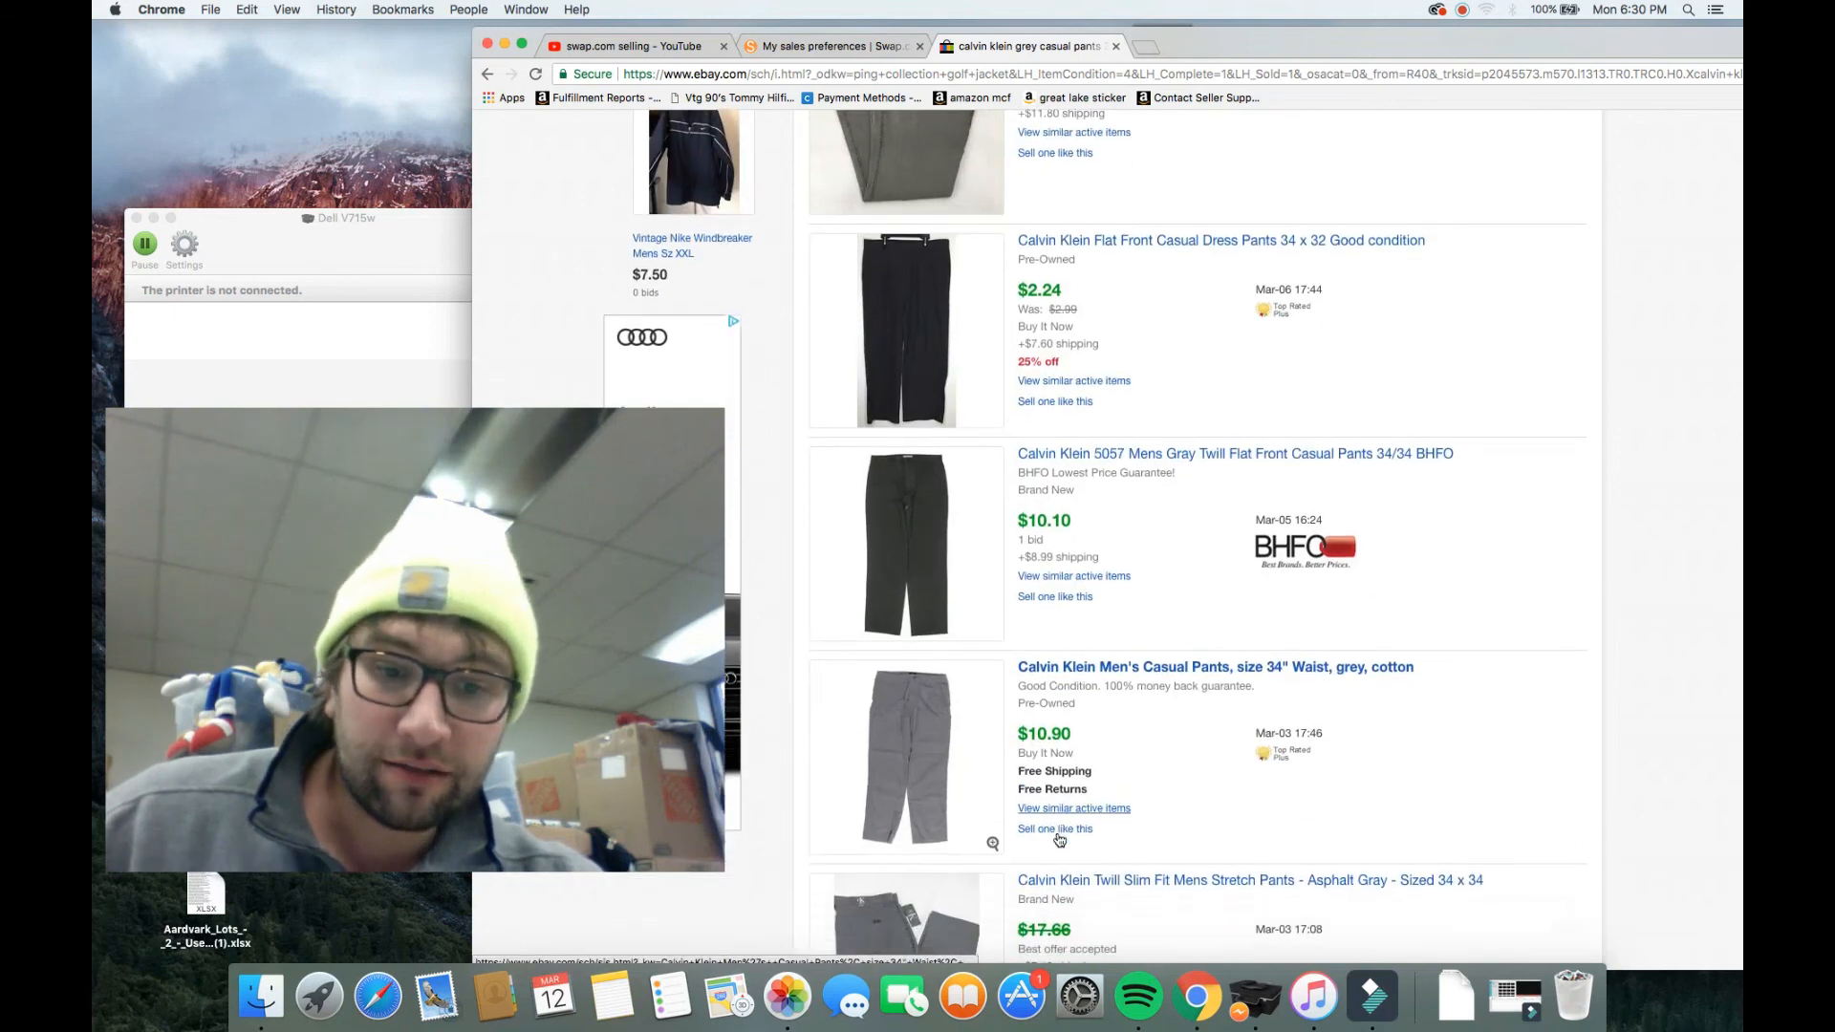
scroll(down, 3)
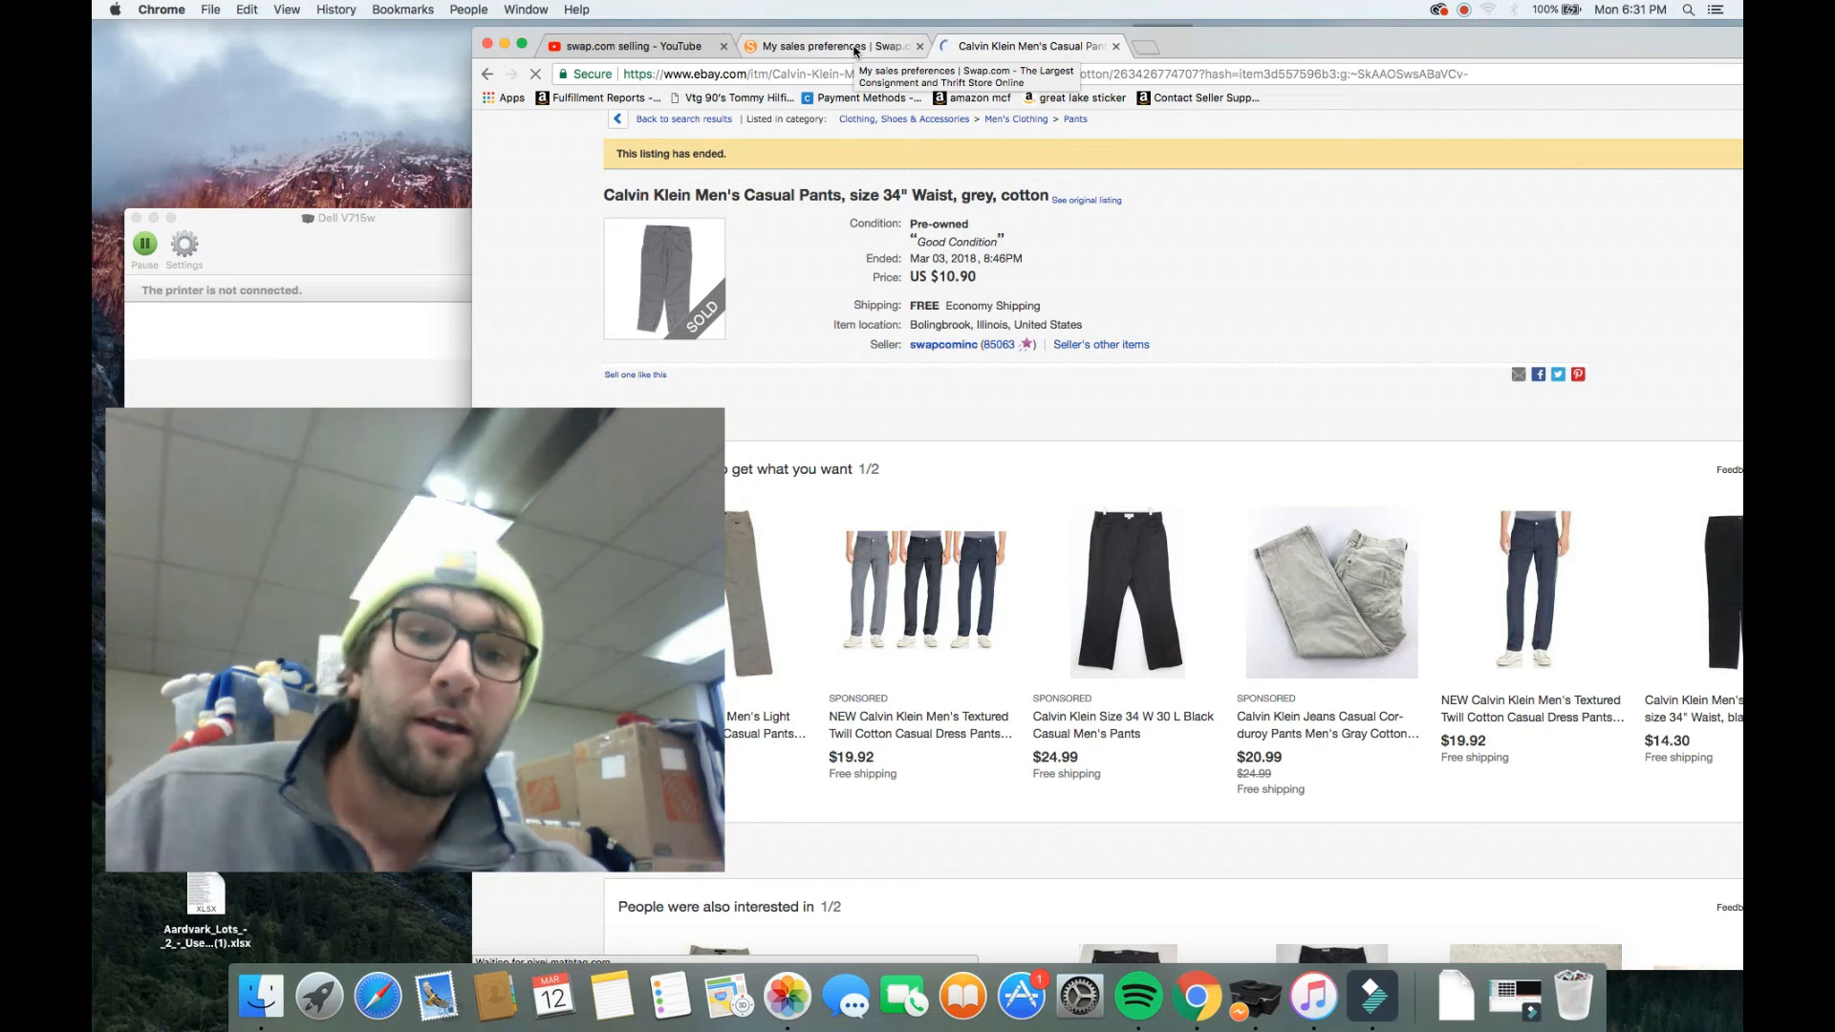
click(845, 45)
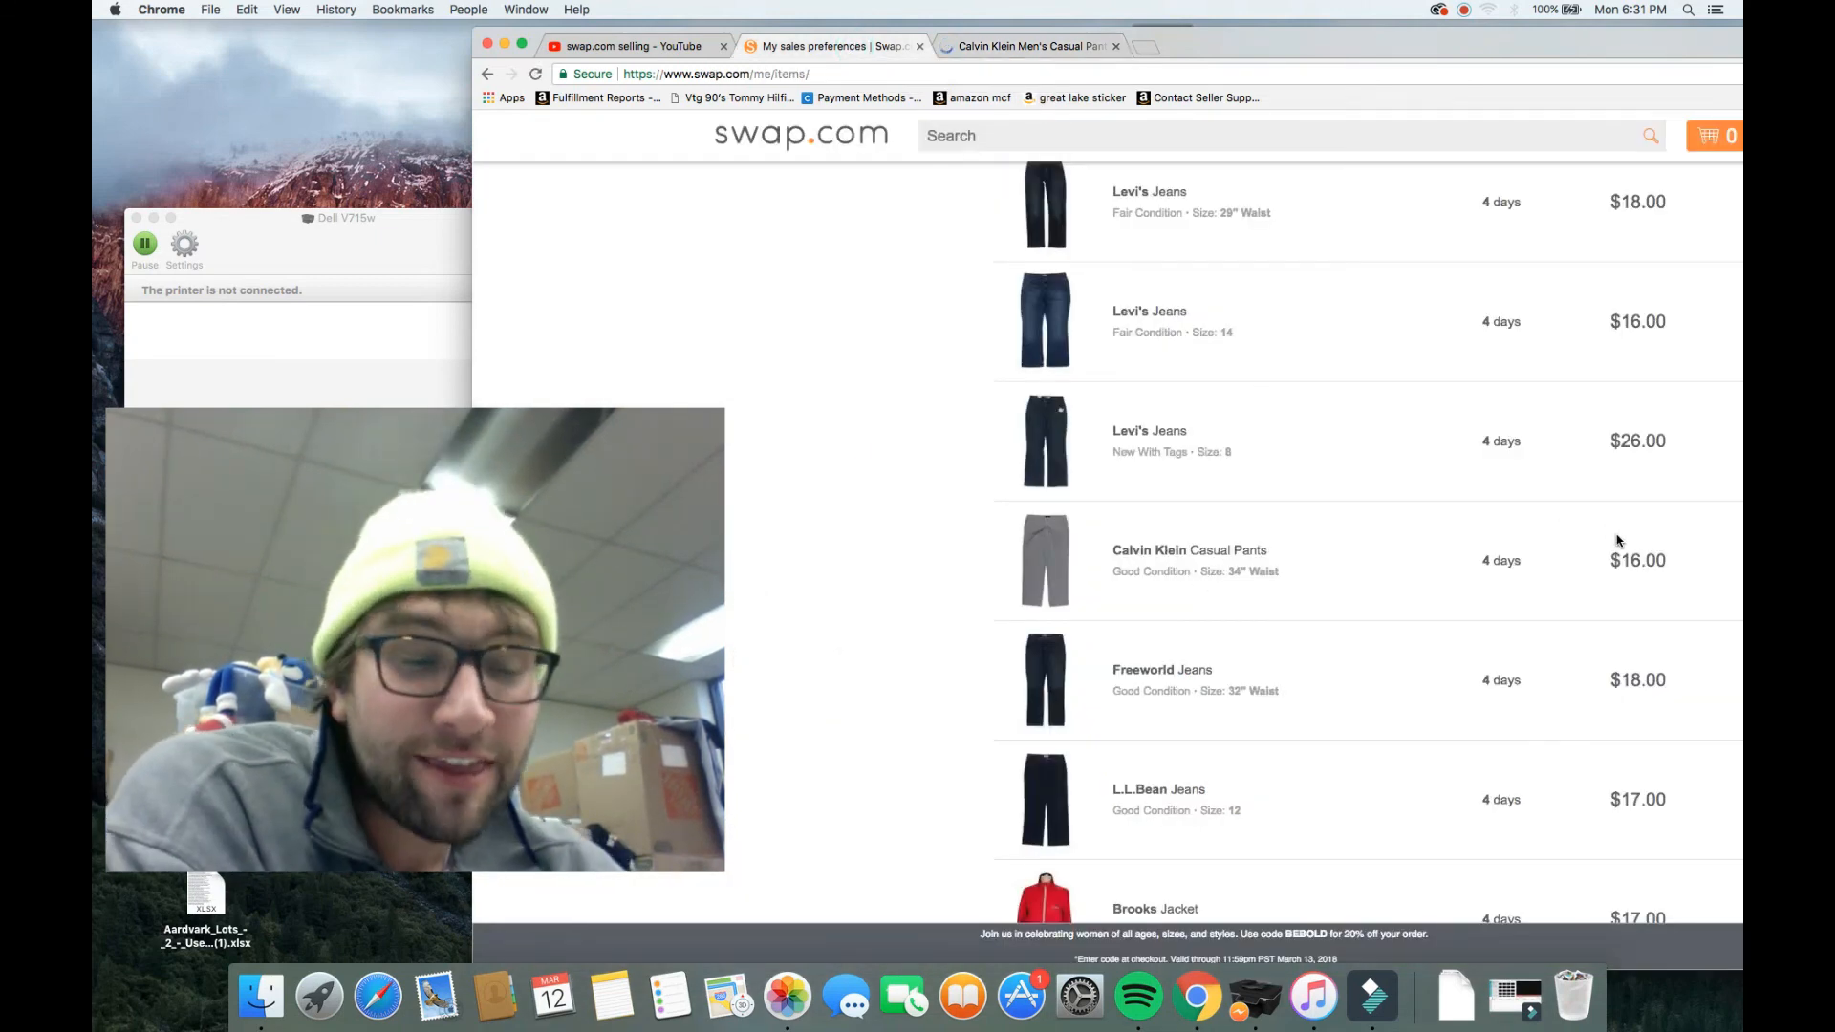
mouse_move(1364, 565)
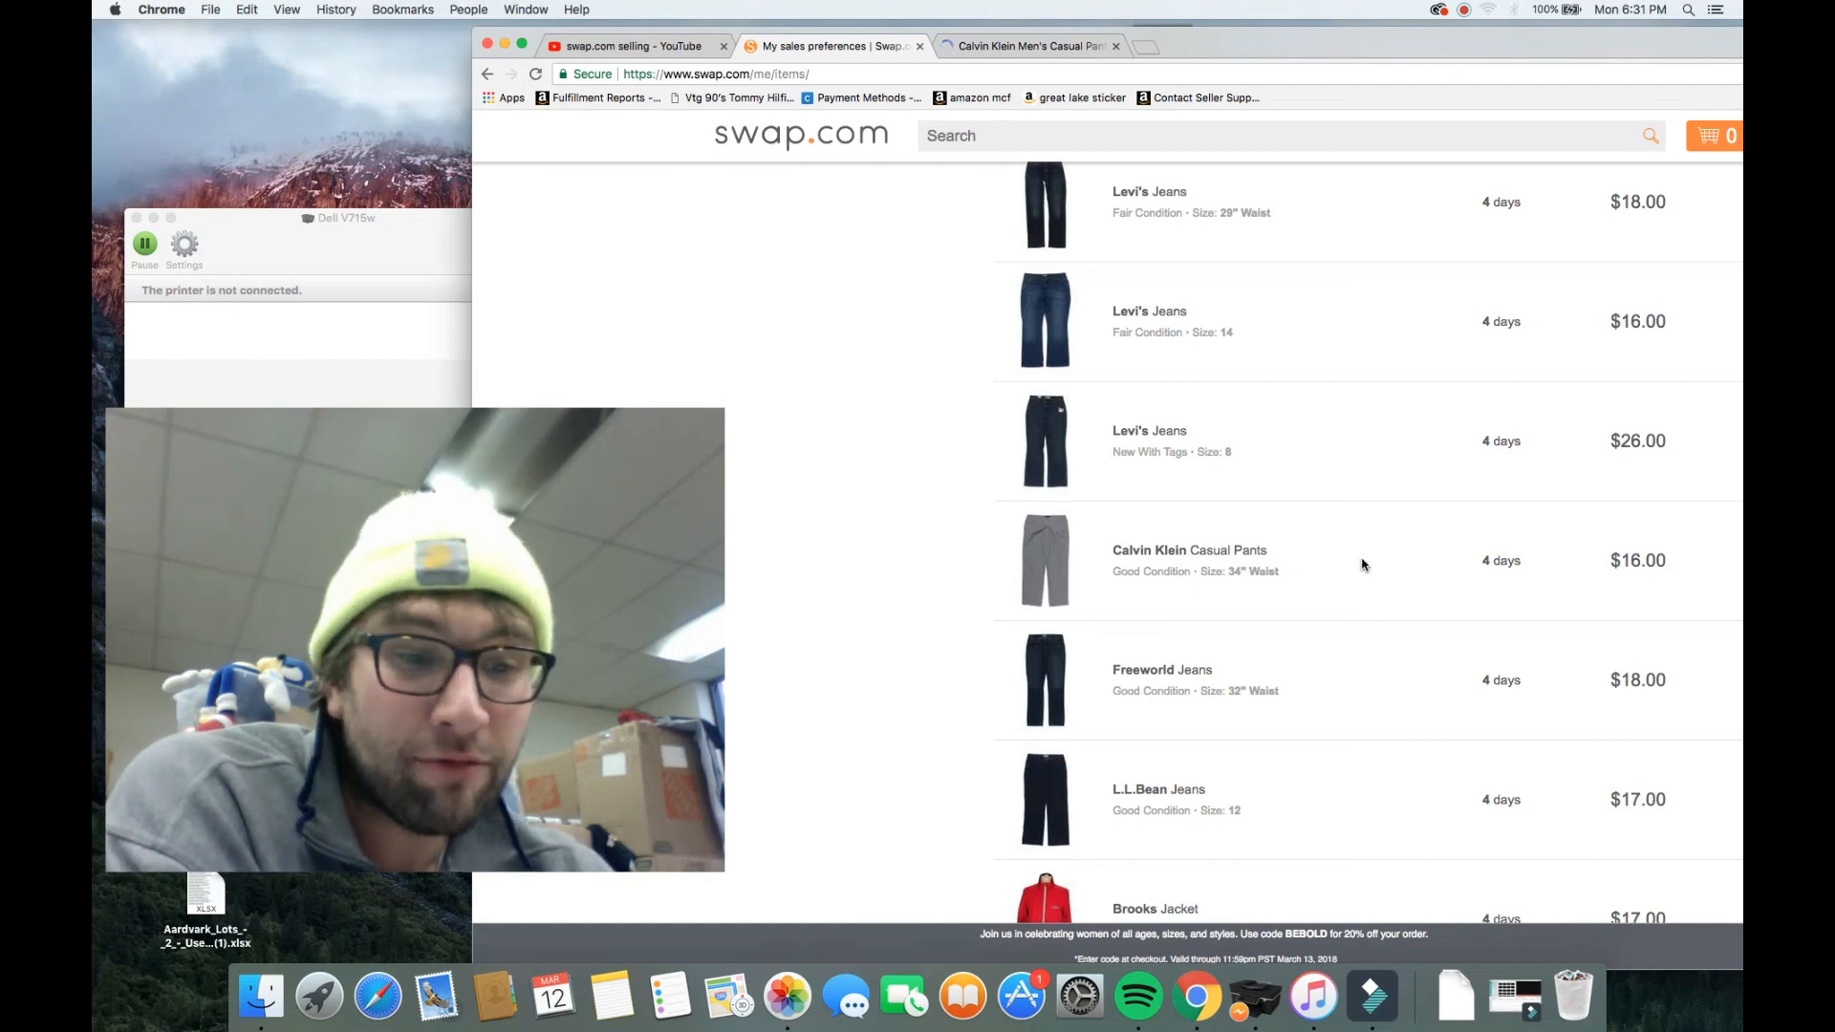
scroll(down, 3)
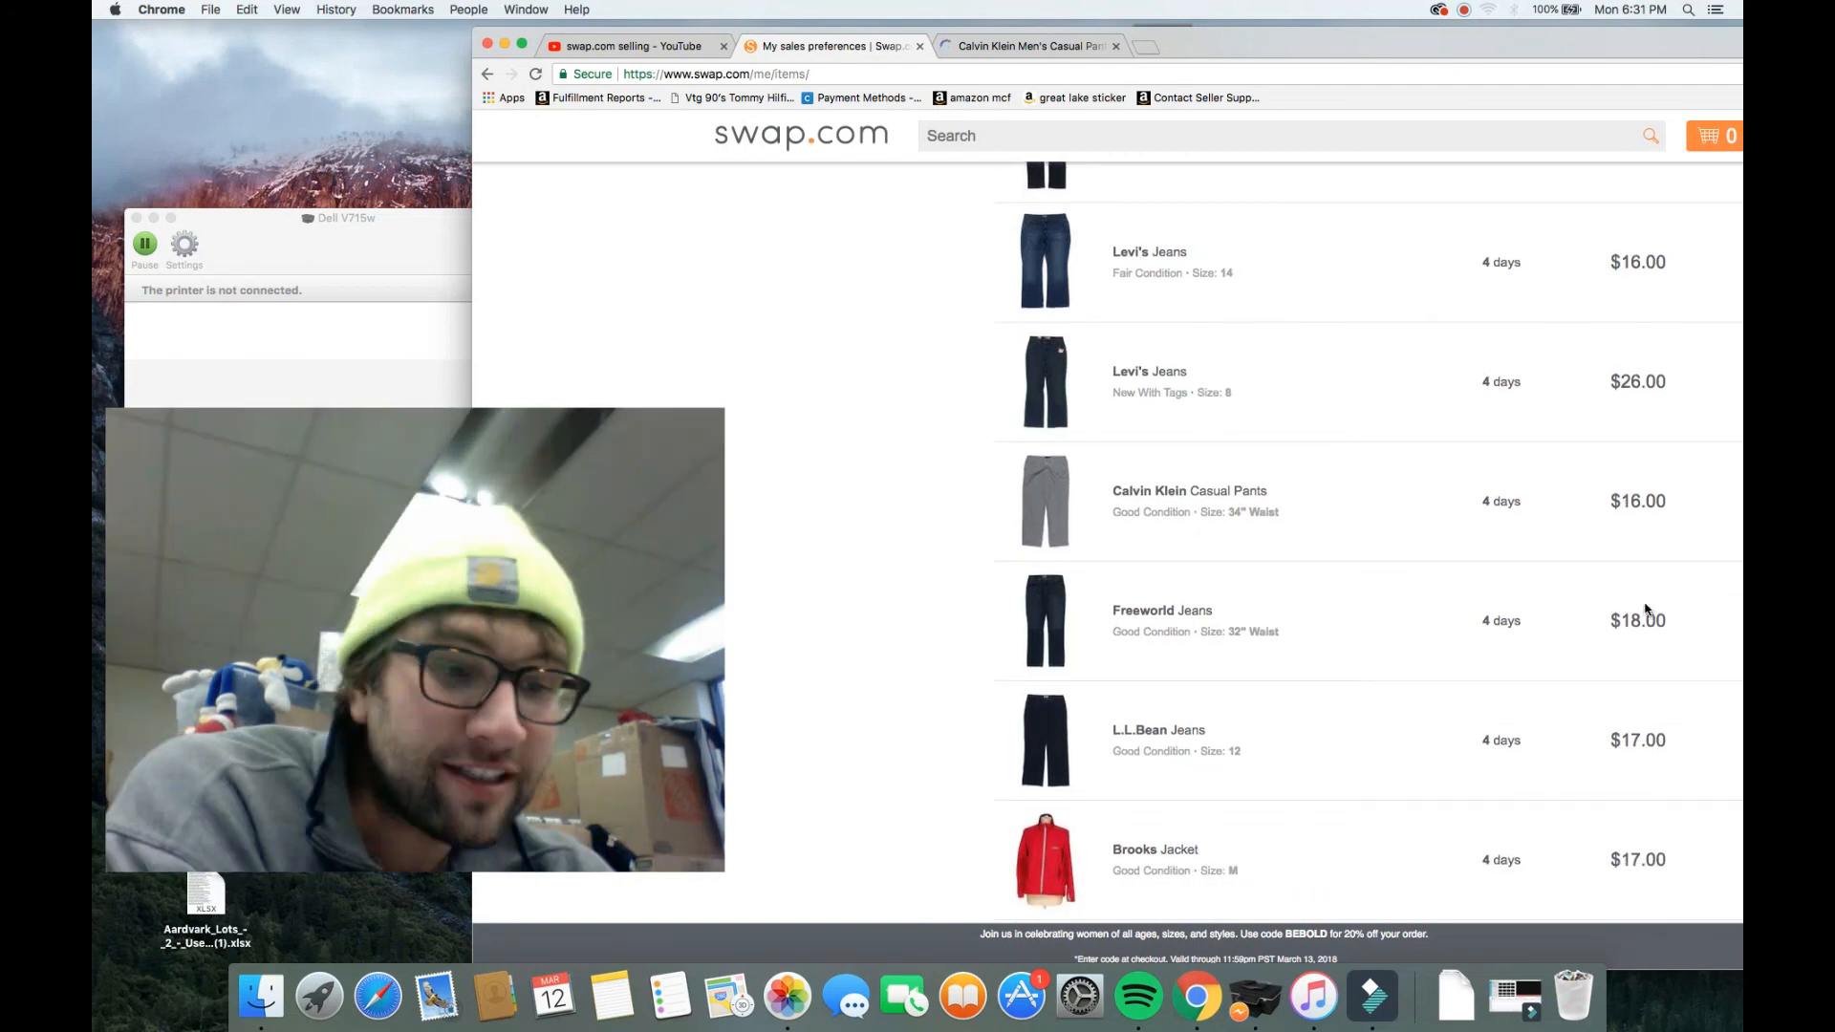
scroll(down, 3)
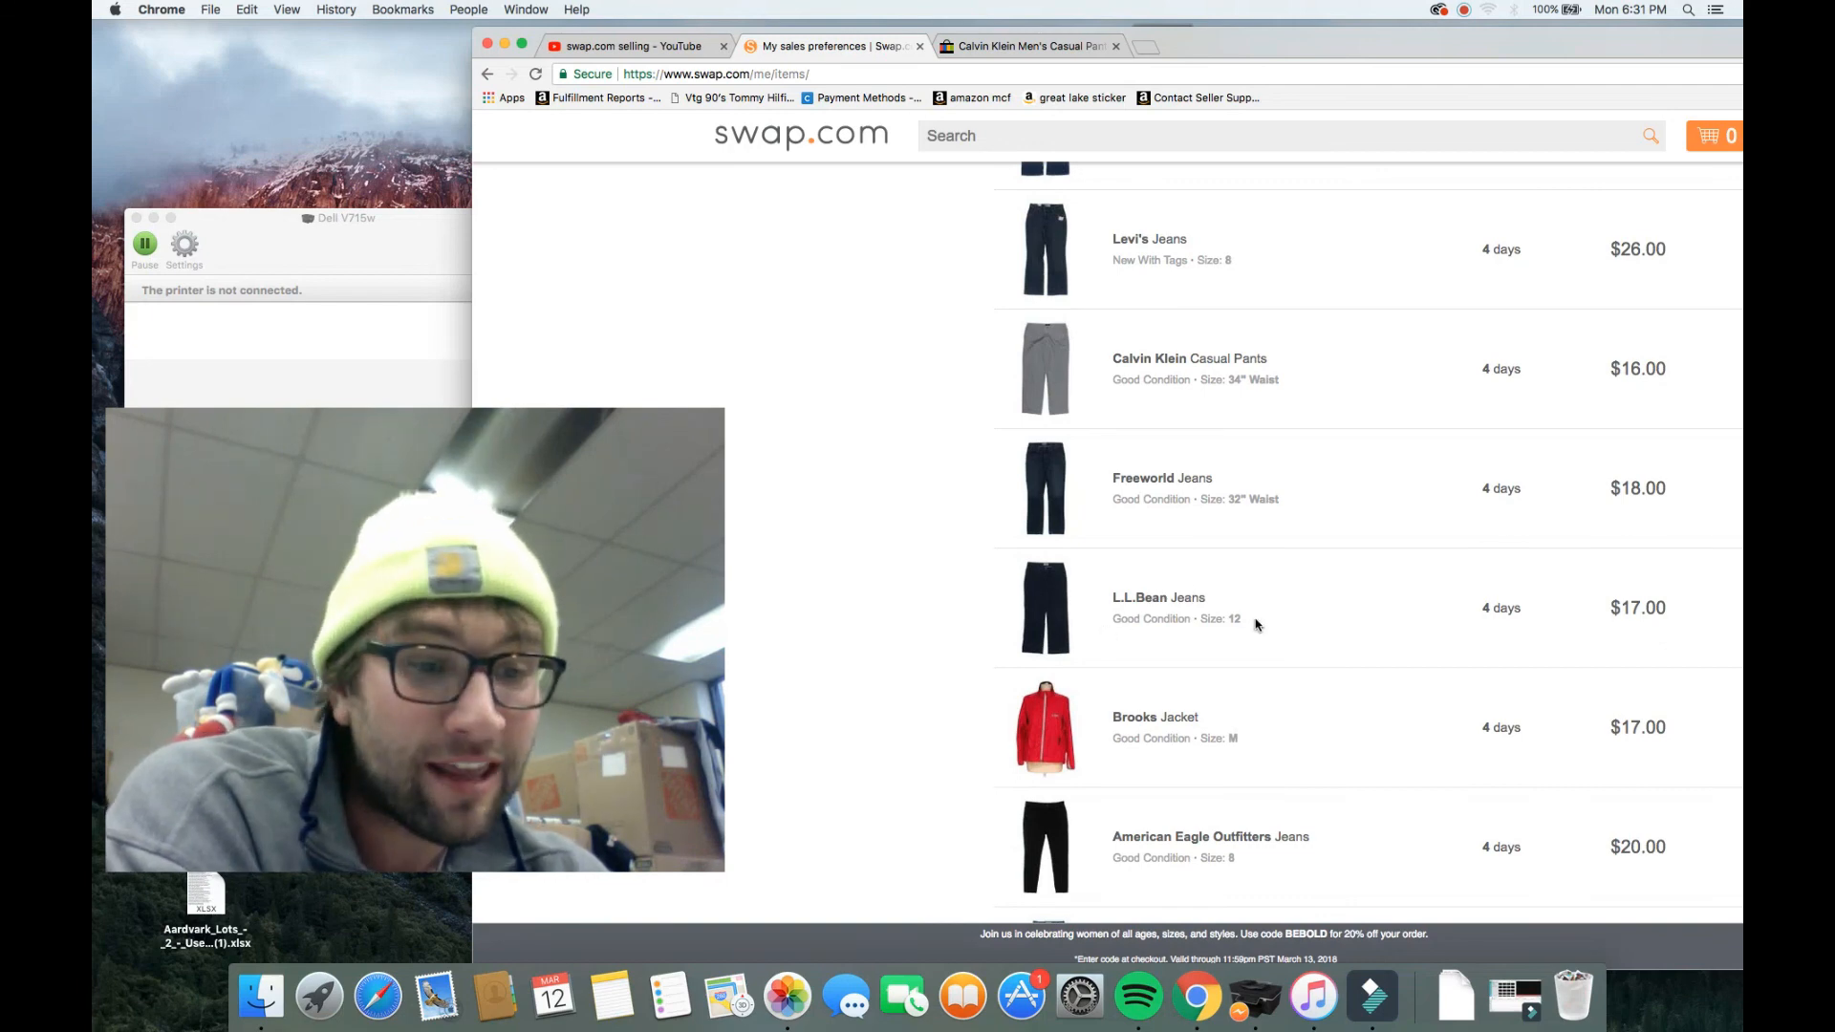
scroll(down, 3)
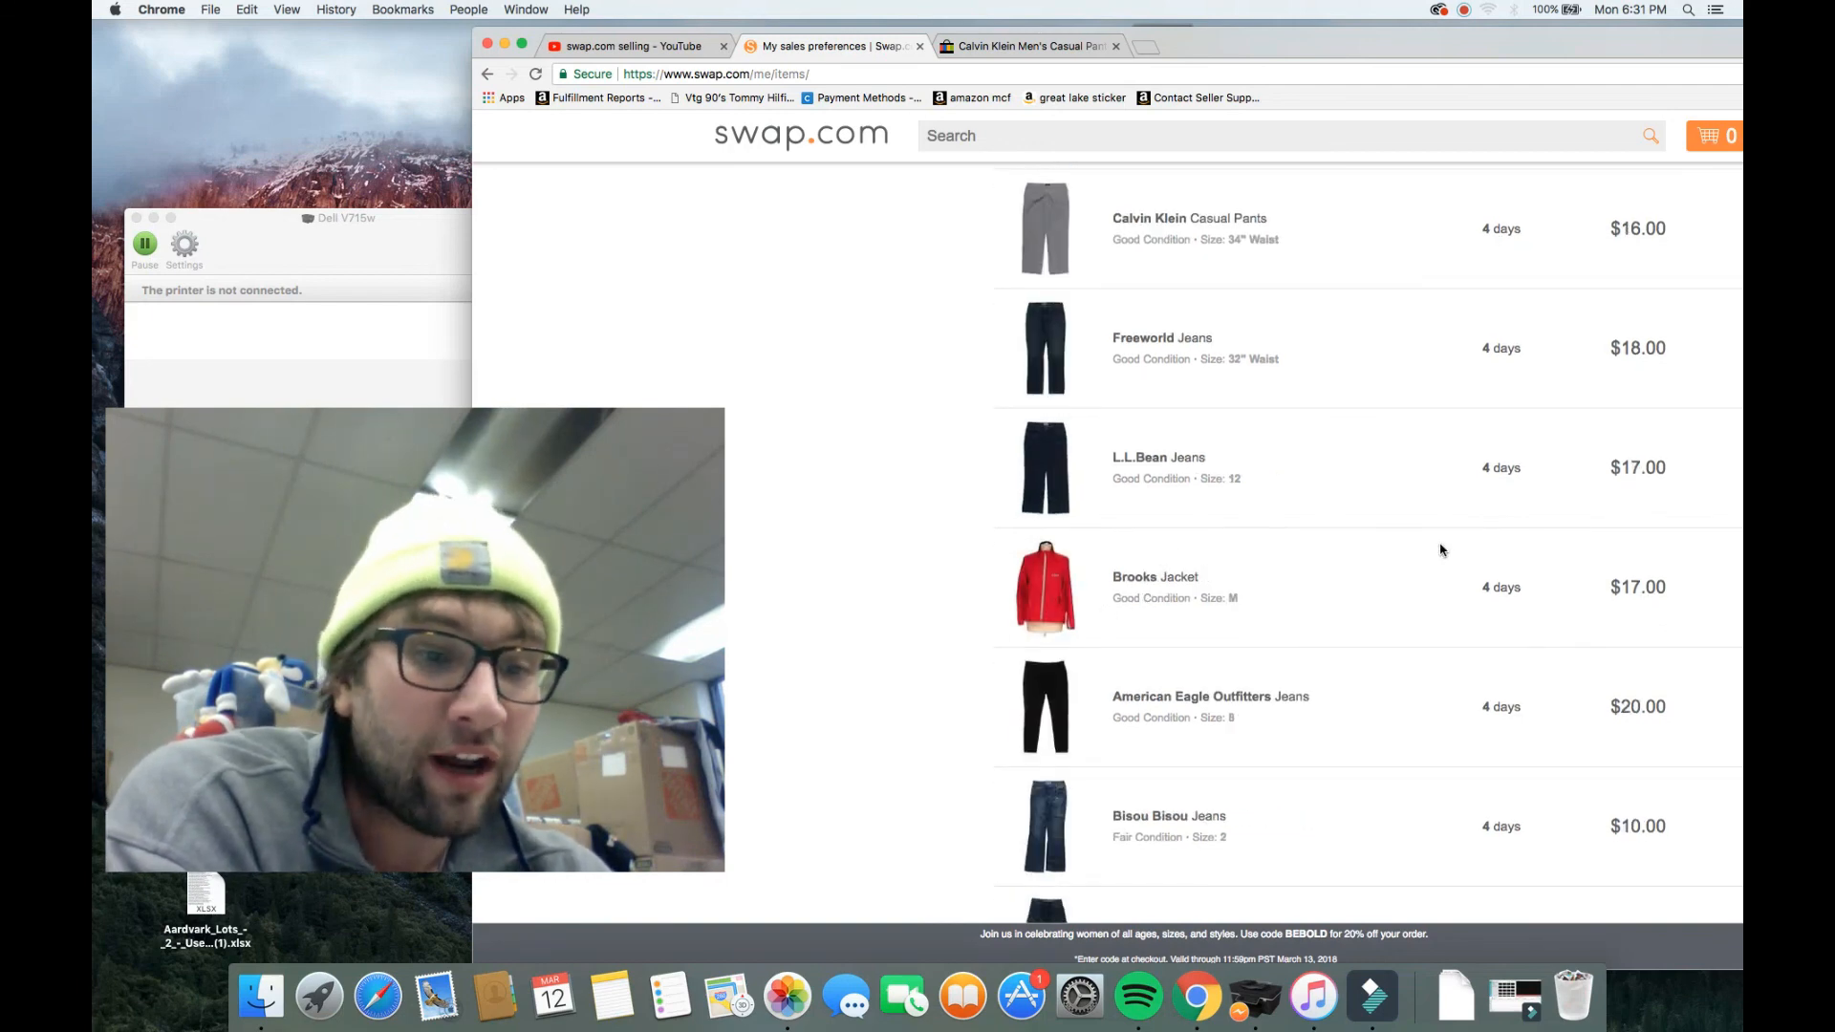
scroll(down, 3)
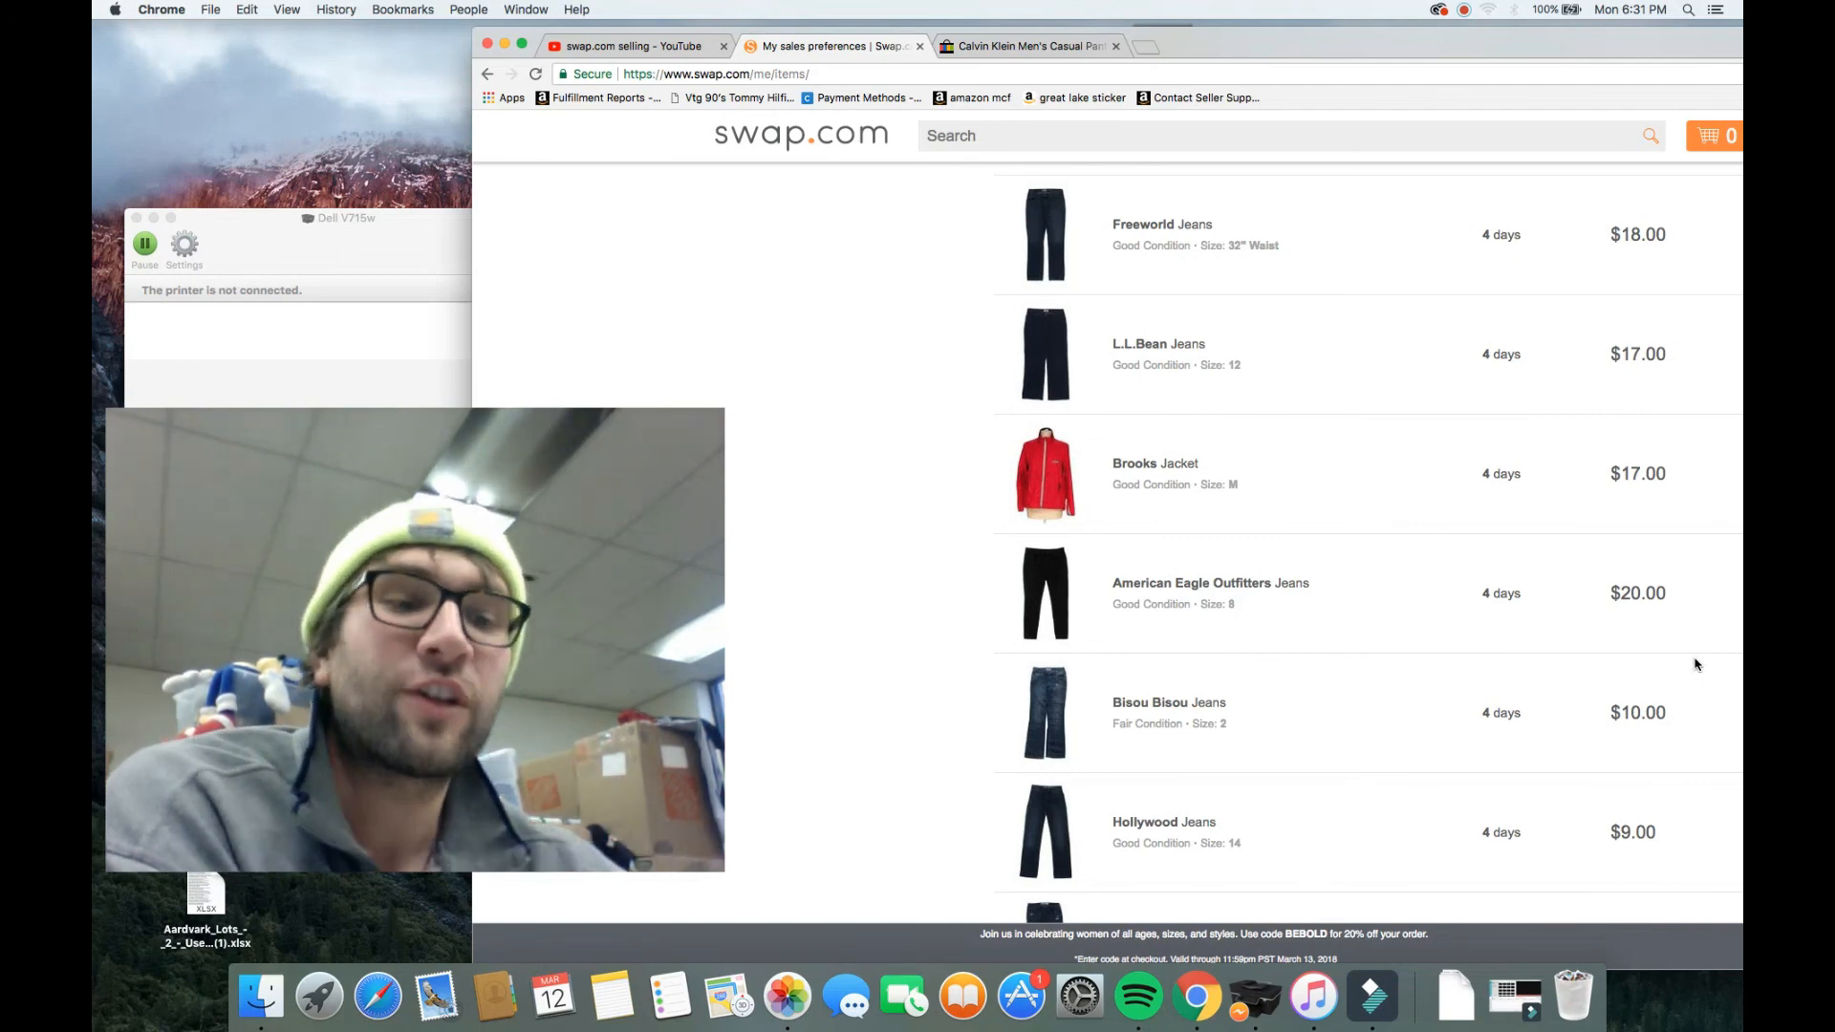
scroll(down, 3)
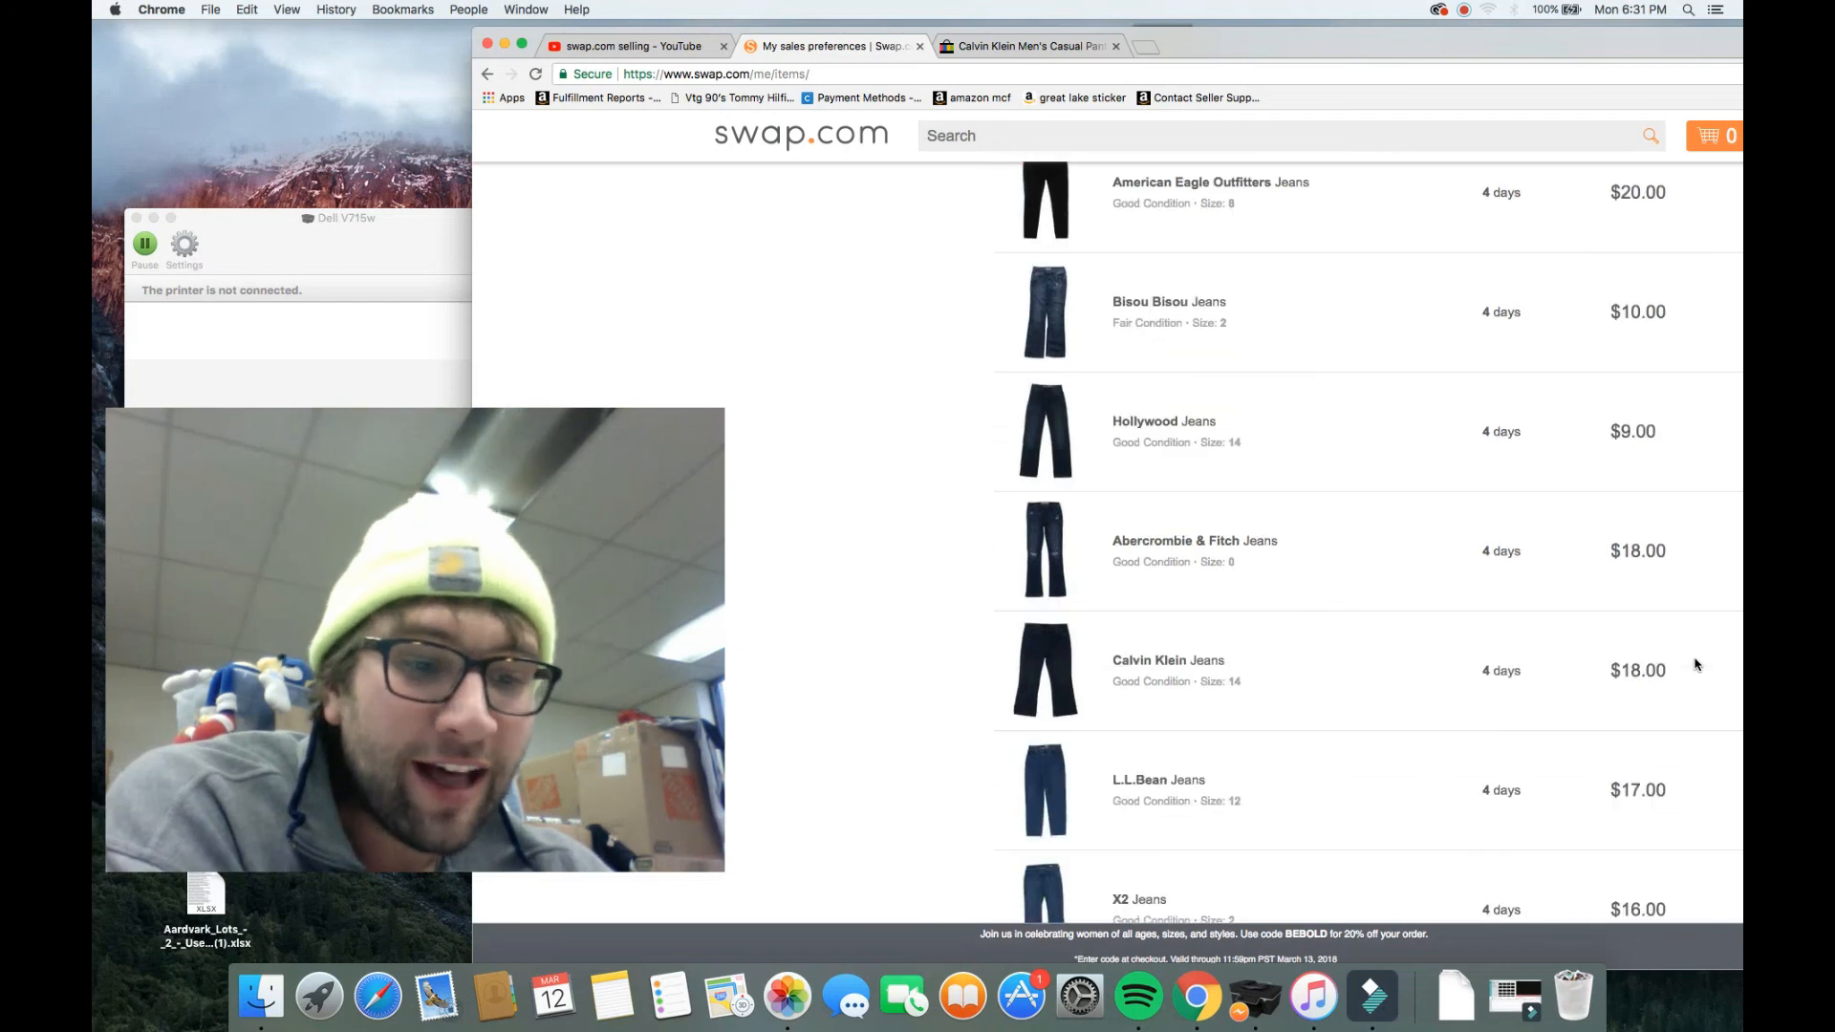
scroll(down, 3)
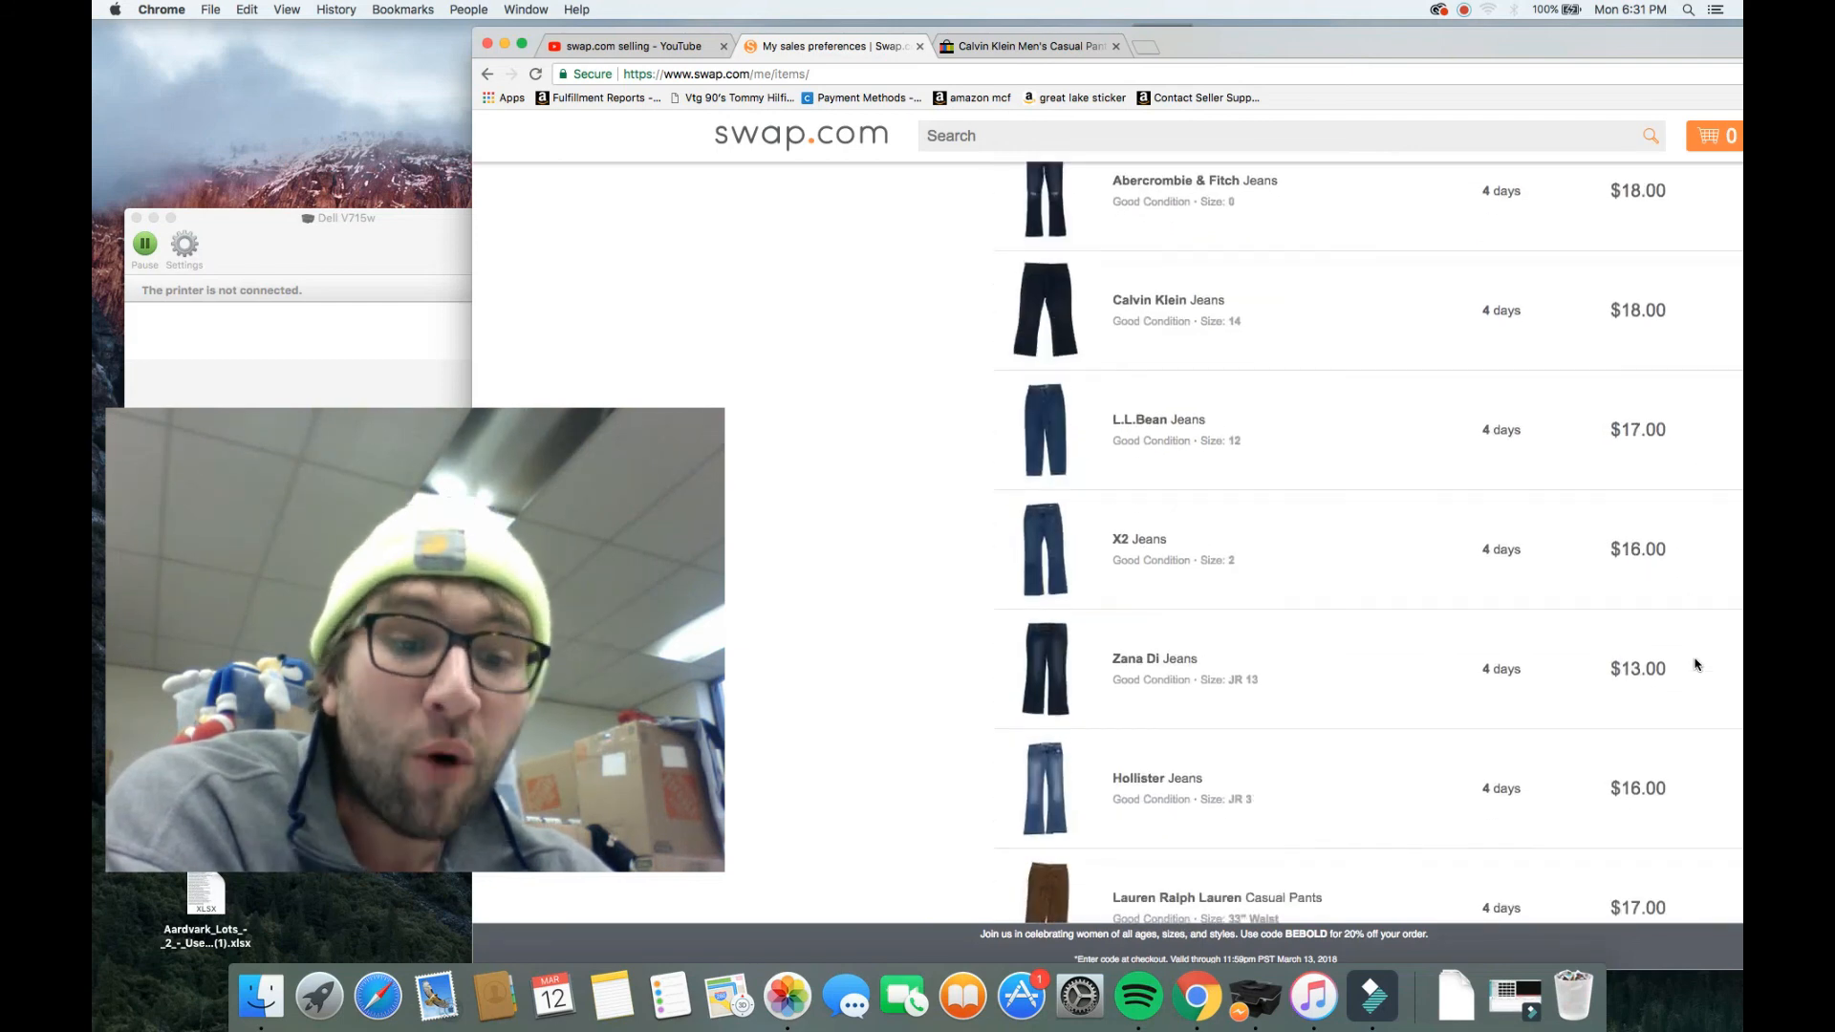
scroll(down, 3)
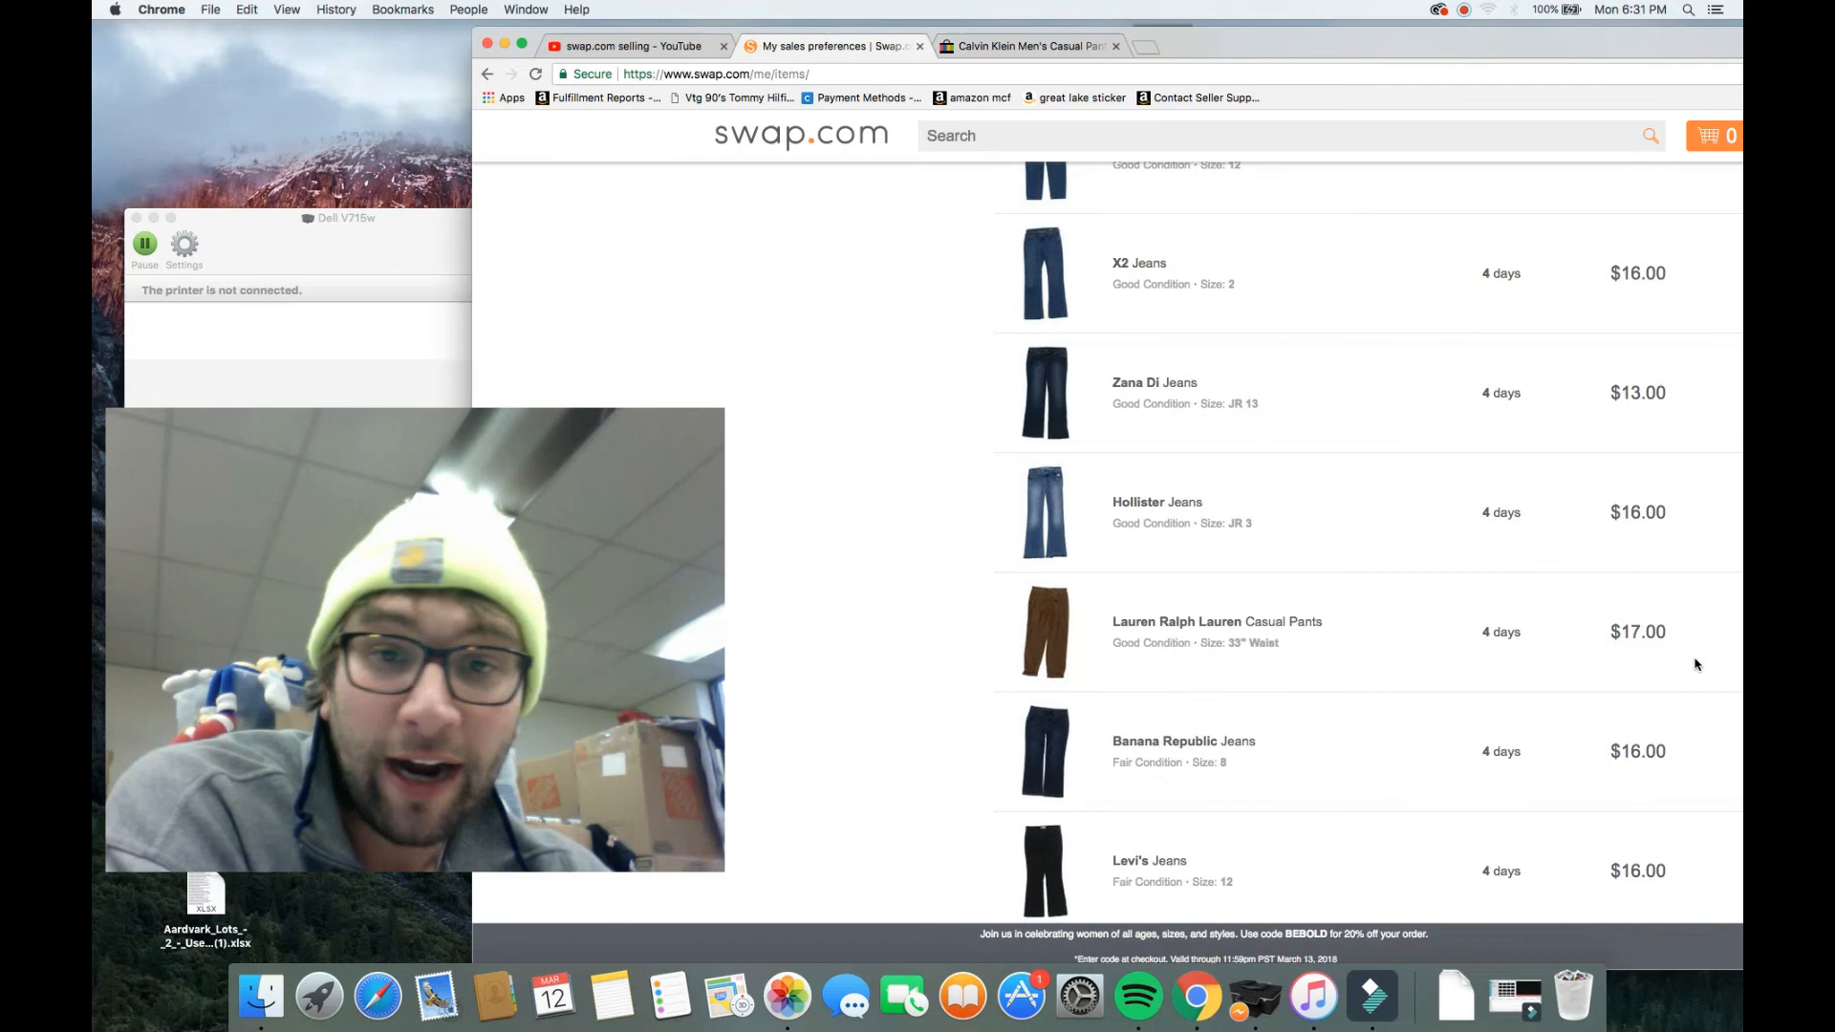
scroll(down, 3)
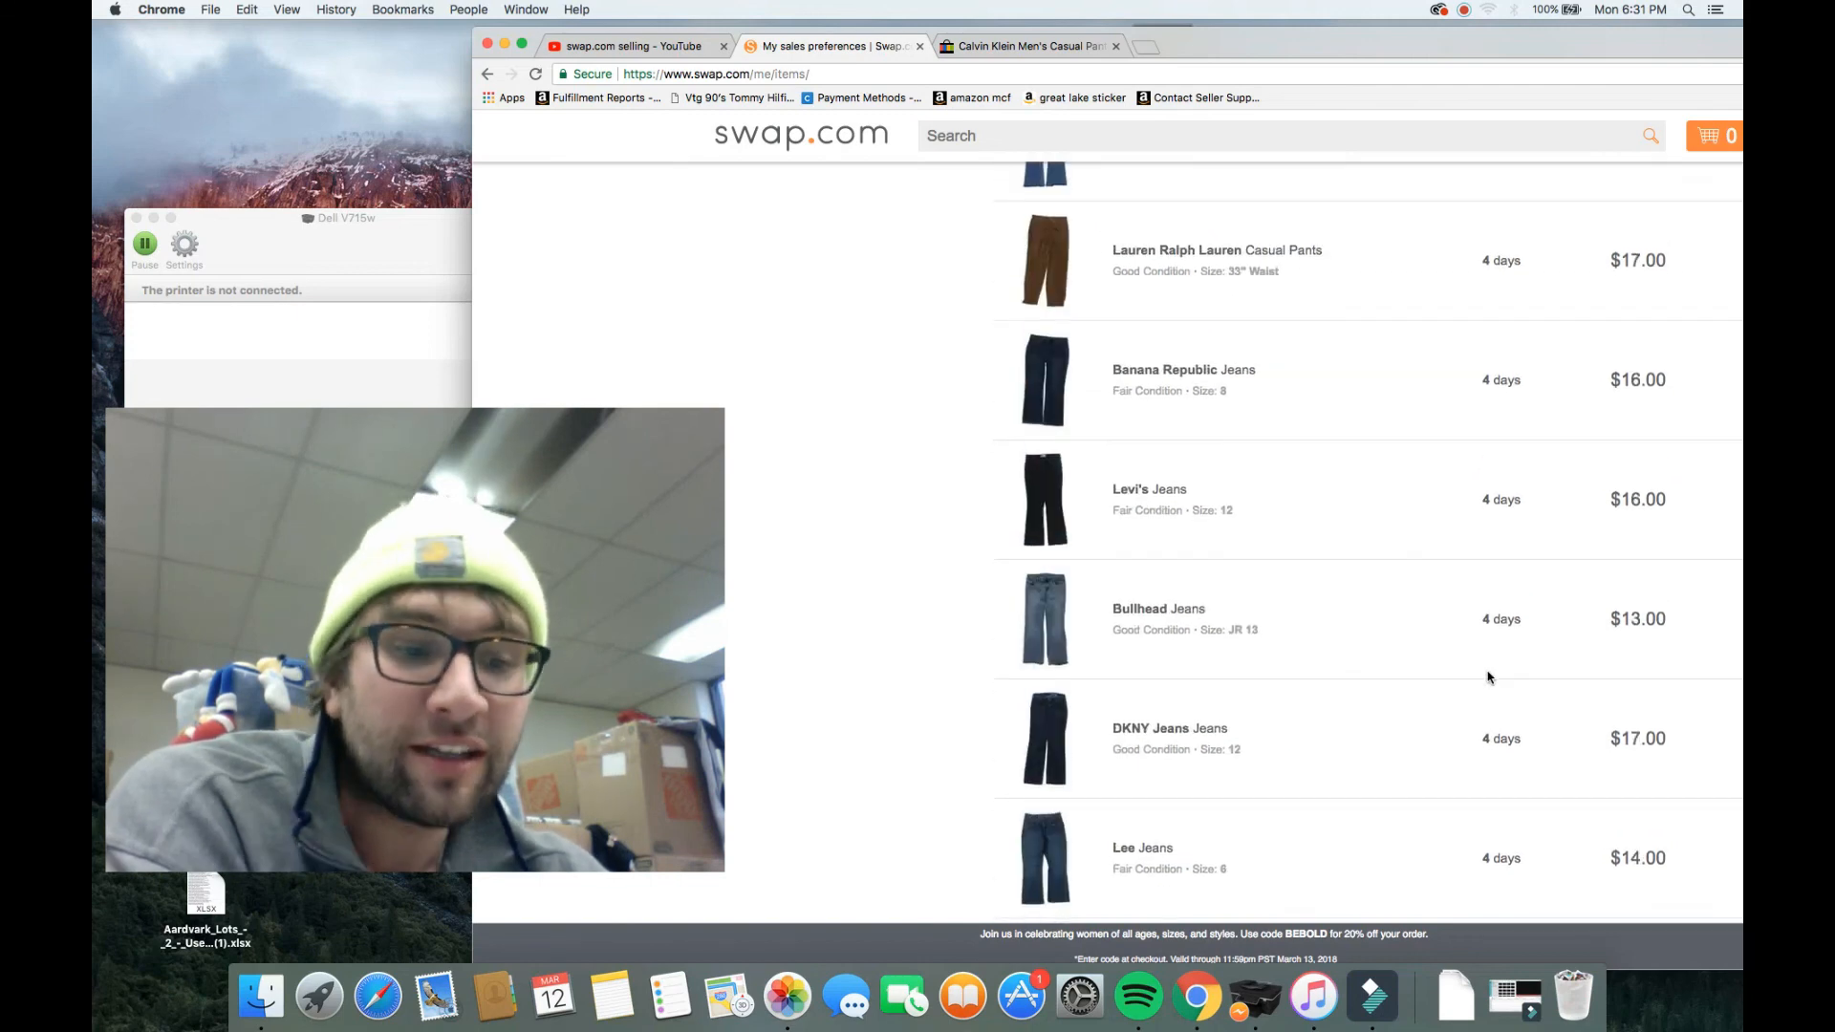
scroll(down, 3)
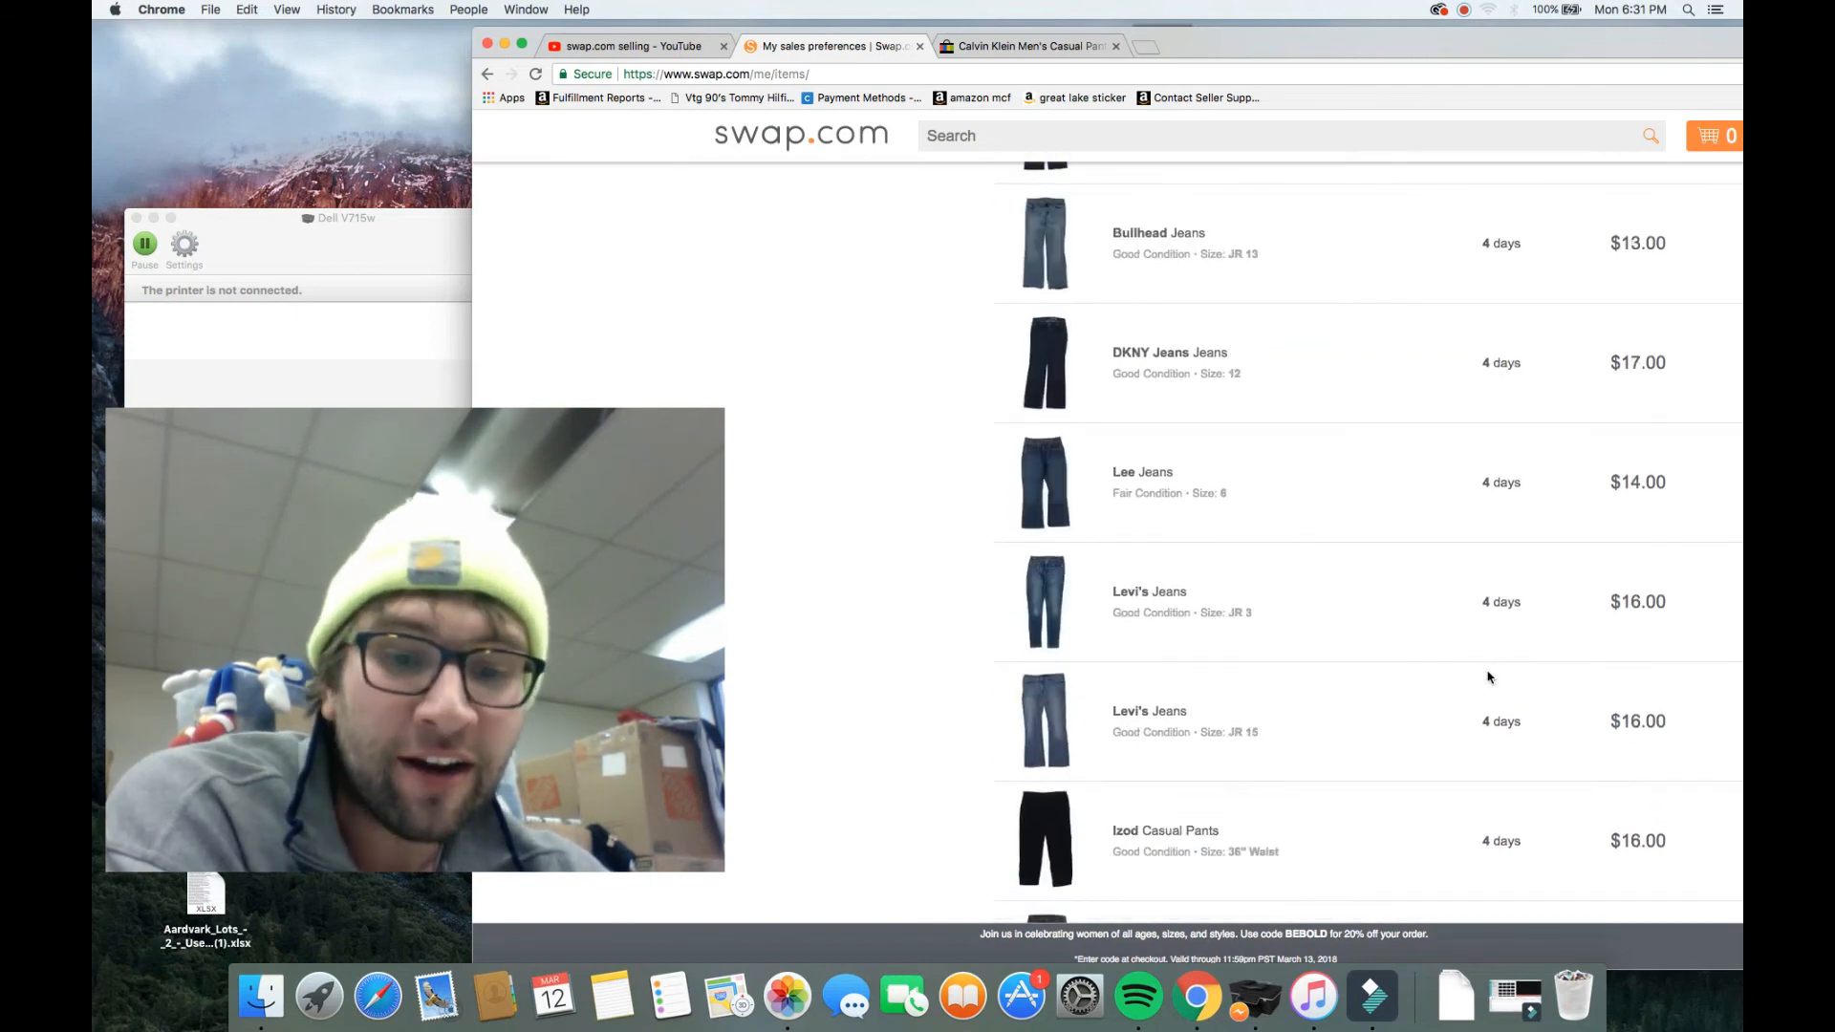
scroll(down, 3)
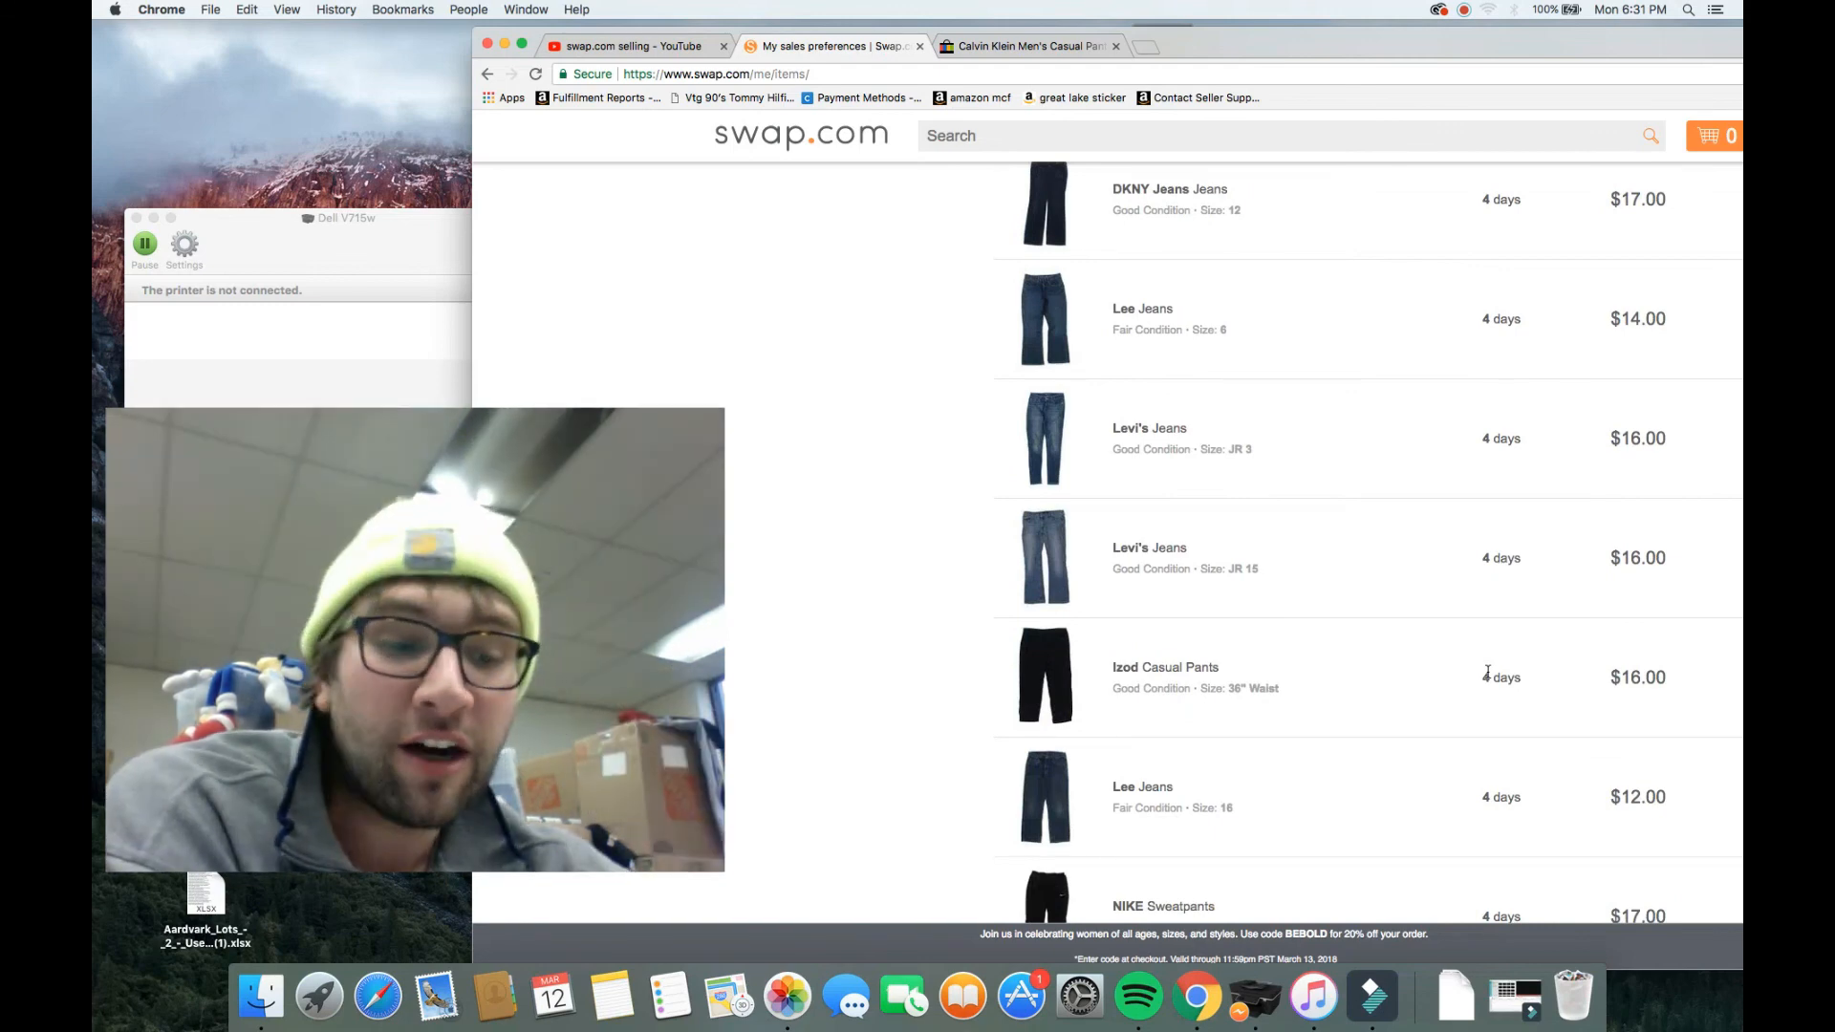
scroll(down, 3)
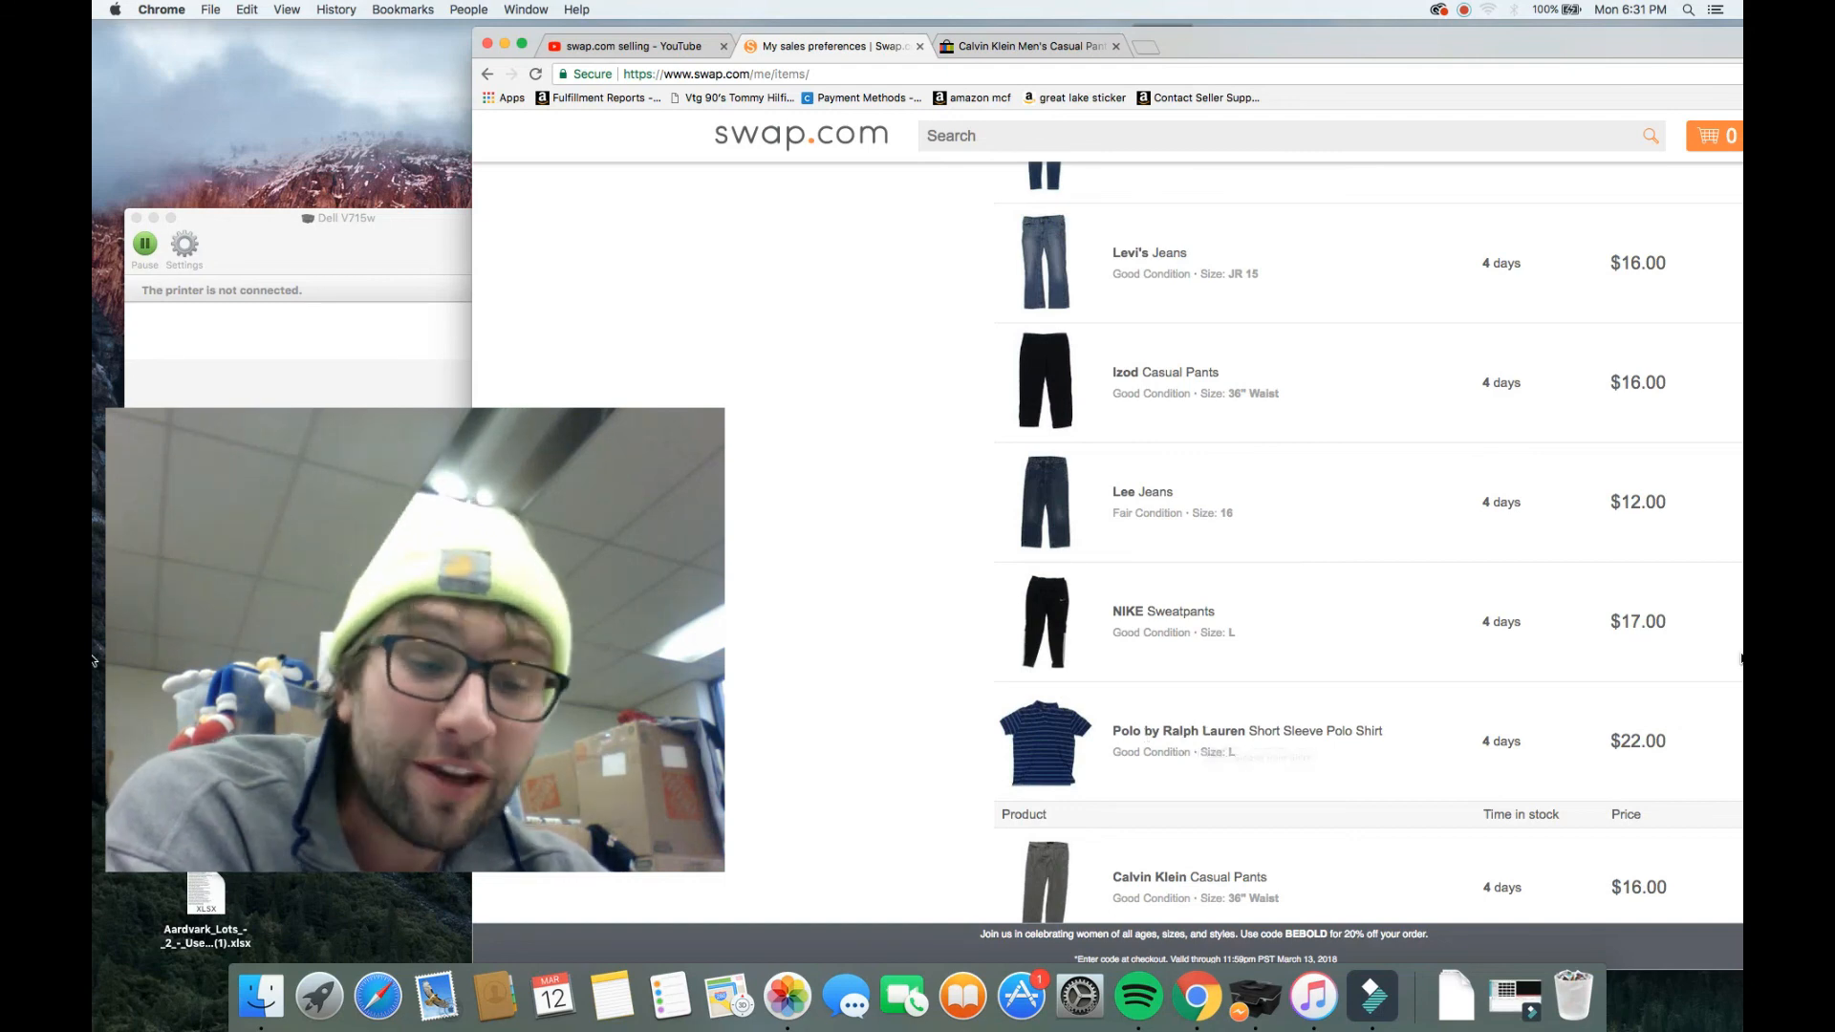
scroll(down, 3)
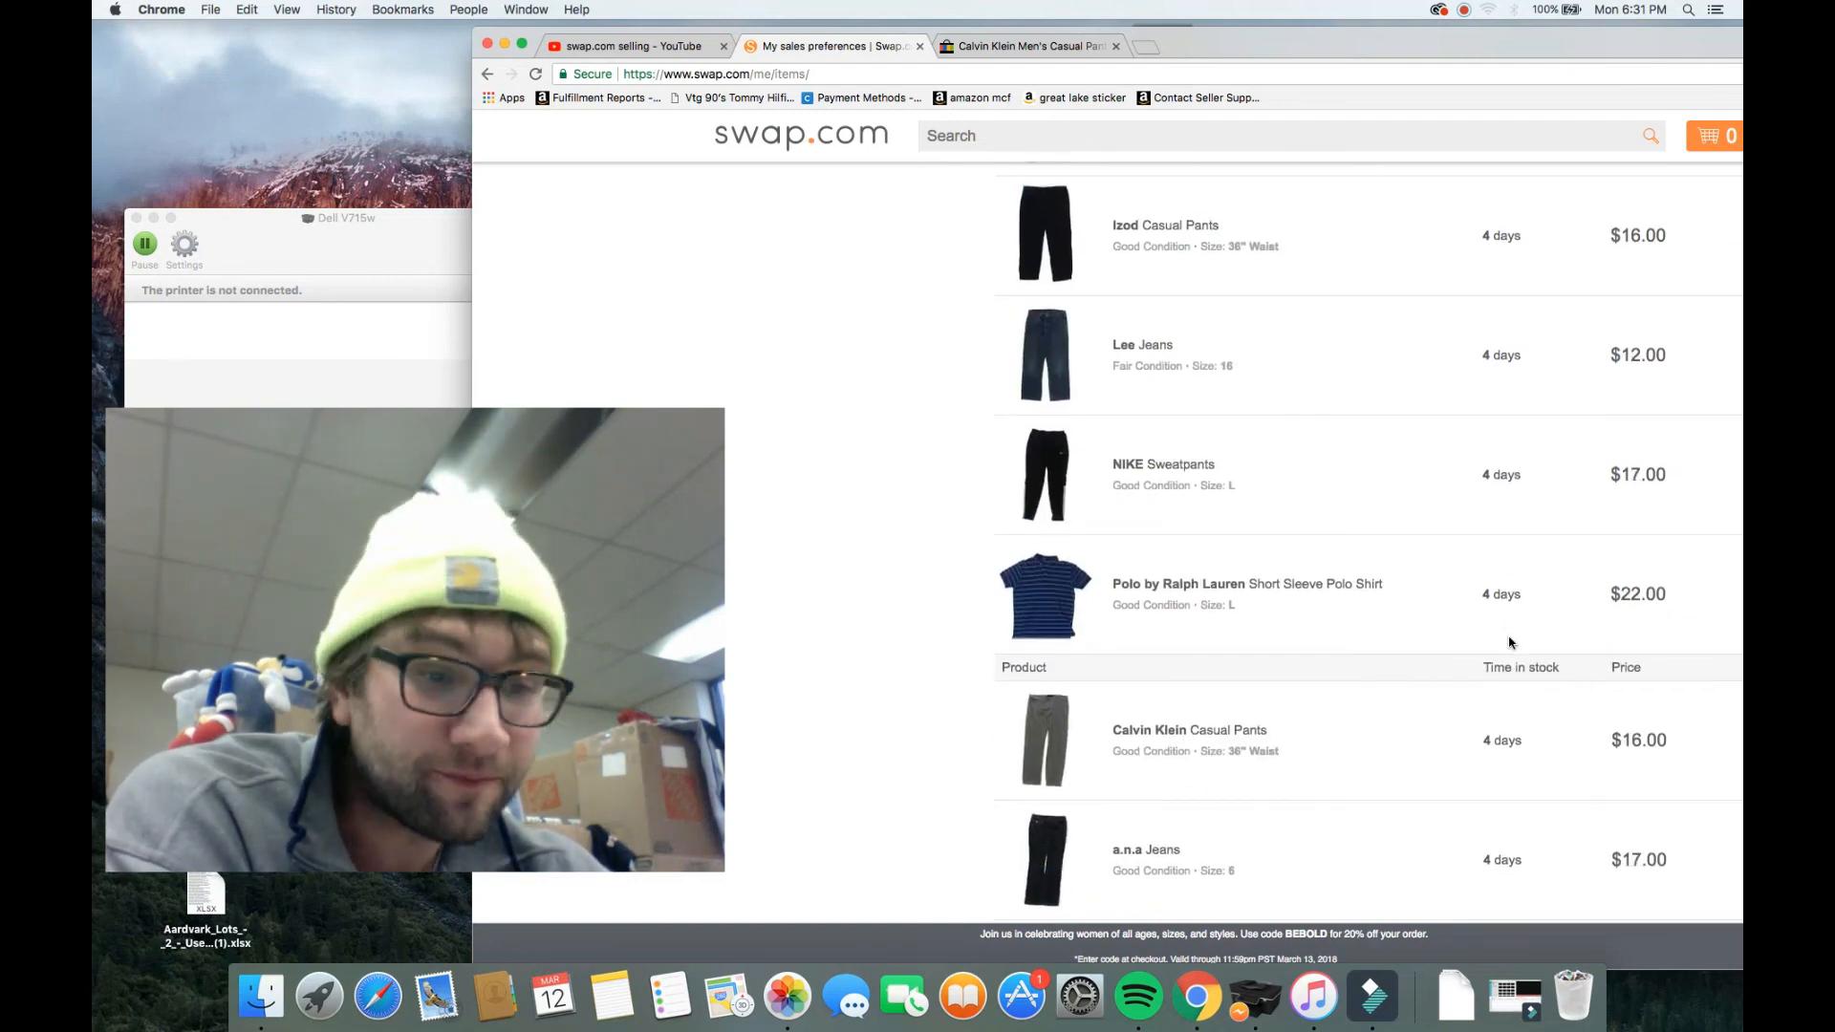
scroll(down, 3)
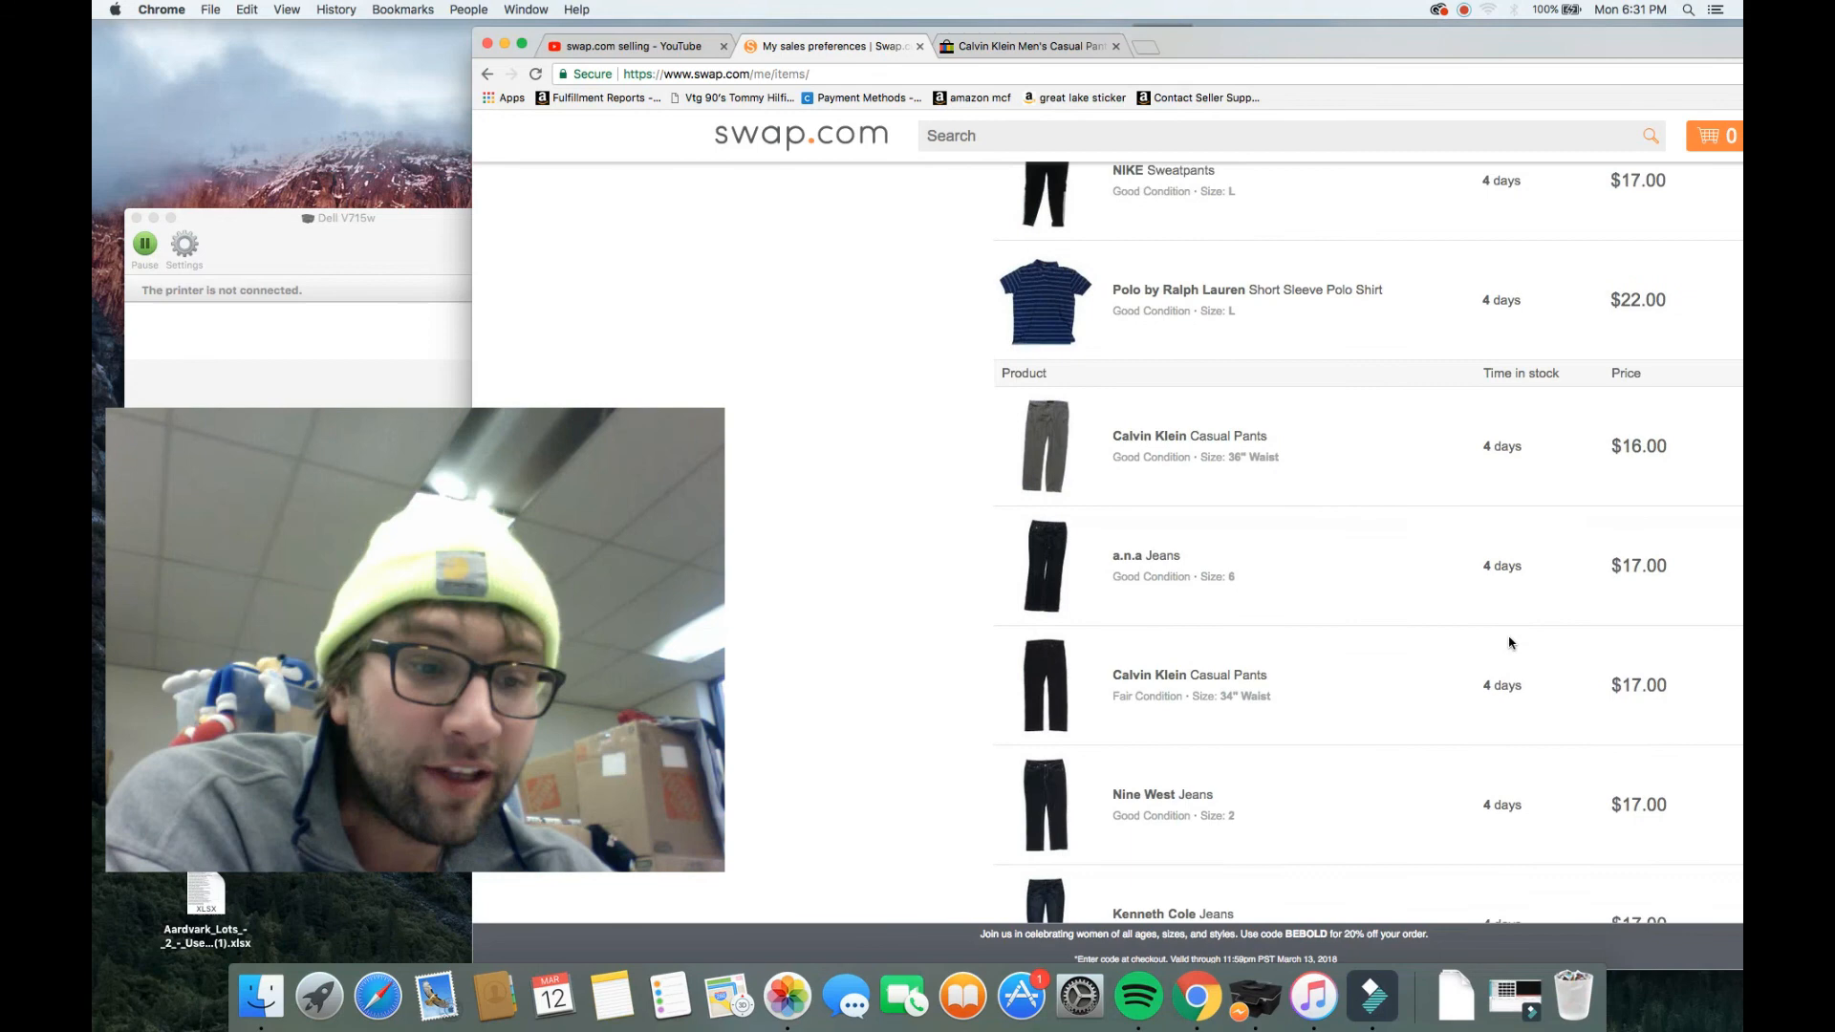
scroll(down, 3)
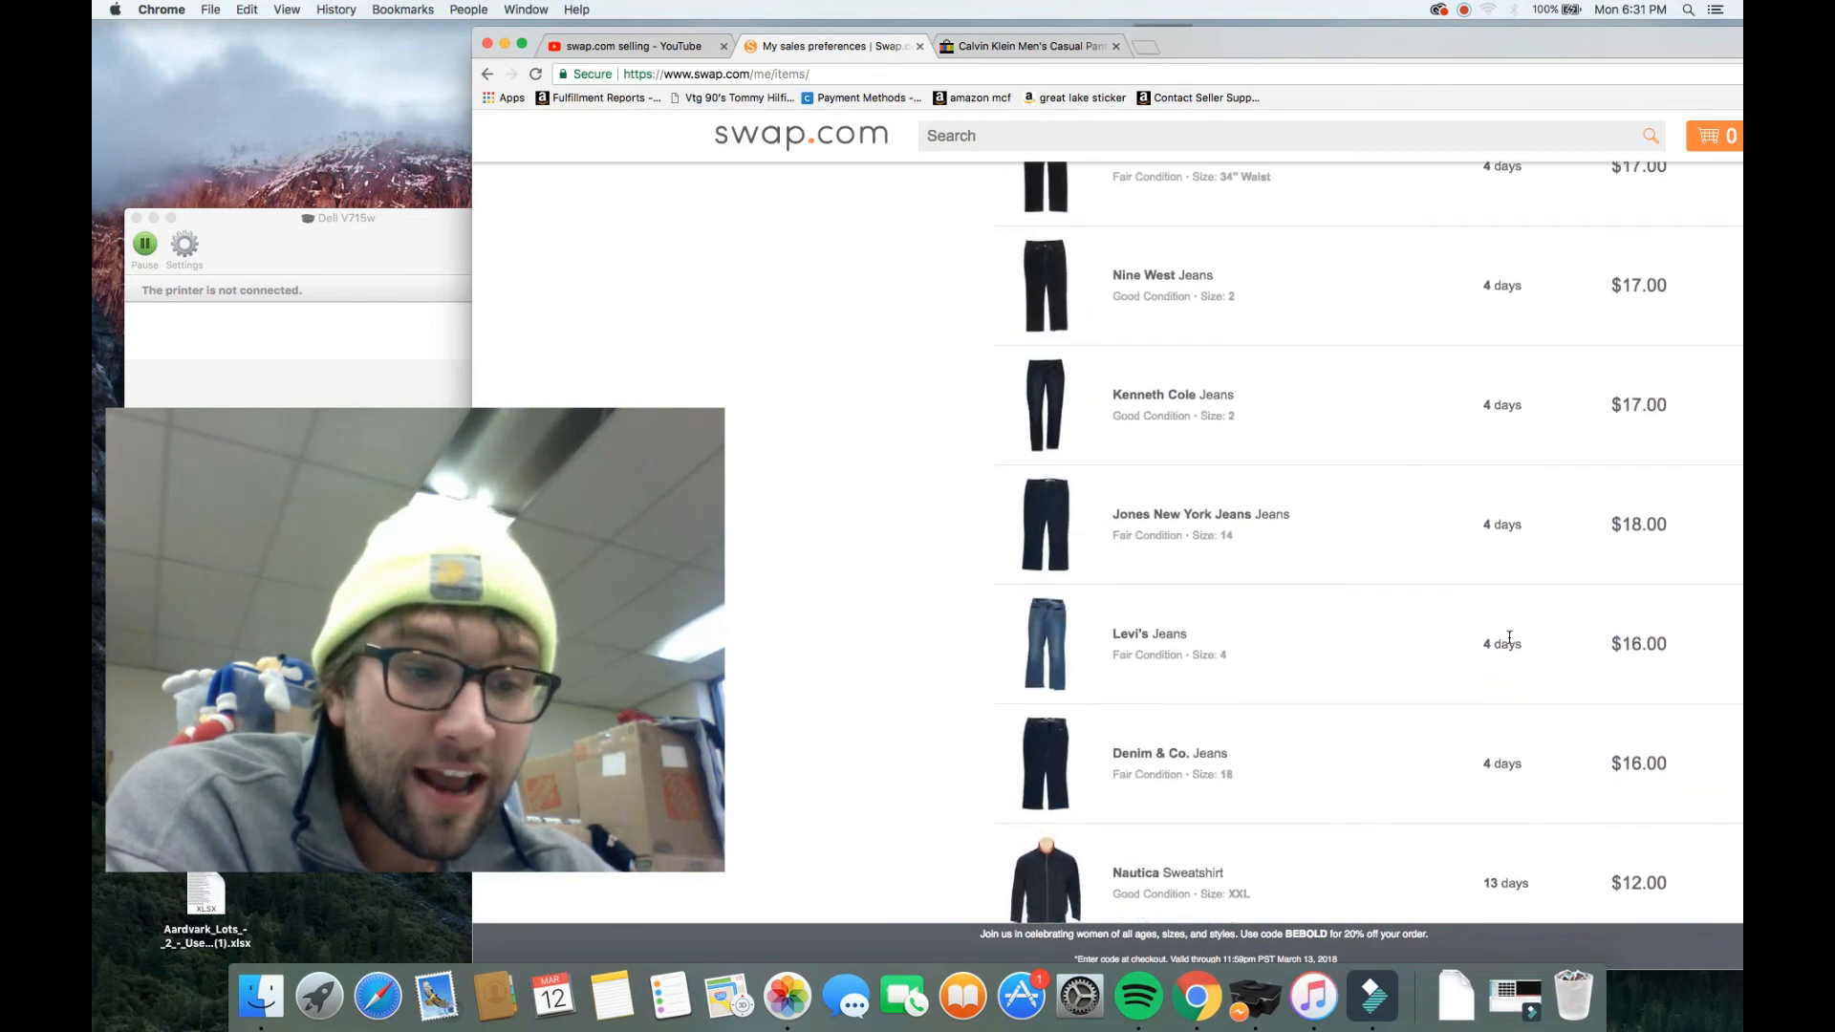
scroll(down, 3)
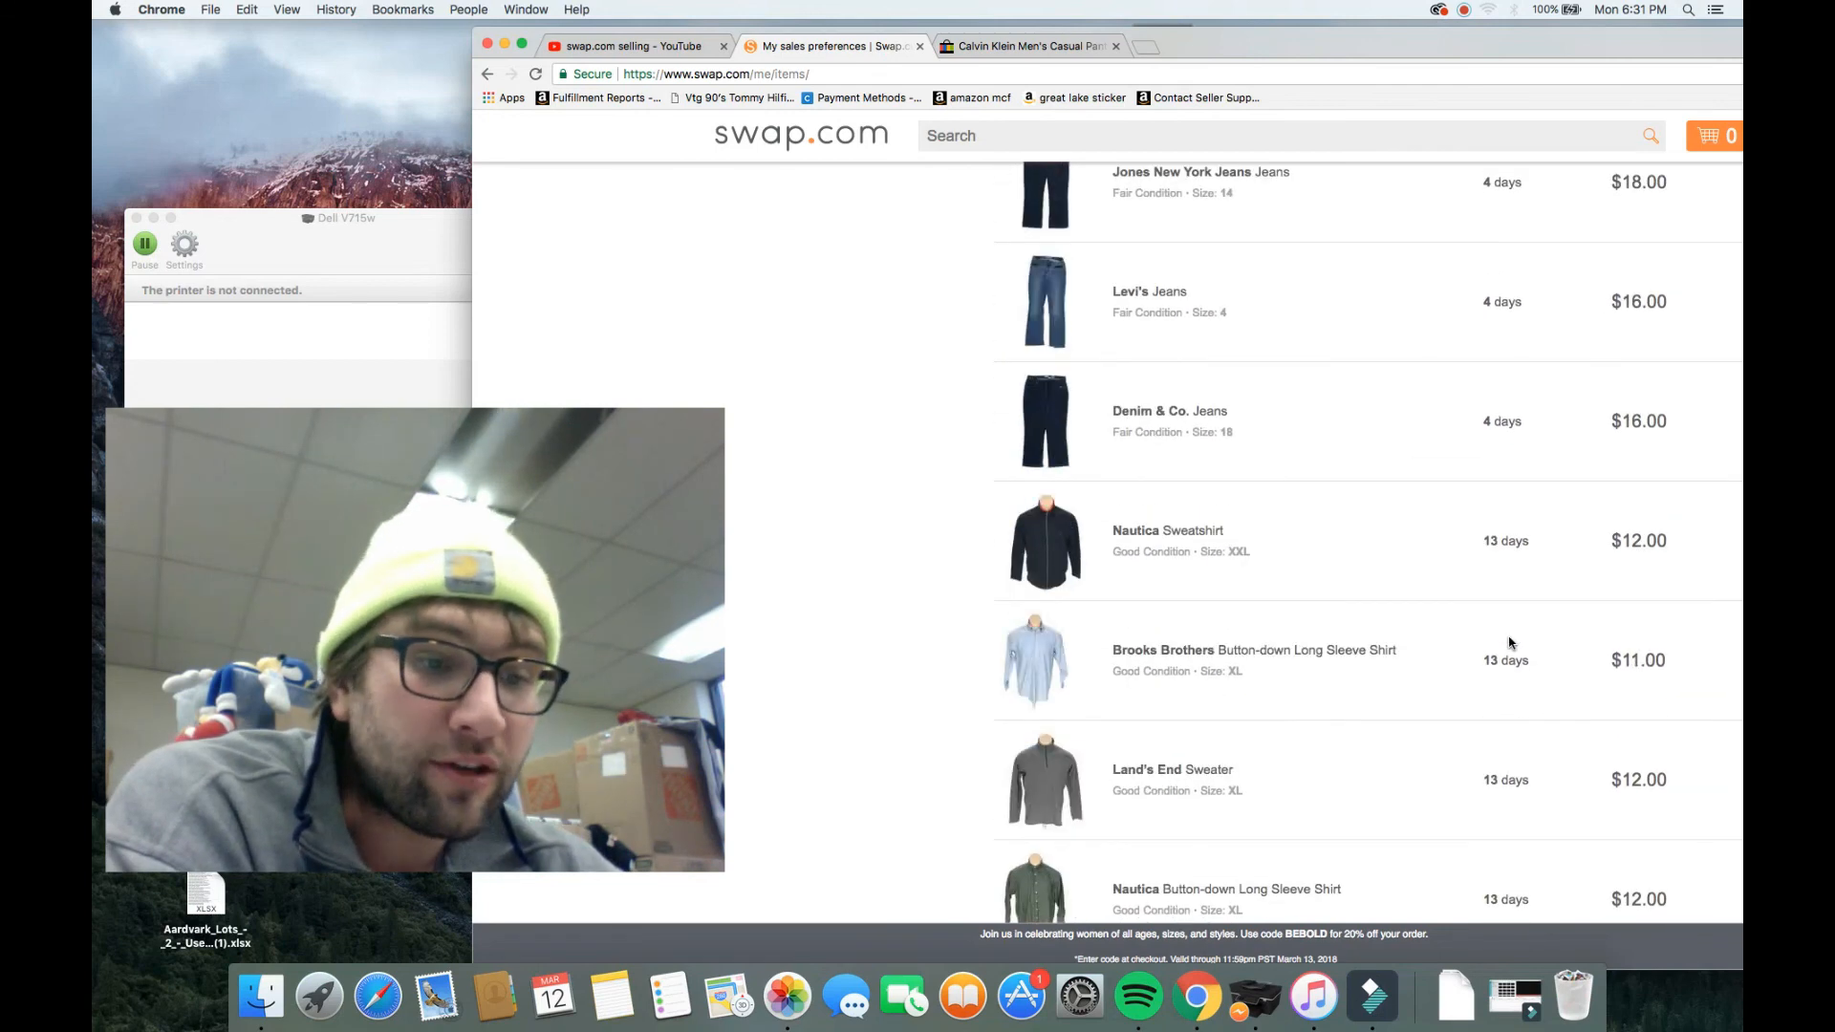
scroll(down, 3)
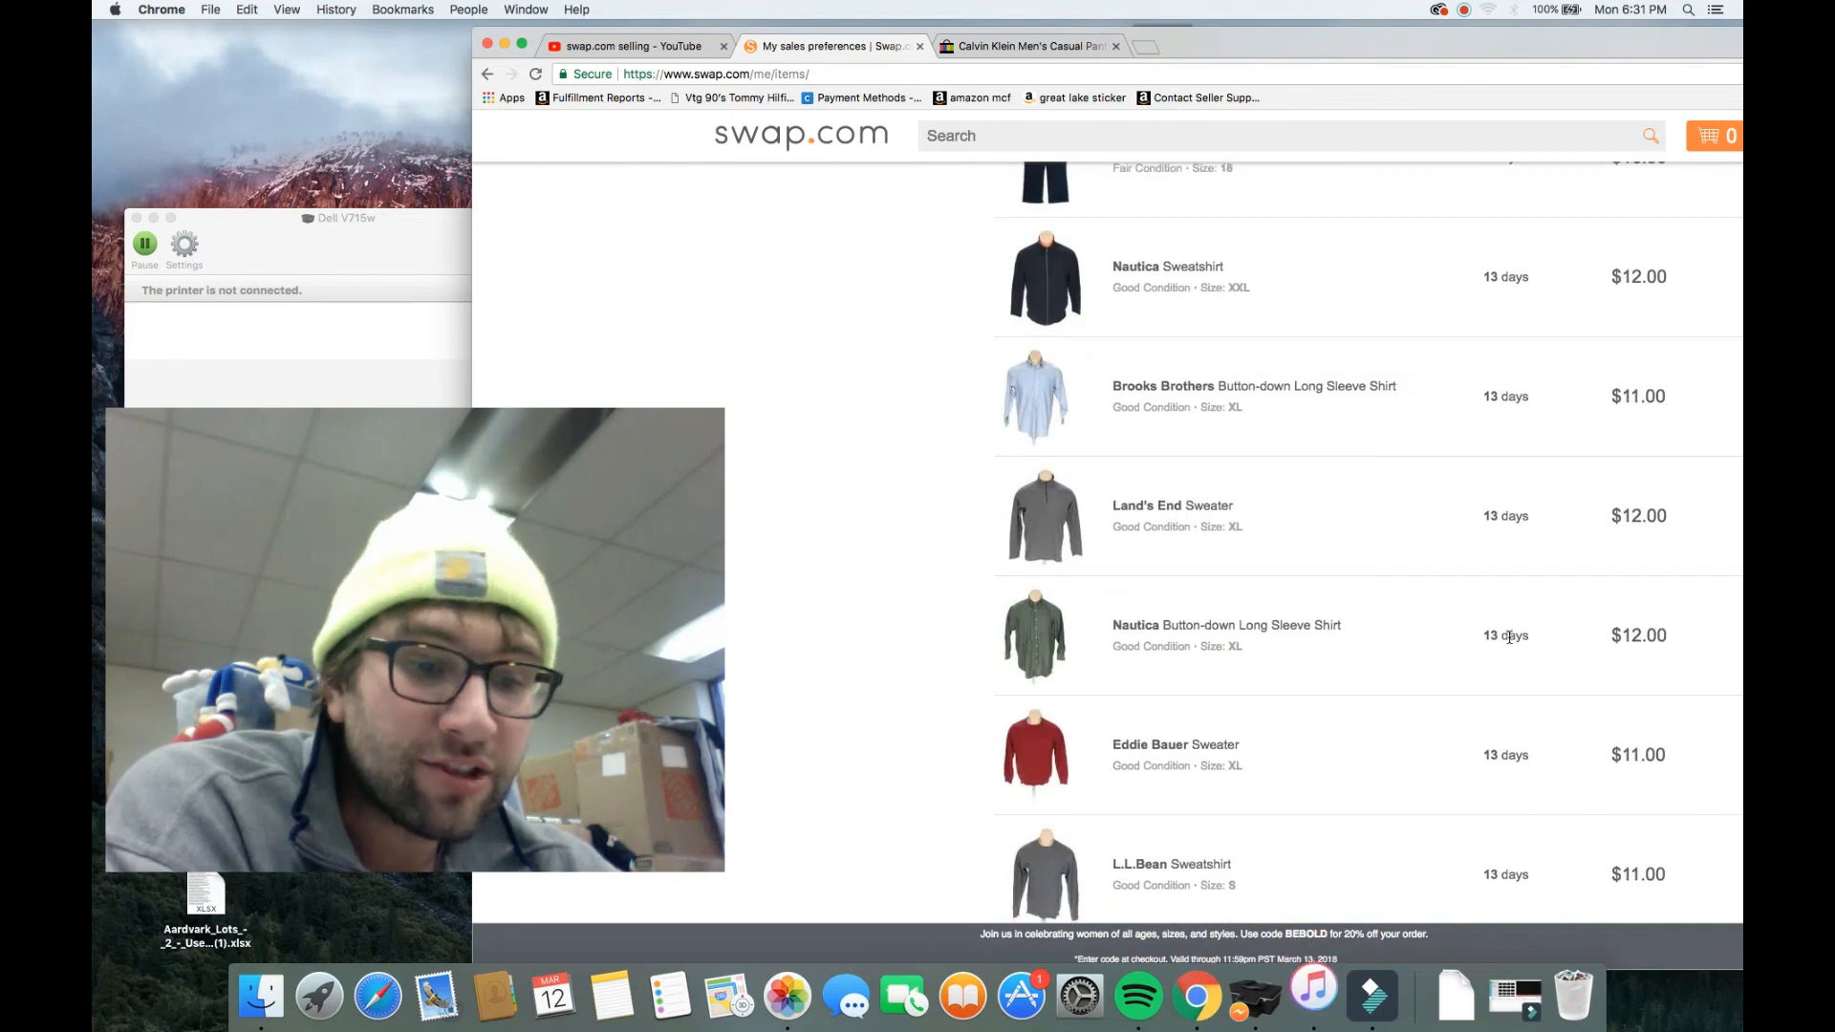
scroll(down, 3)
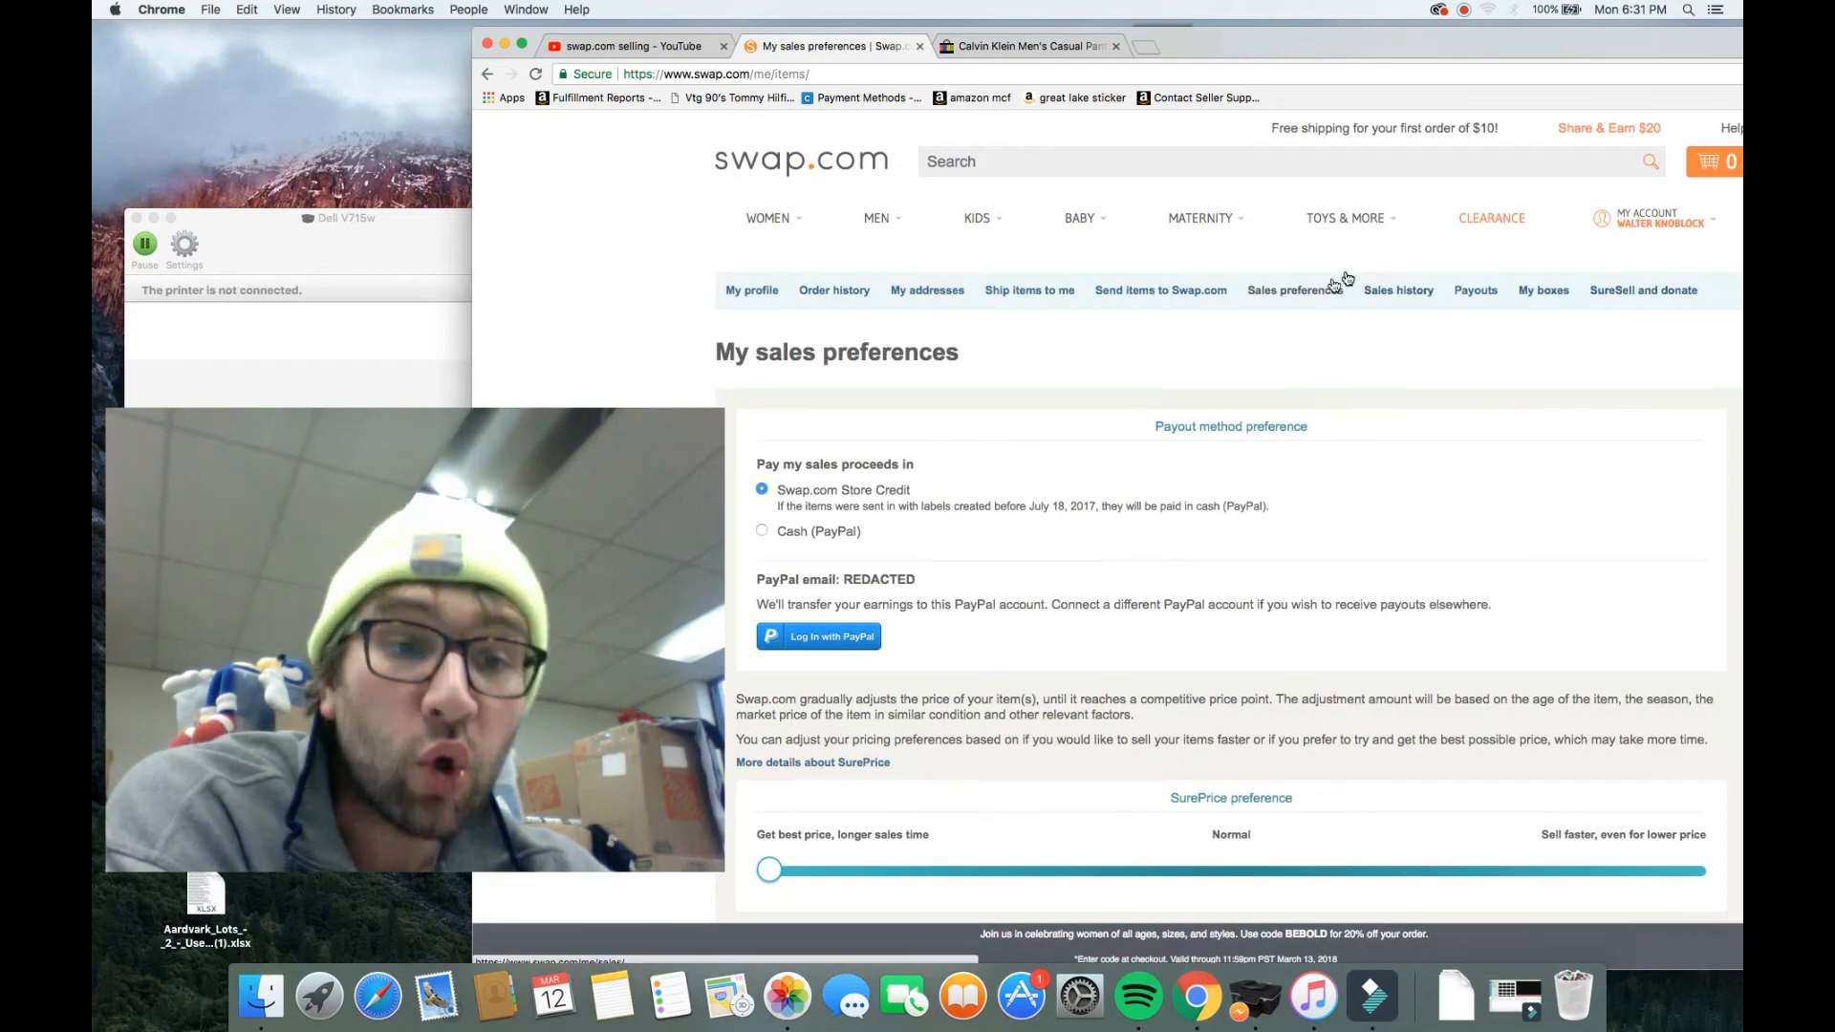
Step: Open Sales history to see the $27.76 payout, 24 items sold and $73.88 earned
click(1399, 294)
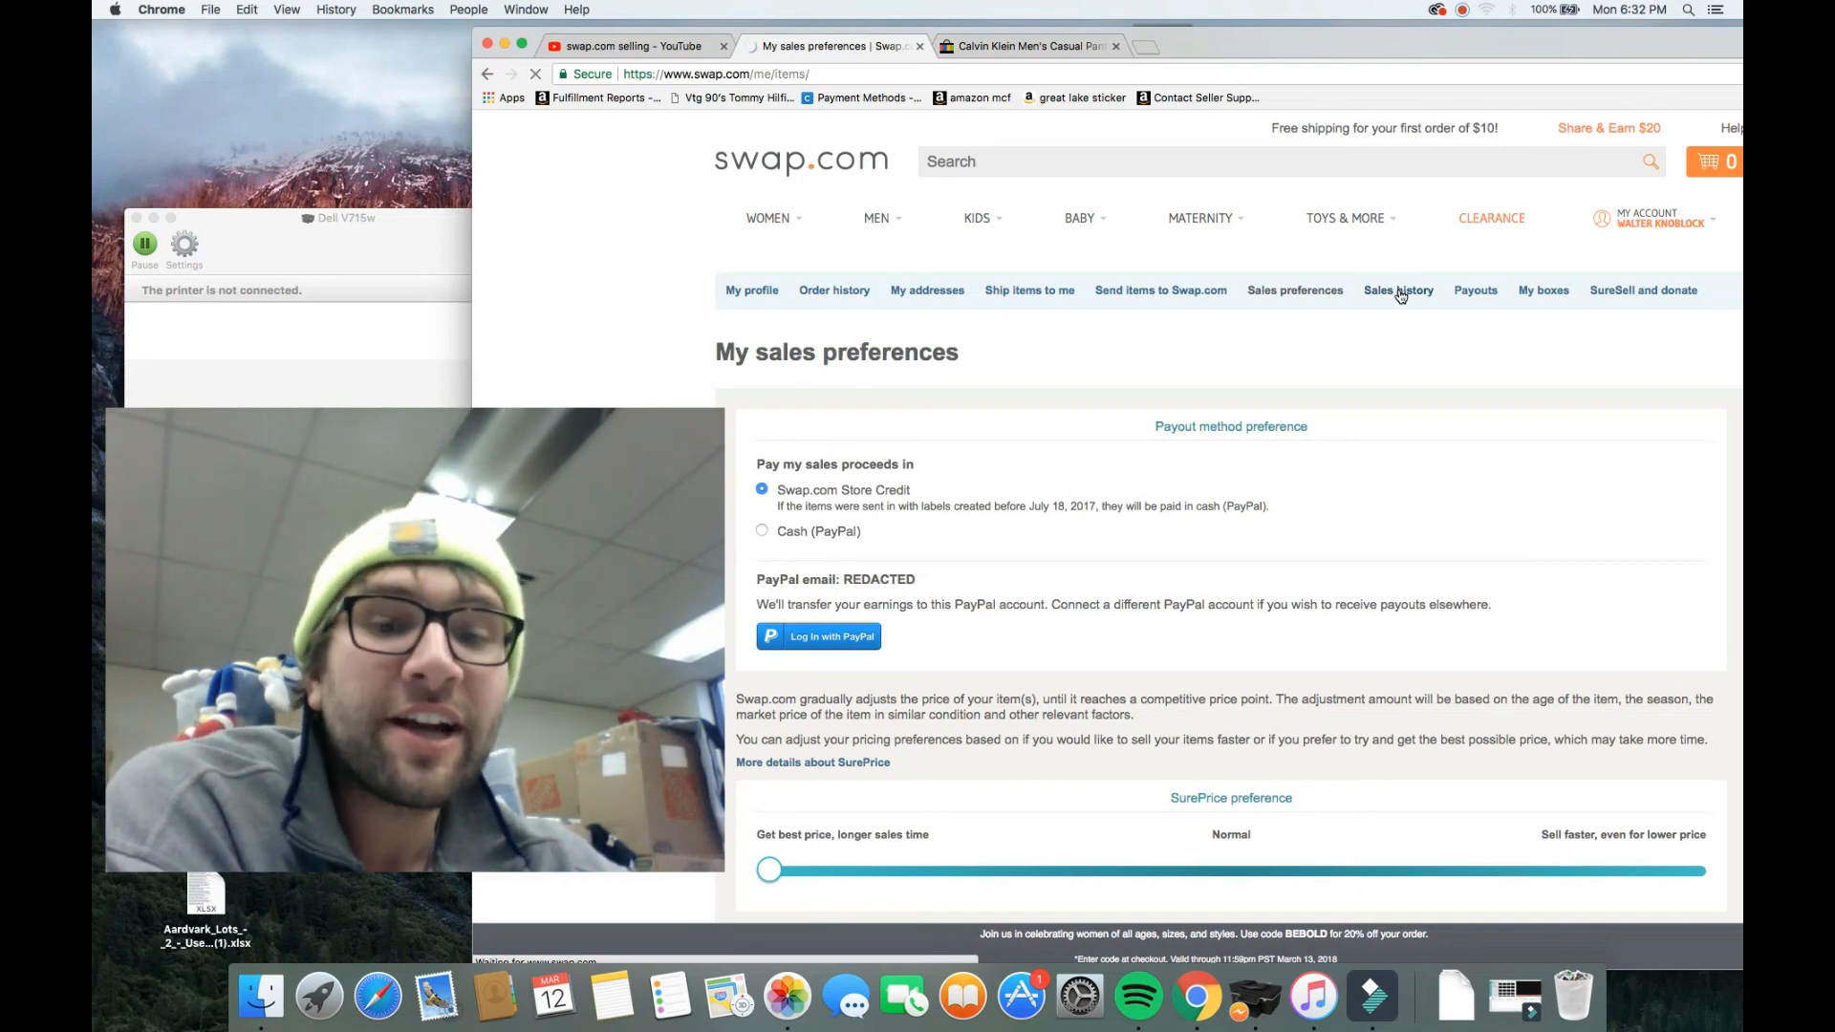
click(1398, 290)
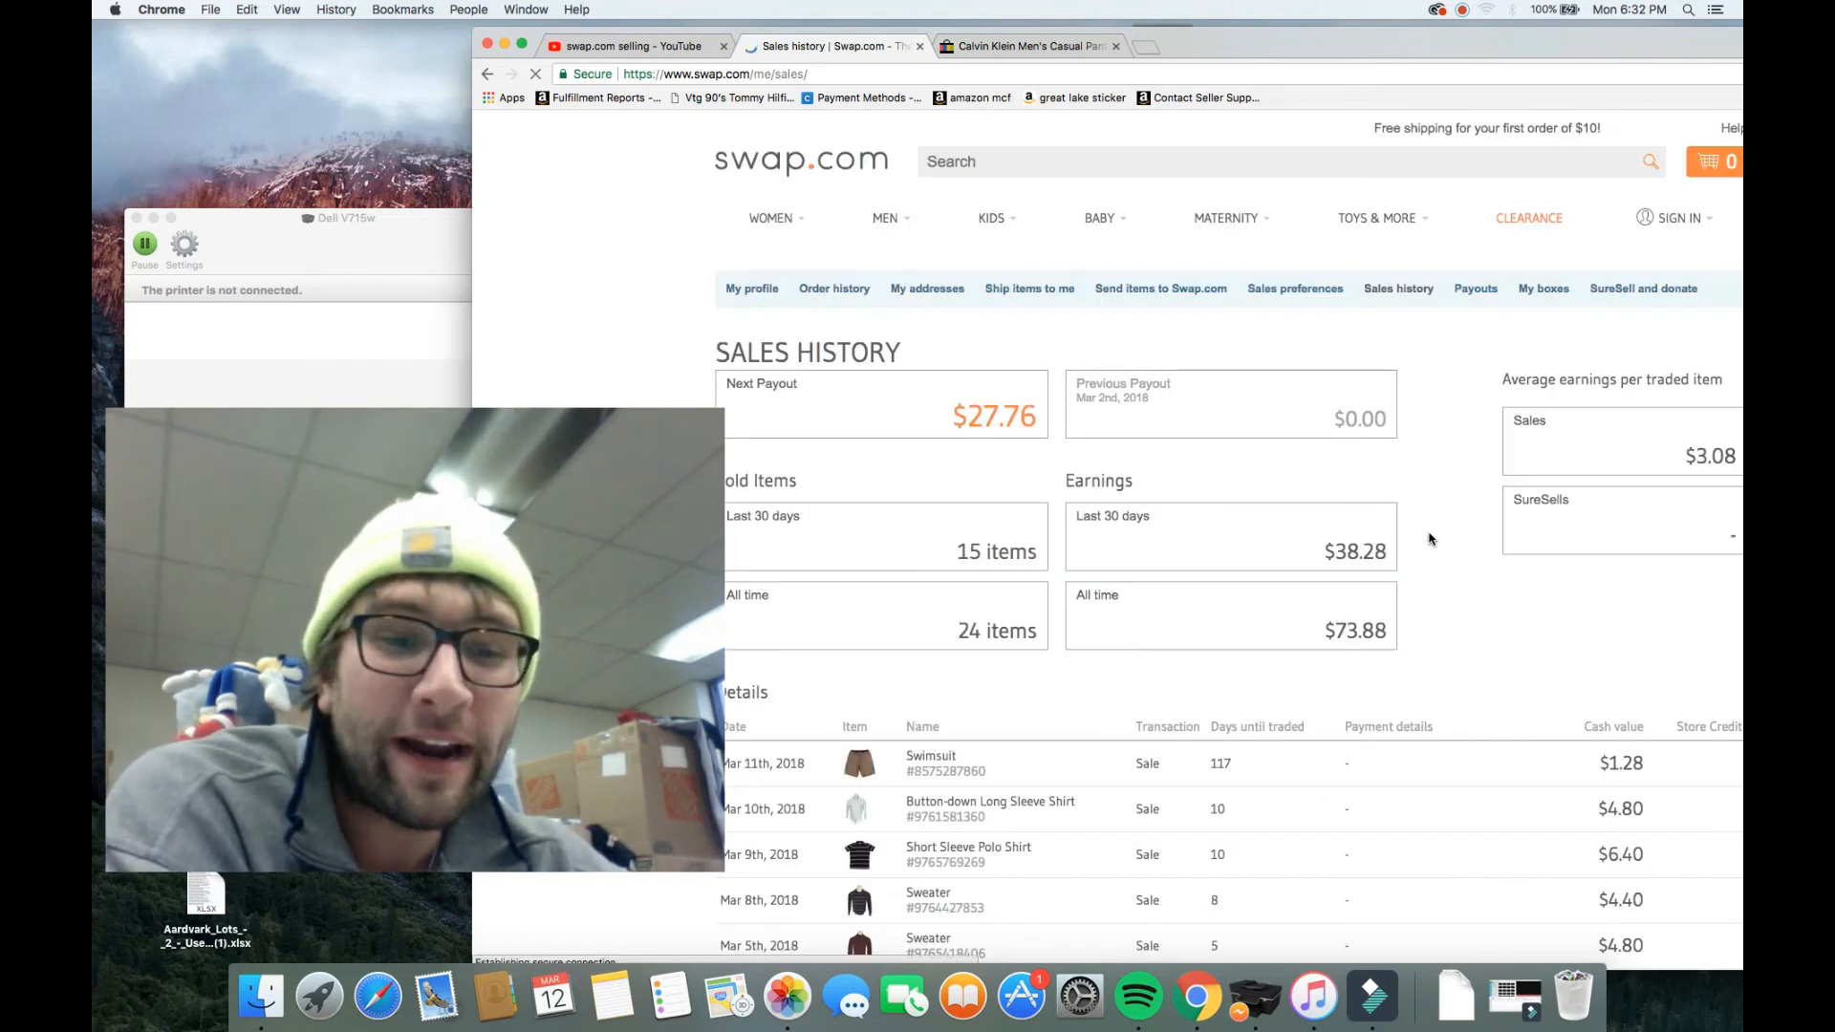
scroll(down, 3)
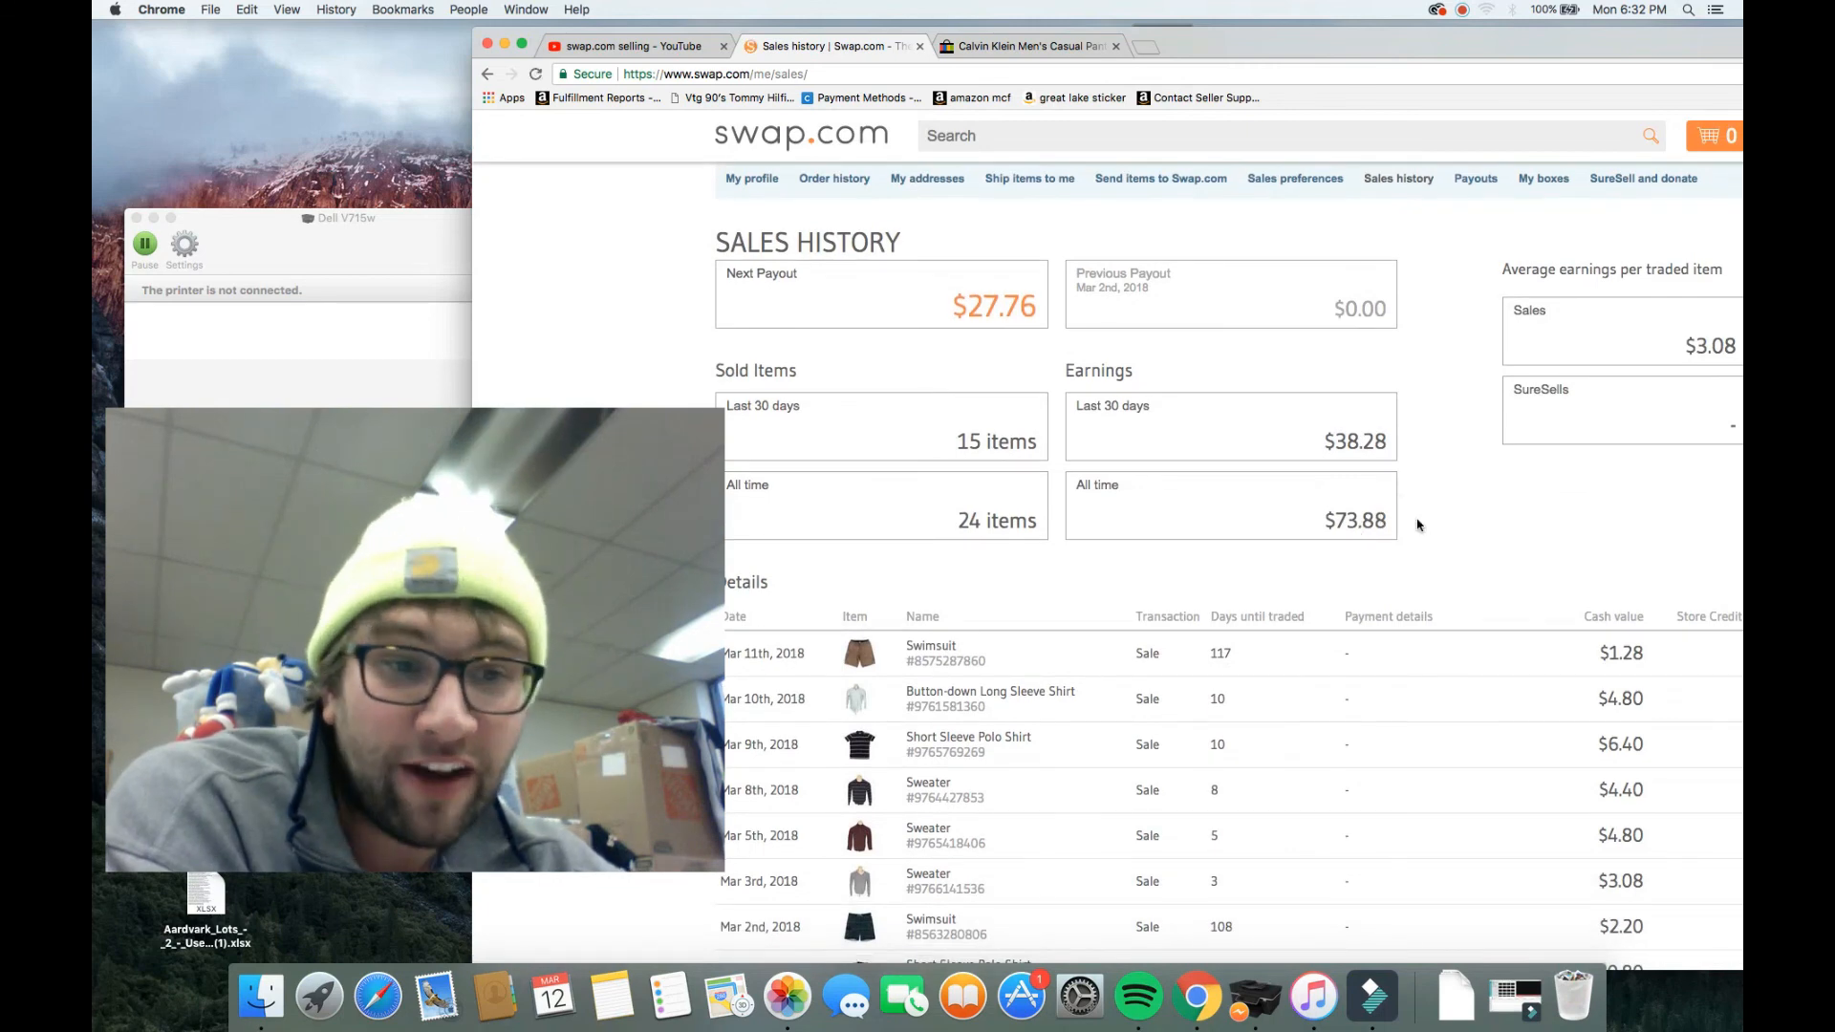
scroll(down, 3)
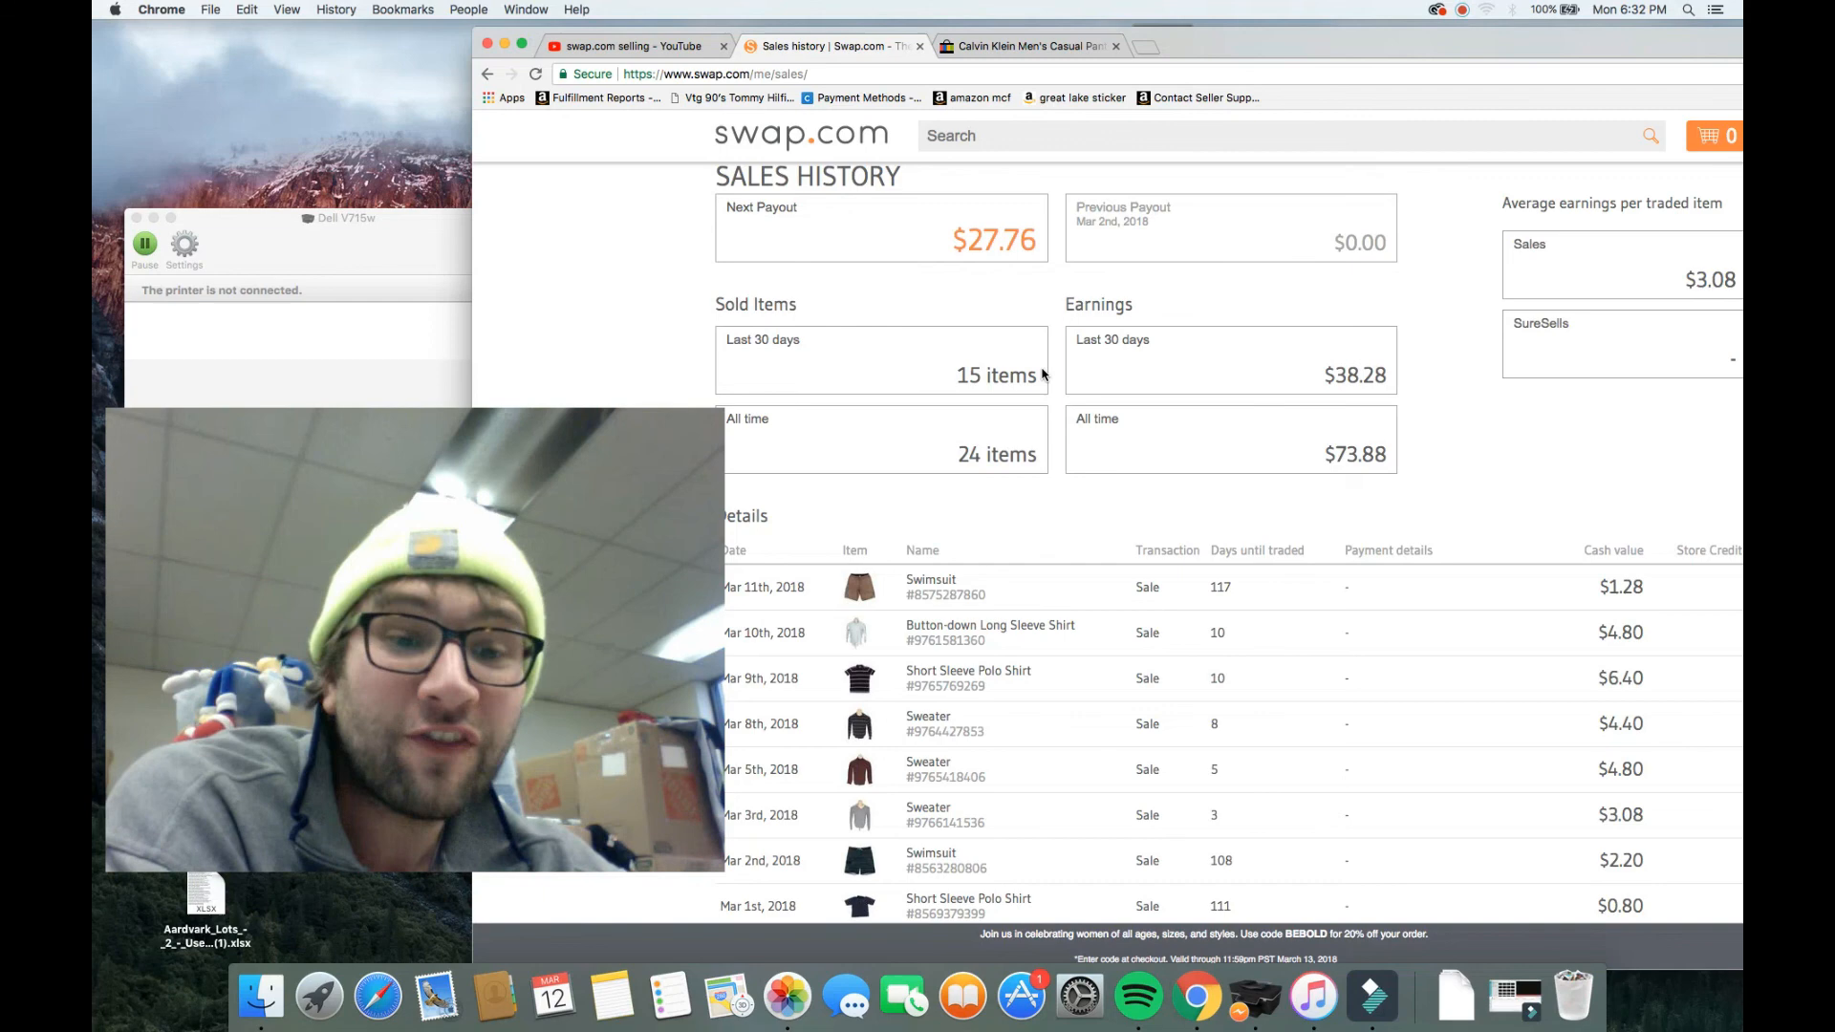
scroll(down, 3)
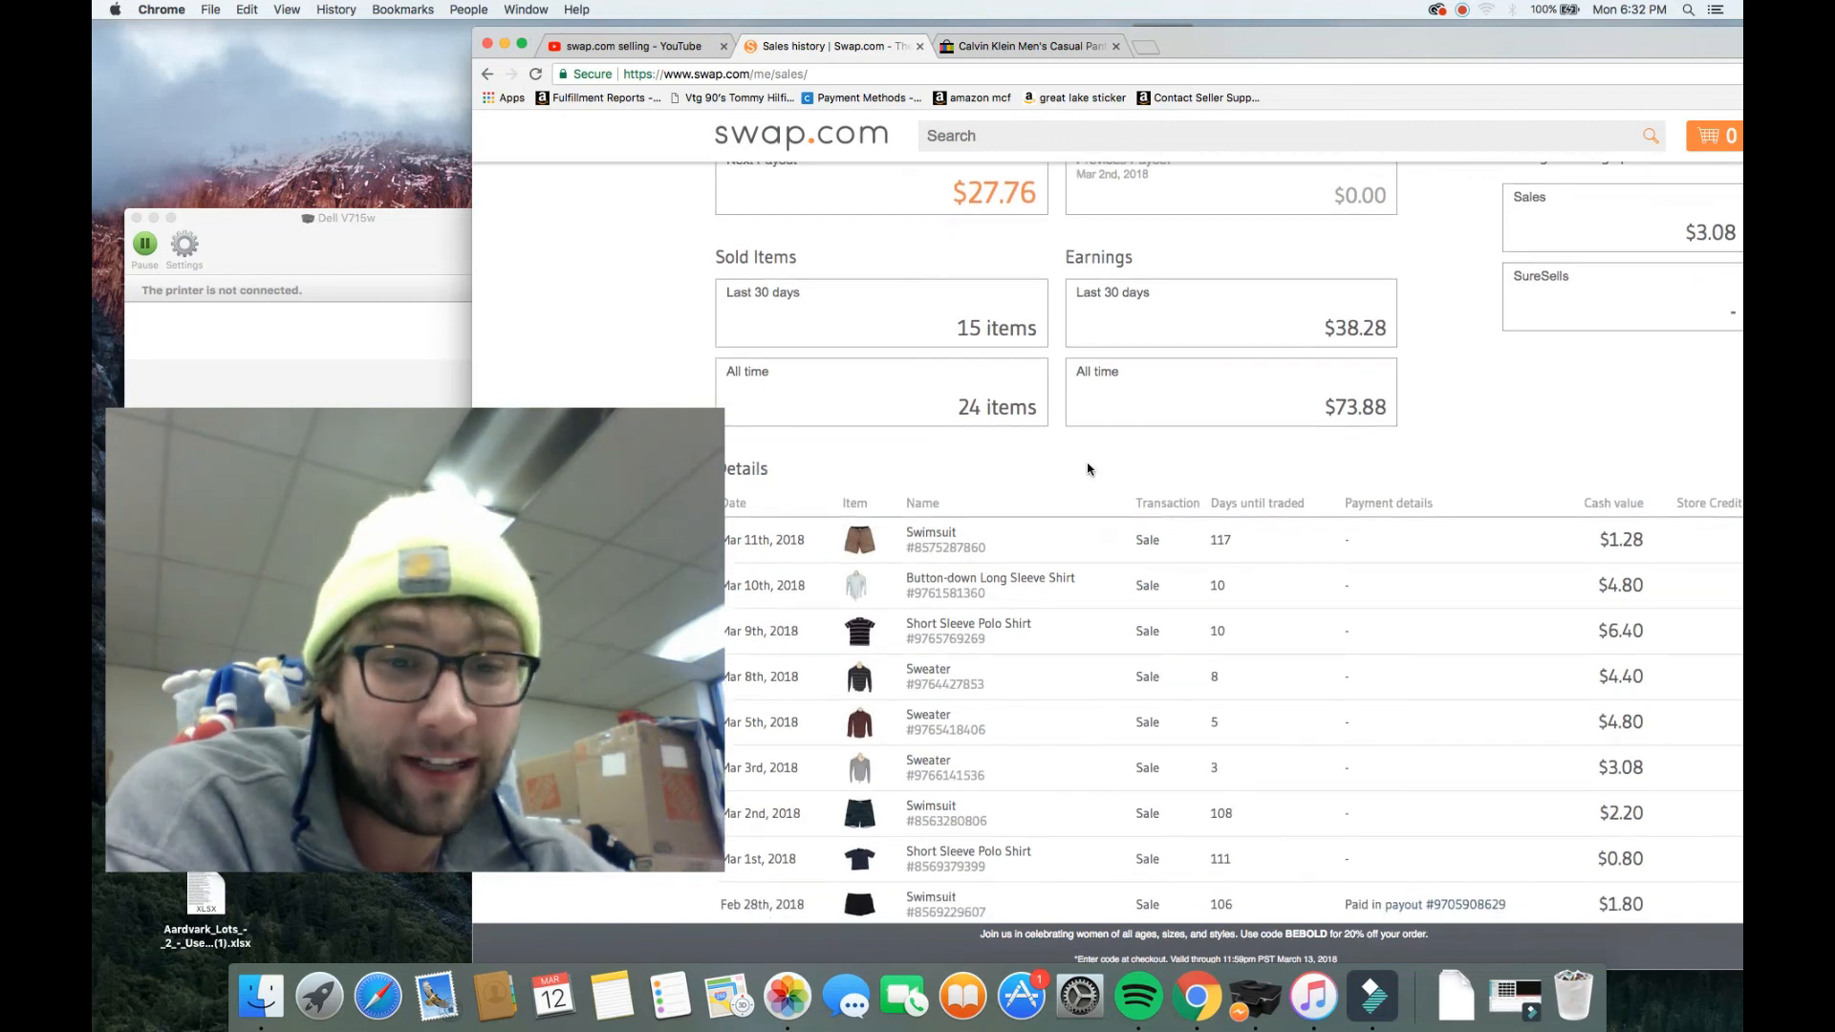
scroll(down, 3)
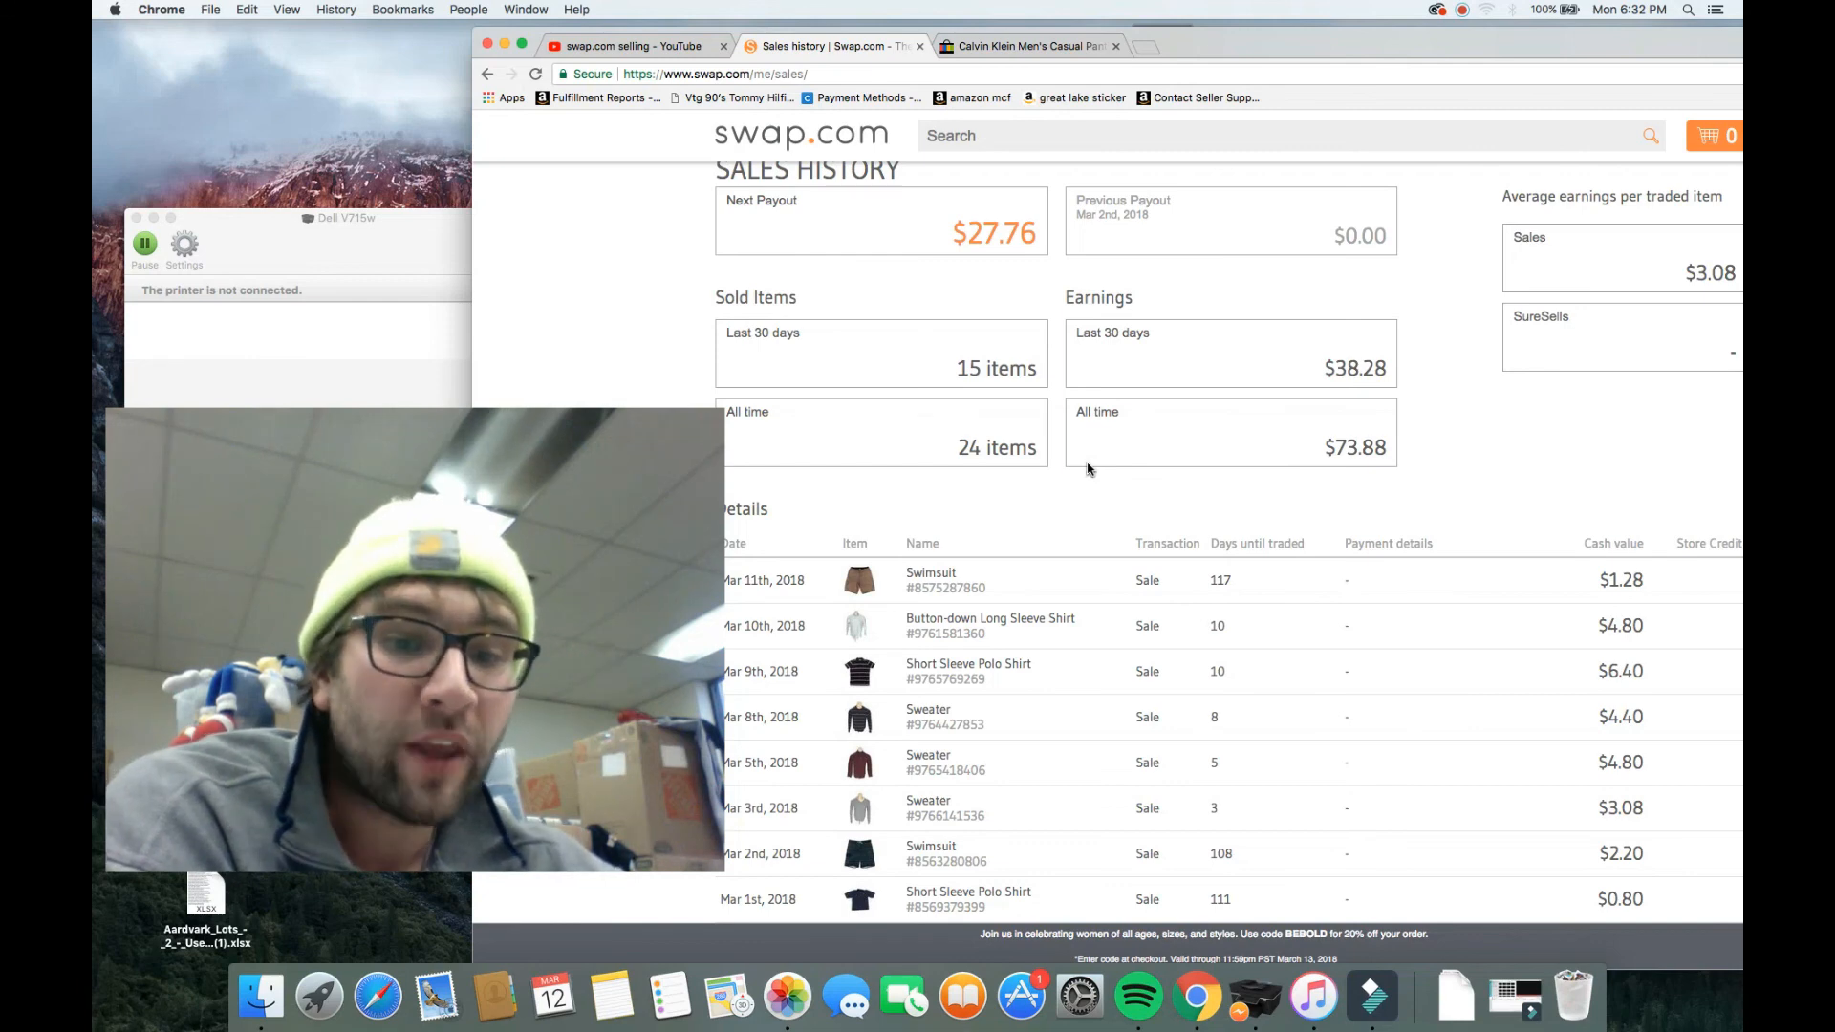
scroll(down, 3)
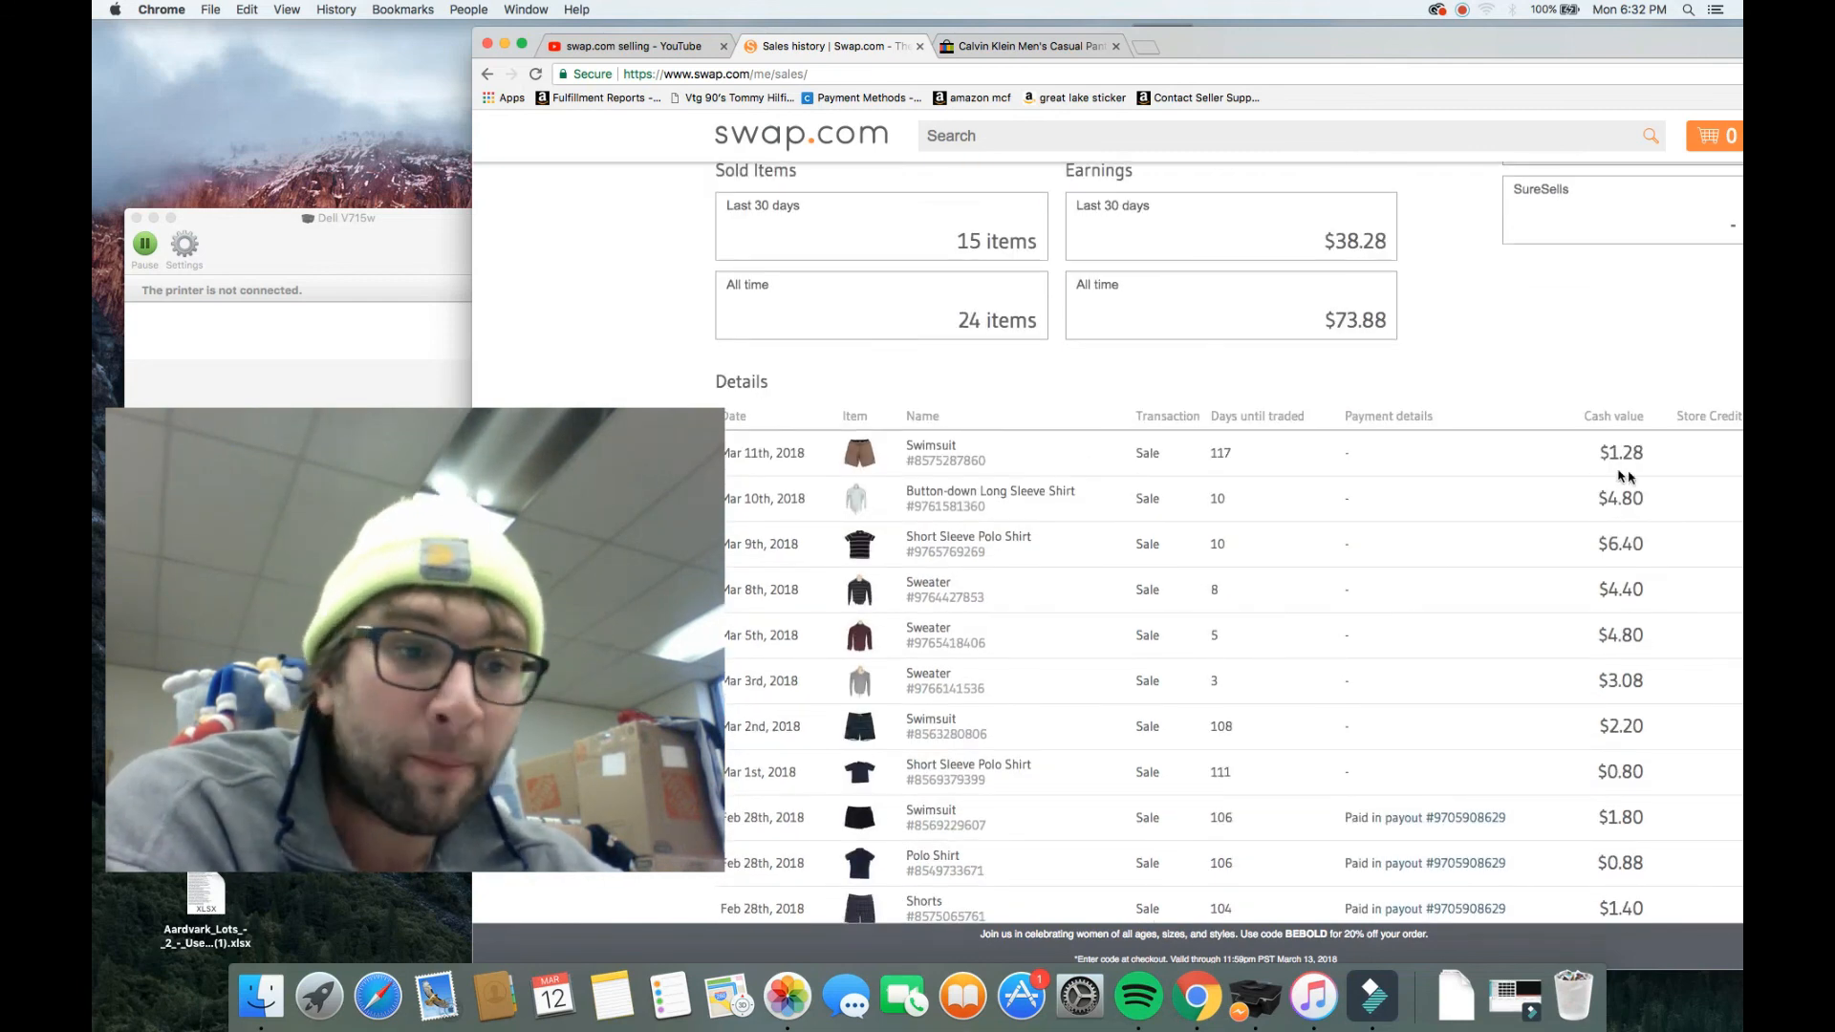
mouse_move(1265, 430)
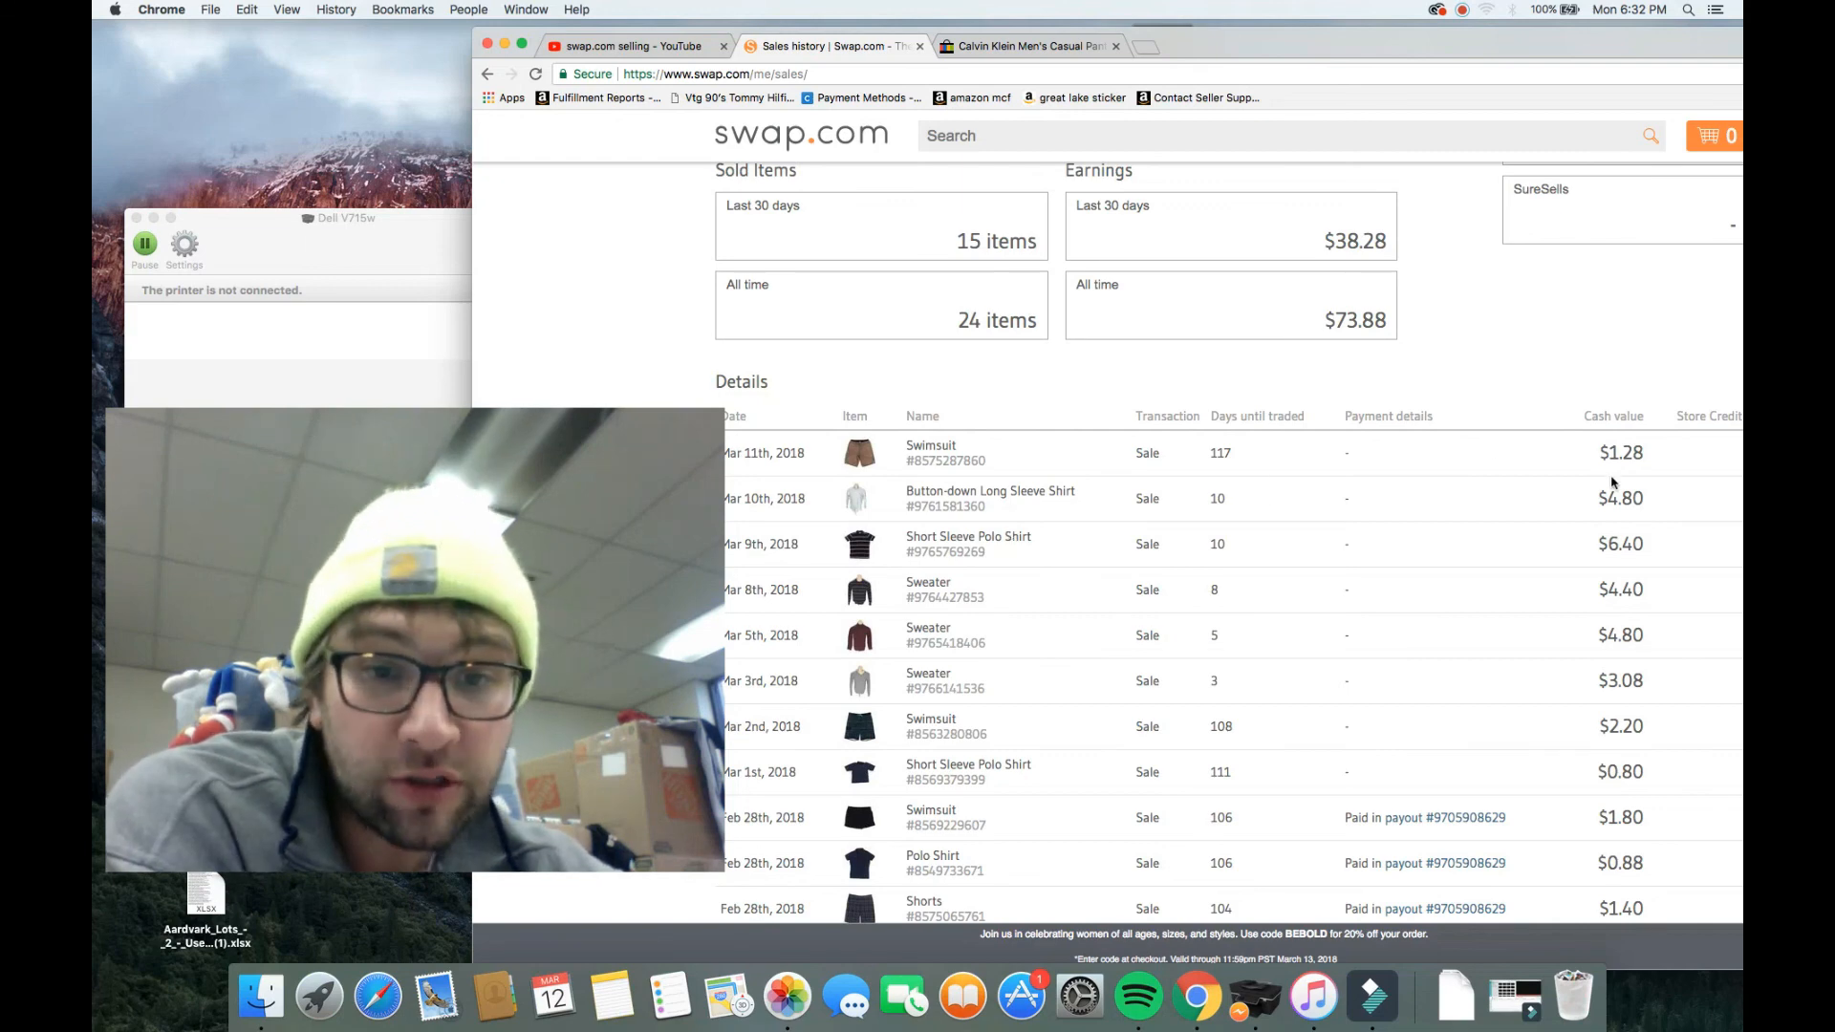
mouse_move(1629, 525)
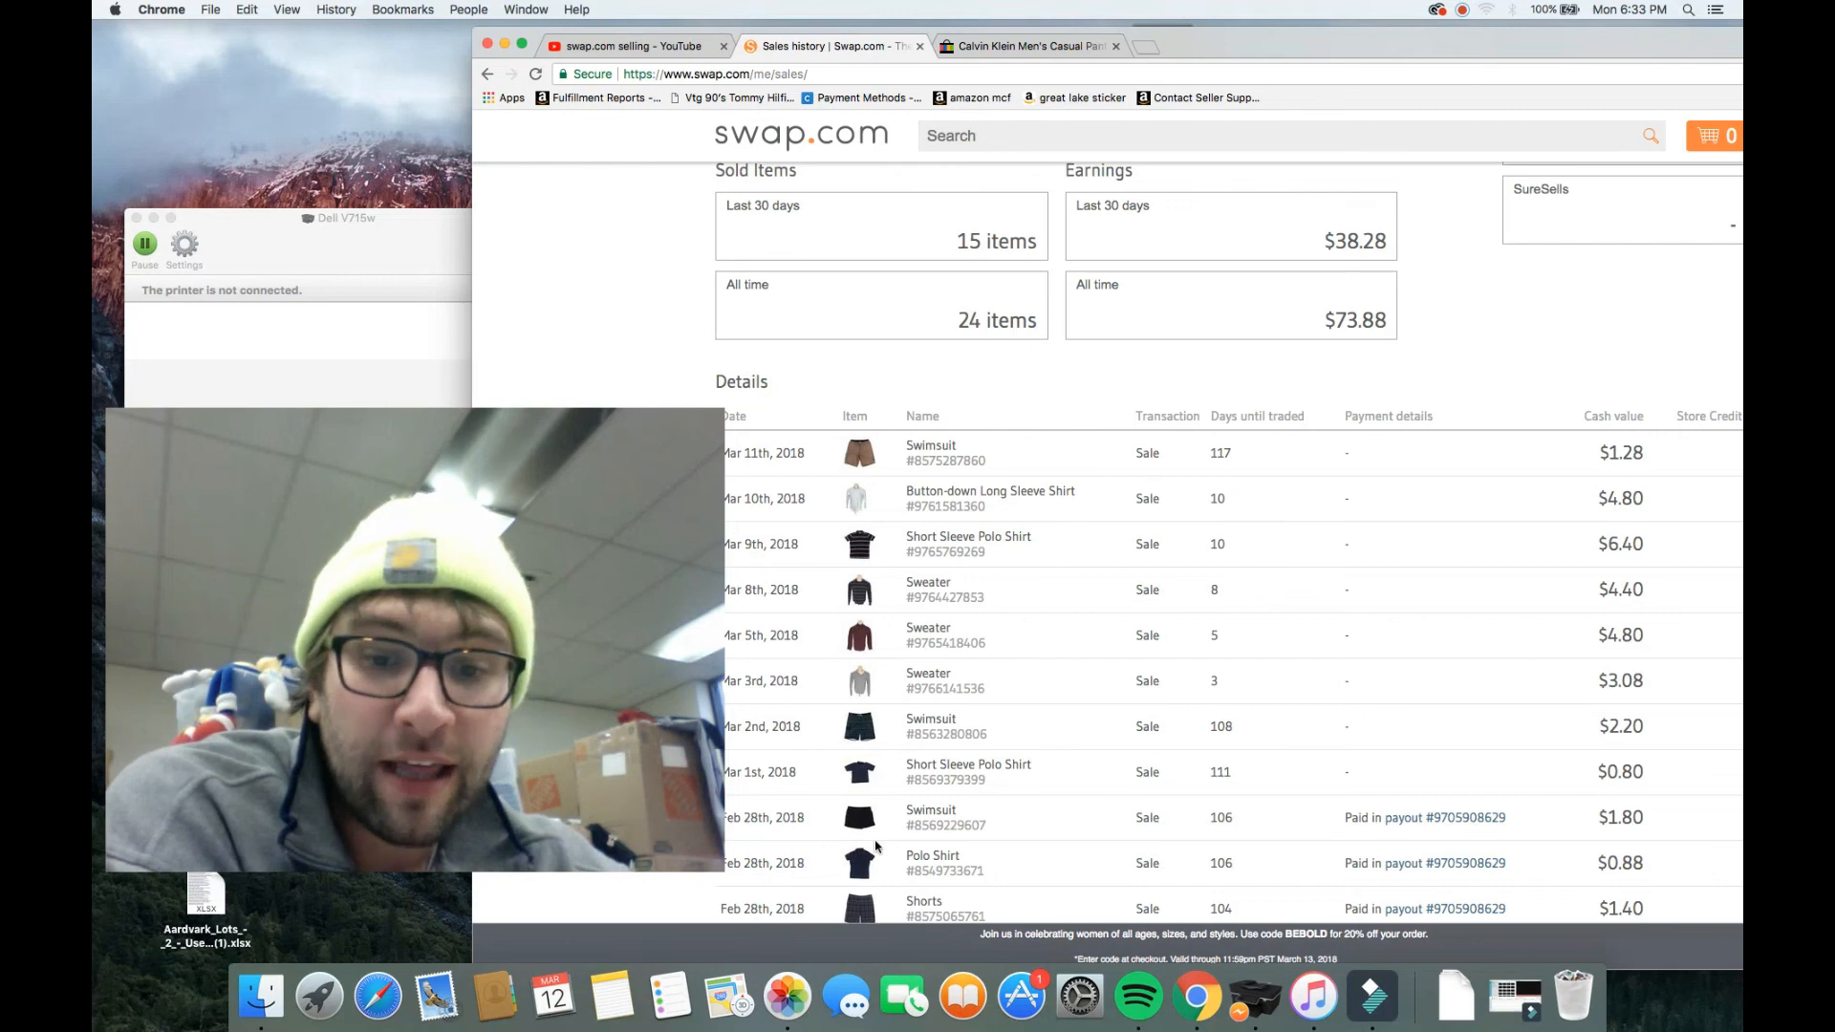
mouse_move(1535, 716)
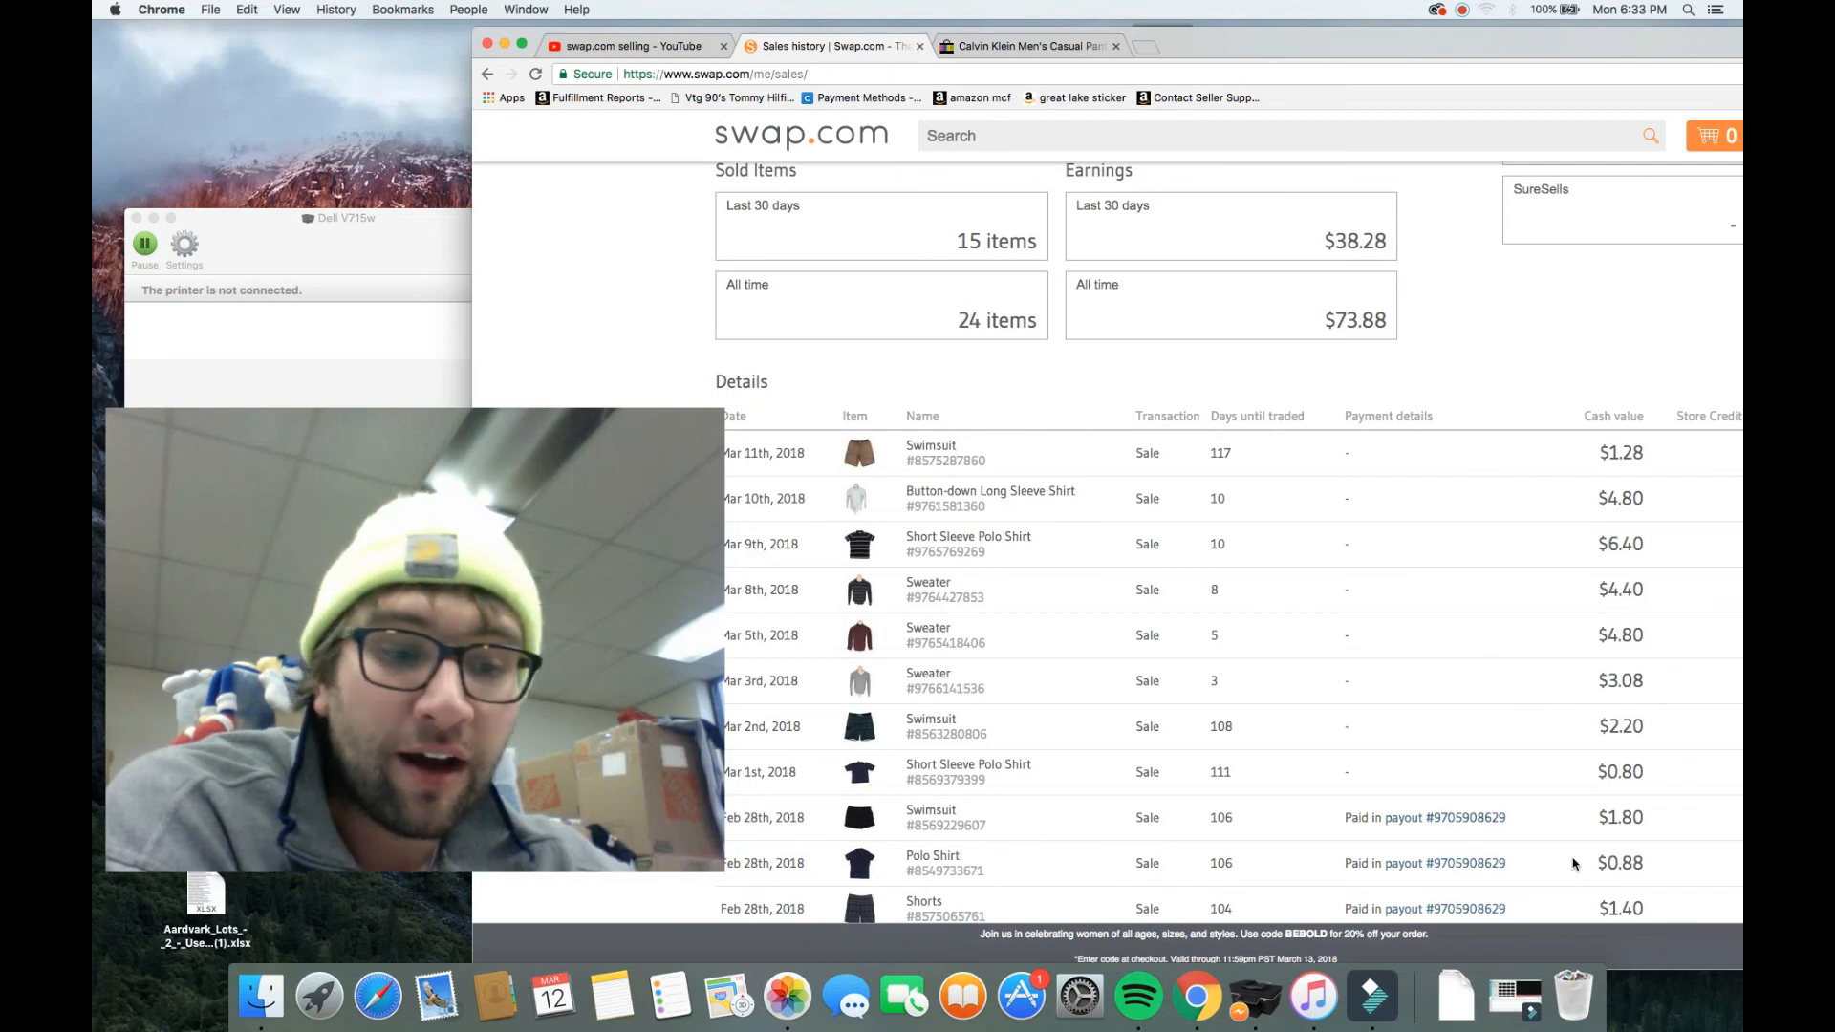
scroll(down, 3)
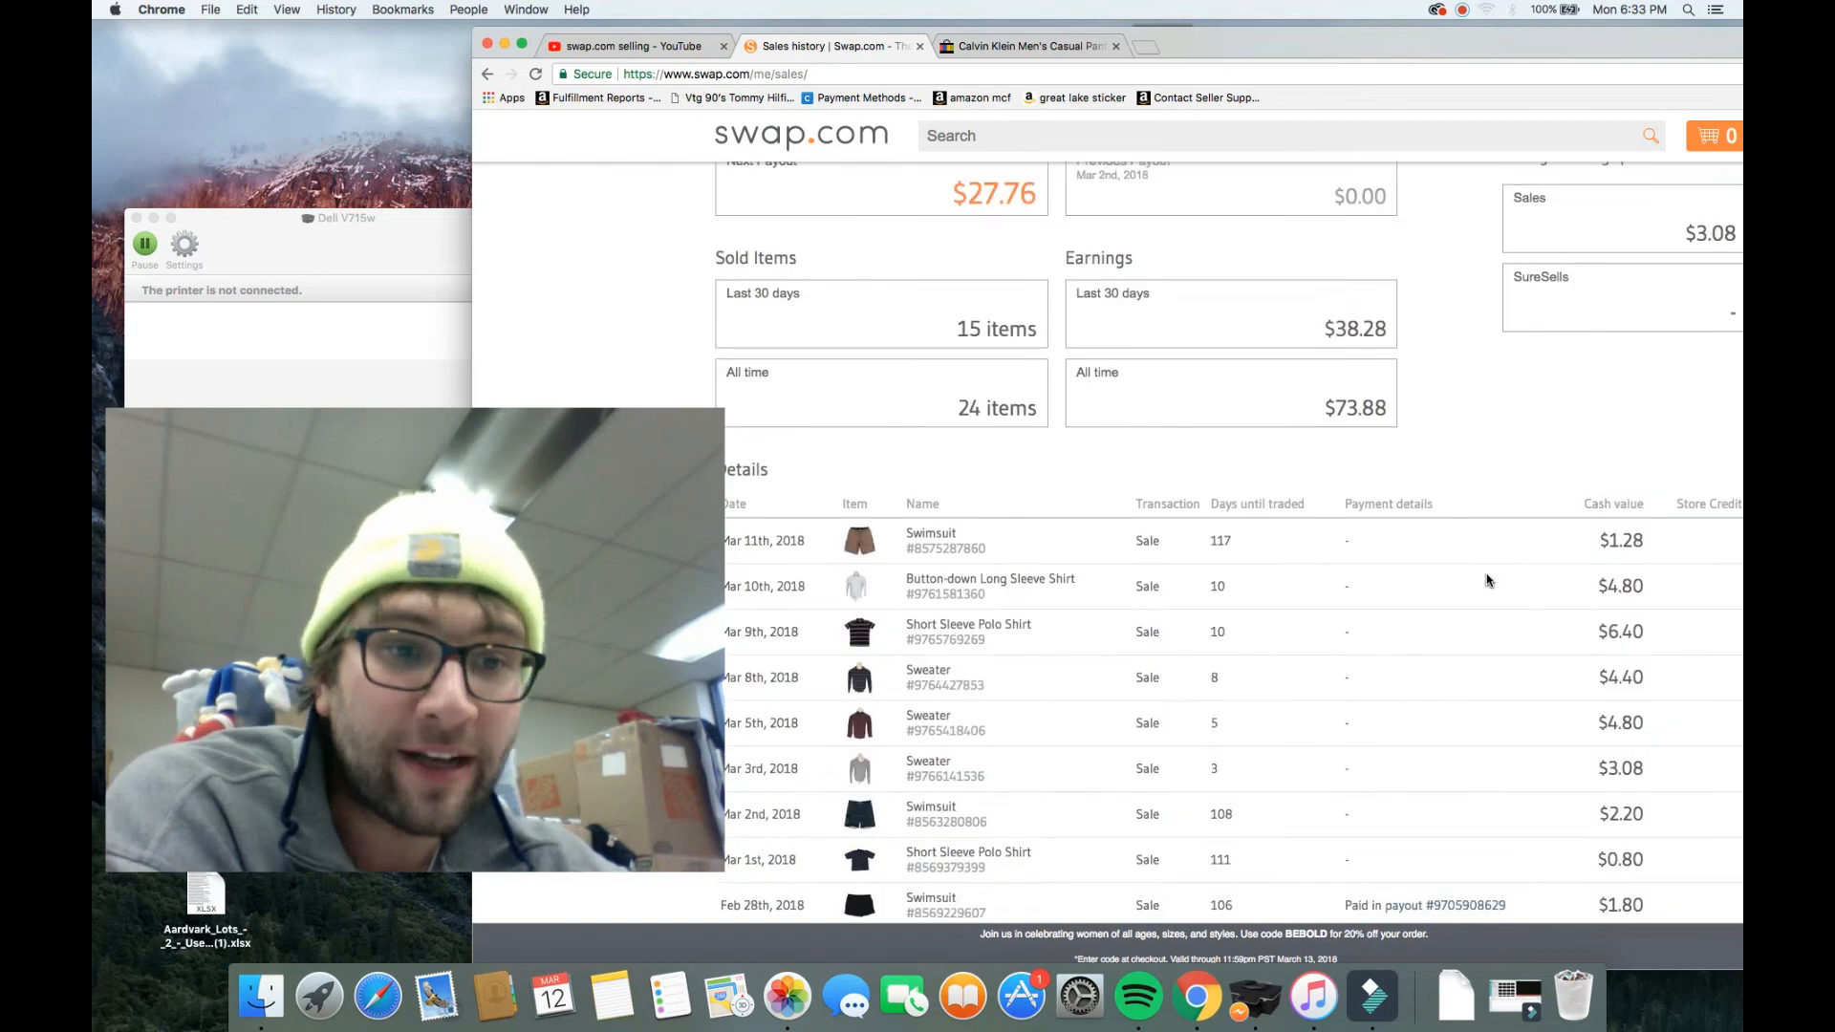
Step: Open My boxes and review the table: 102 items sent, 32% rejected, 24 sold, $73.88 earned
click(1543, 290)
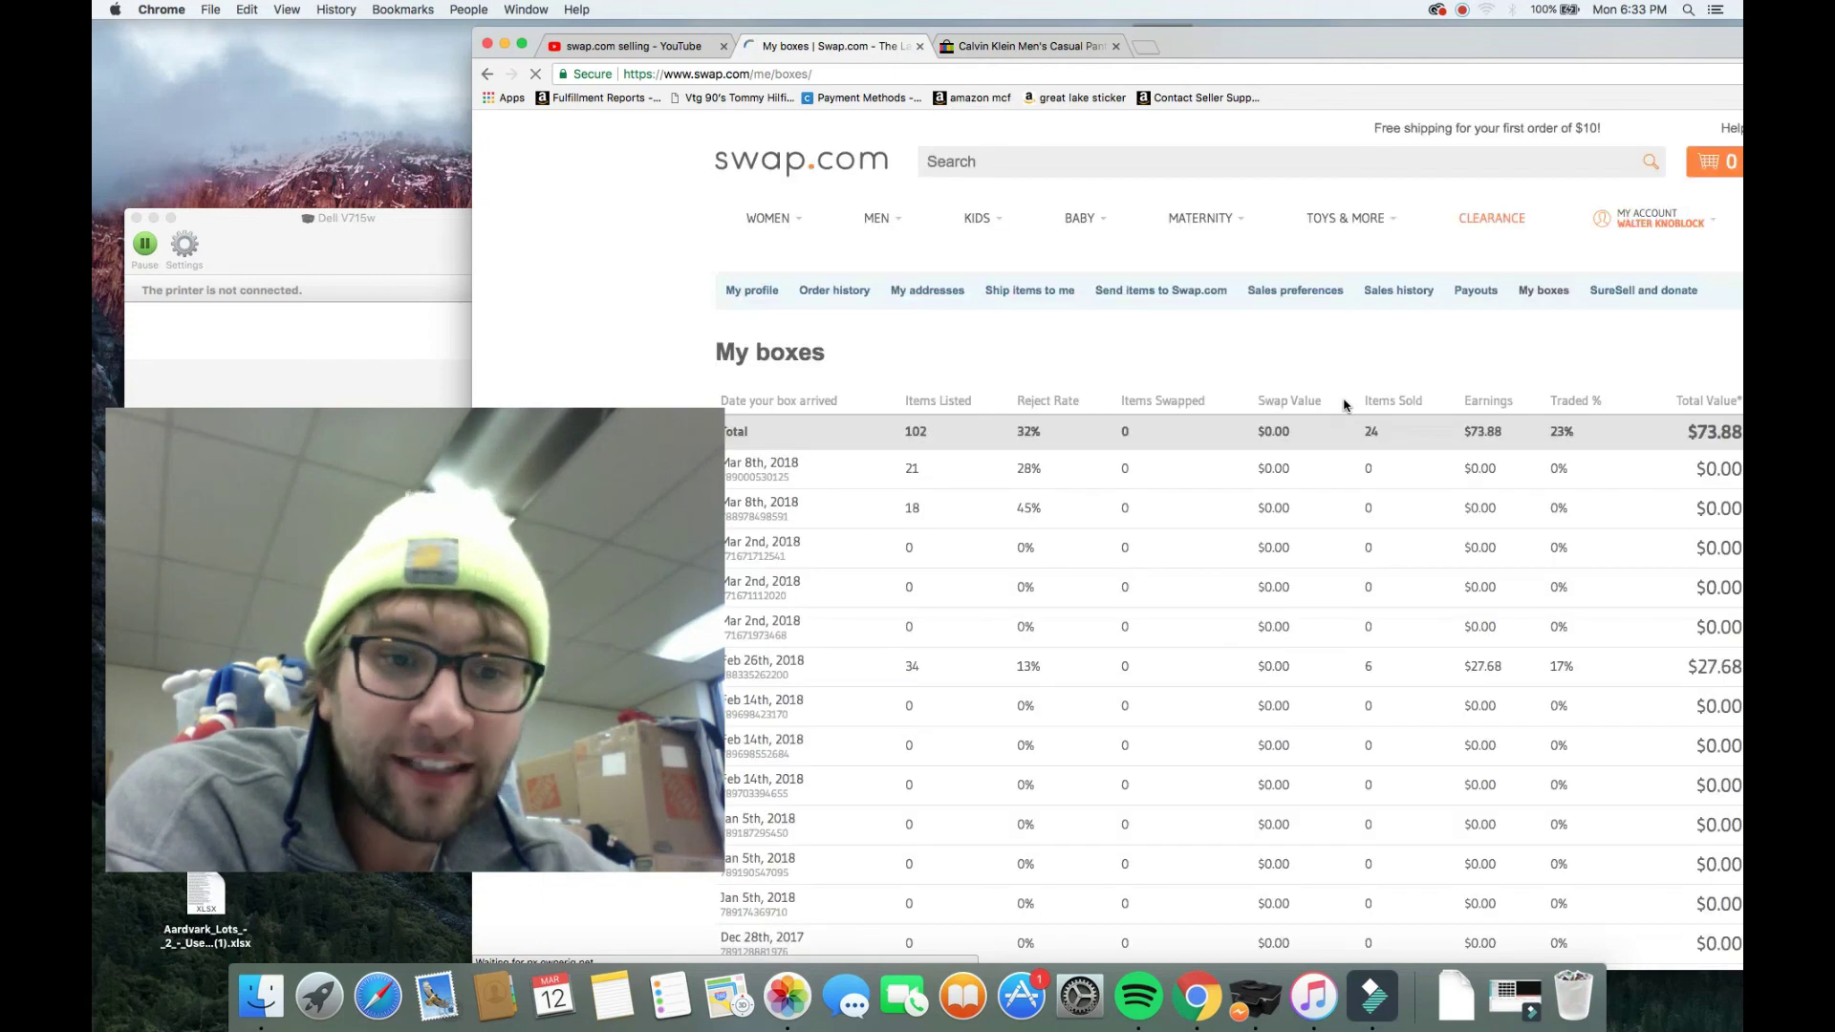
scroll(down, 3)
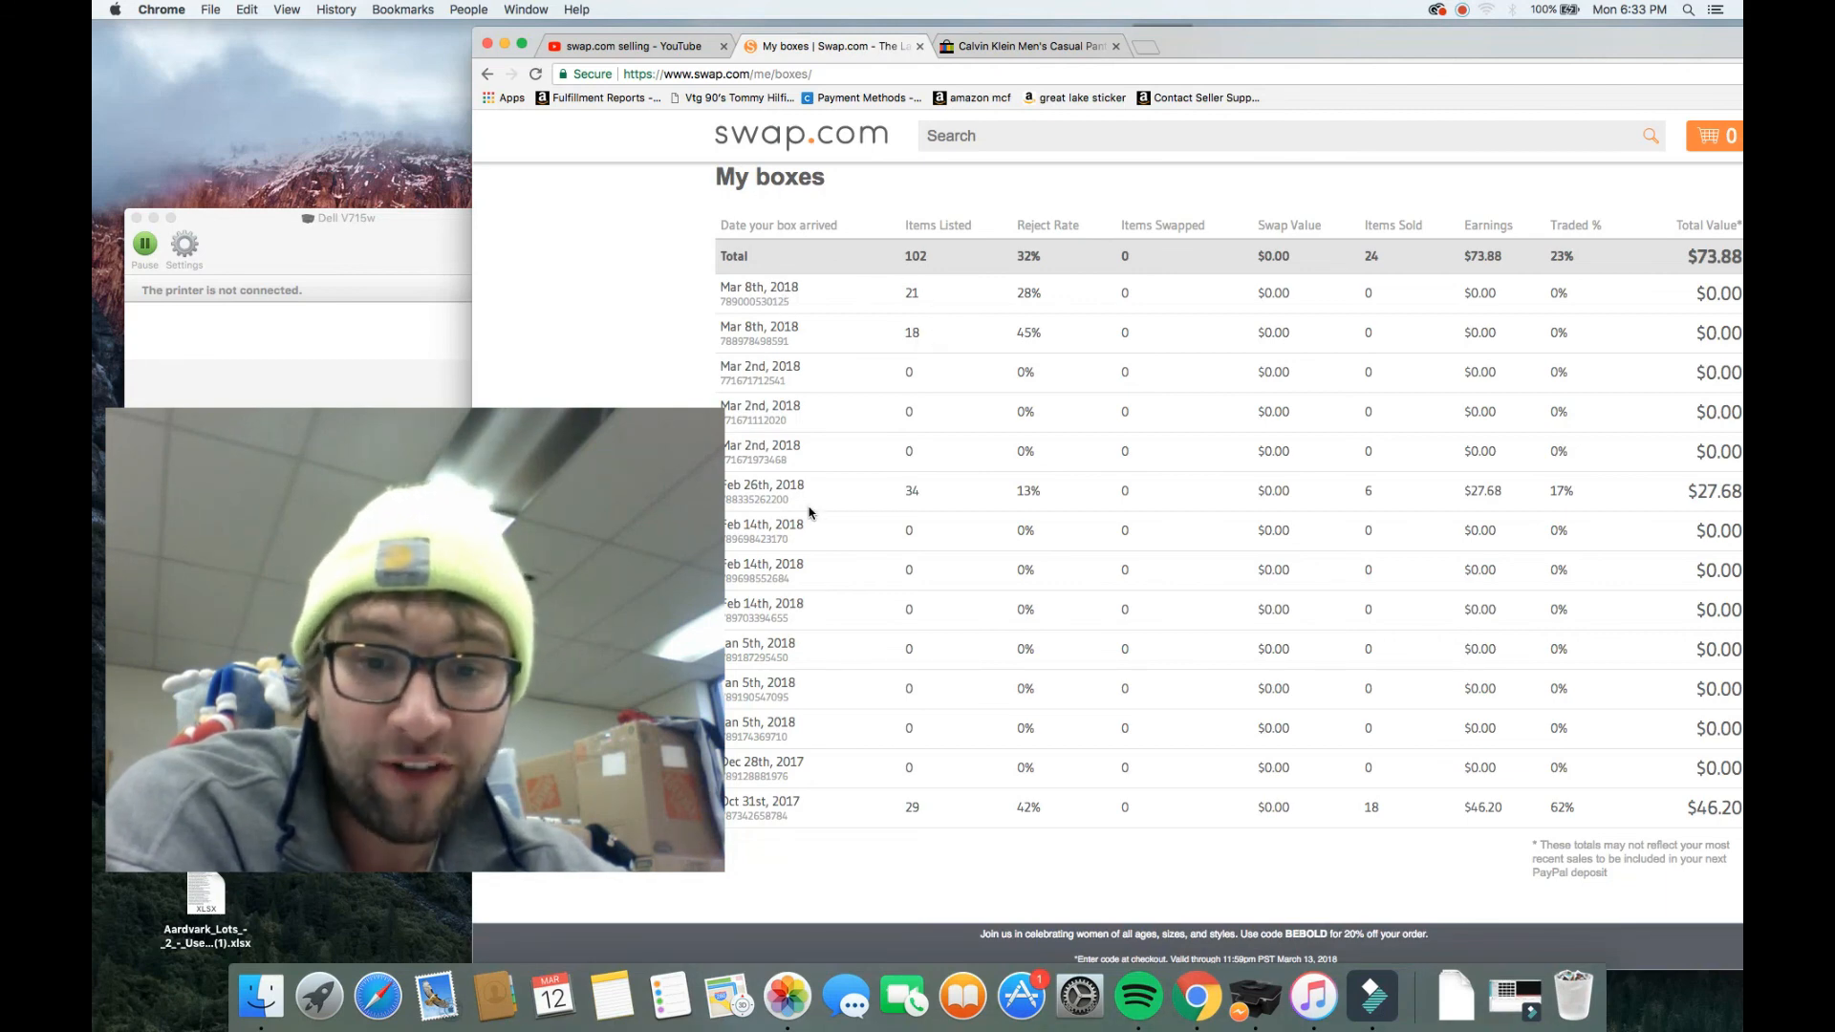
scroll(down, 3)
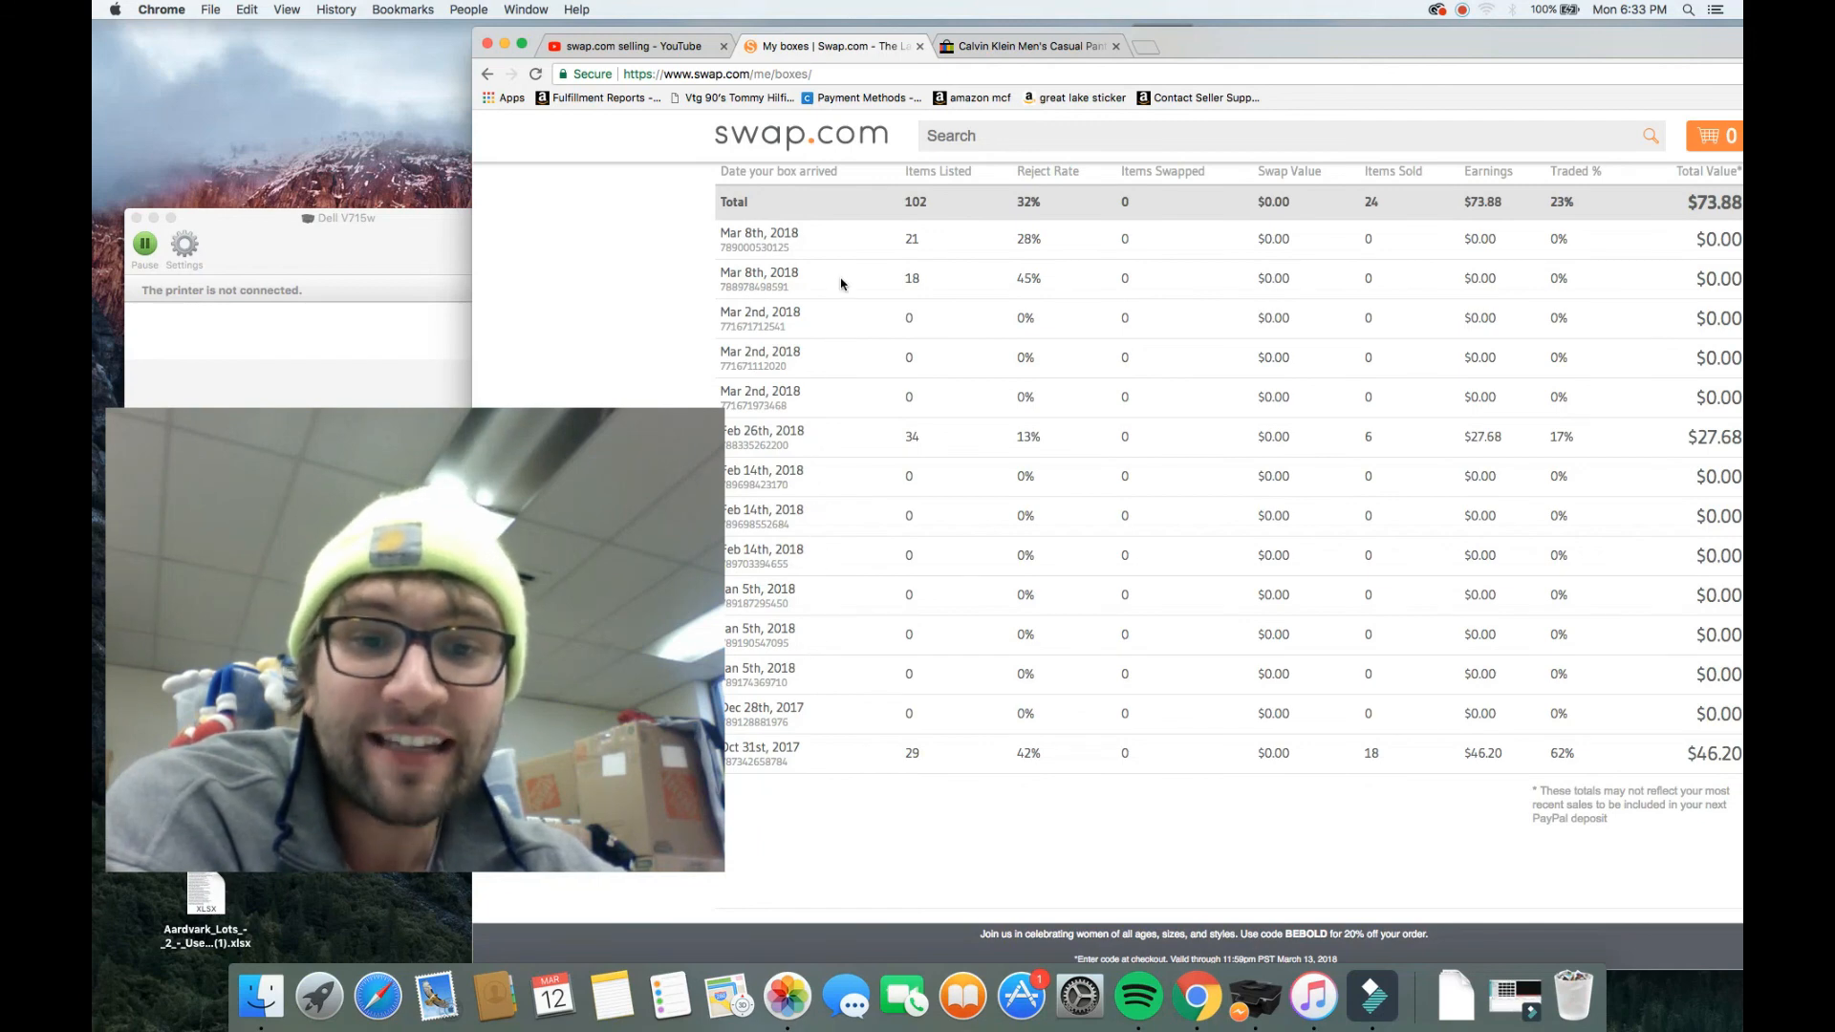
mouse_move(1212, 622)
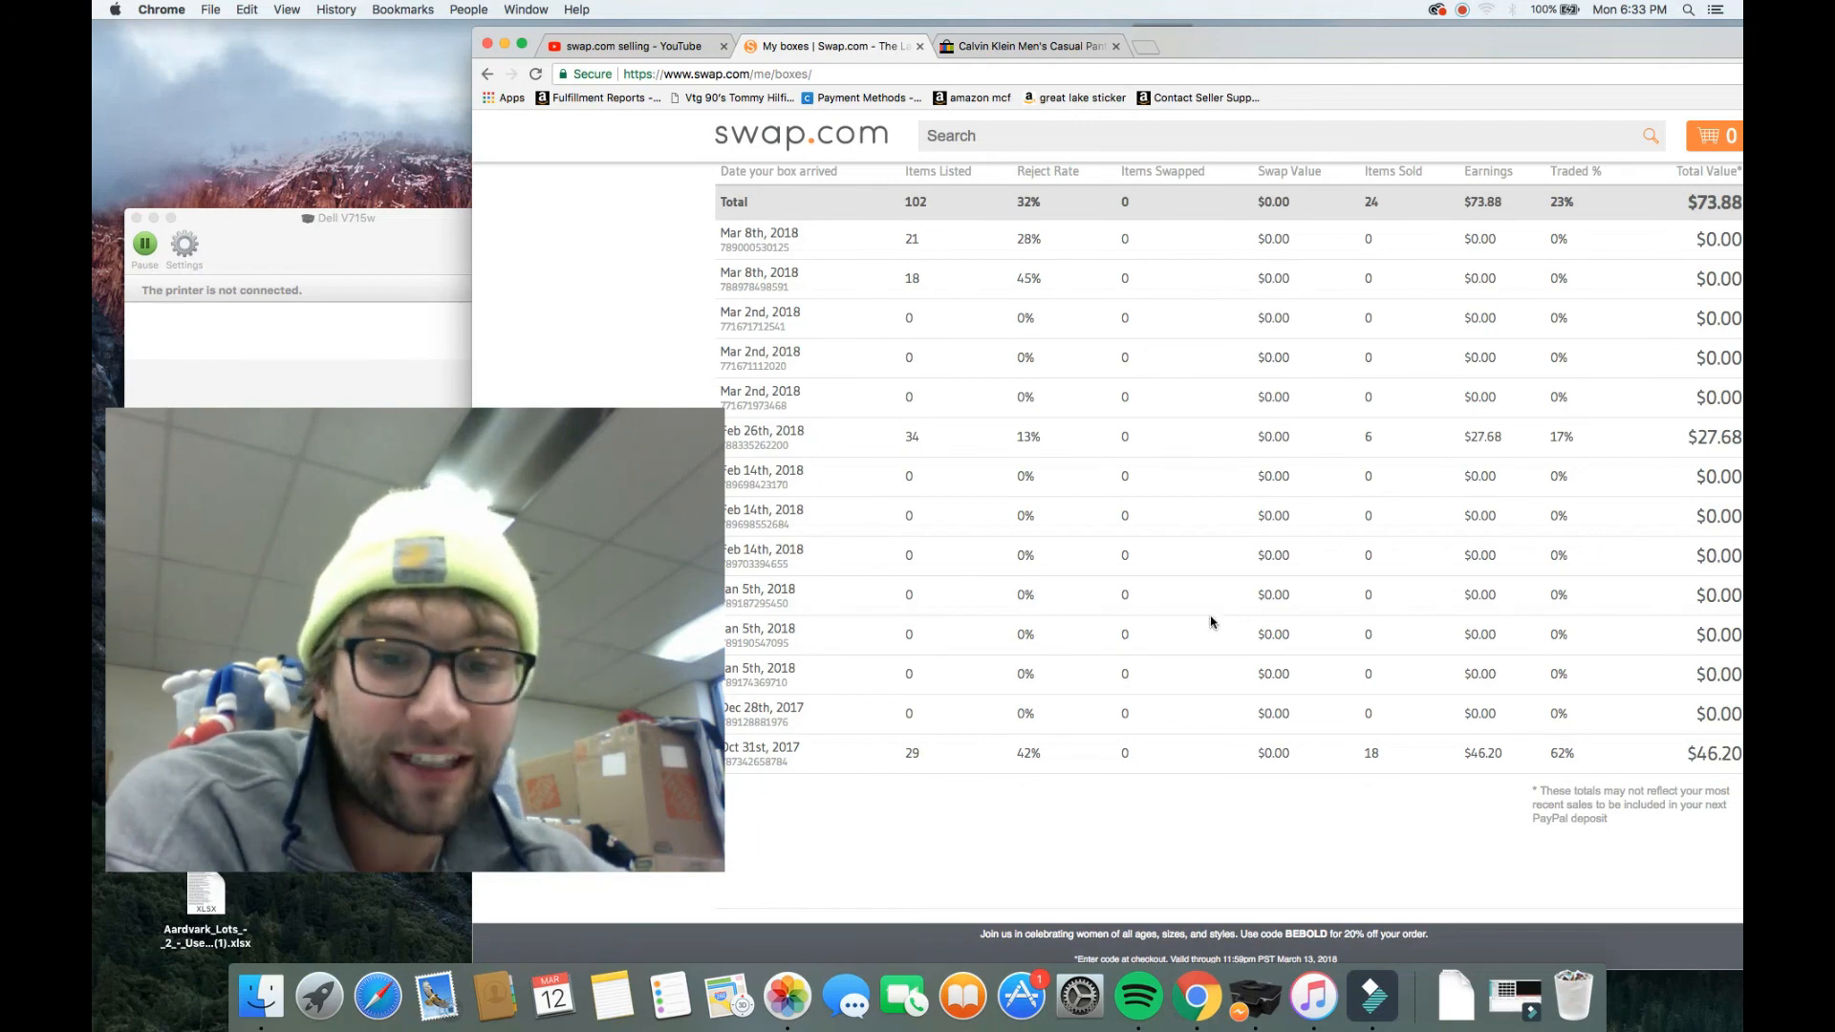
scroll(down, 3)
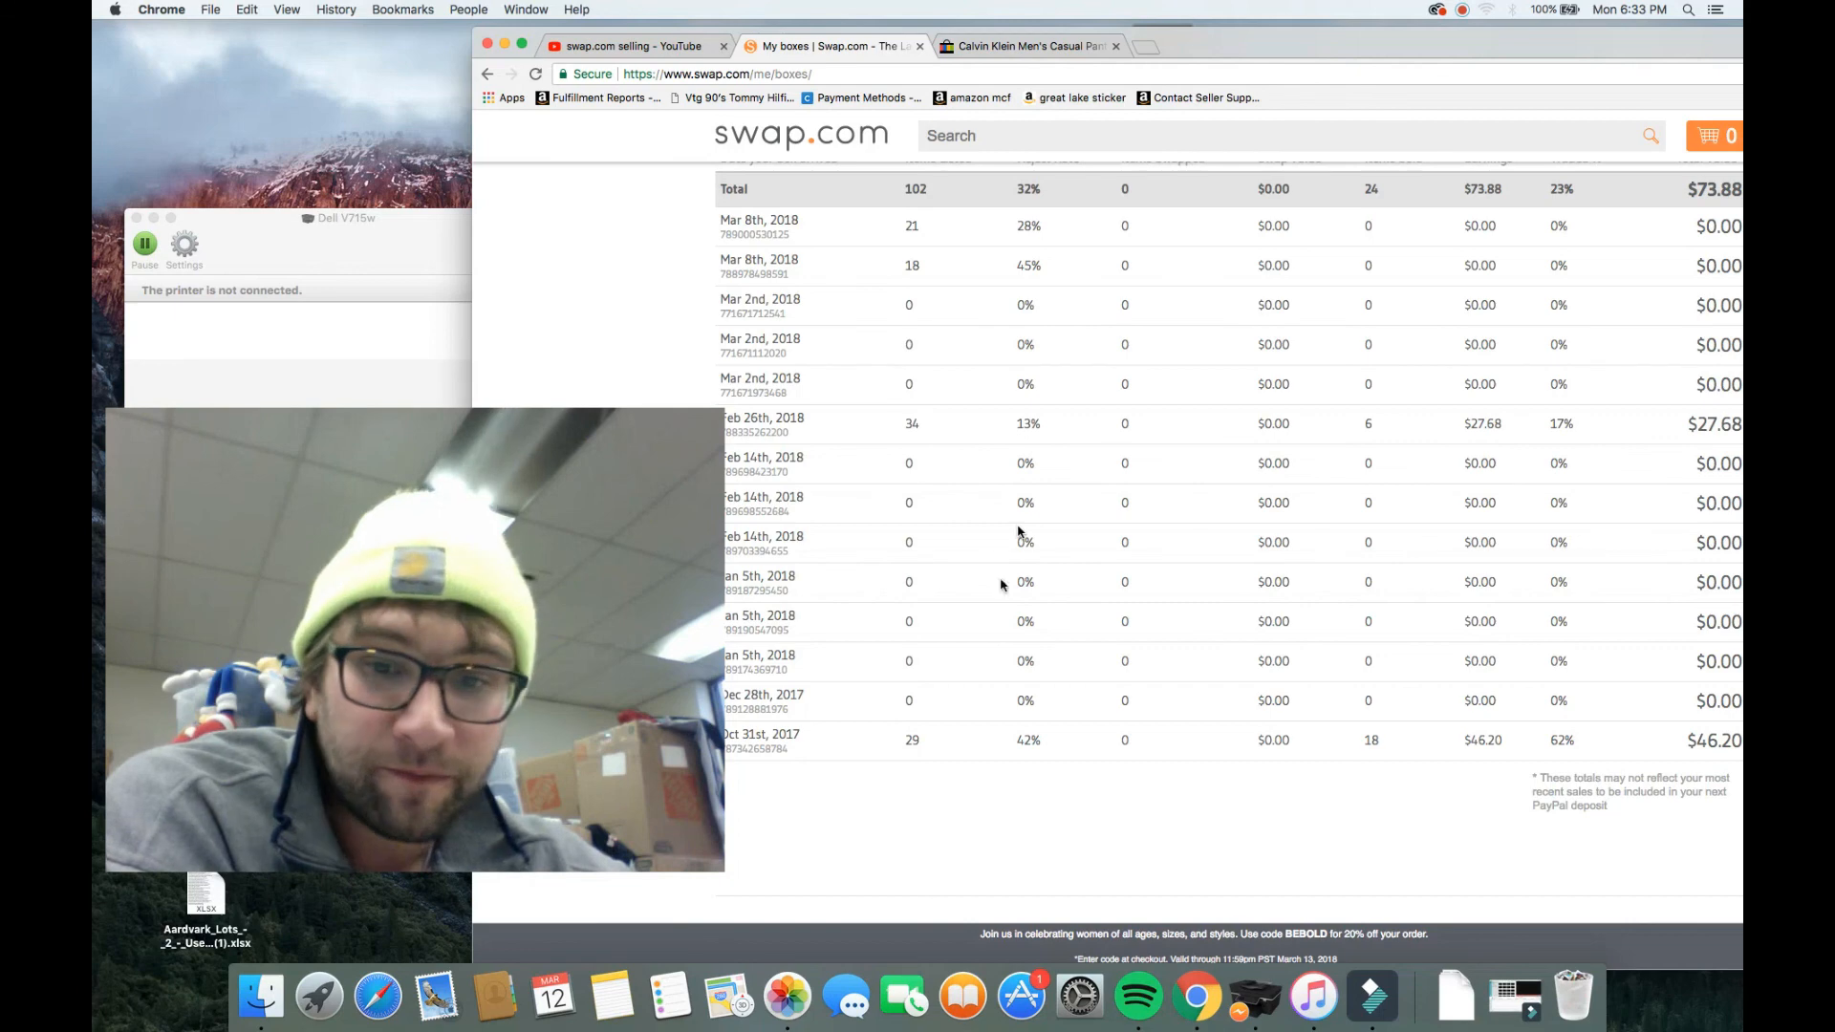
scroll(down, 3)
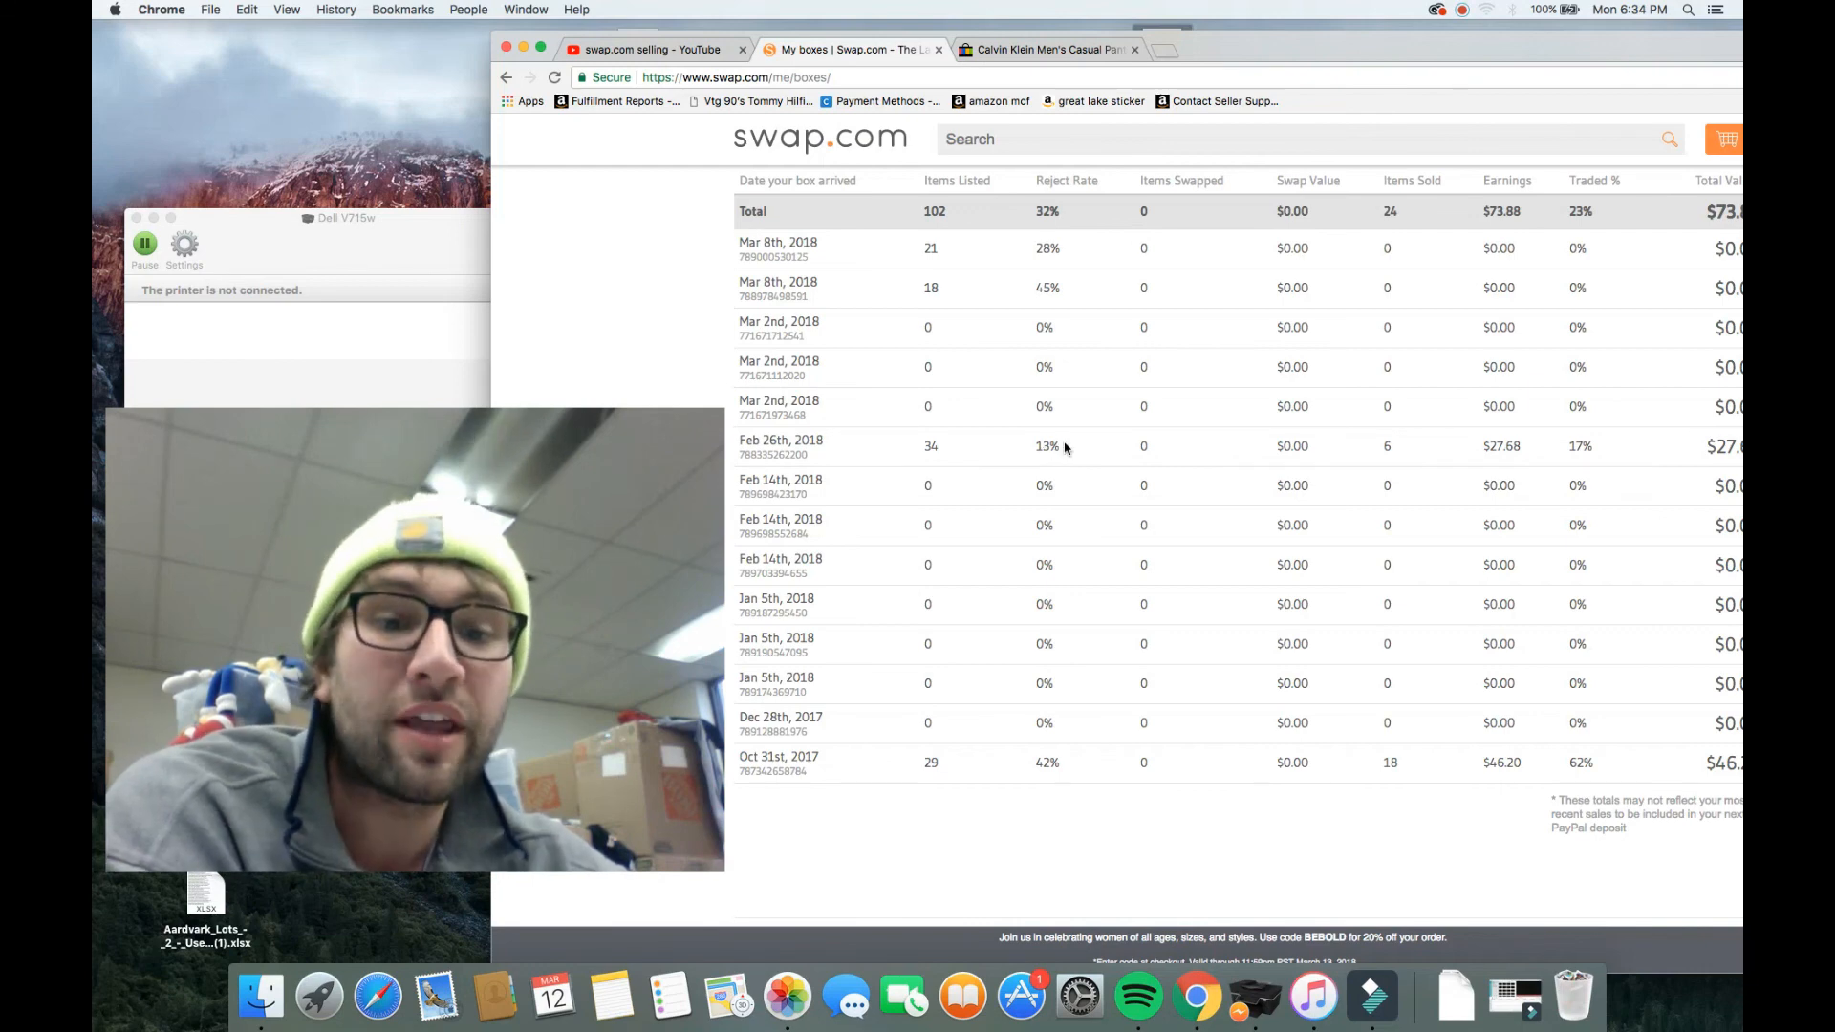
mouse_move(1085, 494)
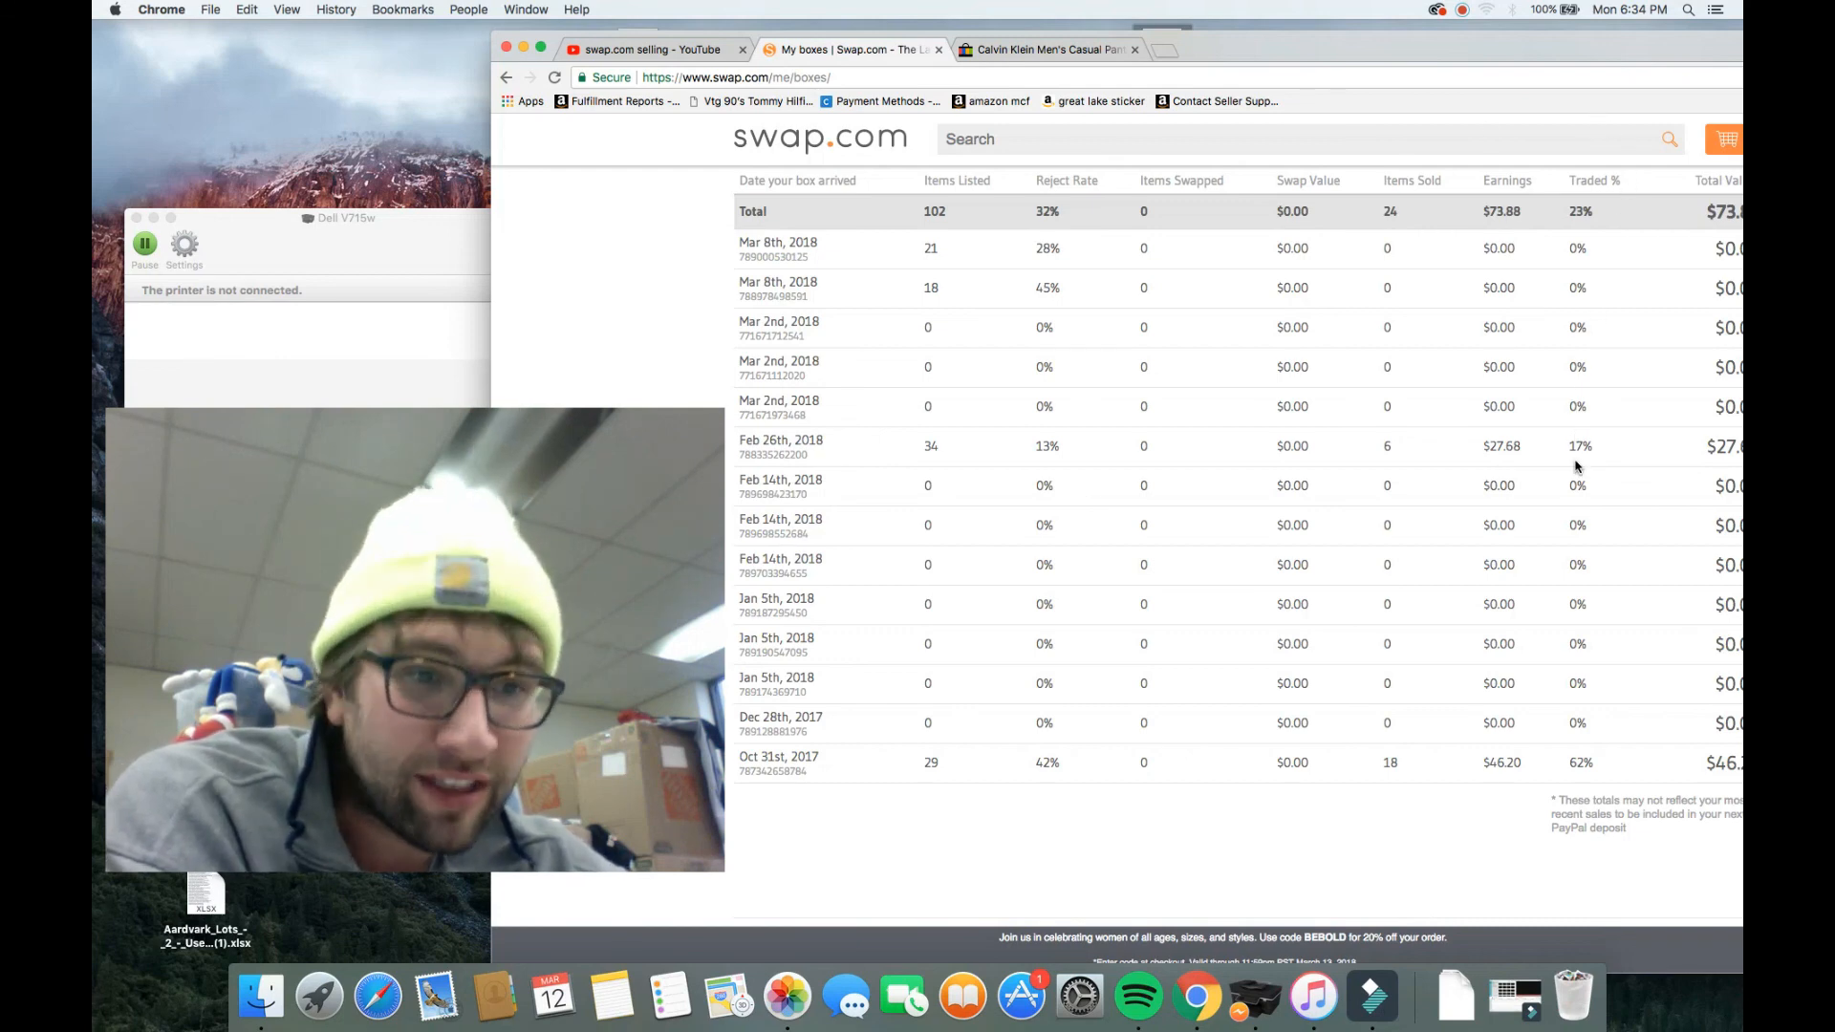
mouse_move(1582, 439)
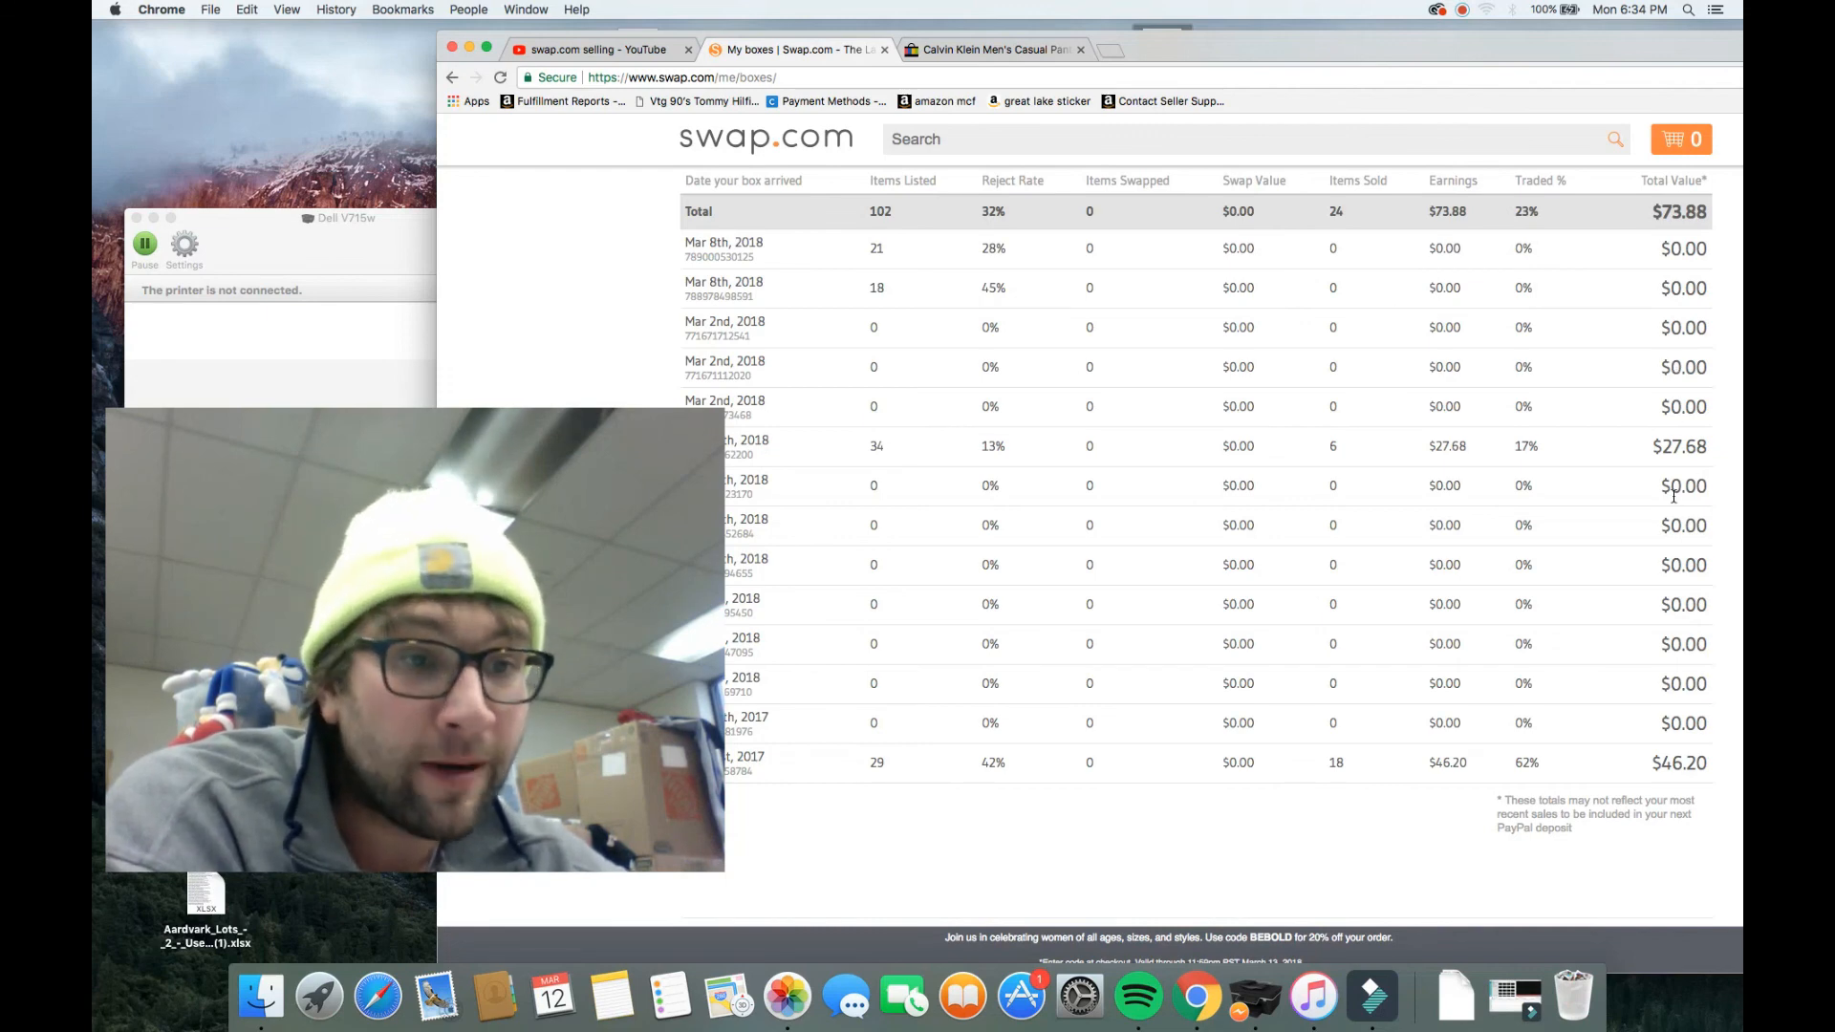
mouse_move(882, 765)
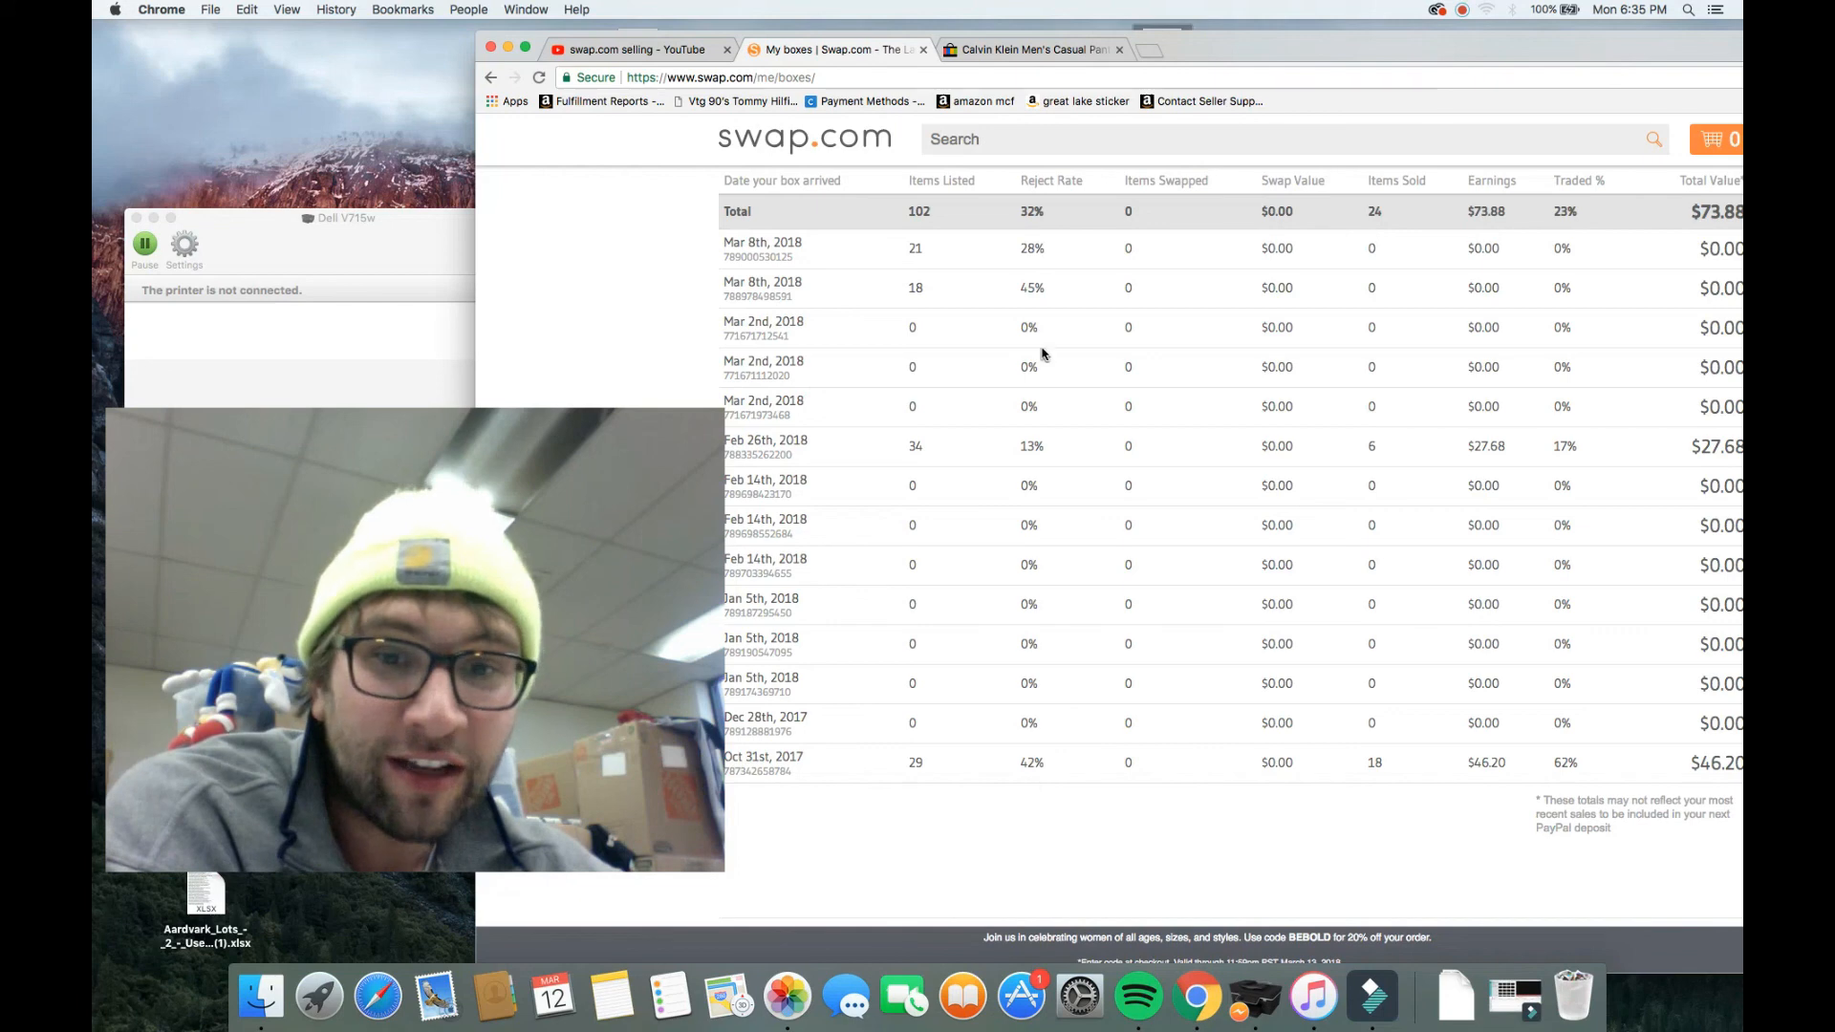
mouse_move(1009, 290)
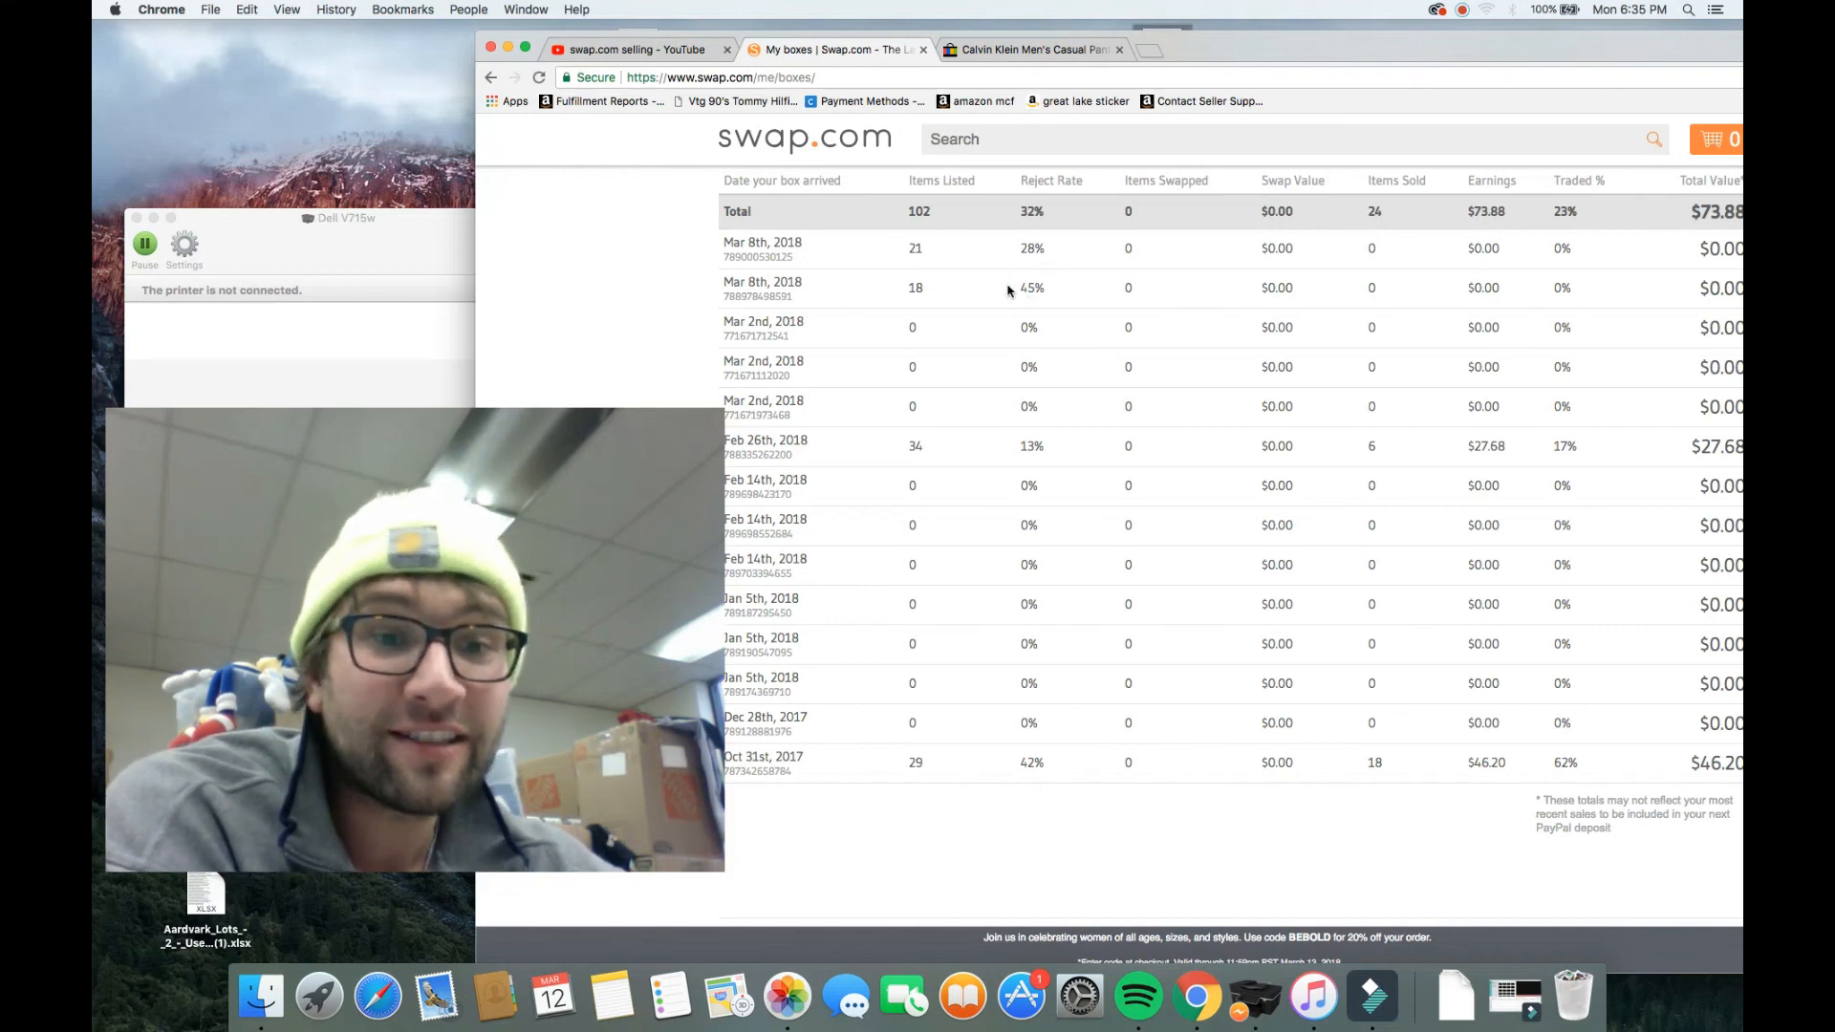
mouse_move(898, 338)
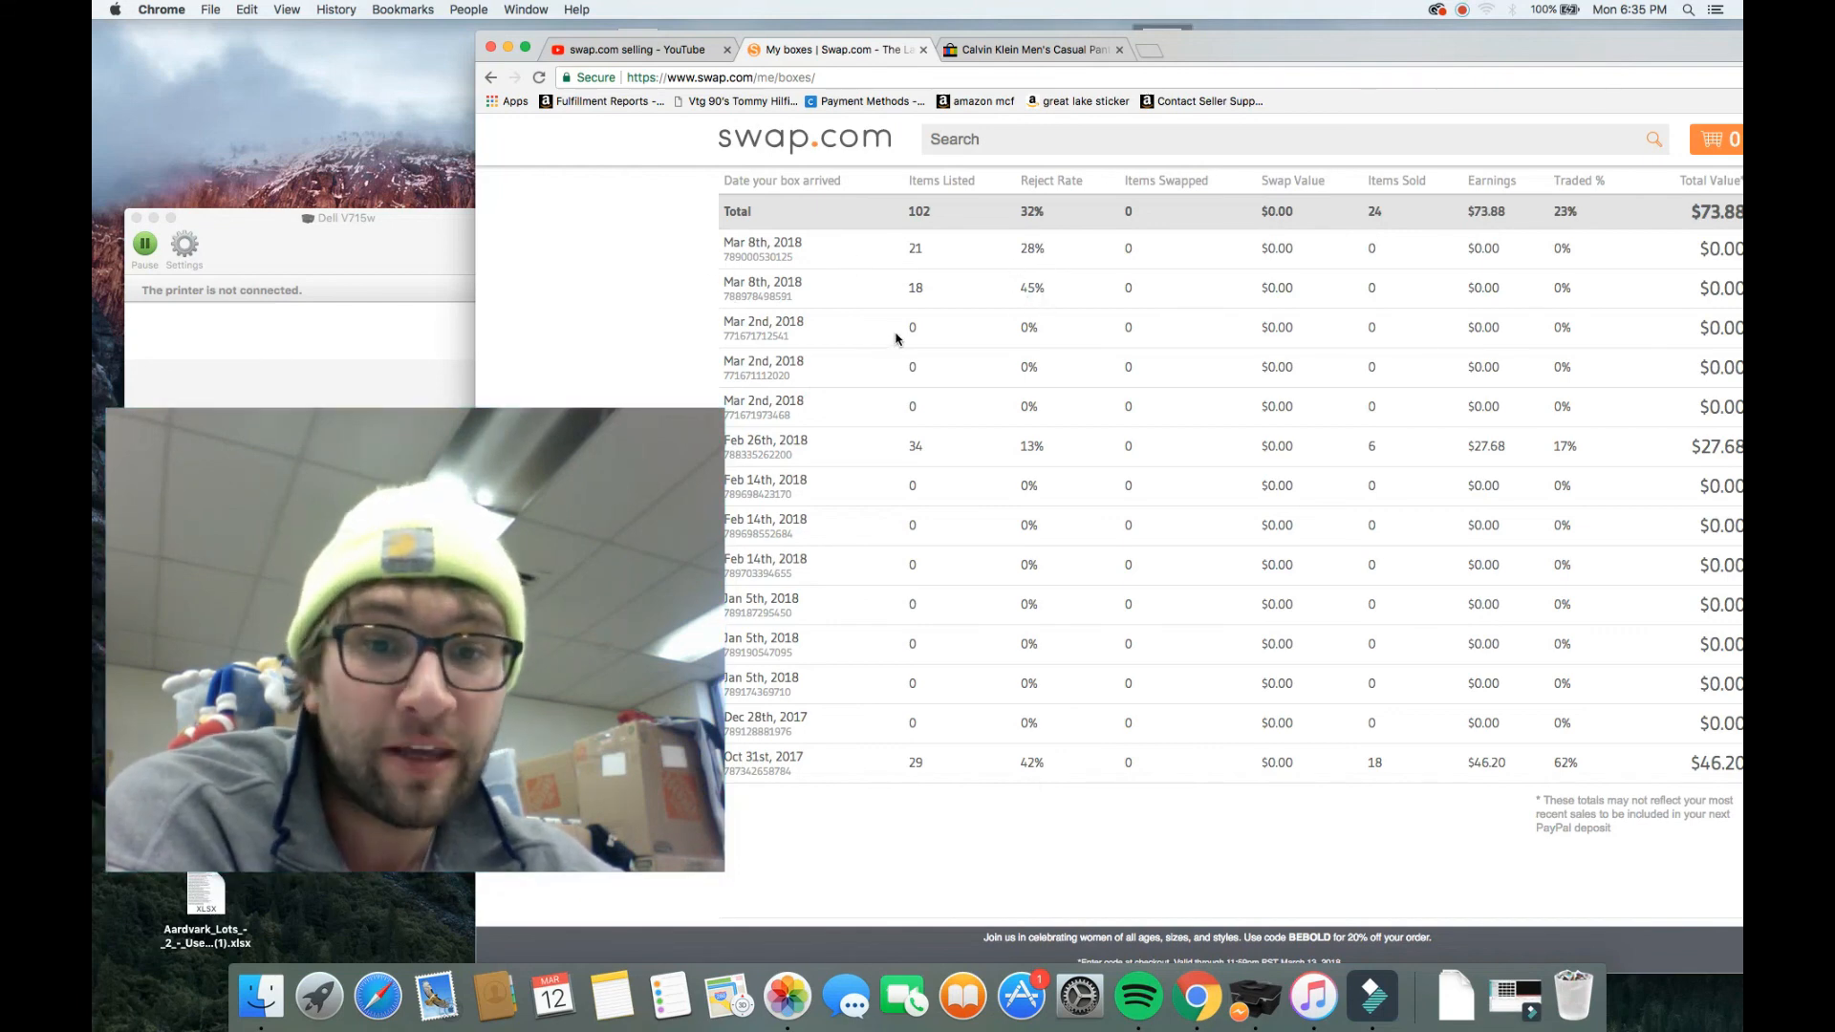
mouse_move(948, 289)
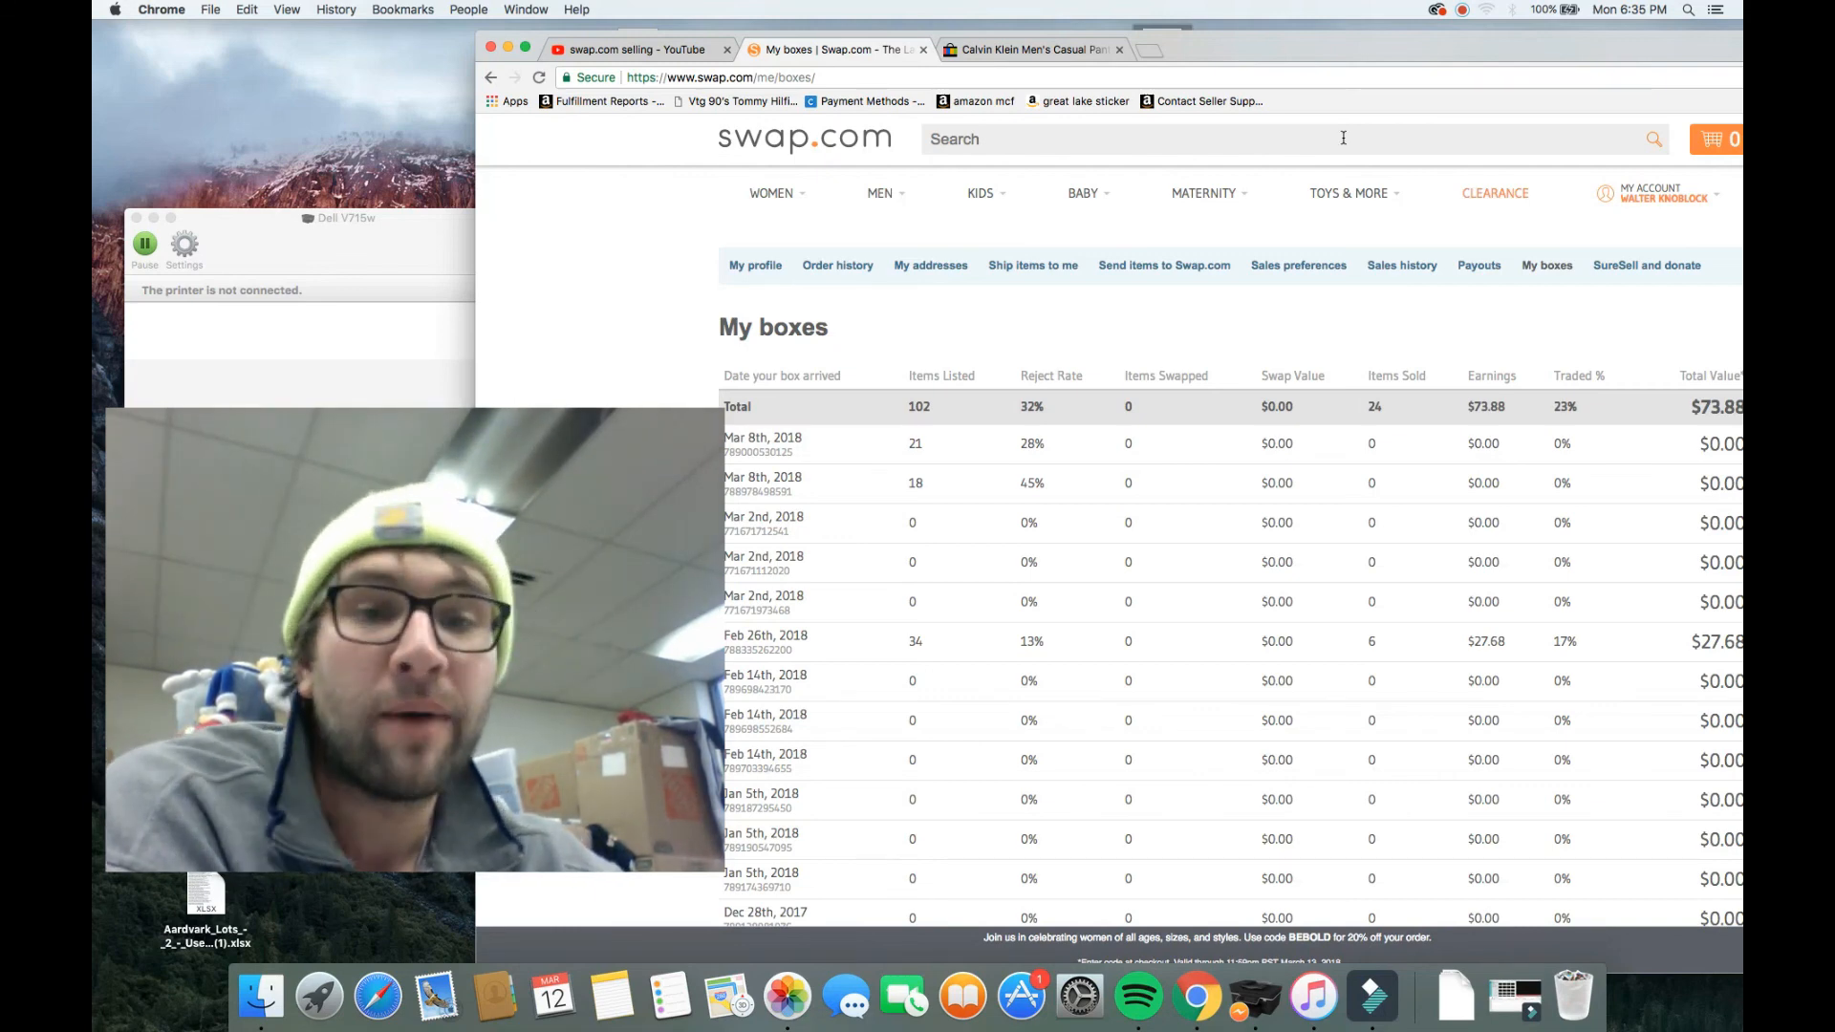
scroll(down, 3)
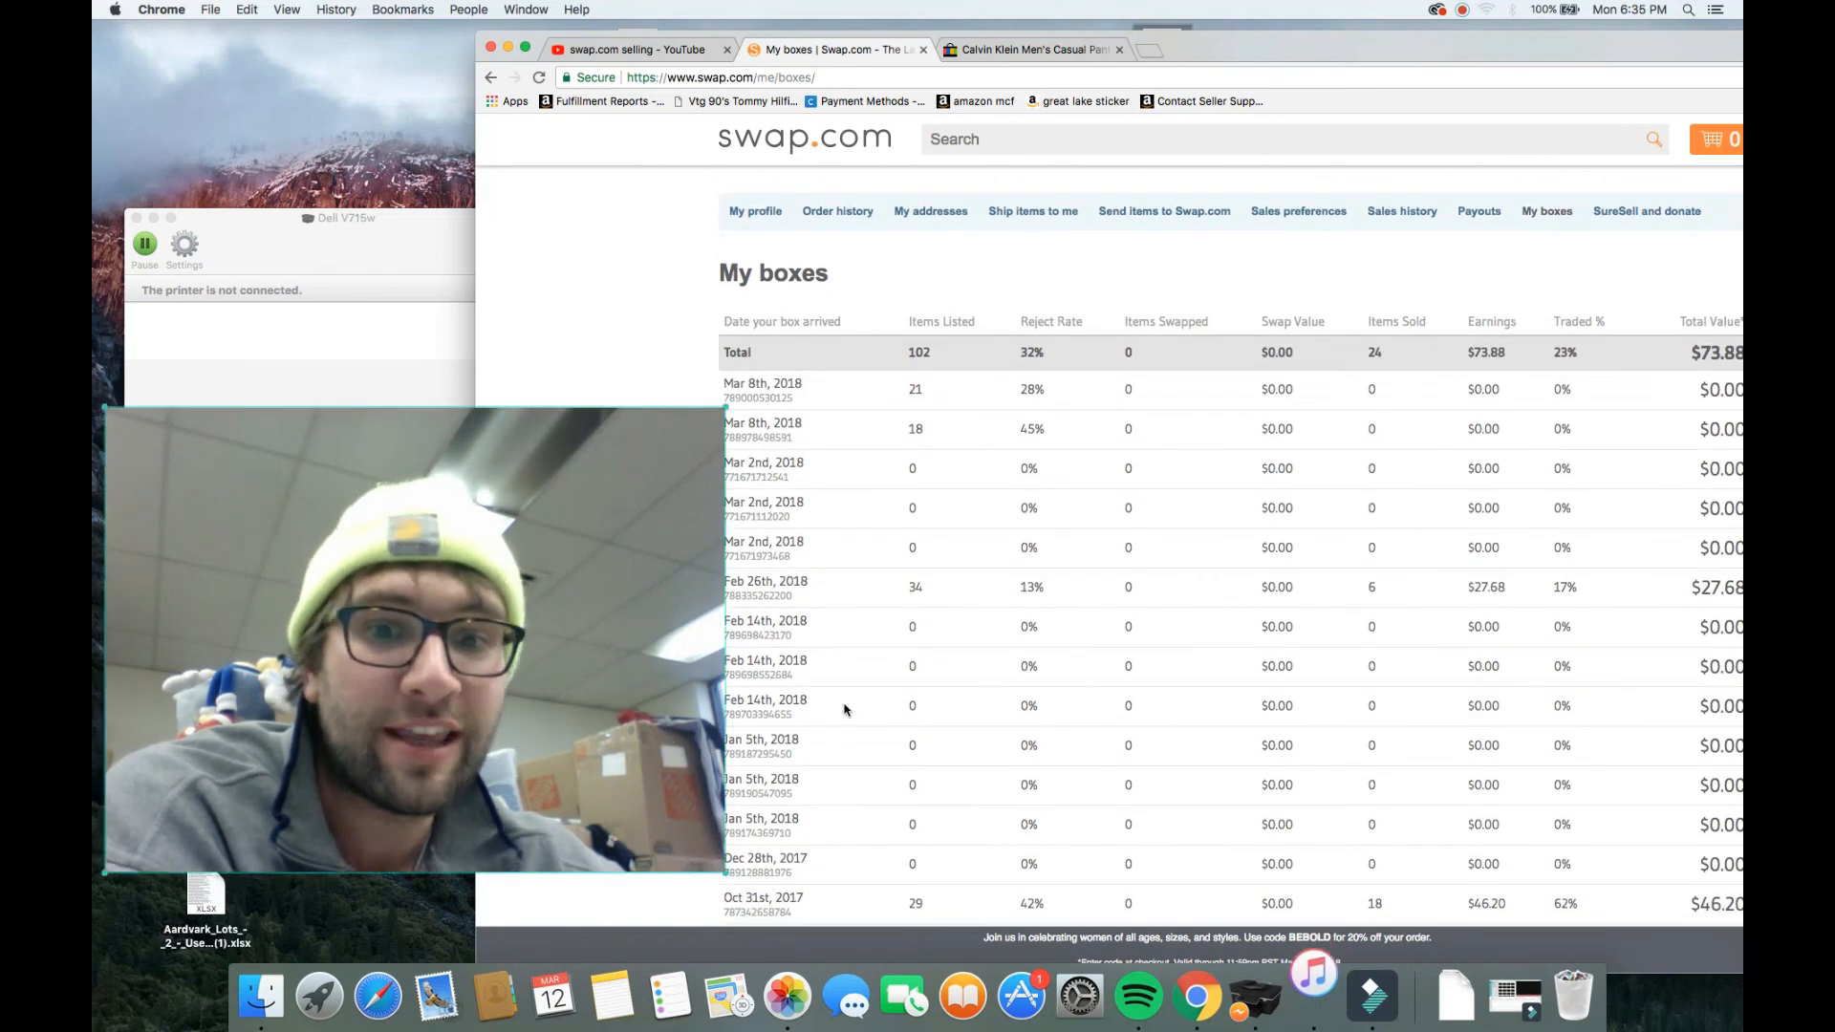
scroll(down, 3)
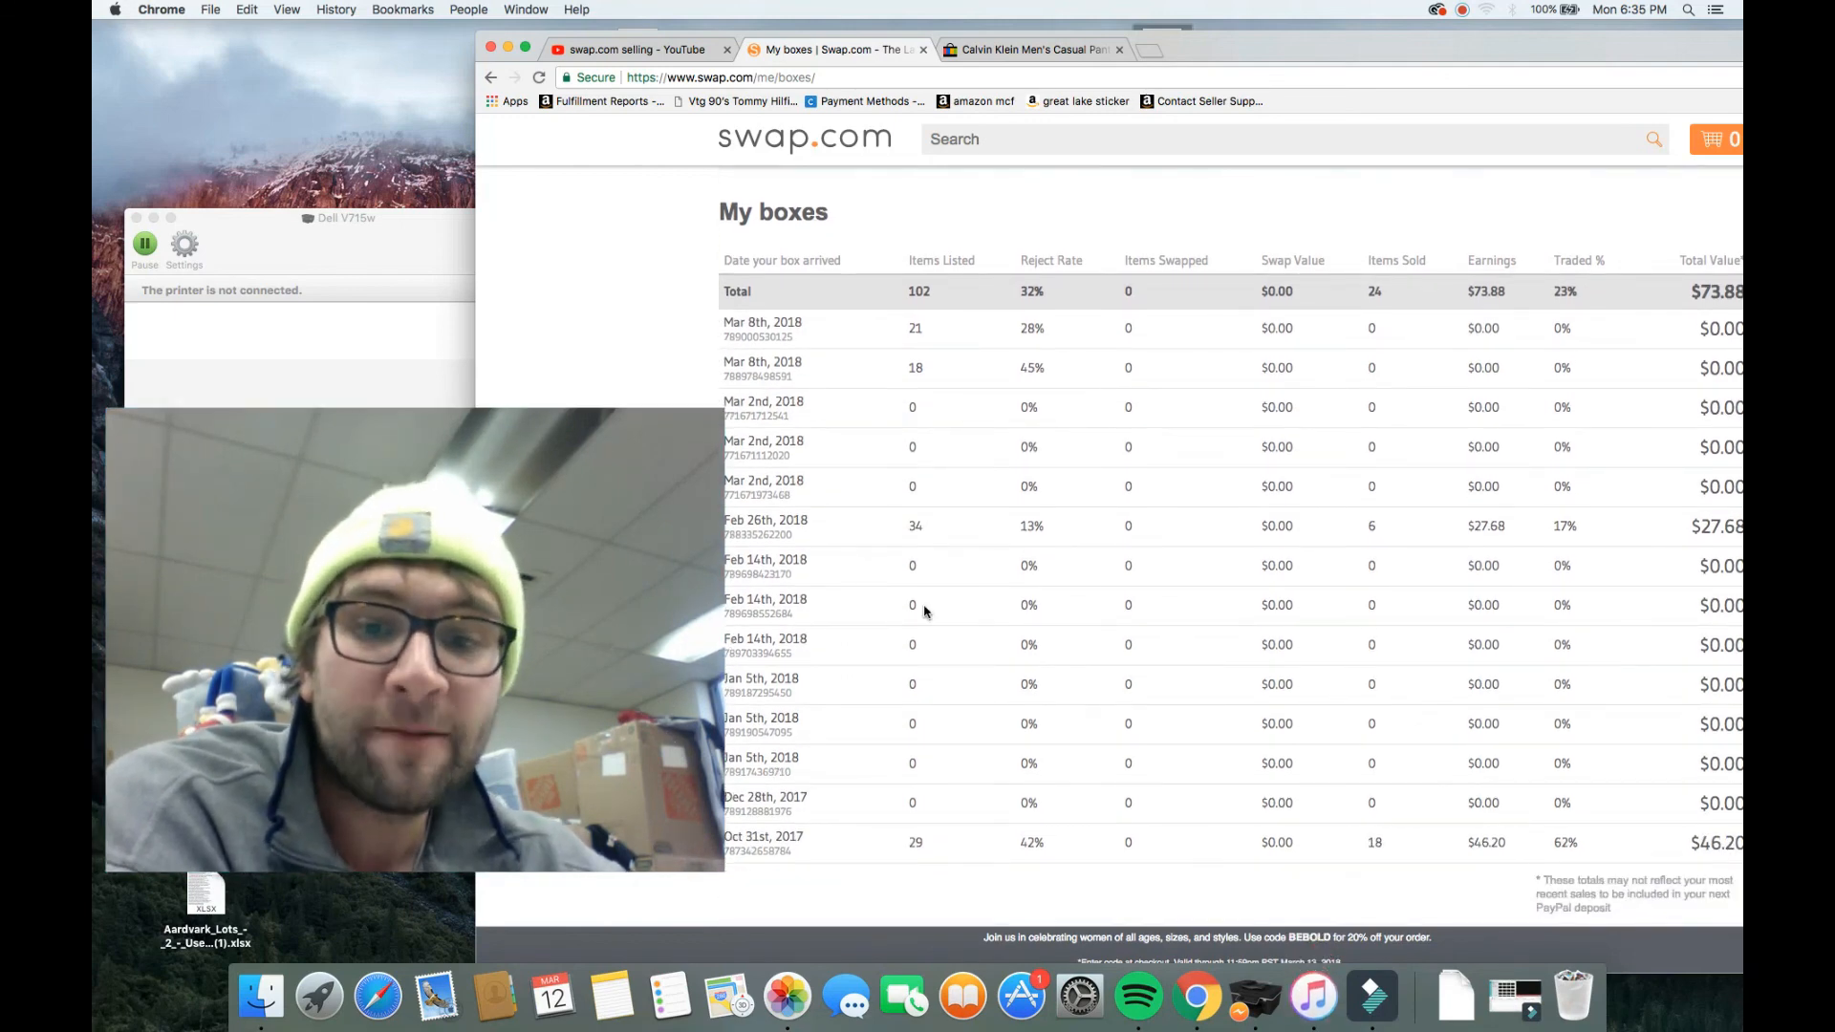
mouse_move(924, 623)
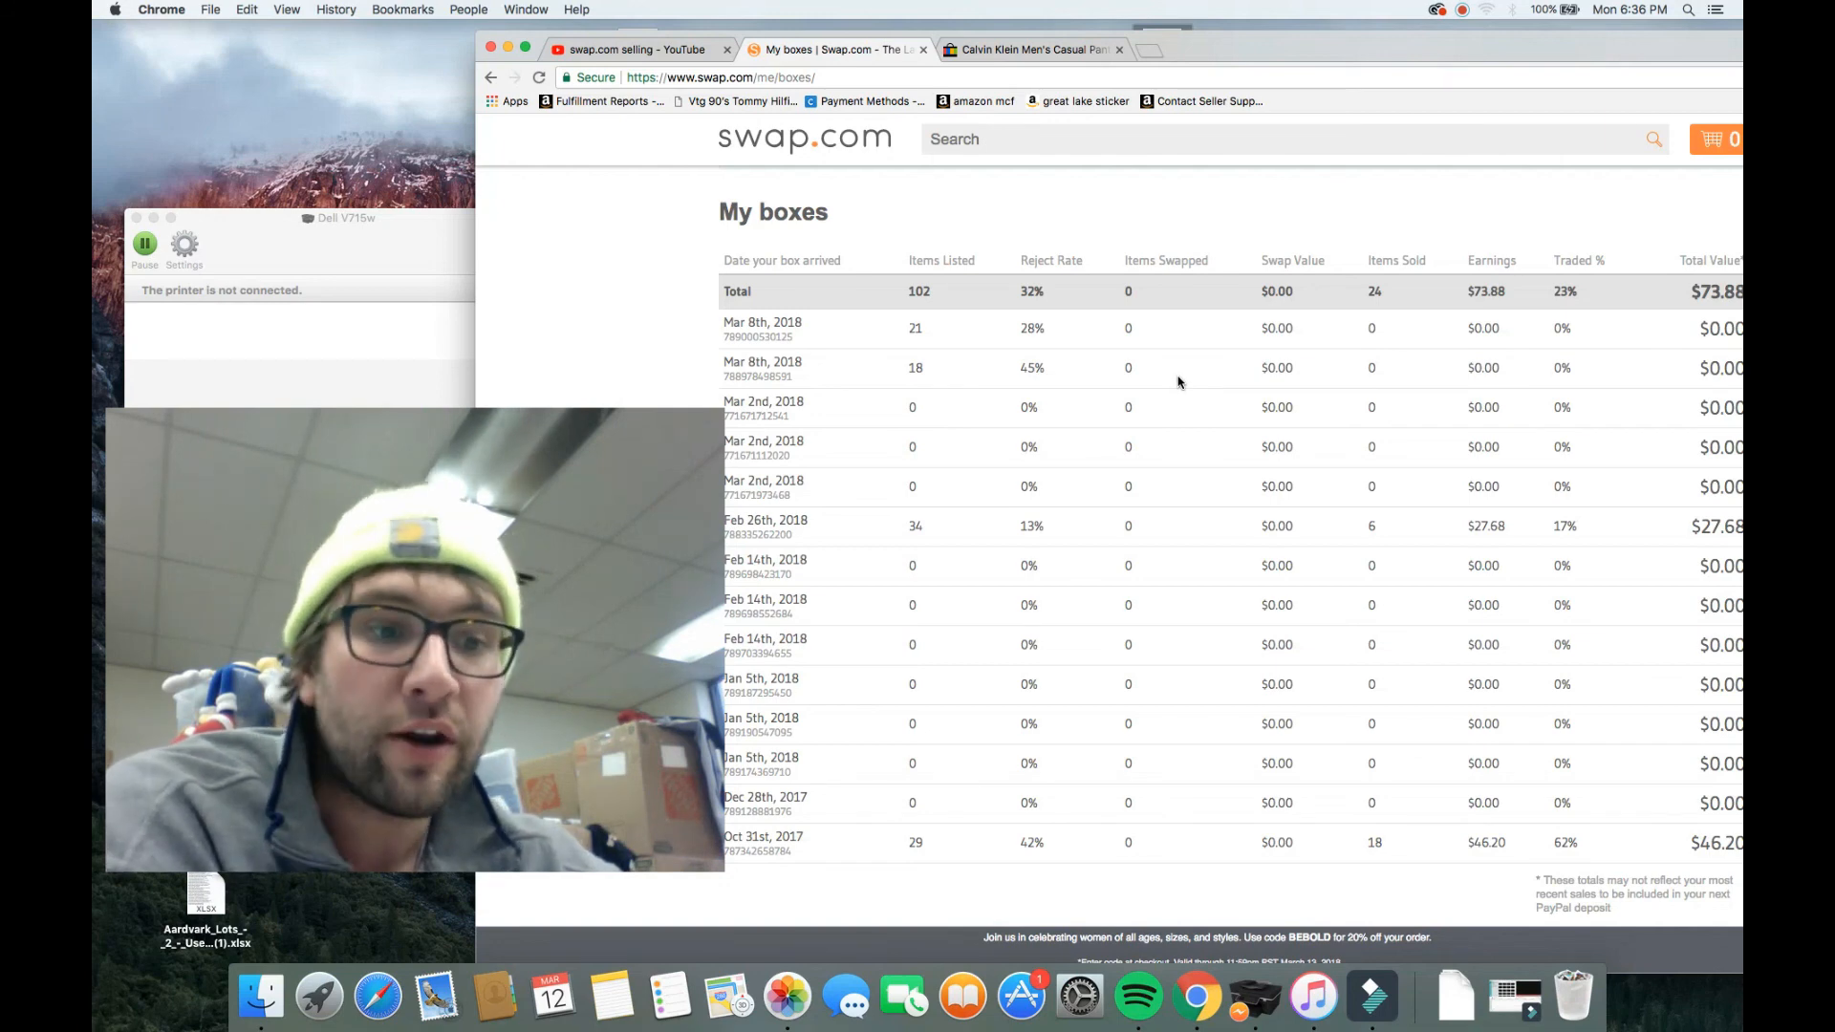
mouse_move(1430, 329)
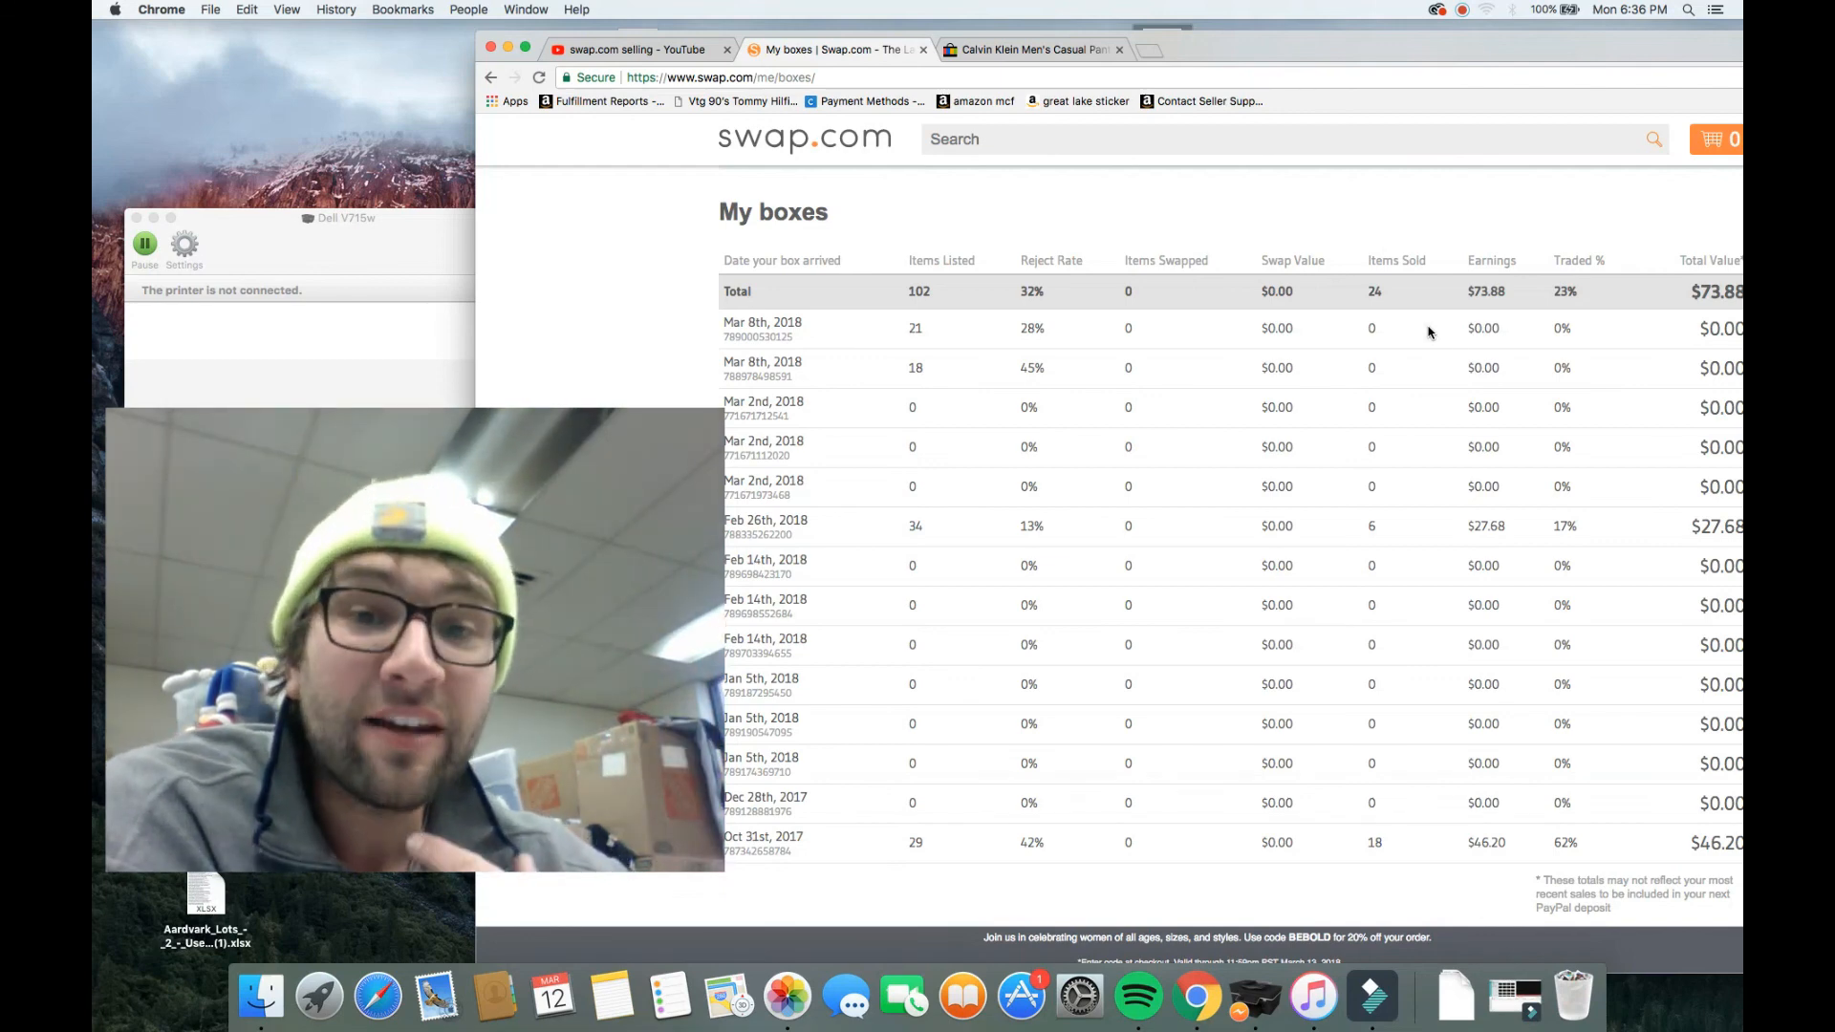
mouse_move(1487, 118)
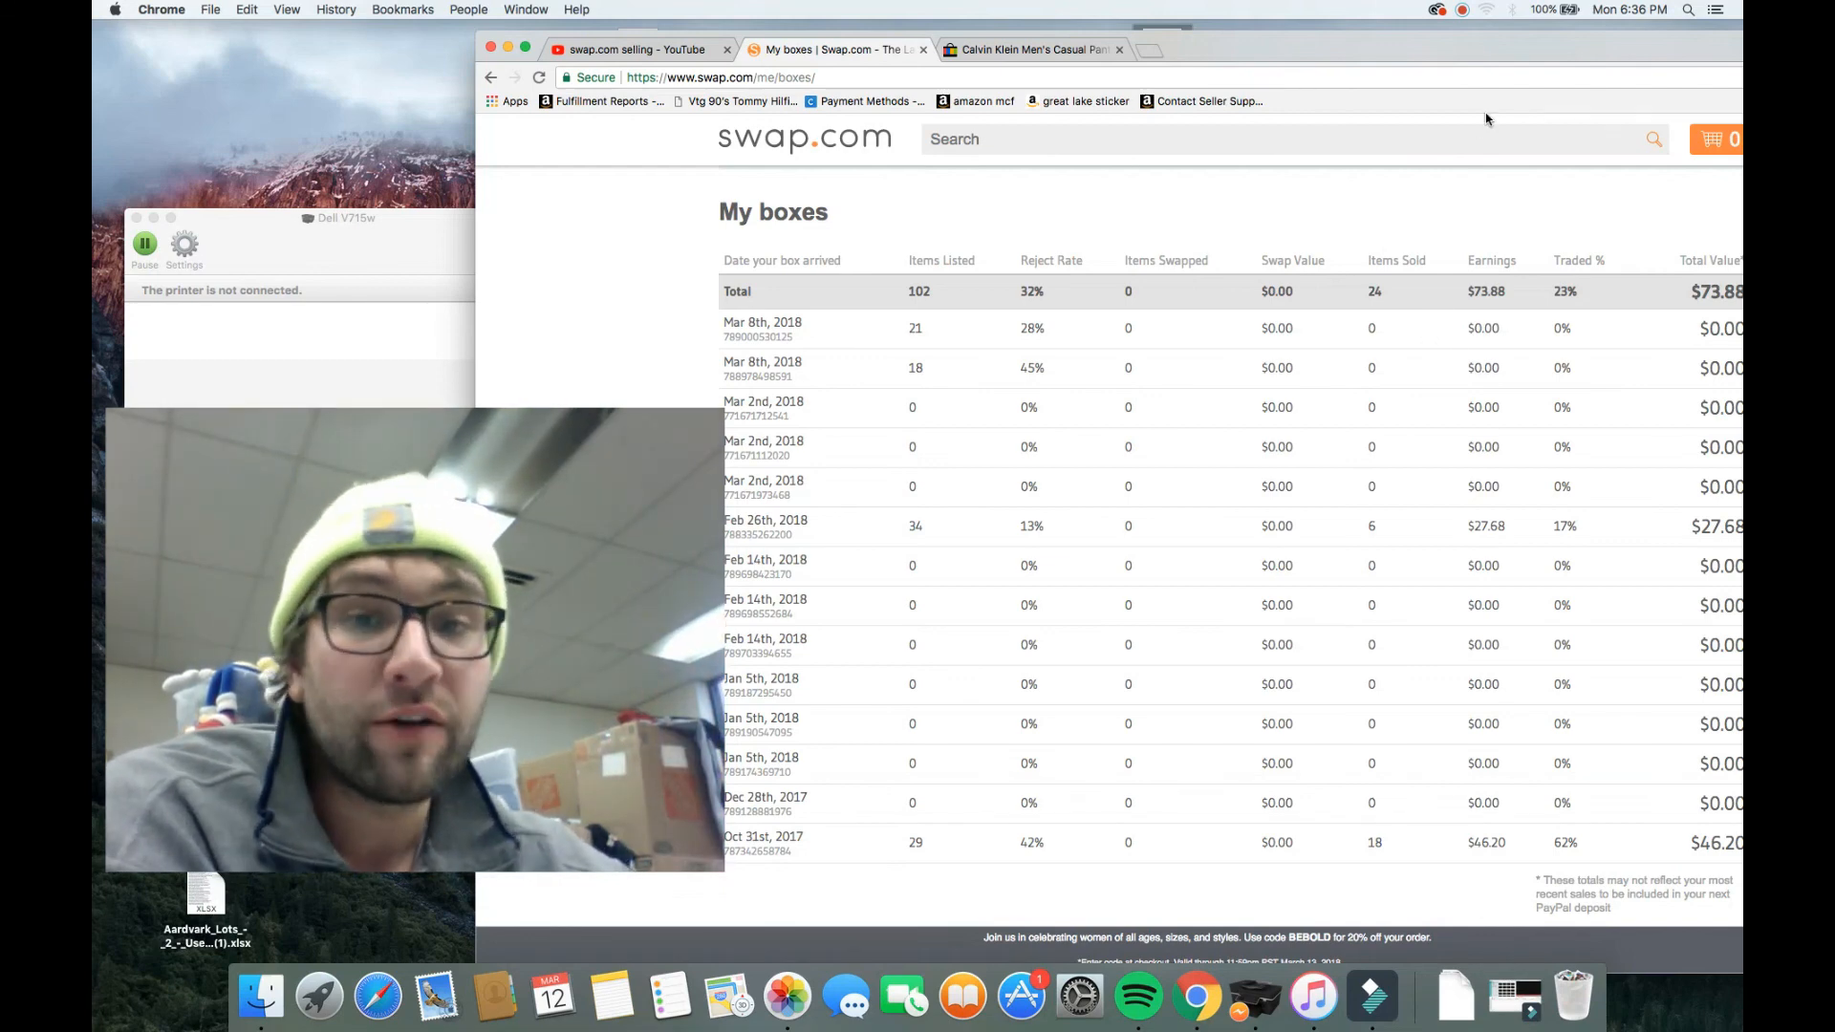